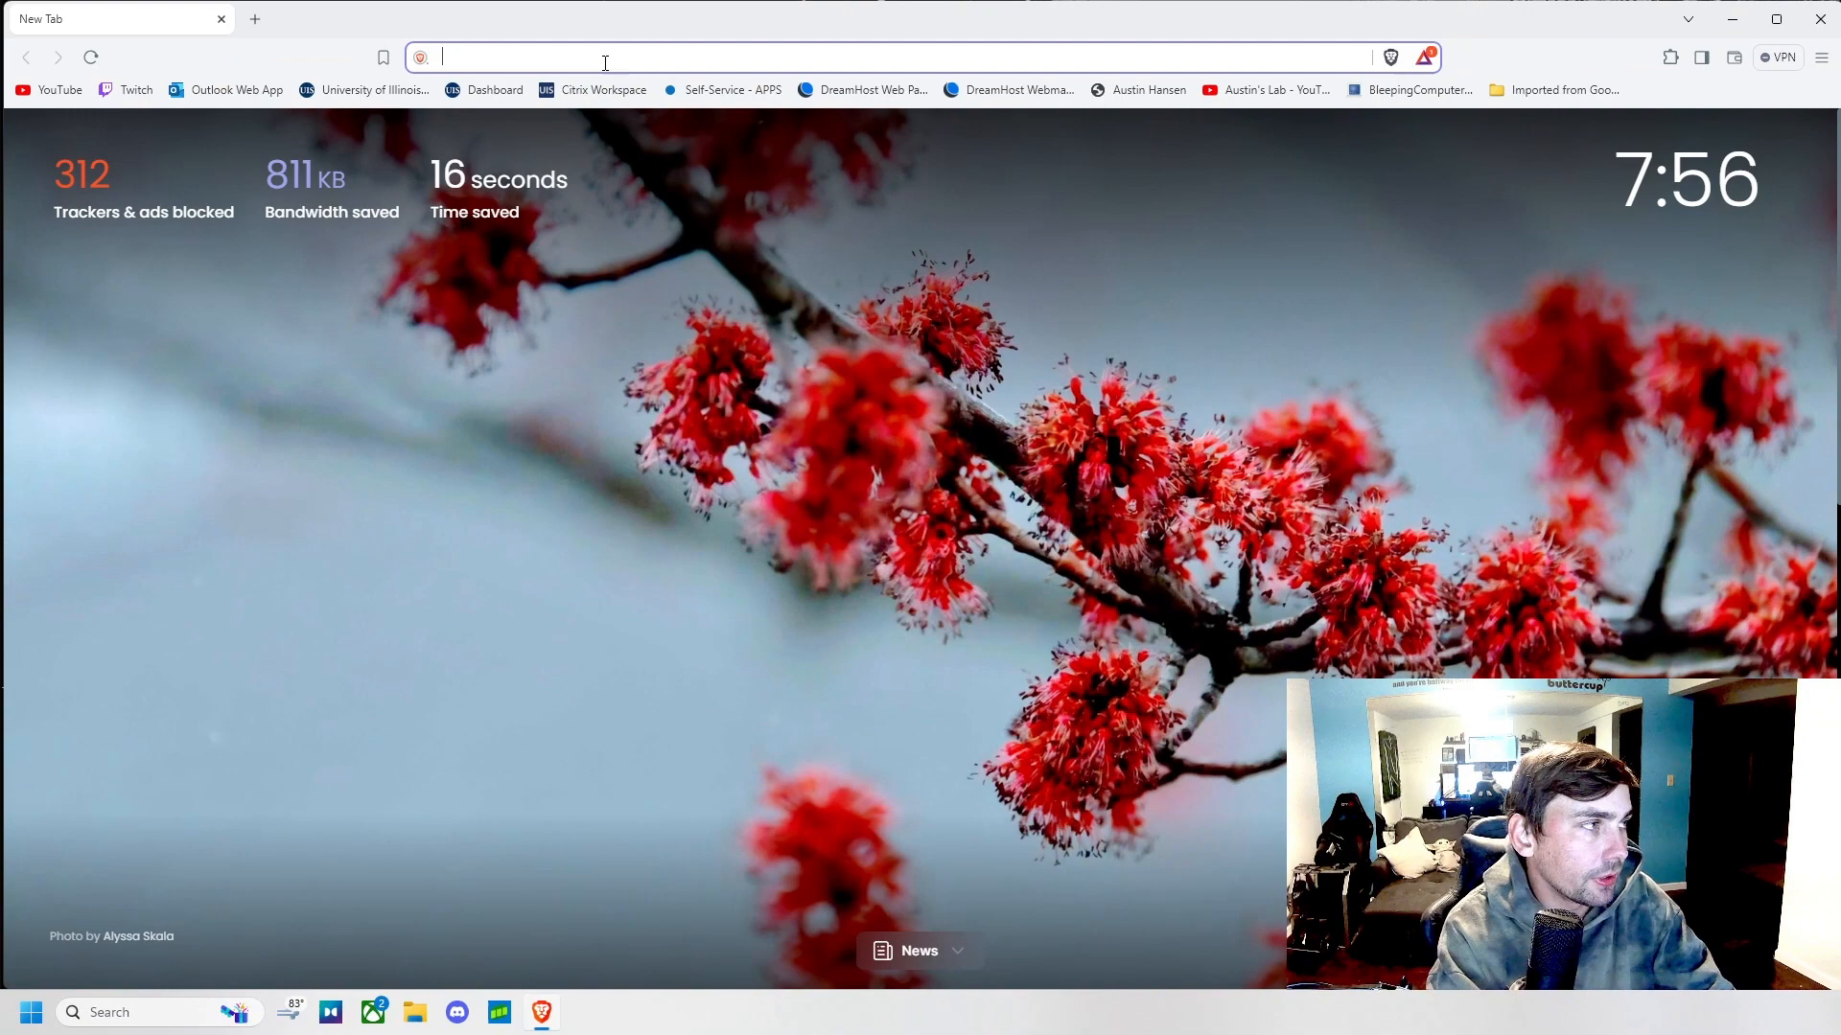
- Search Brave for stupidkeylogger and open the itskane/StupidKeyLogger GitHub result
text(stupidkeylogg)
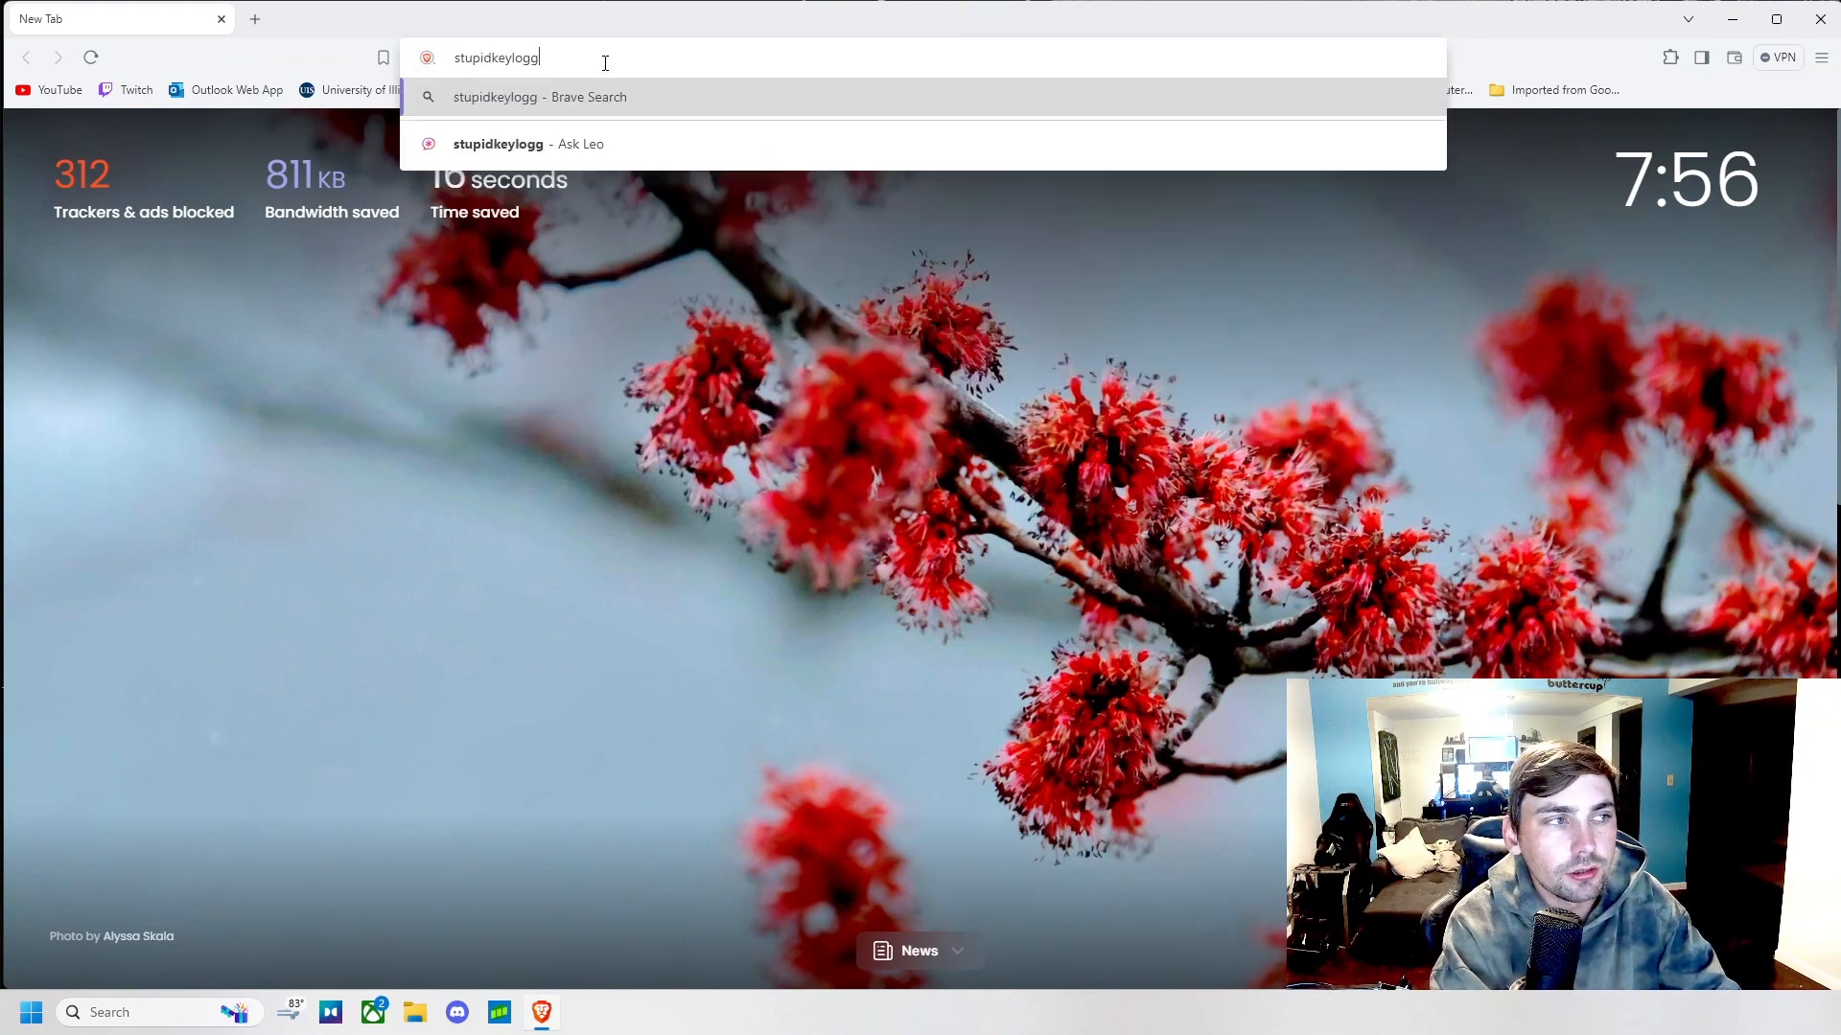
key(Return)
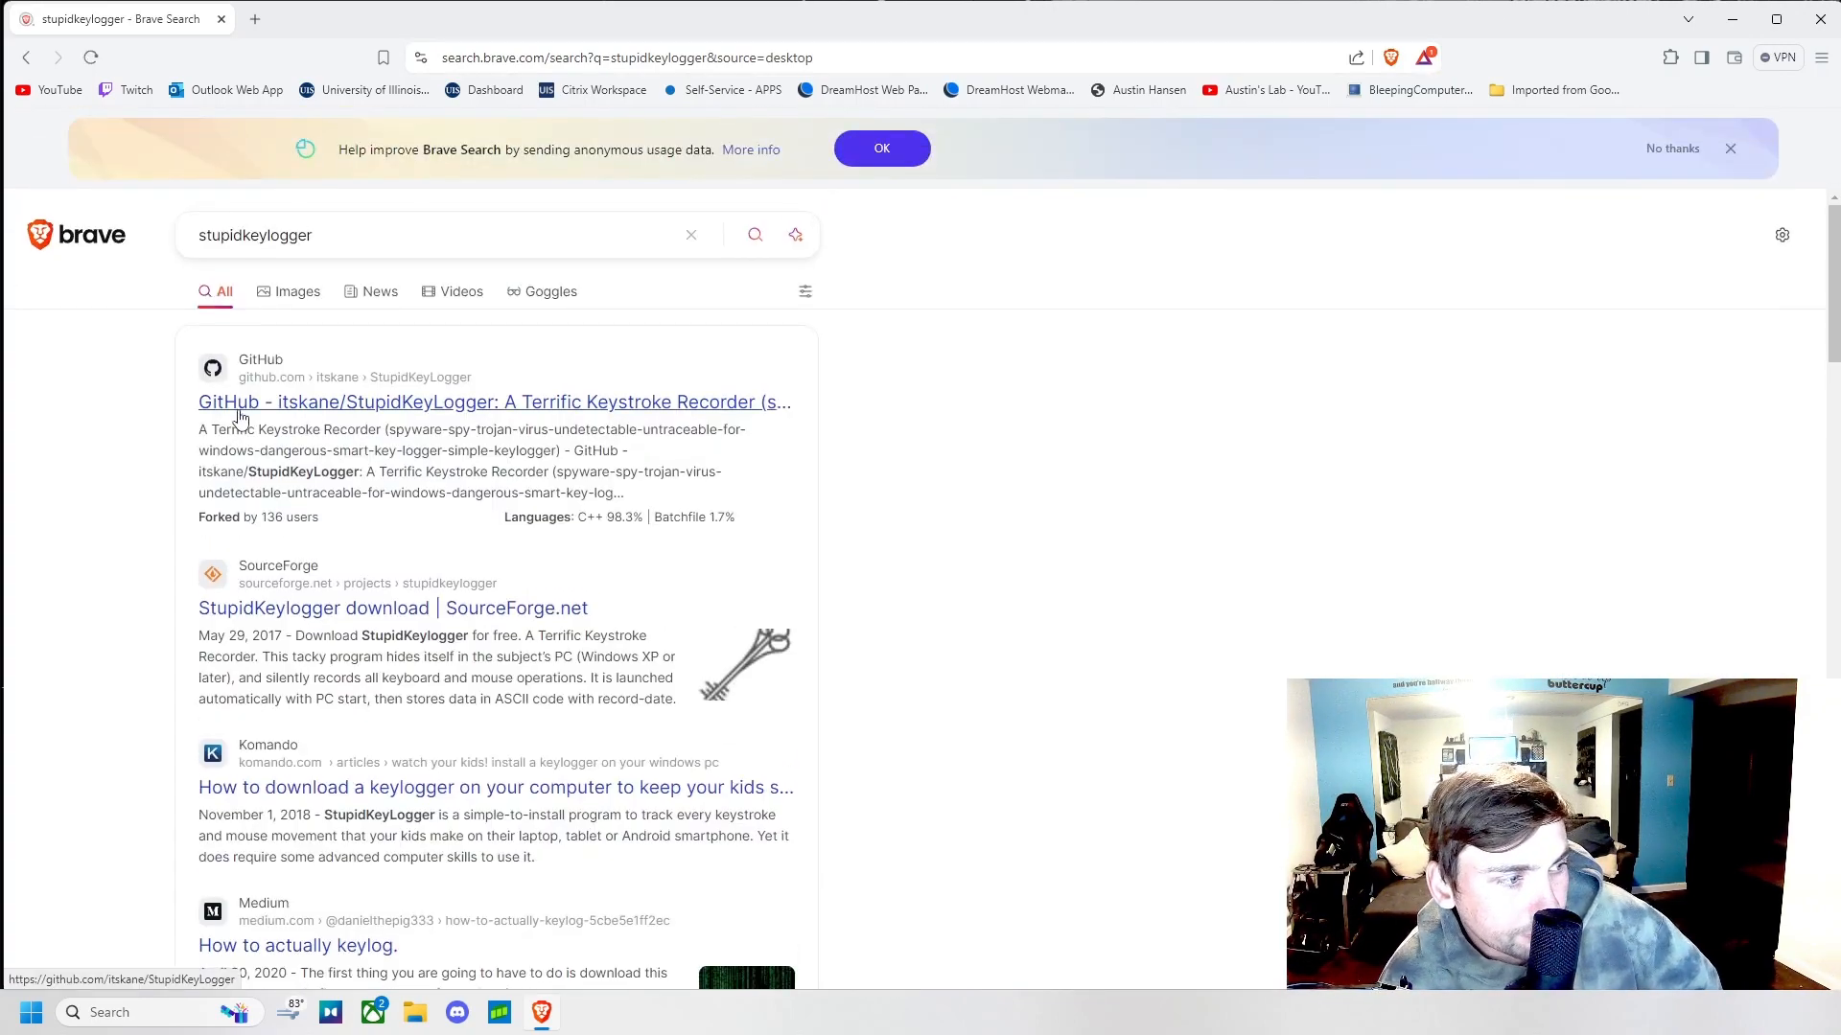
click(493, 401)
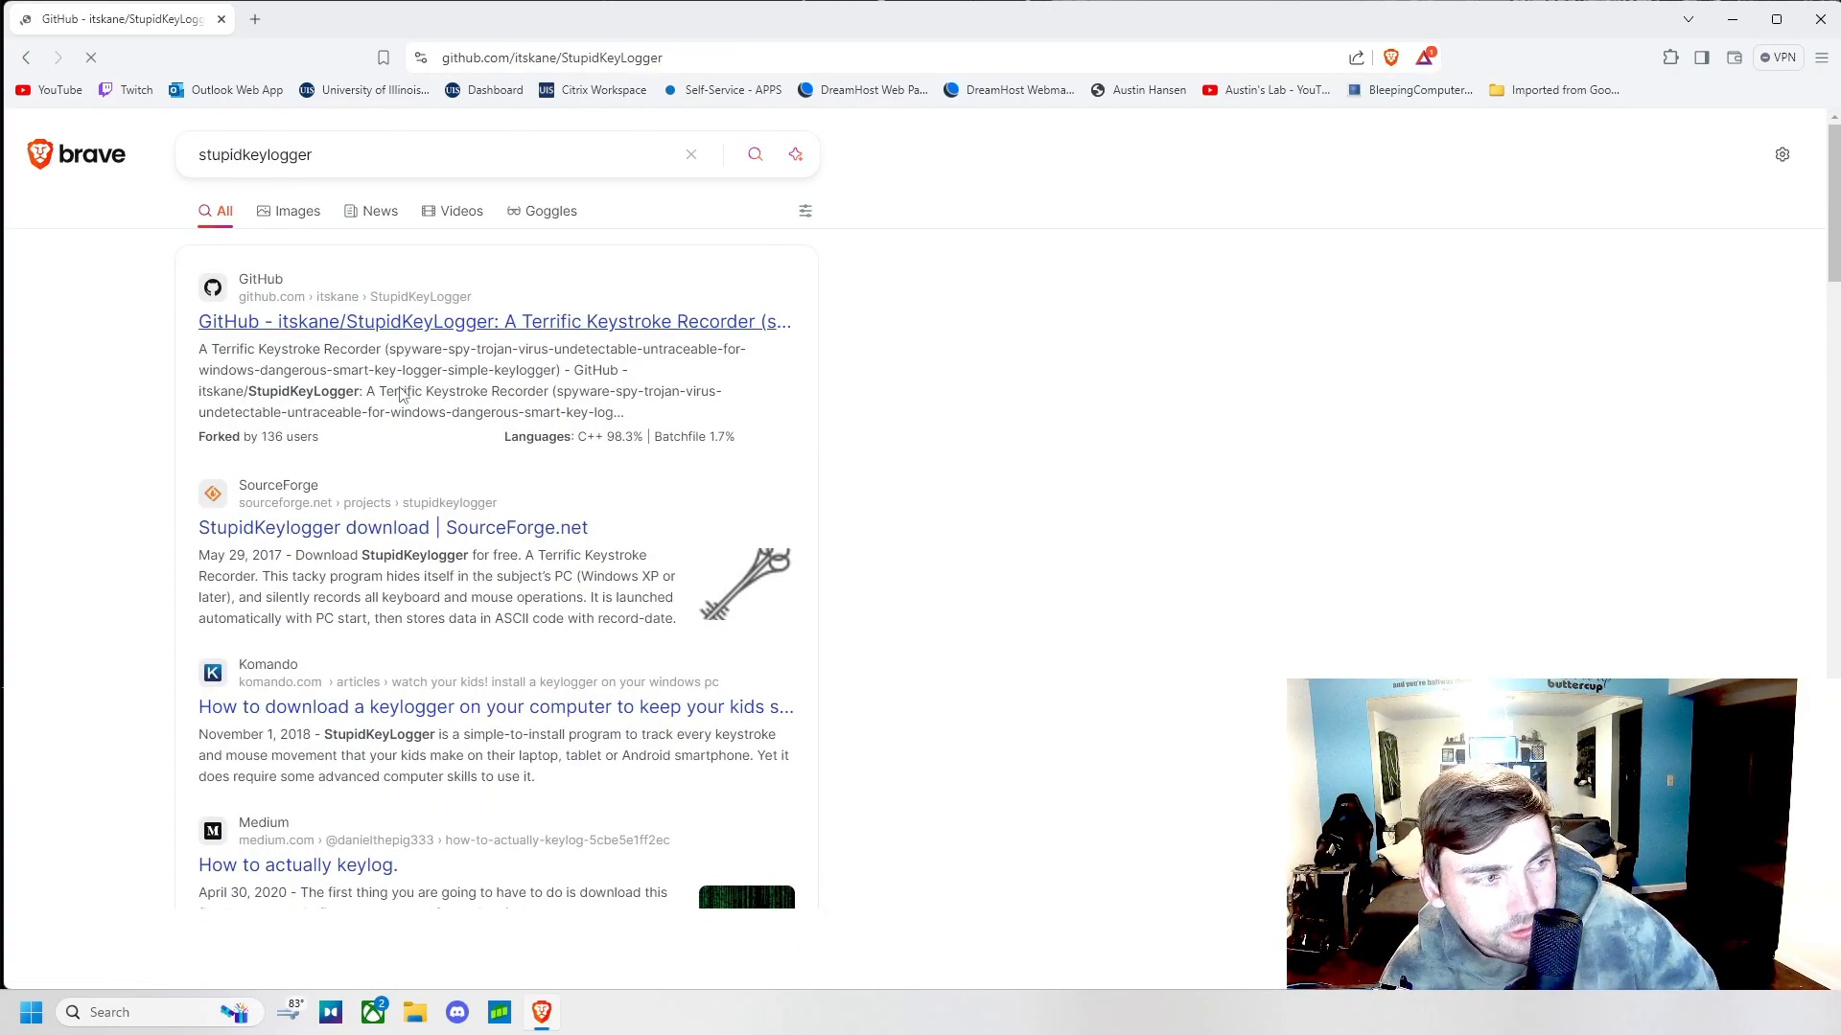
- Scroll through the StupidKeyLogger README to read its How to use steps
click(492, 320)
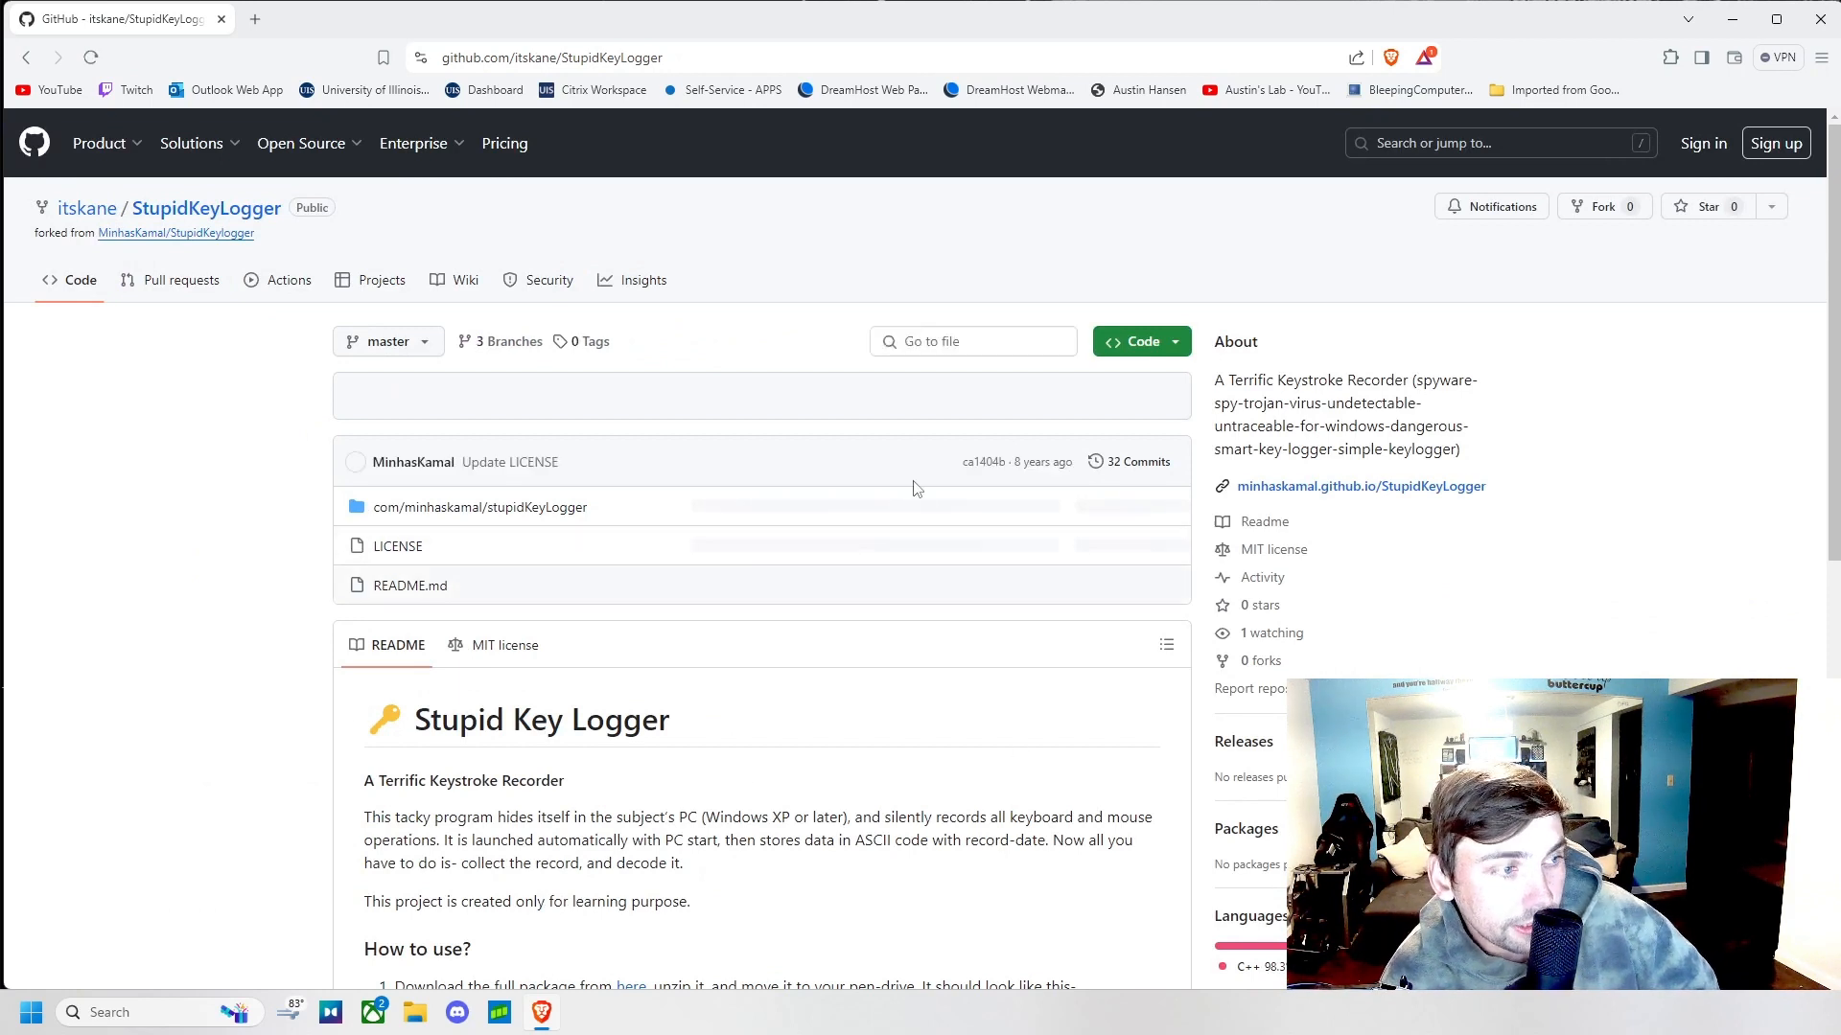
scroll(down, 3)
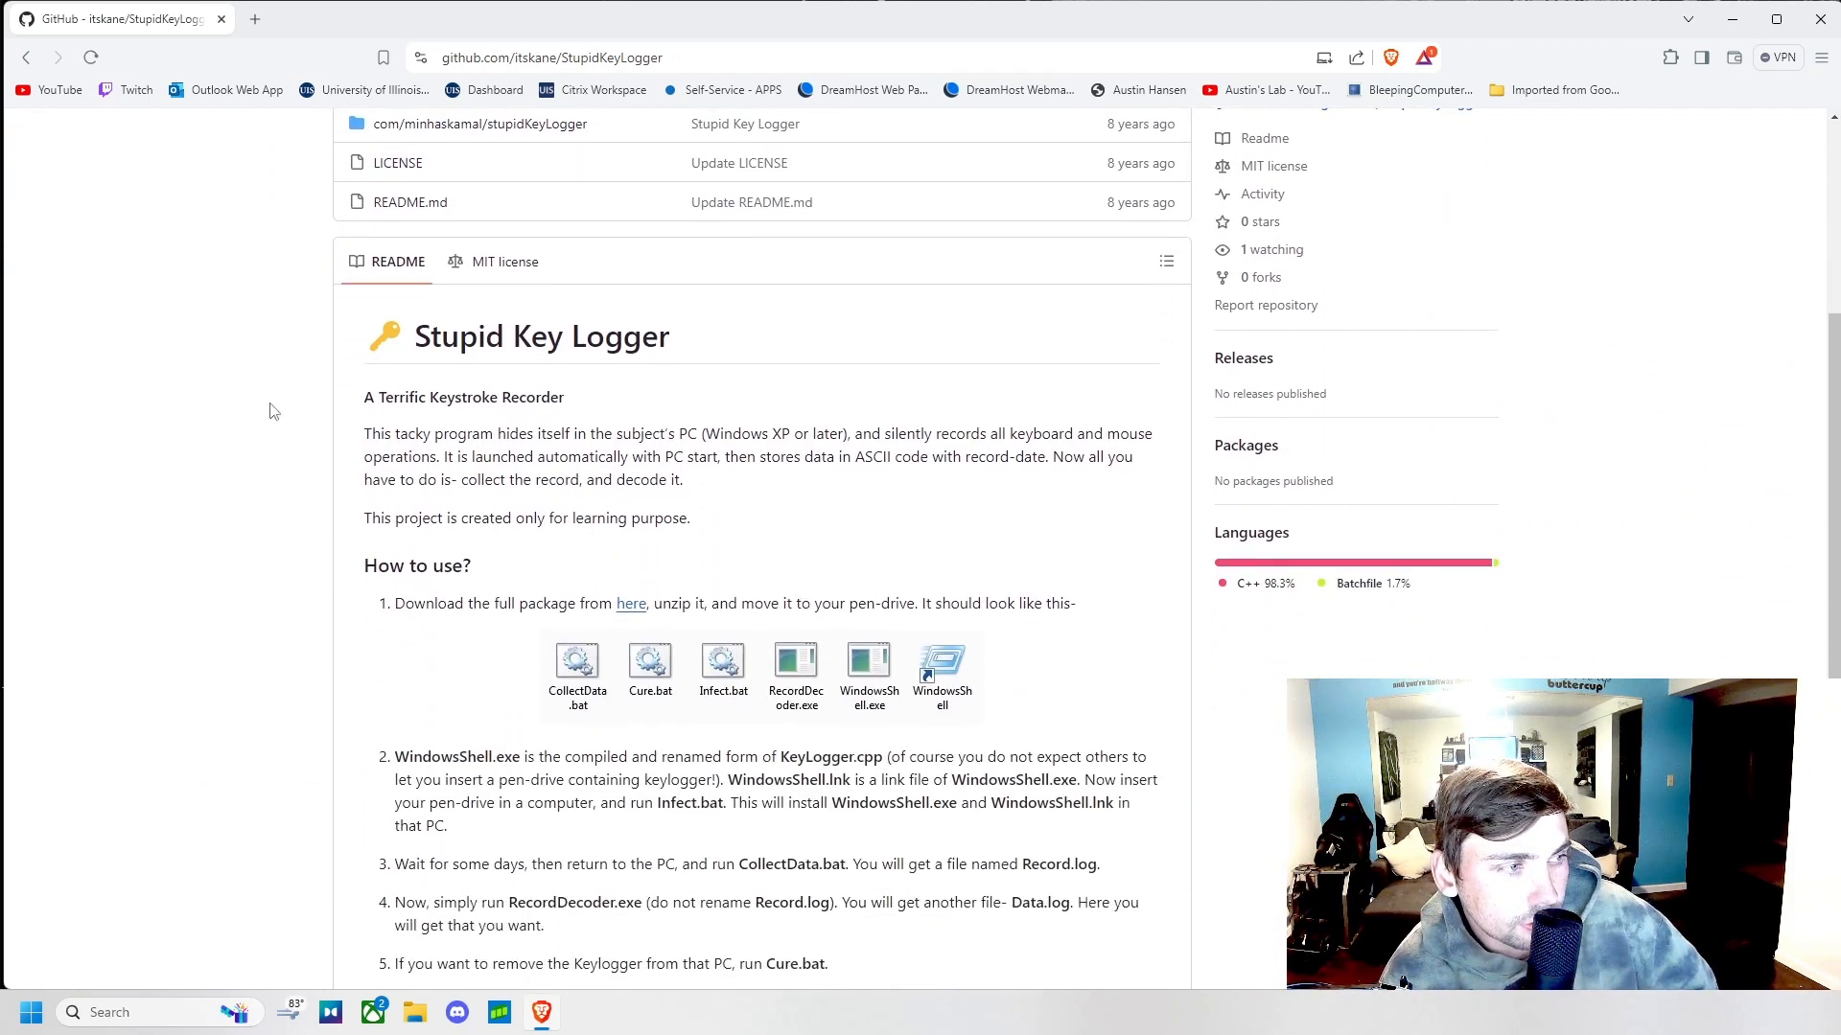
mouse_move(485, 502)
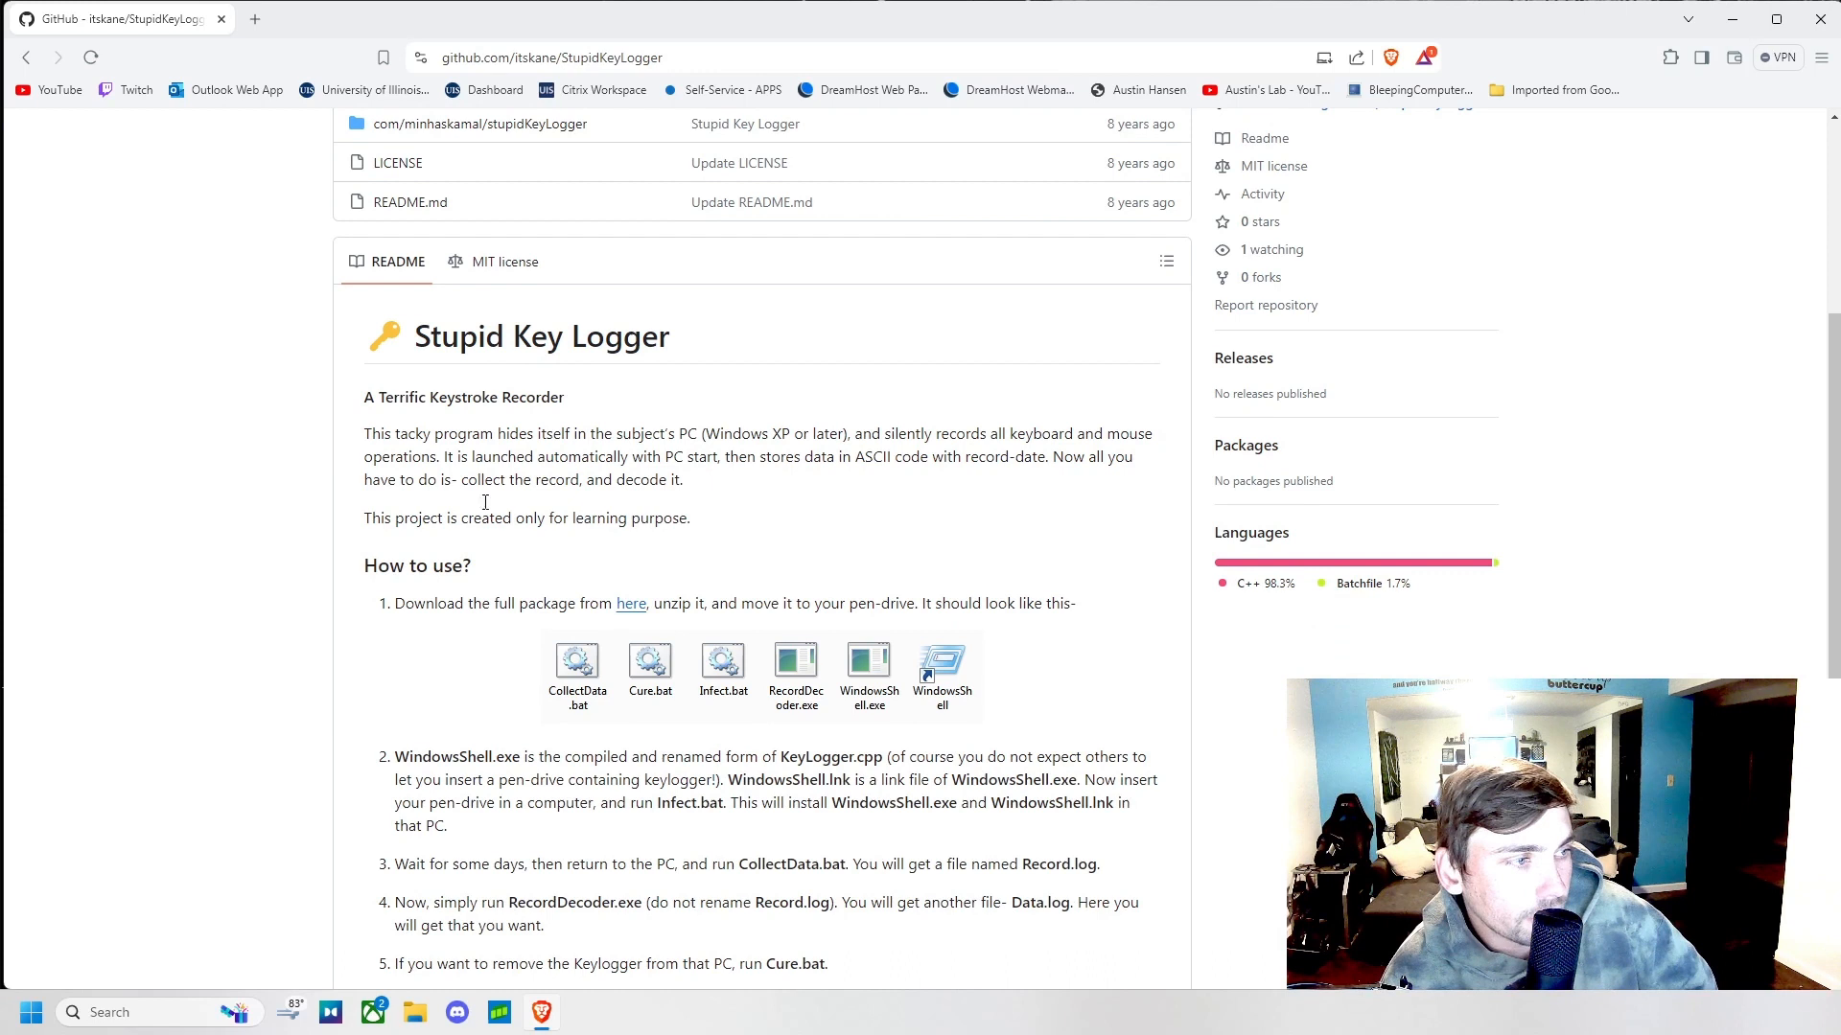
scroll(down, 3)
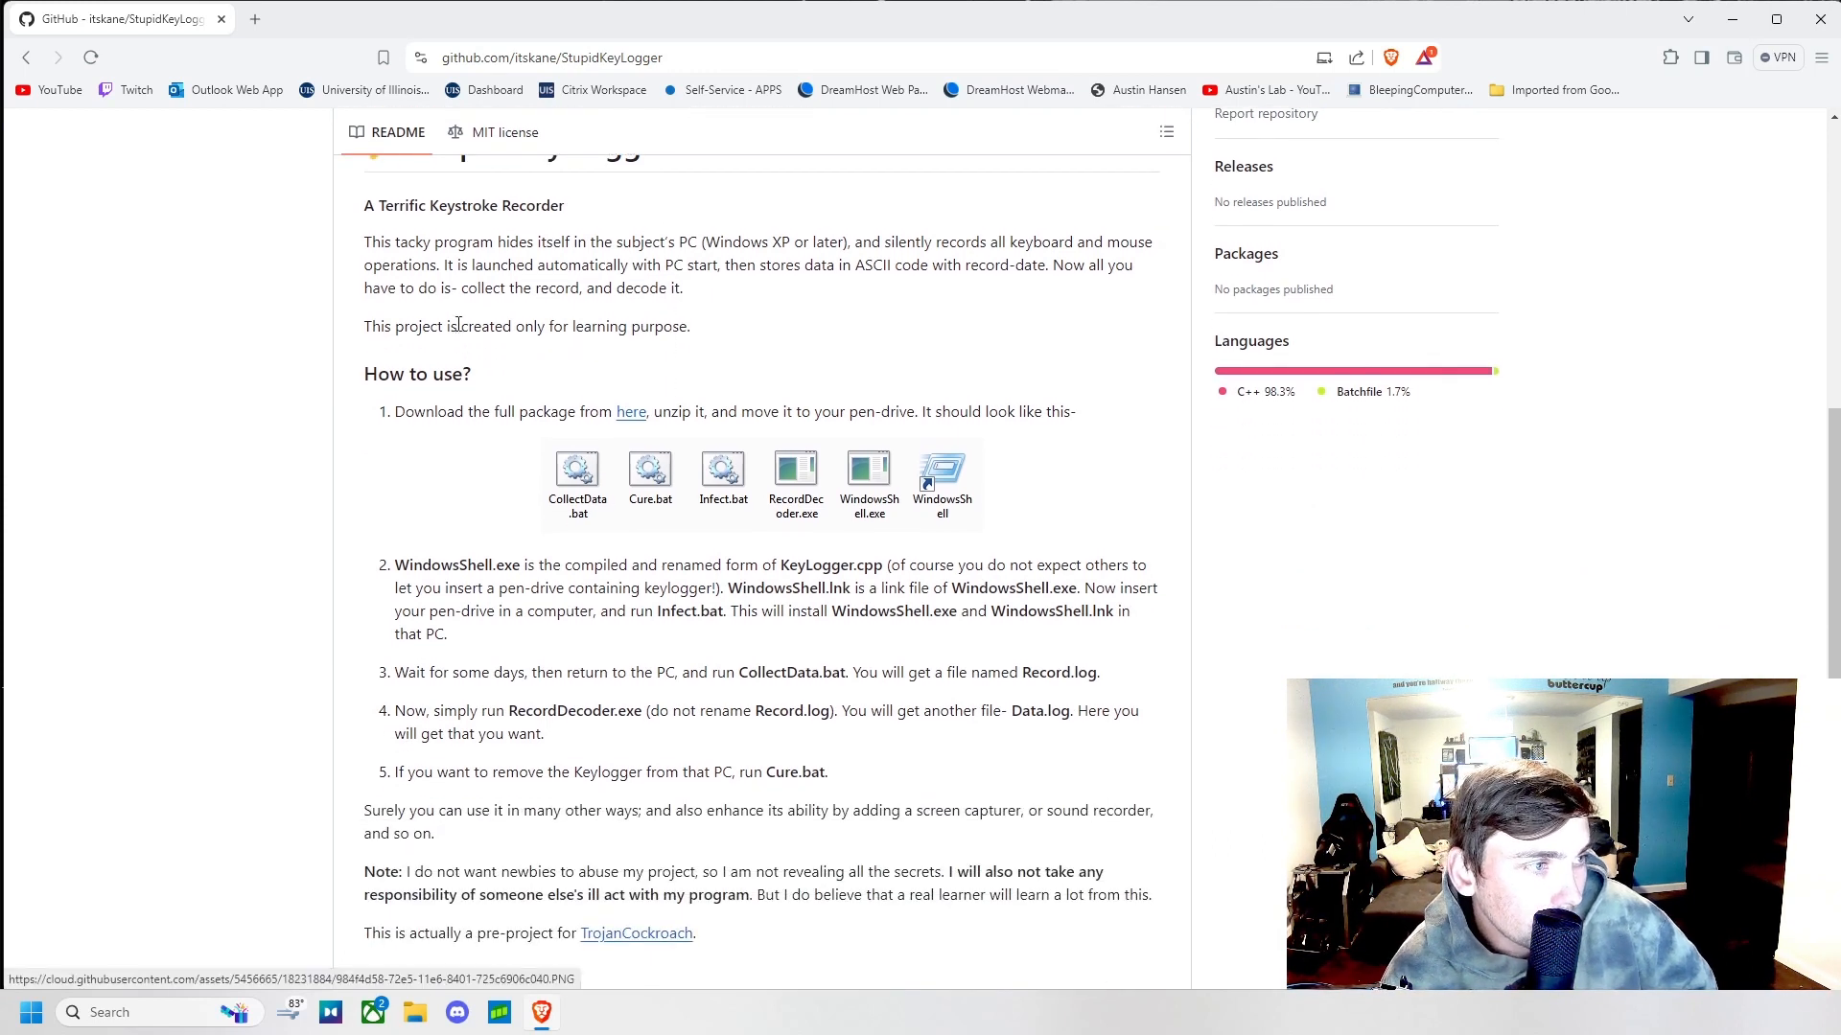
scroll(up, 3)
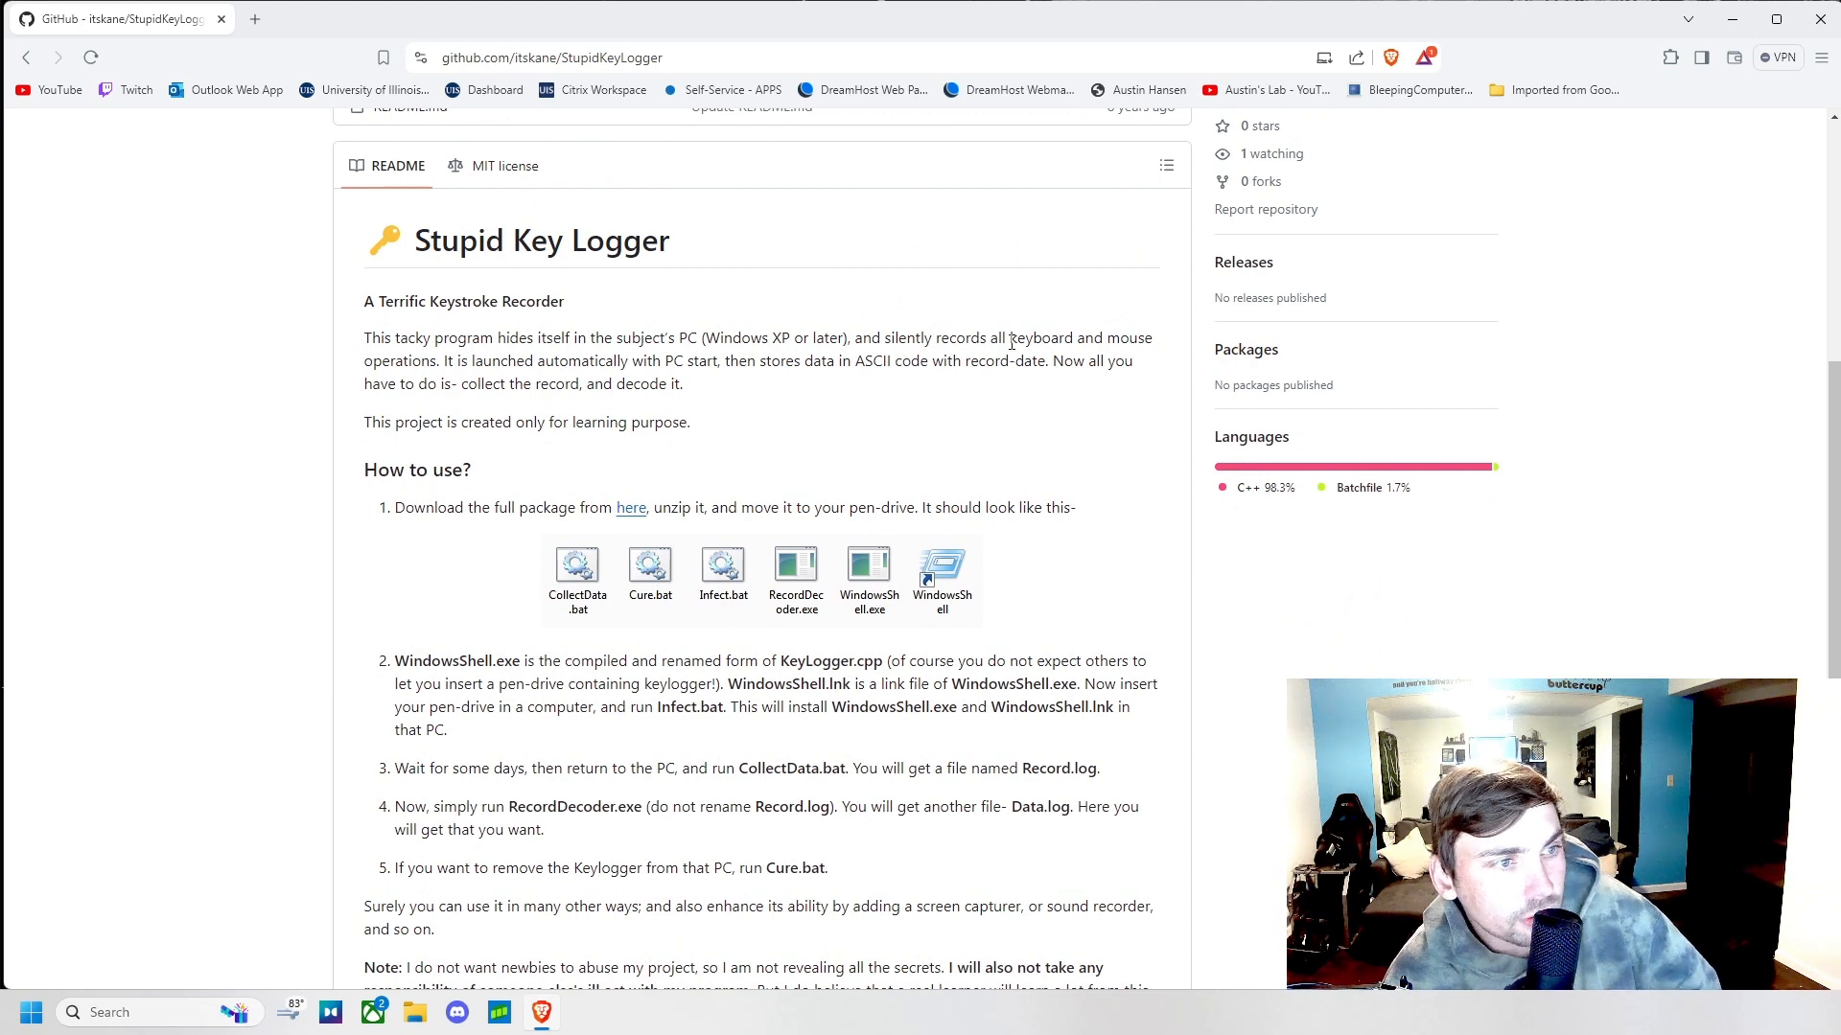
mouse_move(432, 378)
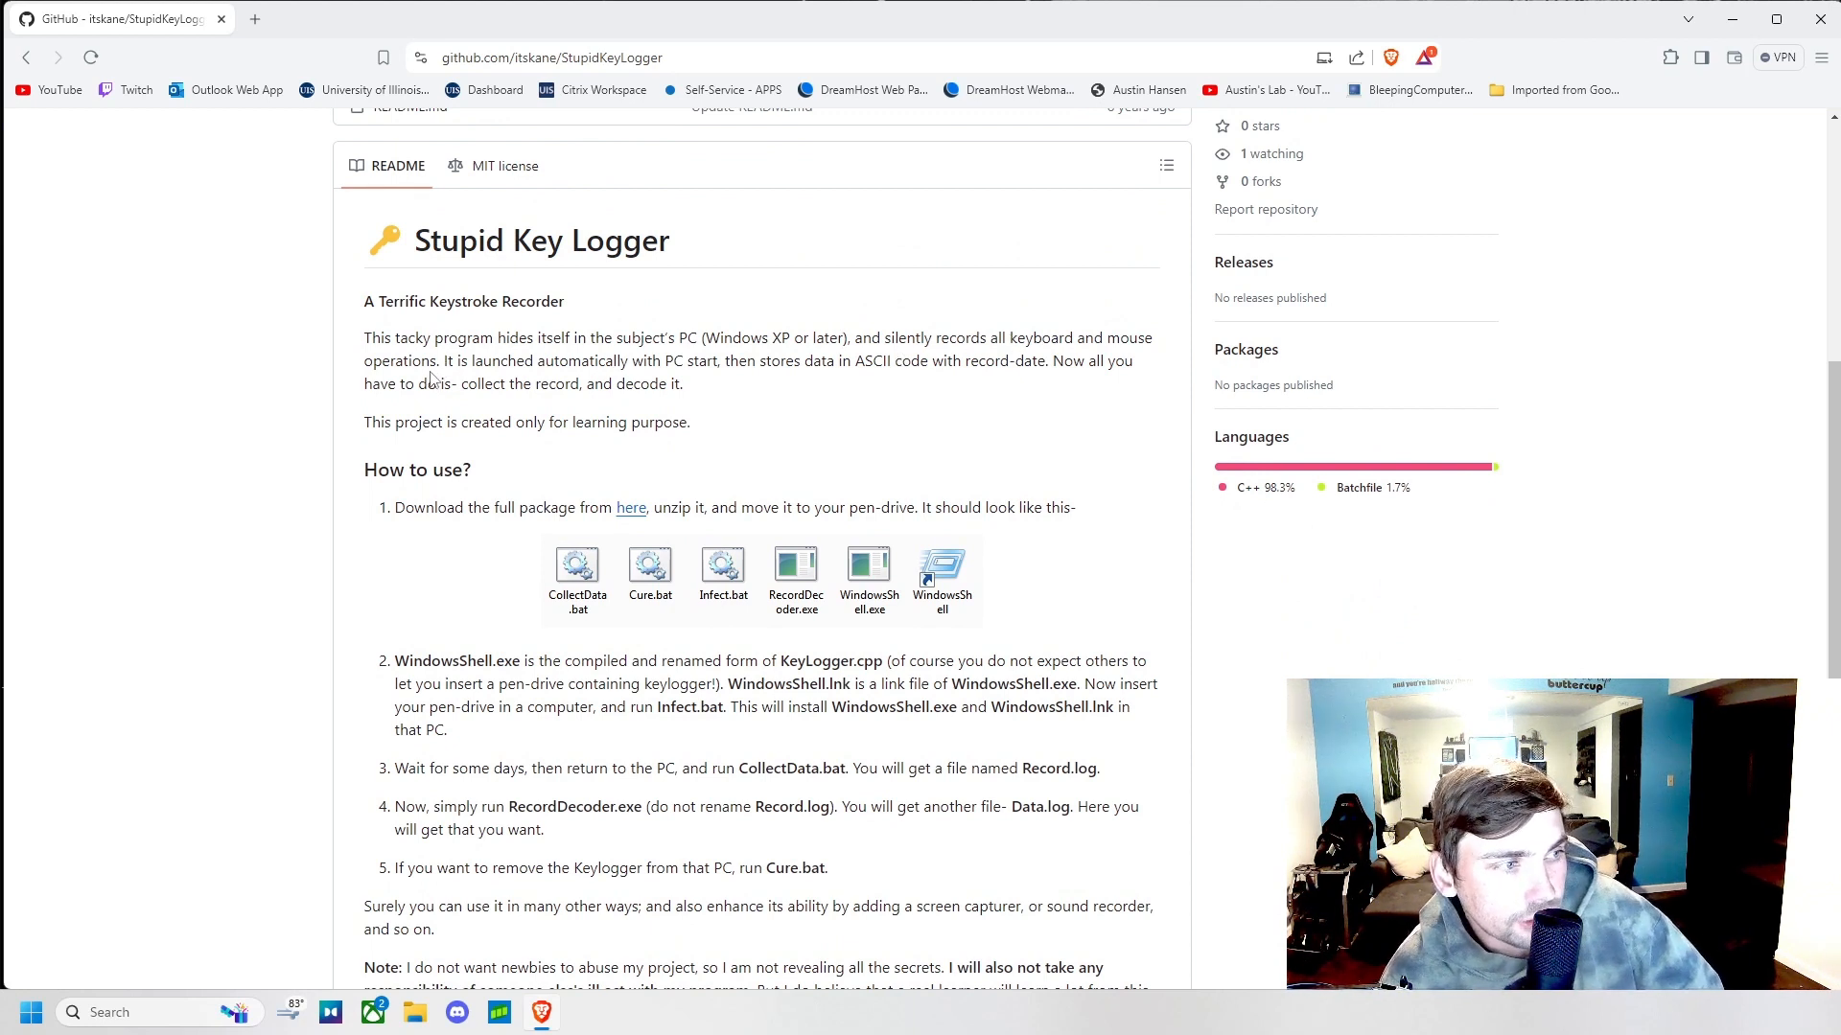
mouse_move(667, 362)
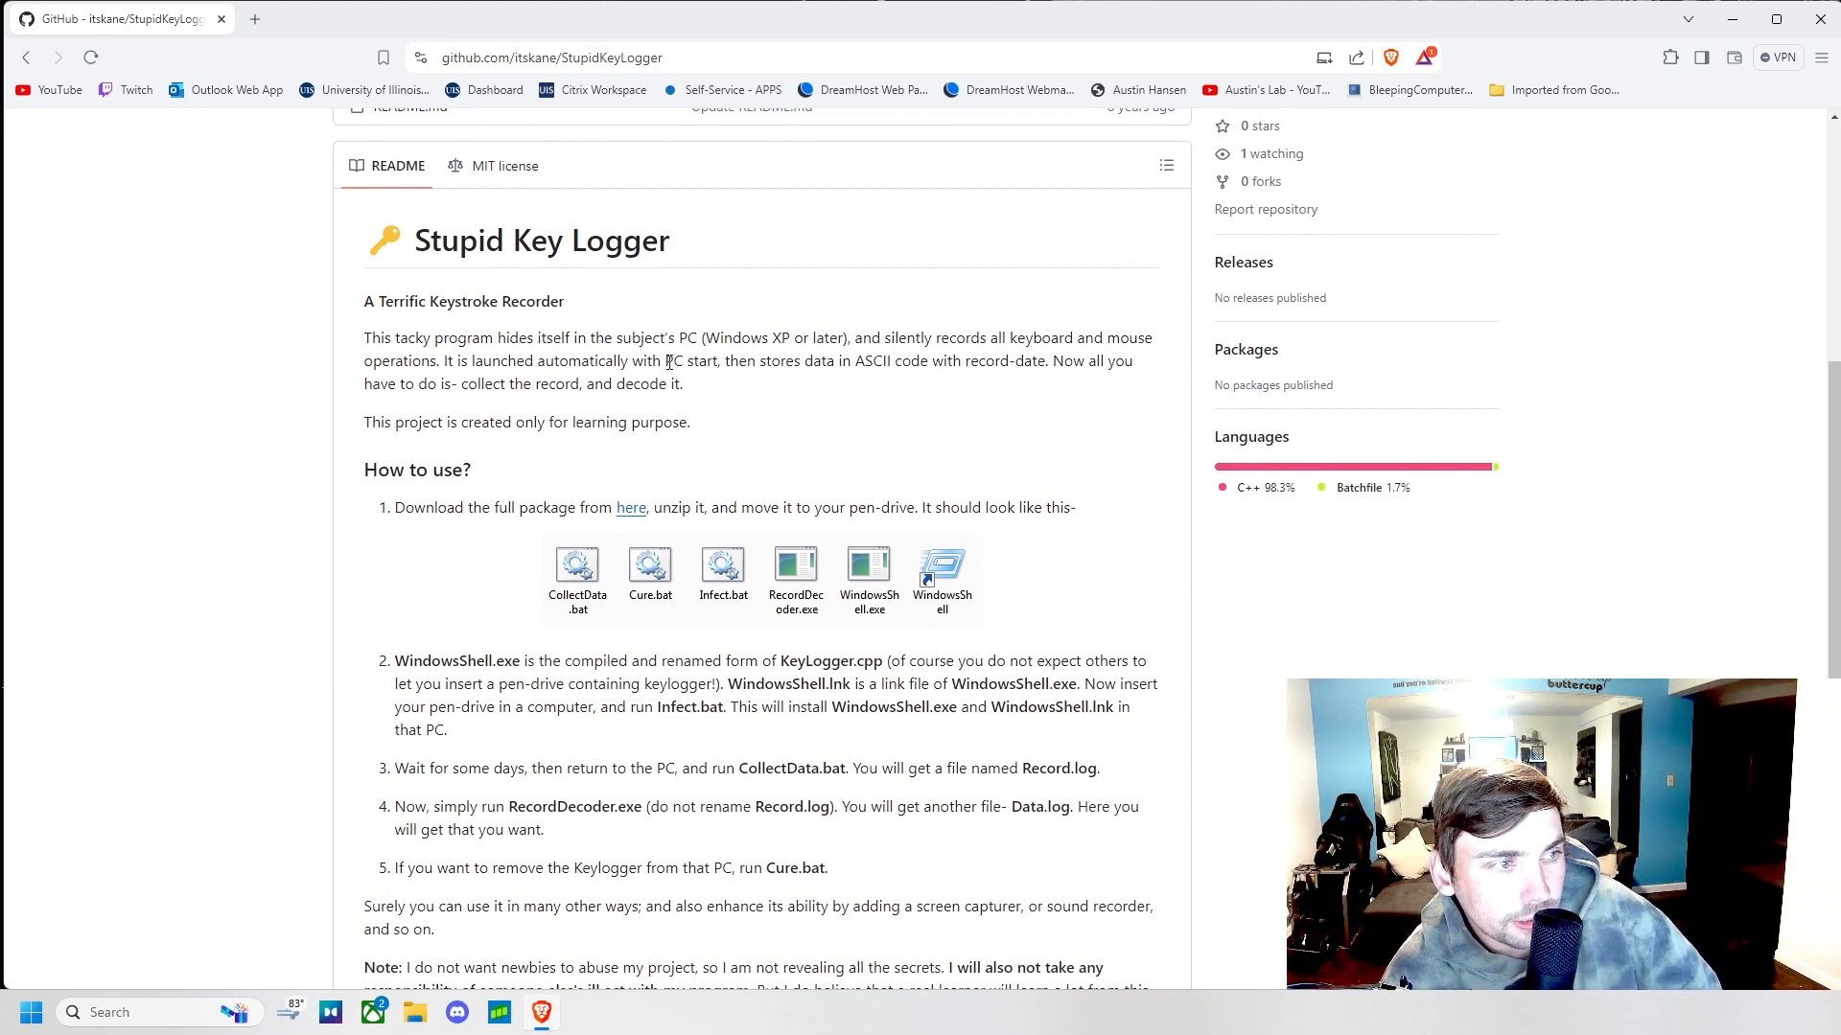
mouse_move(856, 366)
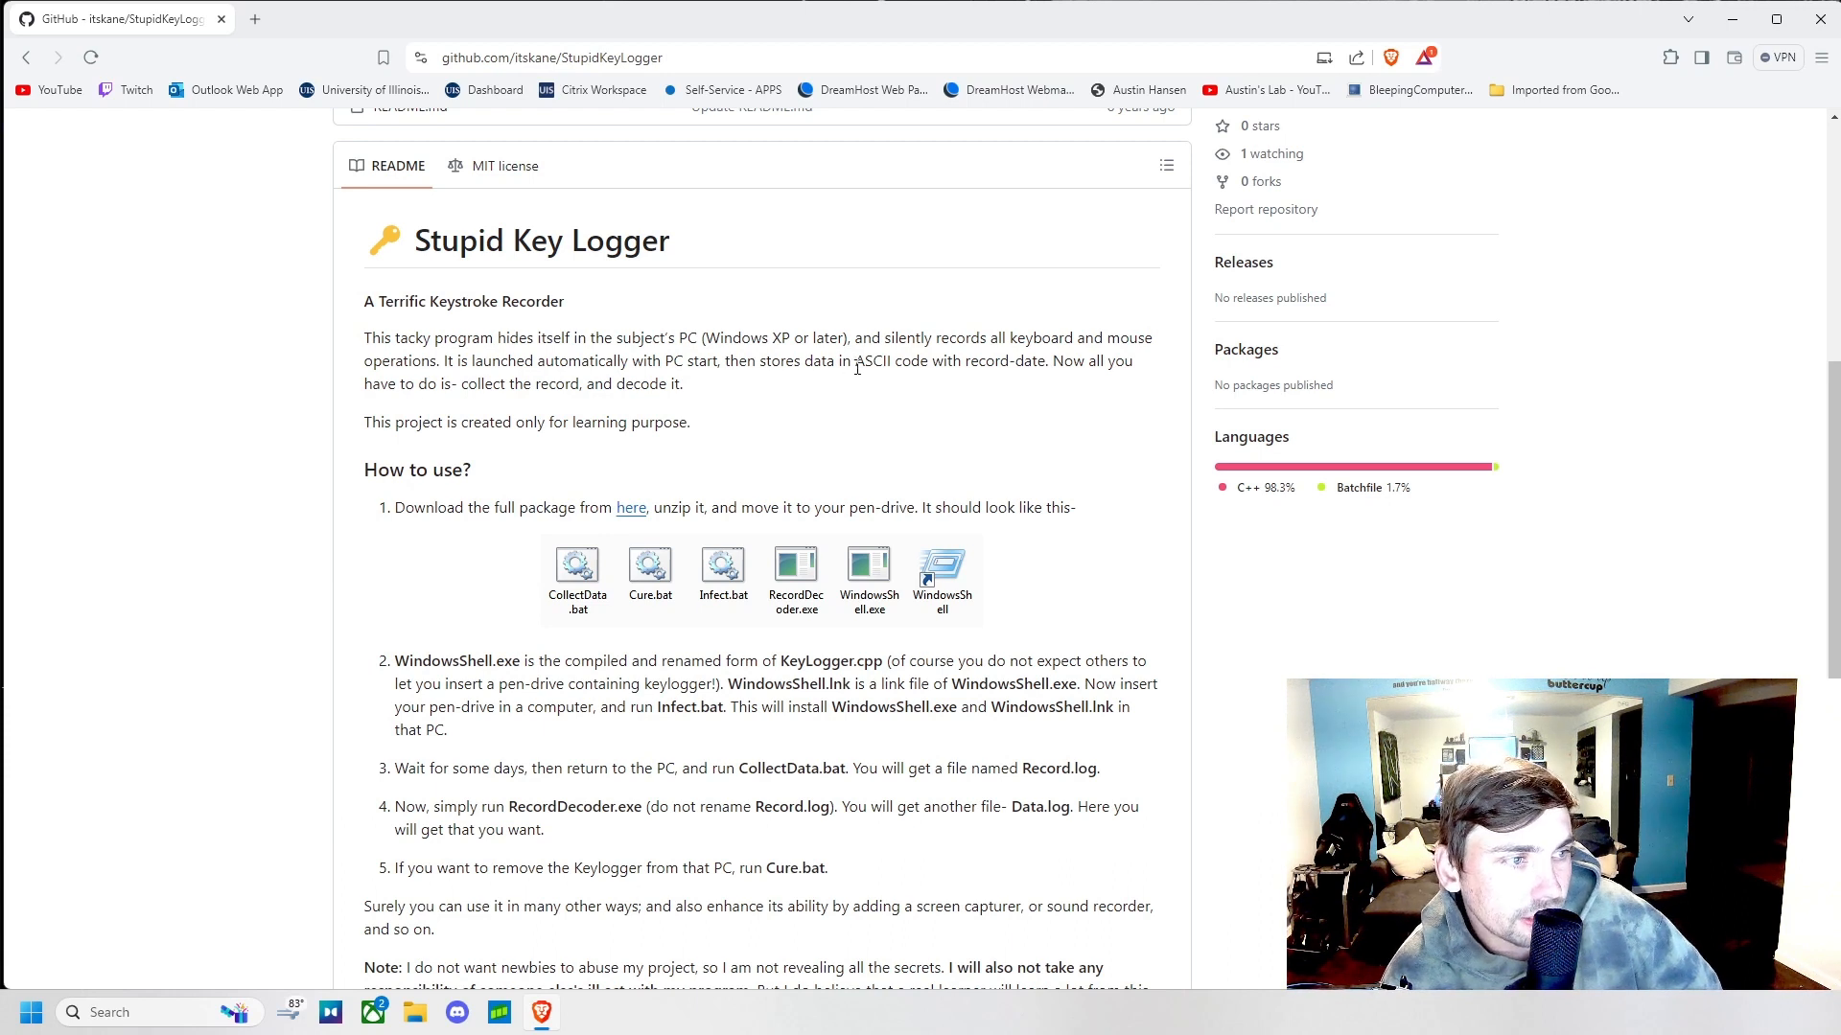
mouse_move(882, 364)
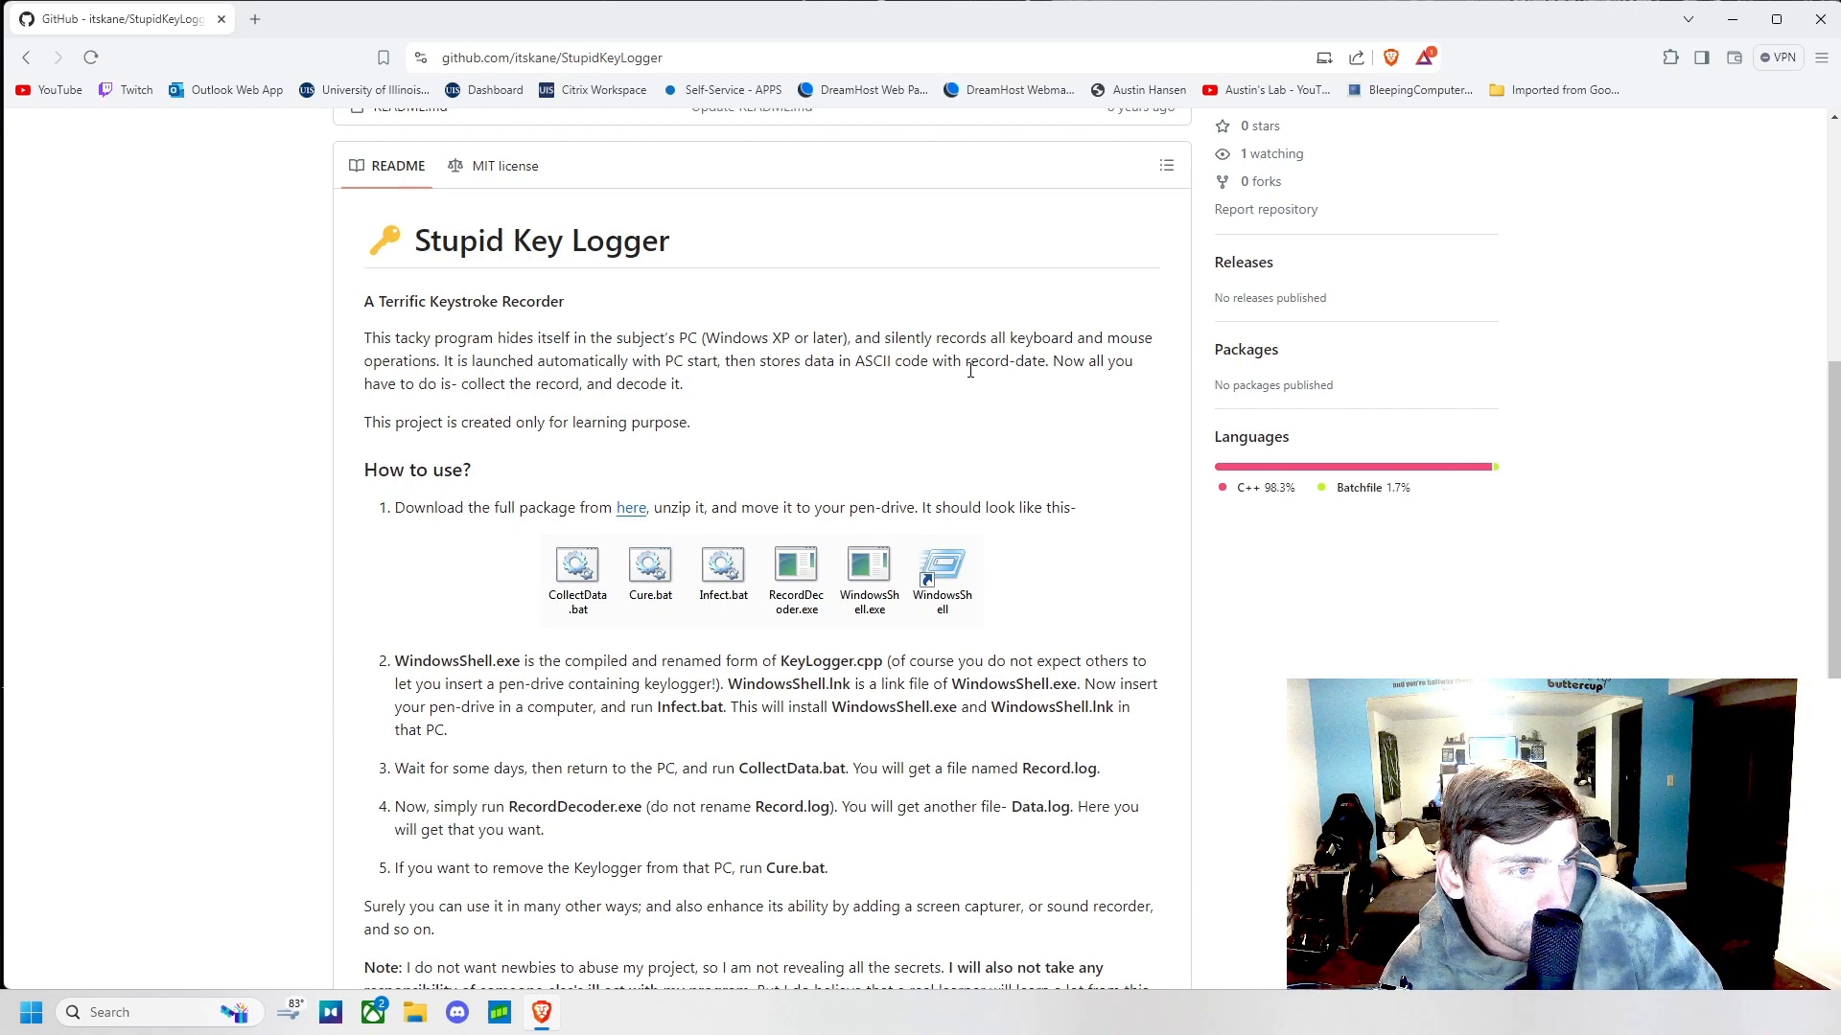
mouse_move(472, 403)
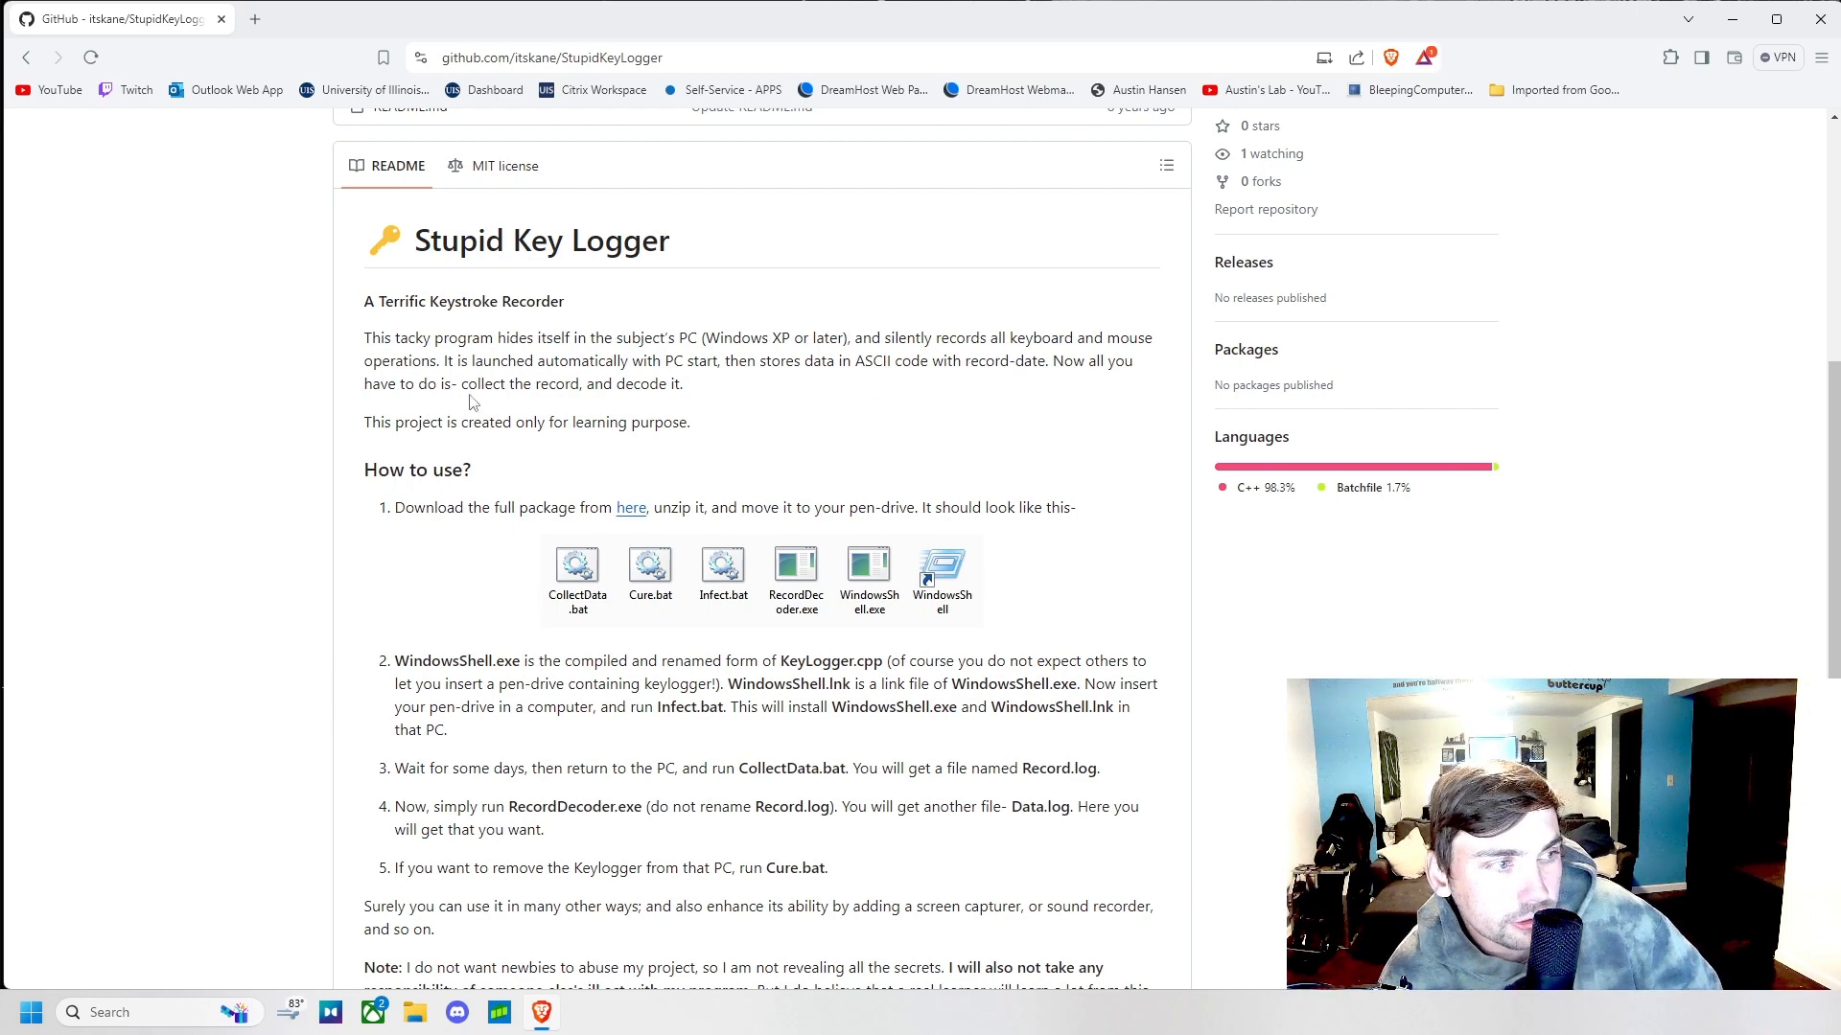
mouse_move(549, 422)
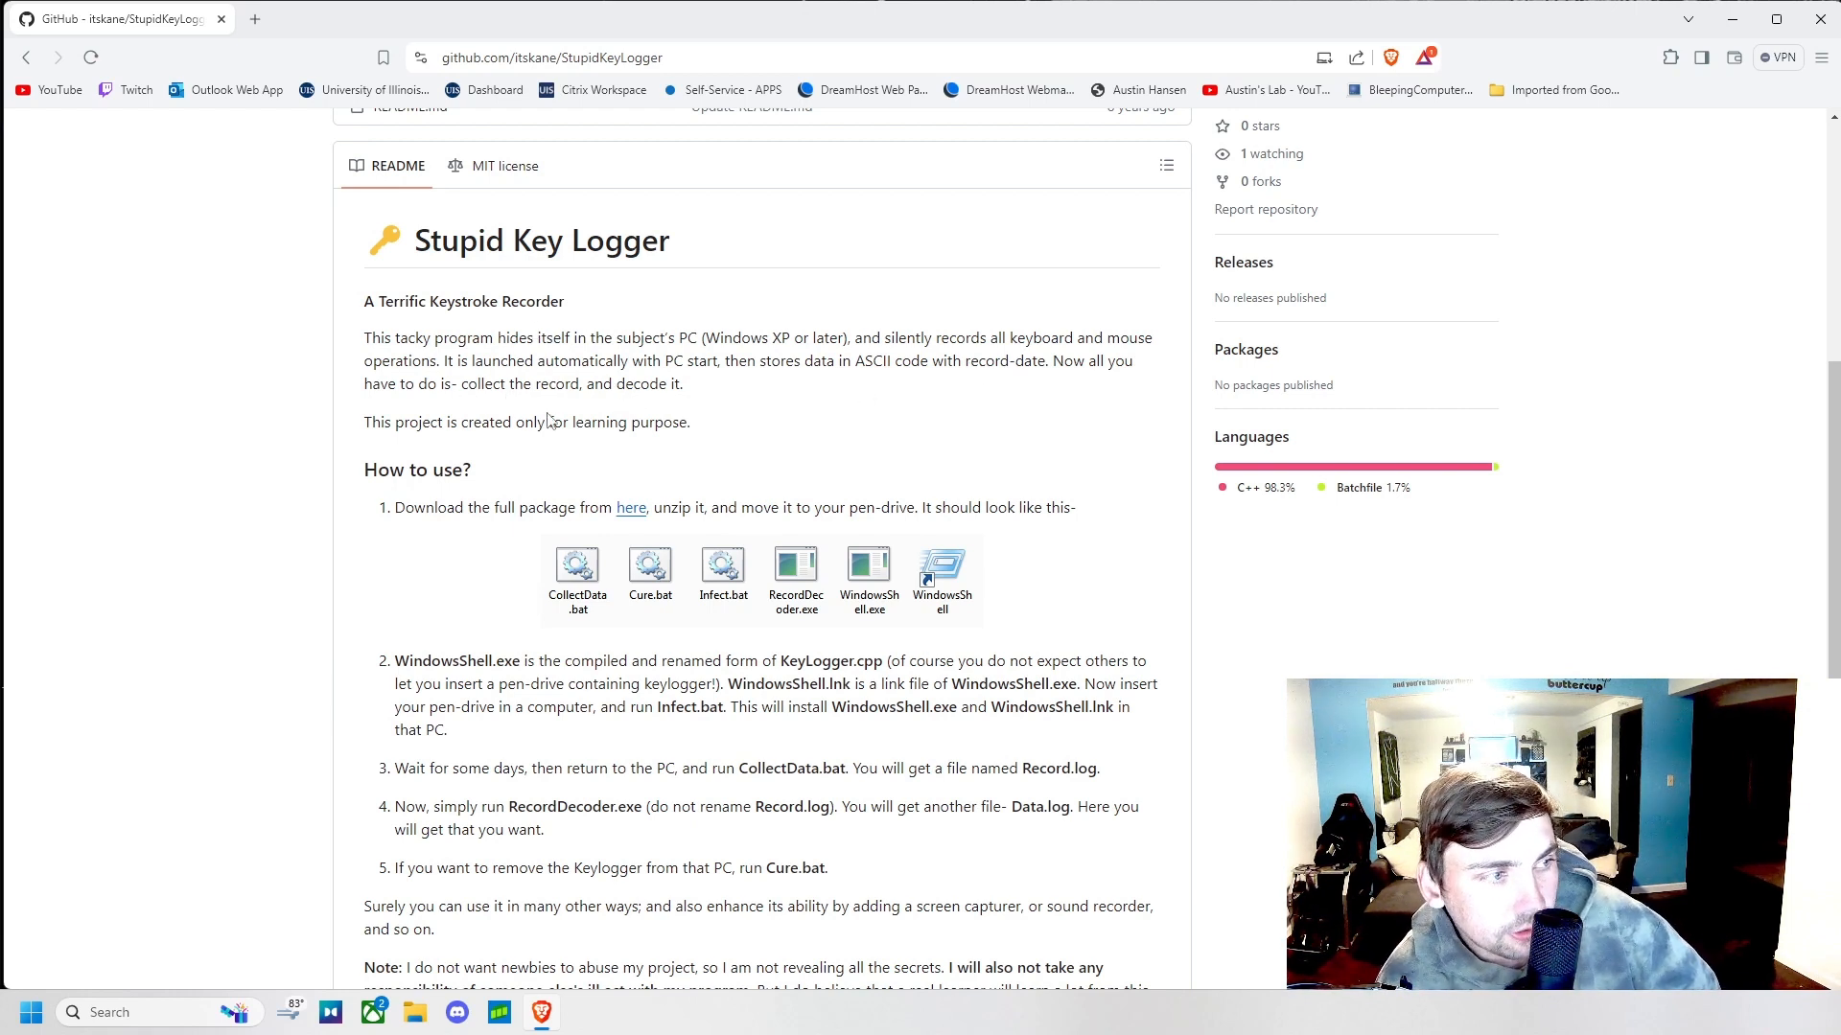
scroll(down, 3)
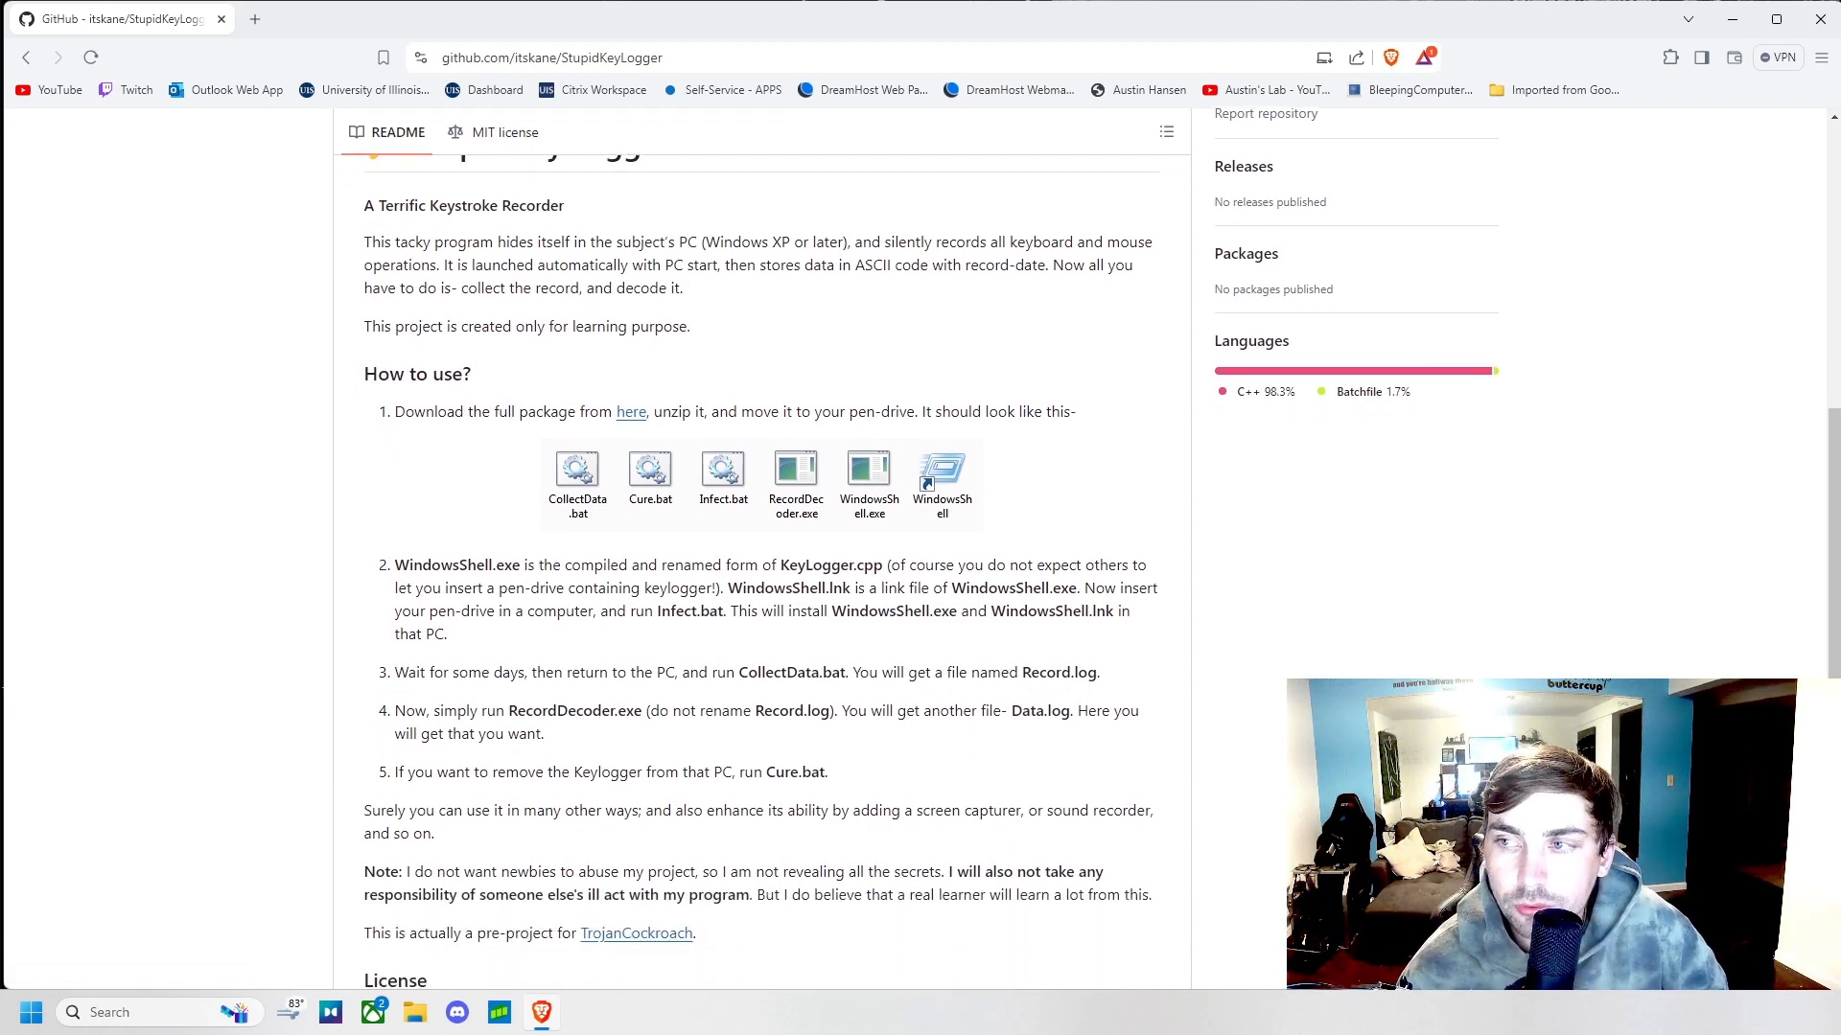
scroll(up, 3)
text(windows)
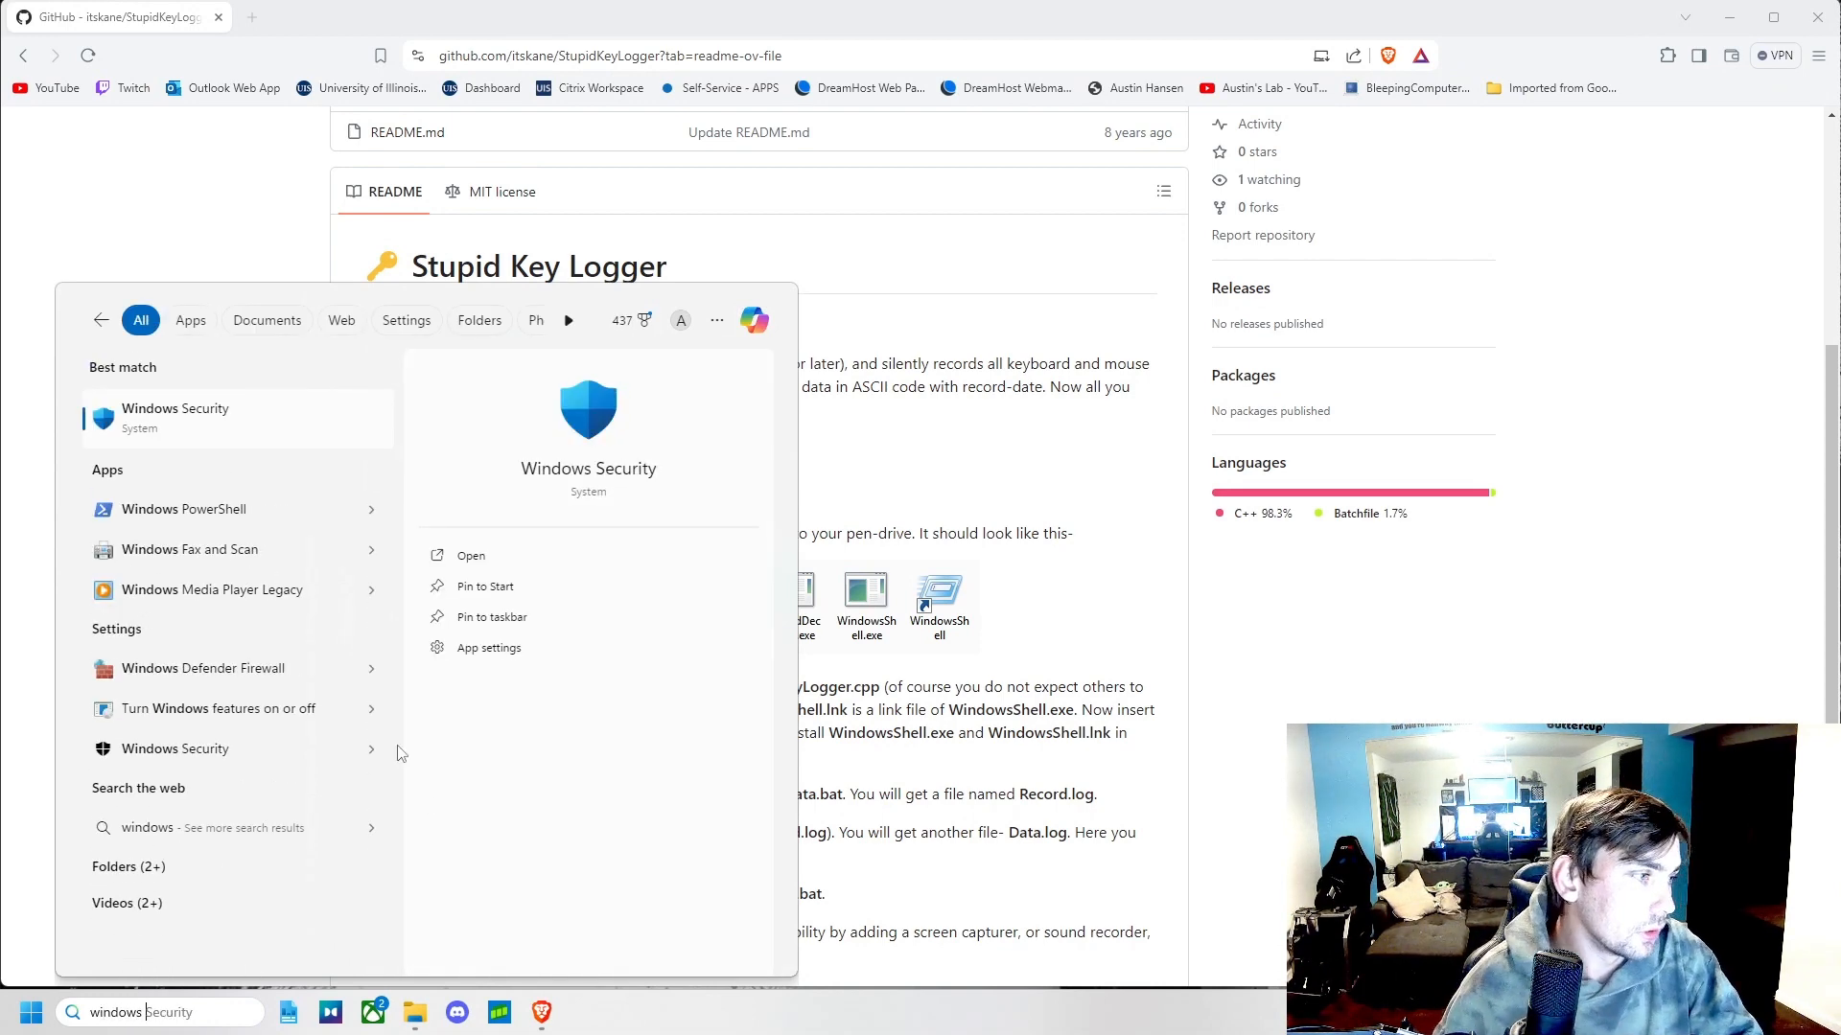
- Launch Windows Security, view Virus & threat protection's Manage settings, then return to the browser
click(471, 556)
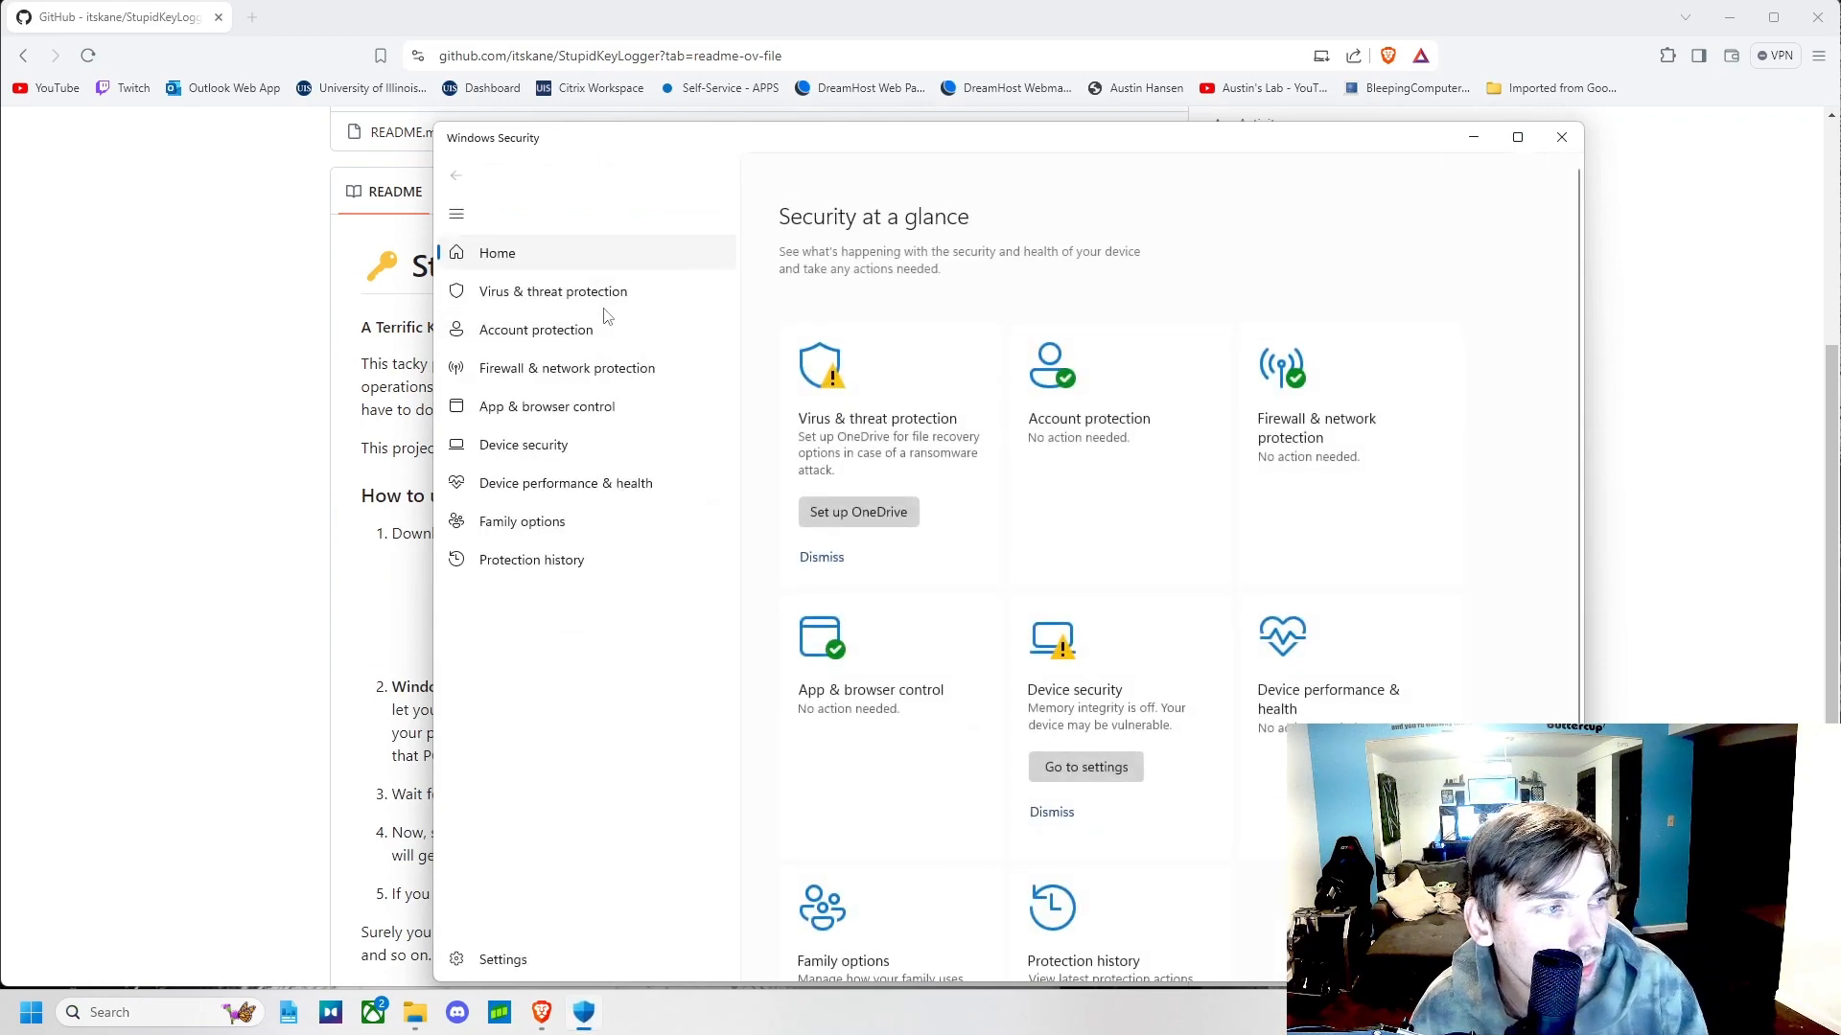
click(552, 291)
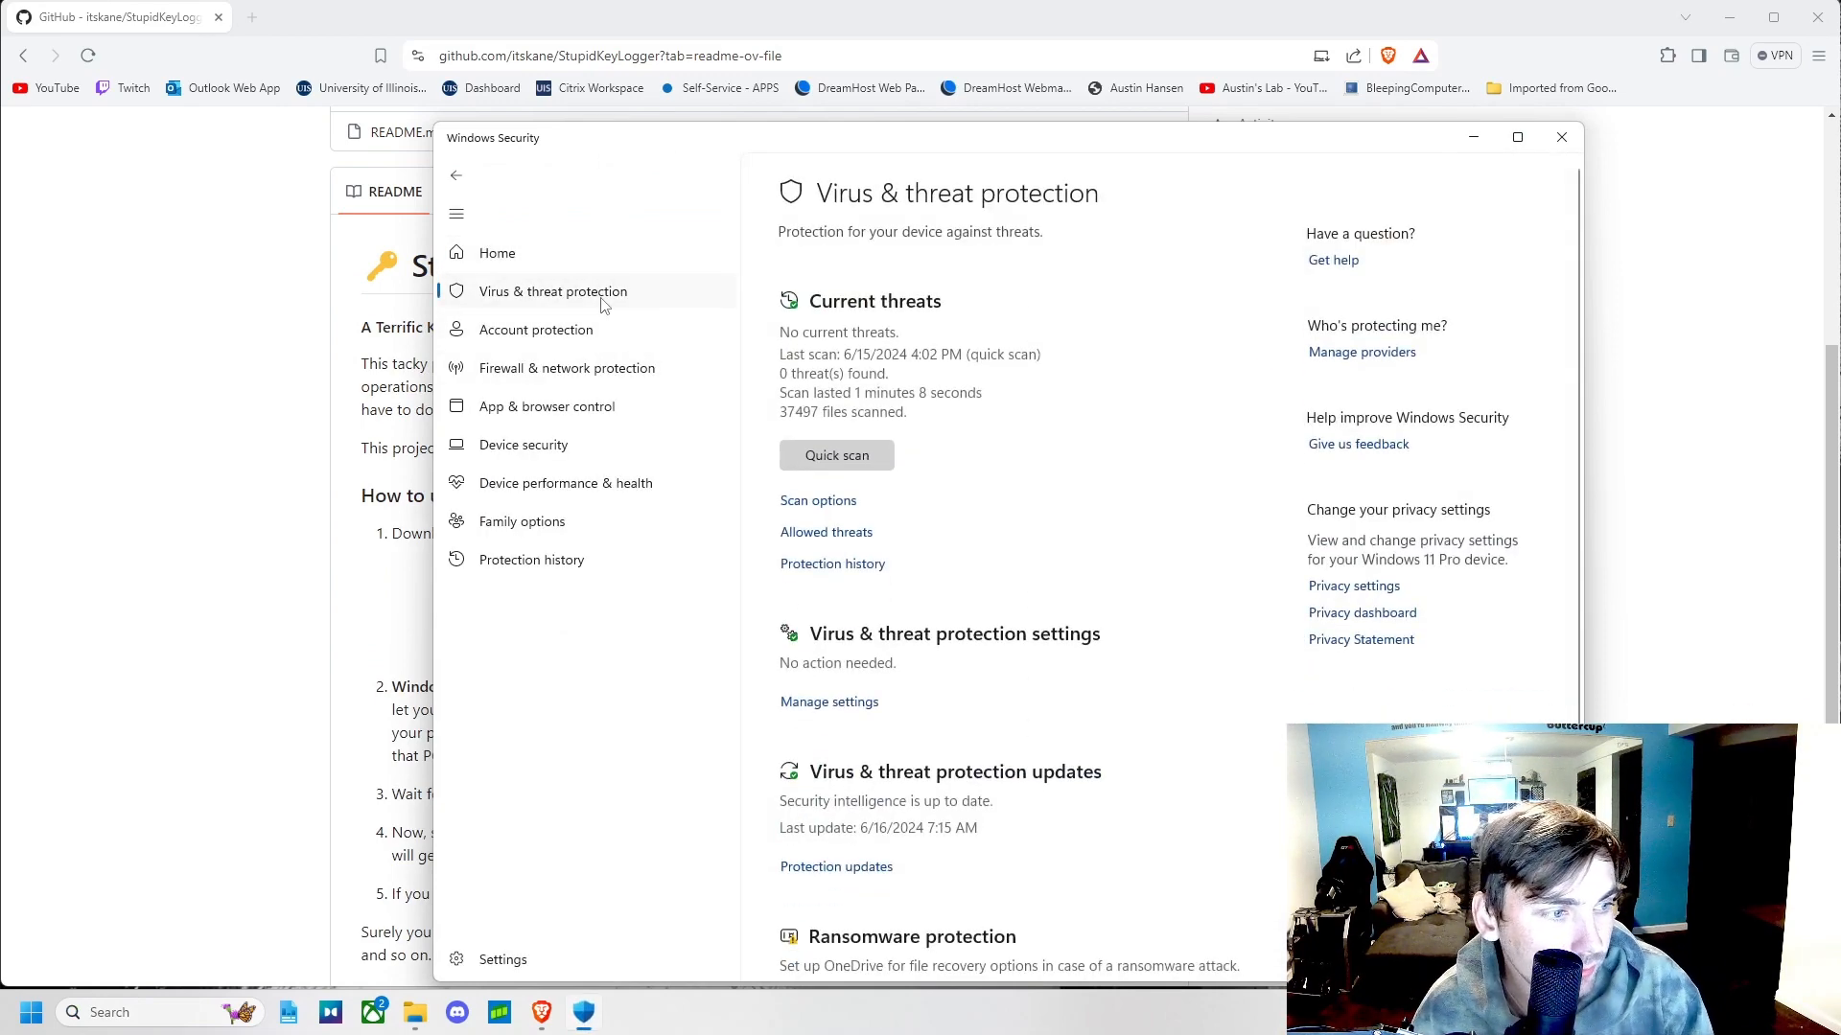
mouse_move(876, 696)
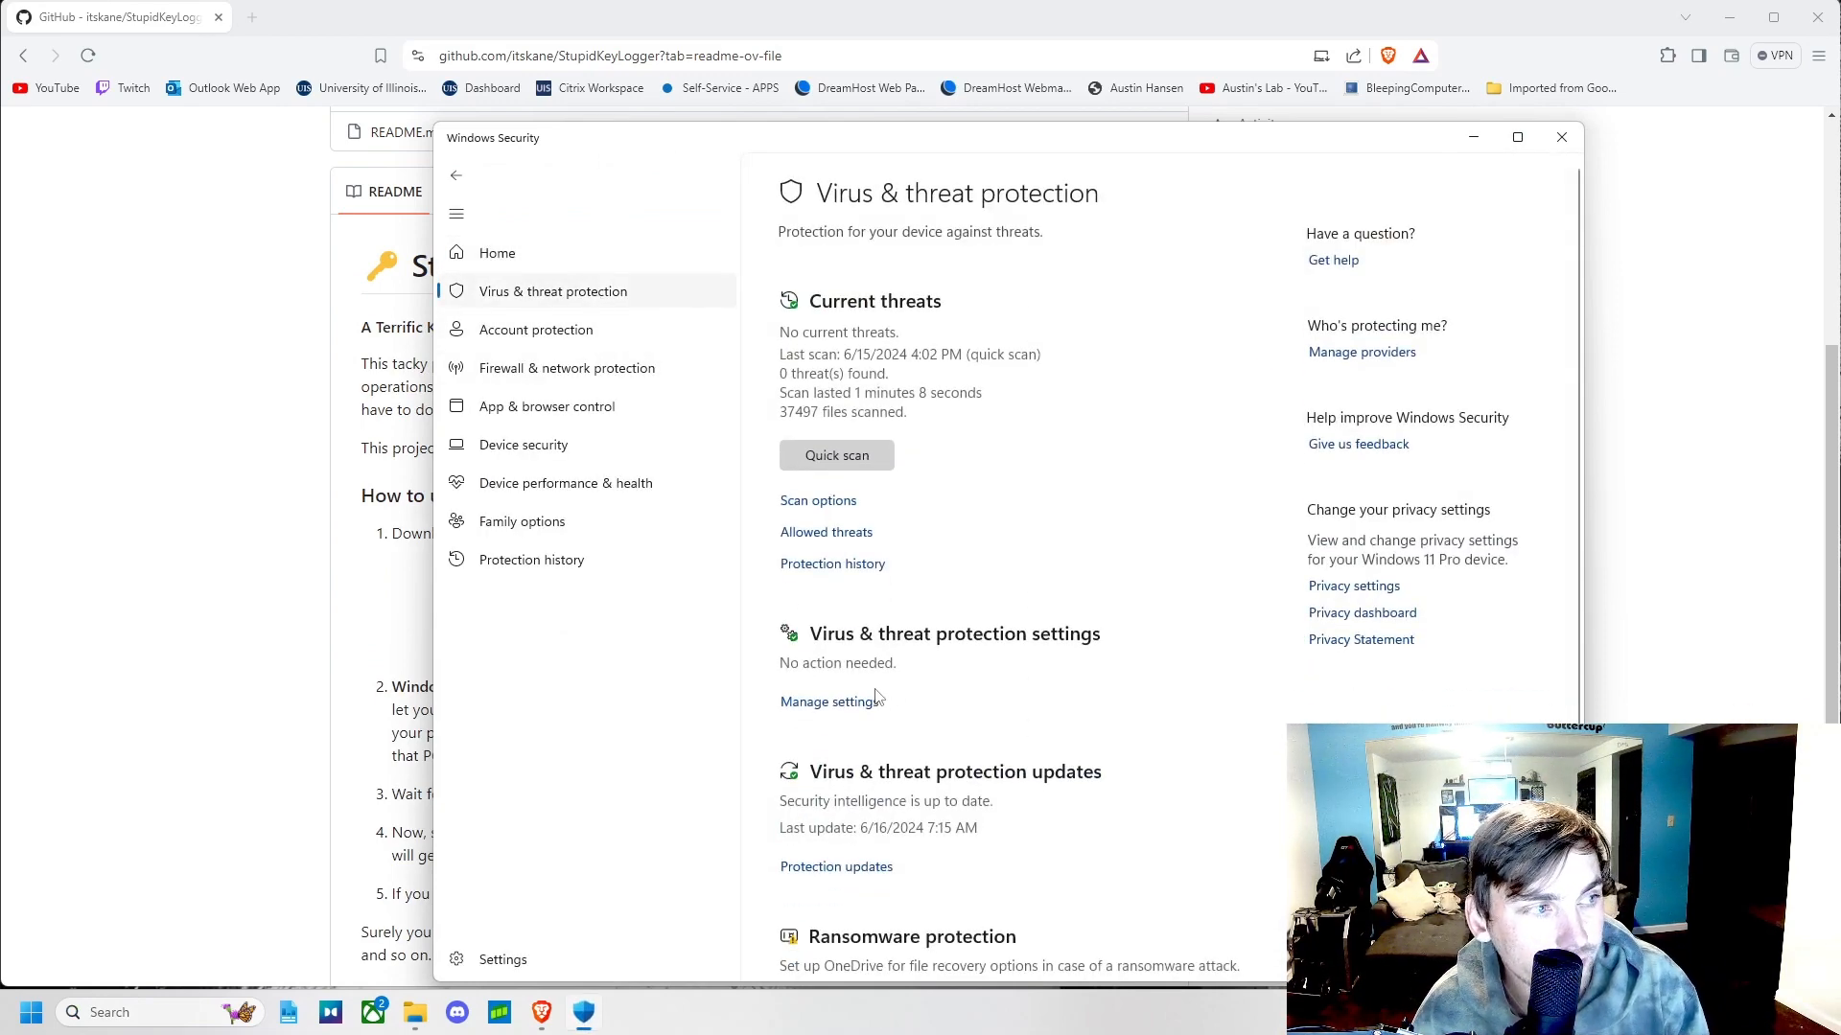
click(828, 701)
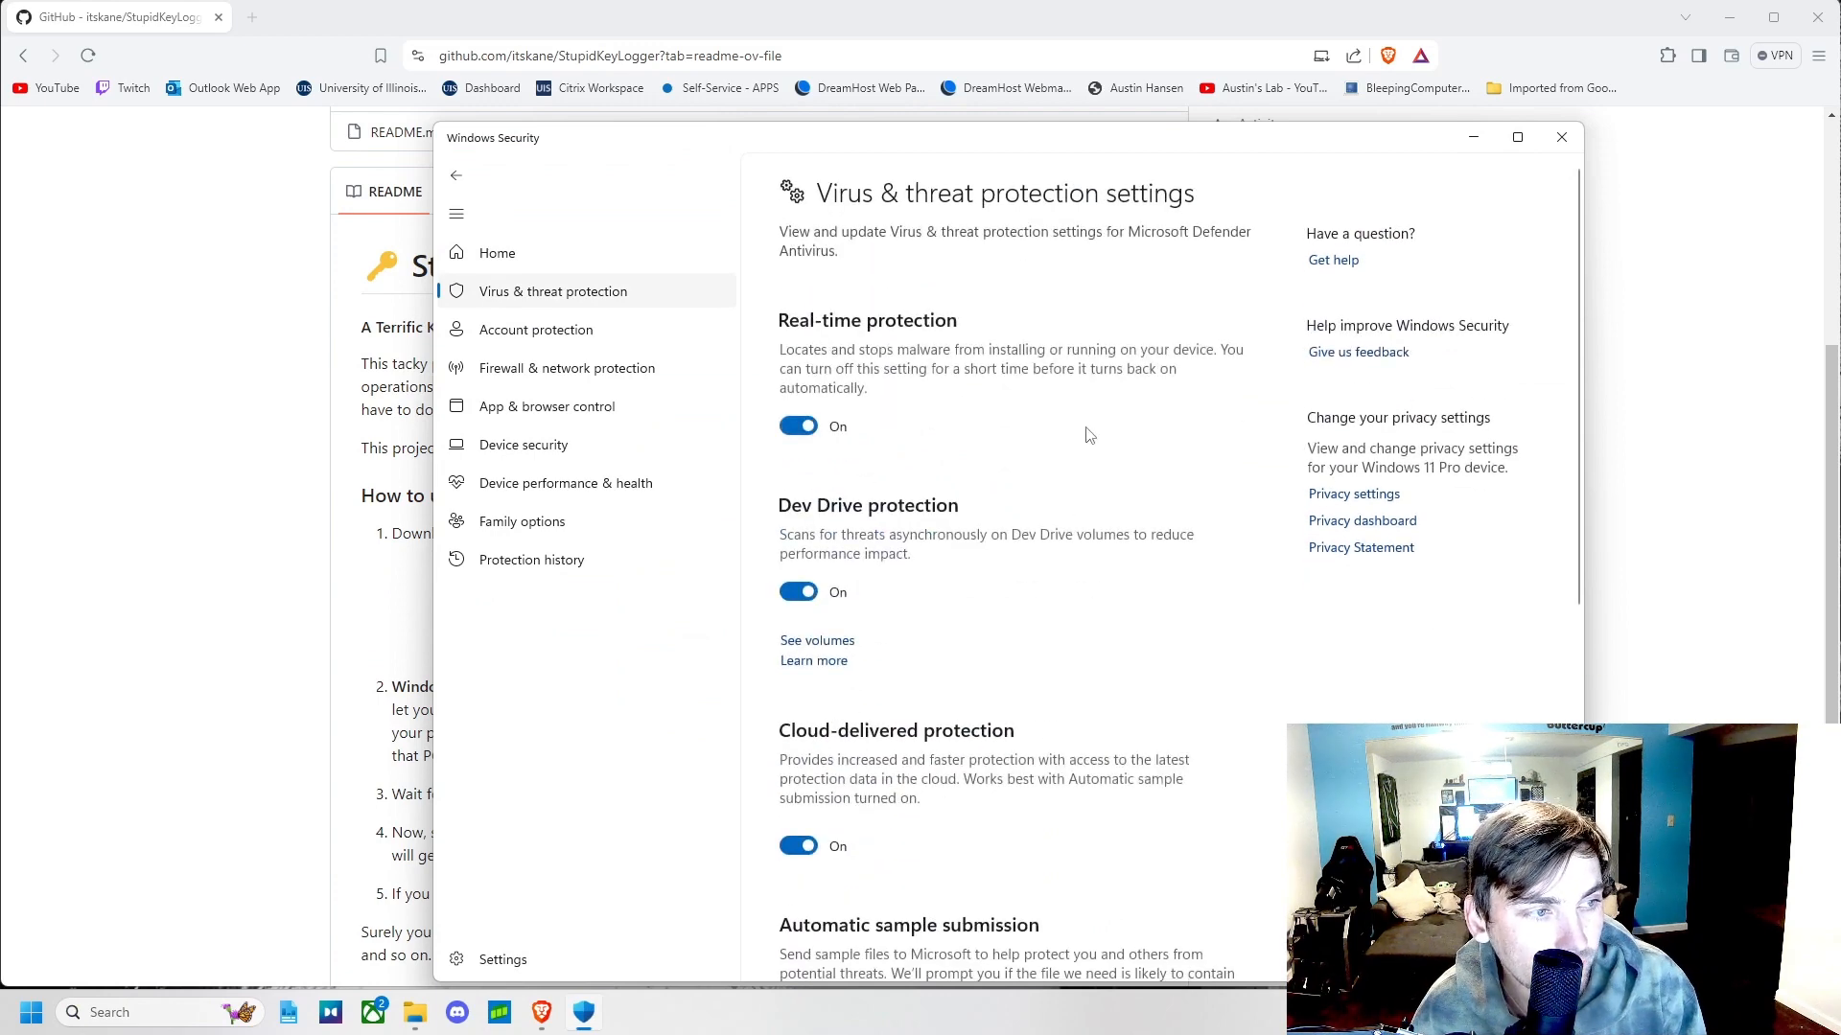
click(1561, 138)
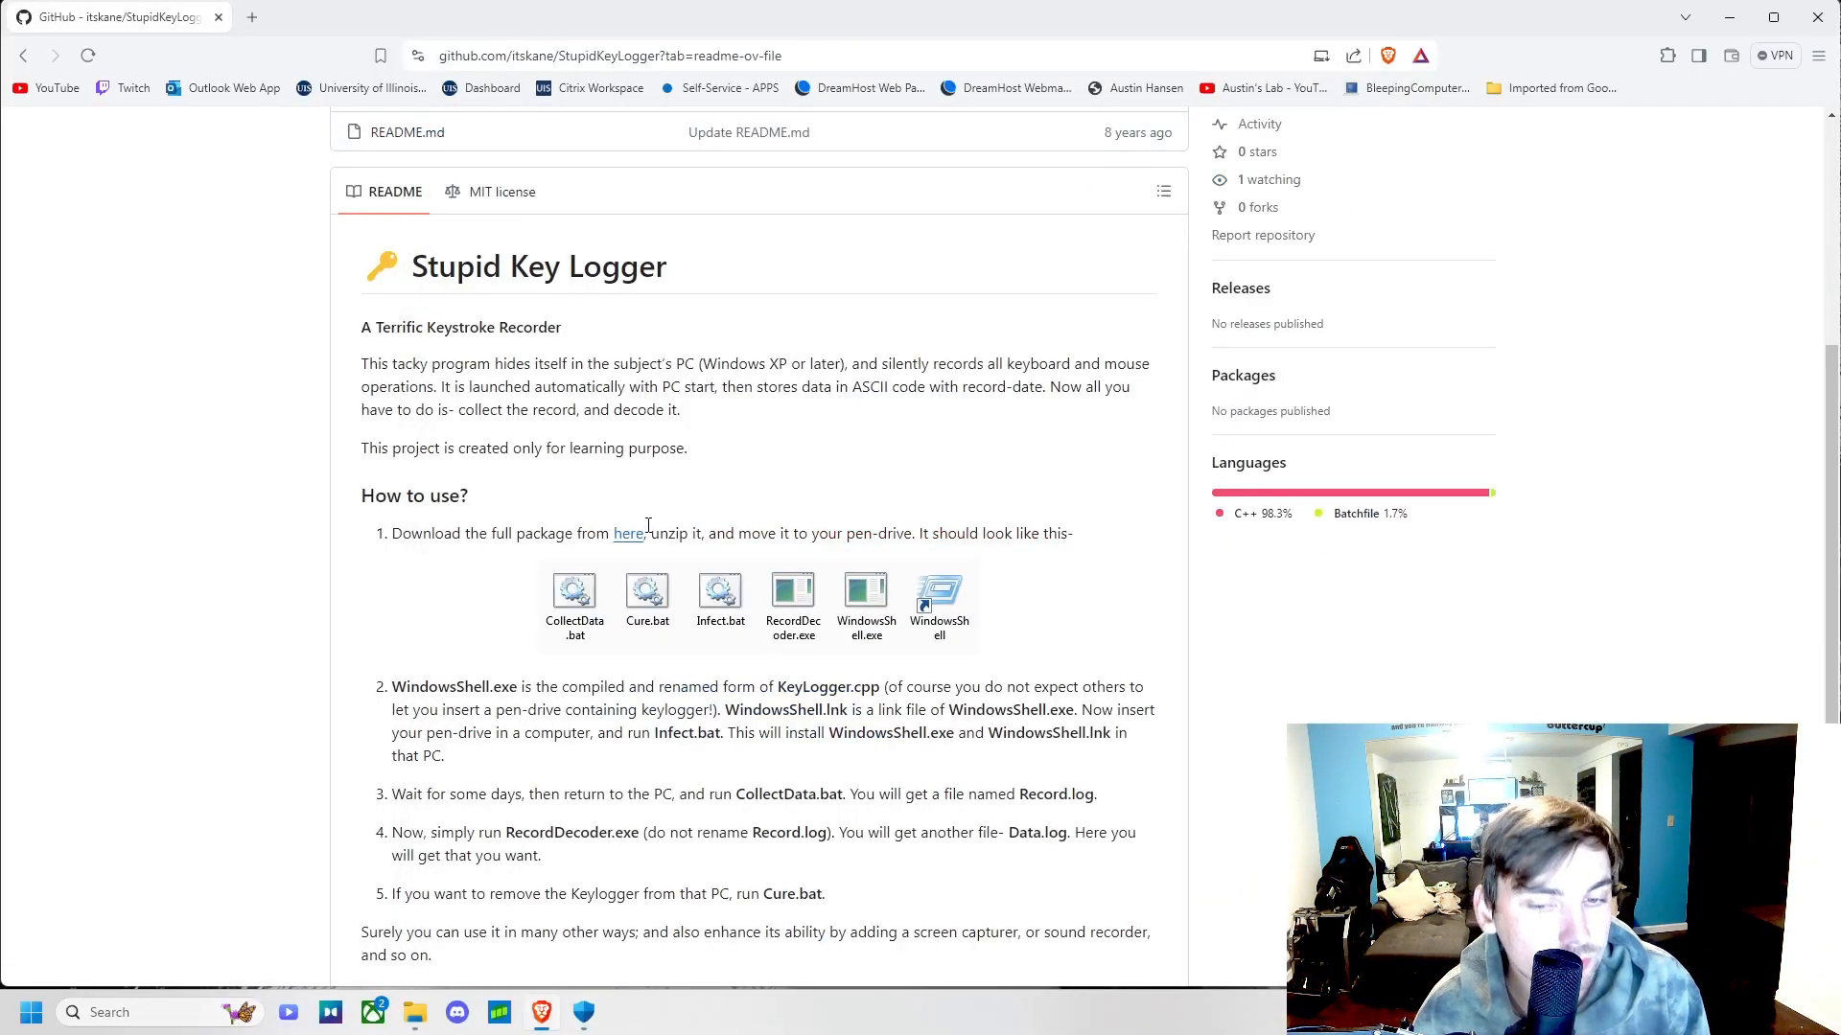
- Download StupidKeylogger-application.zip and save it into E:\KeyLogger
click(628, 533)
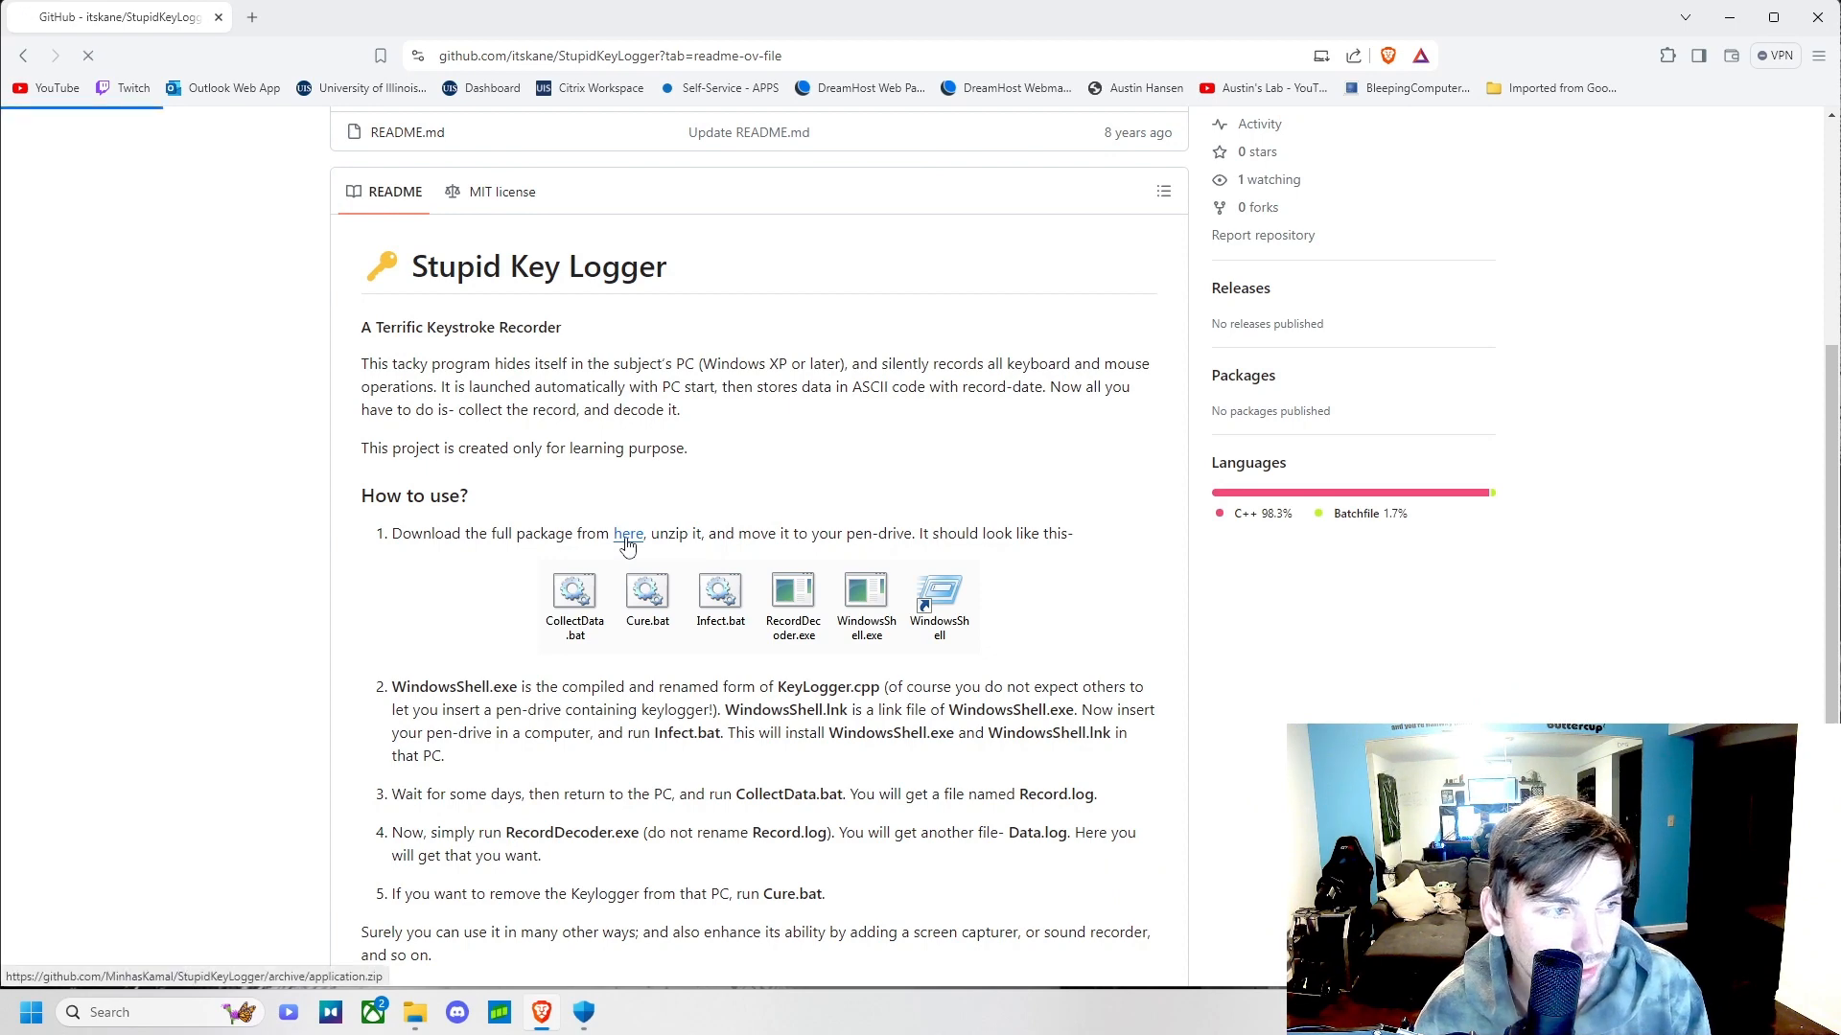
click(628, 533)
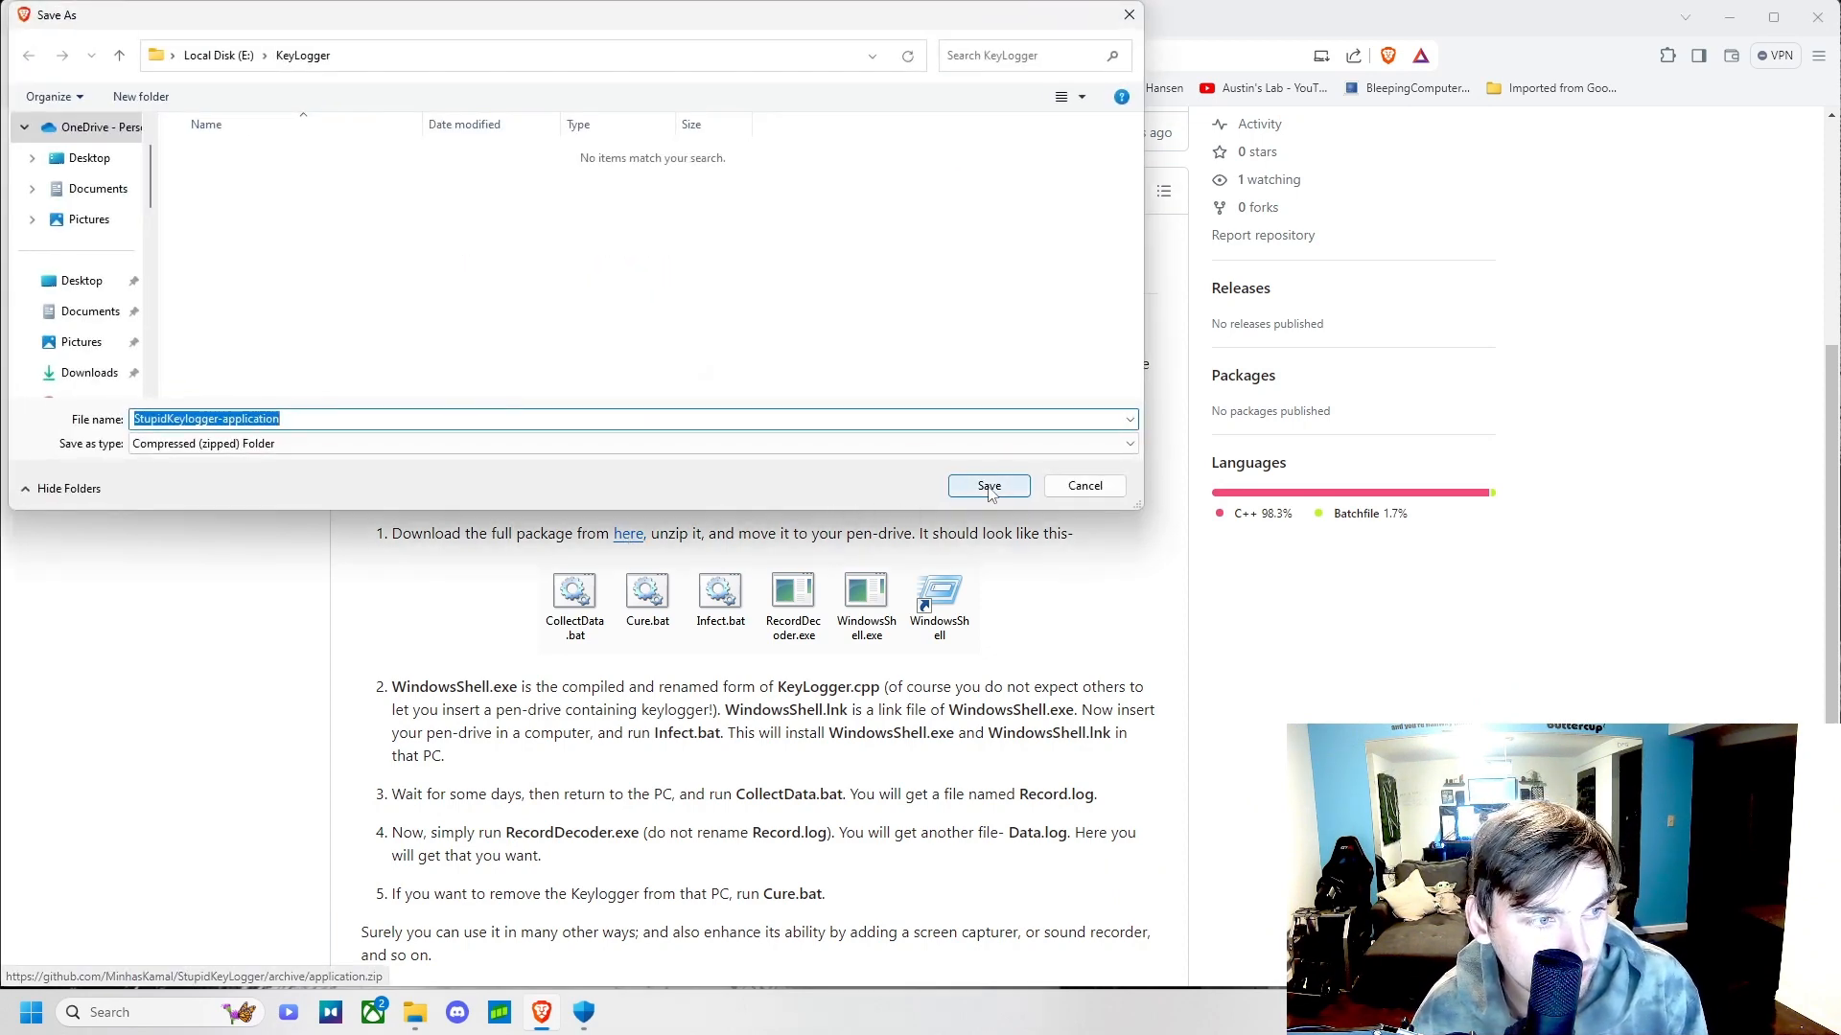
click(989, 485)
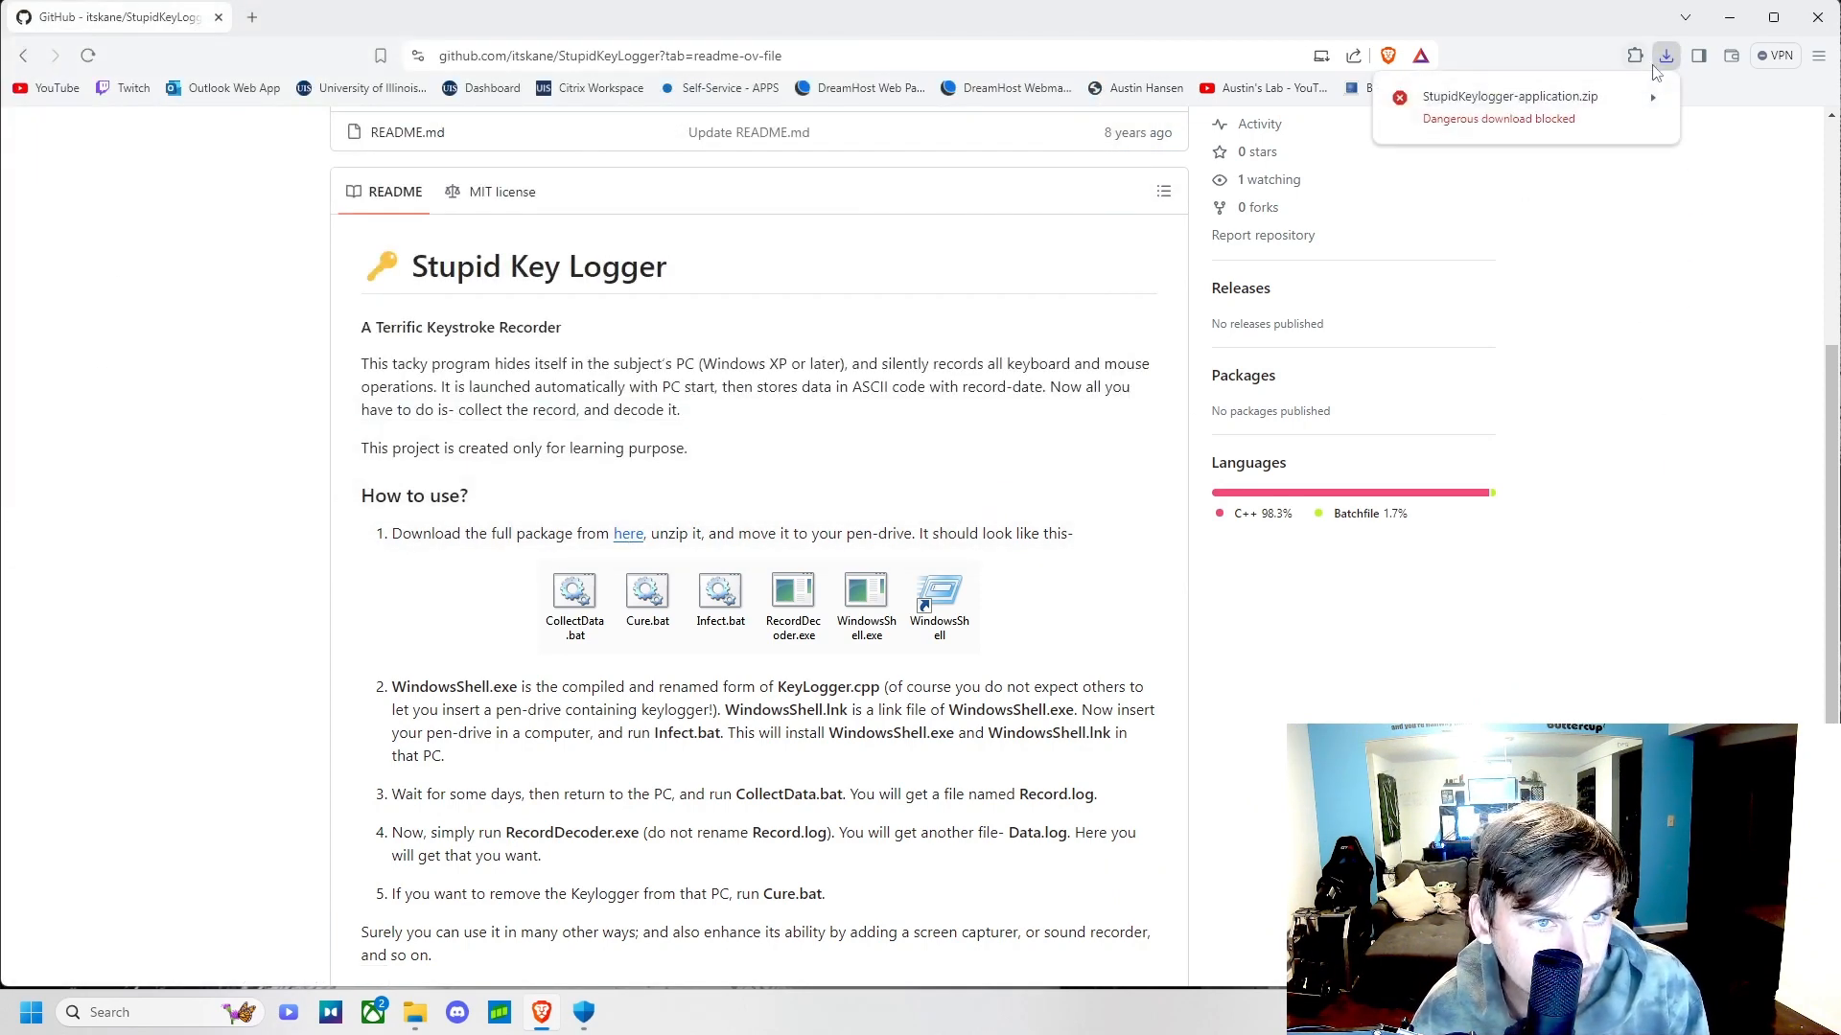
- In the full download history, keep the blocked dangerous zip anyway
click(1666, 56)
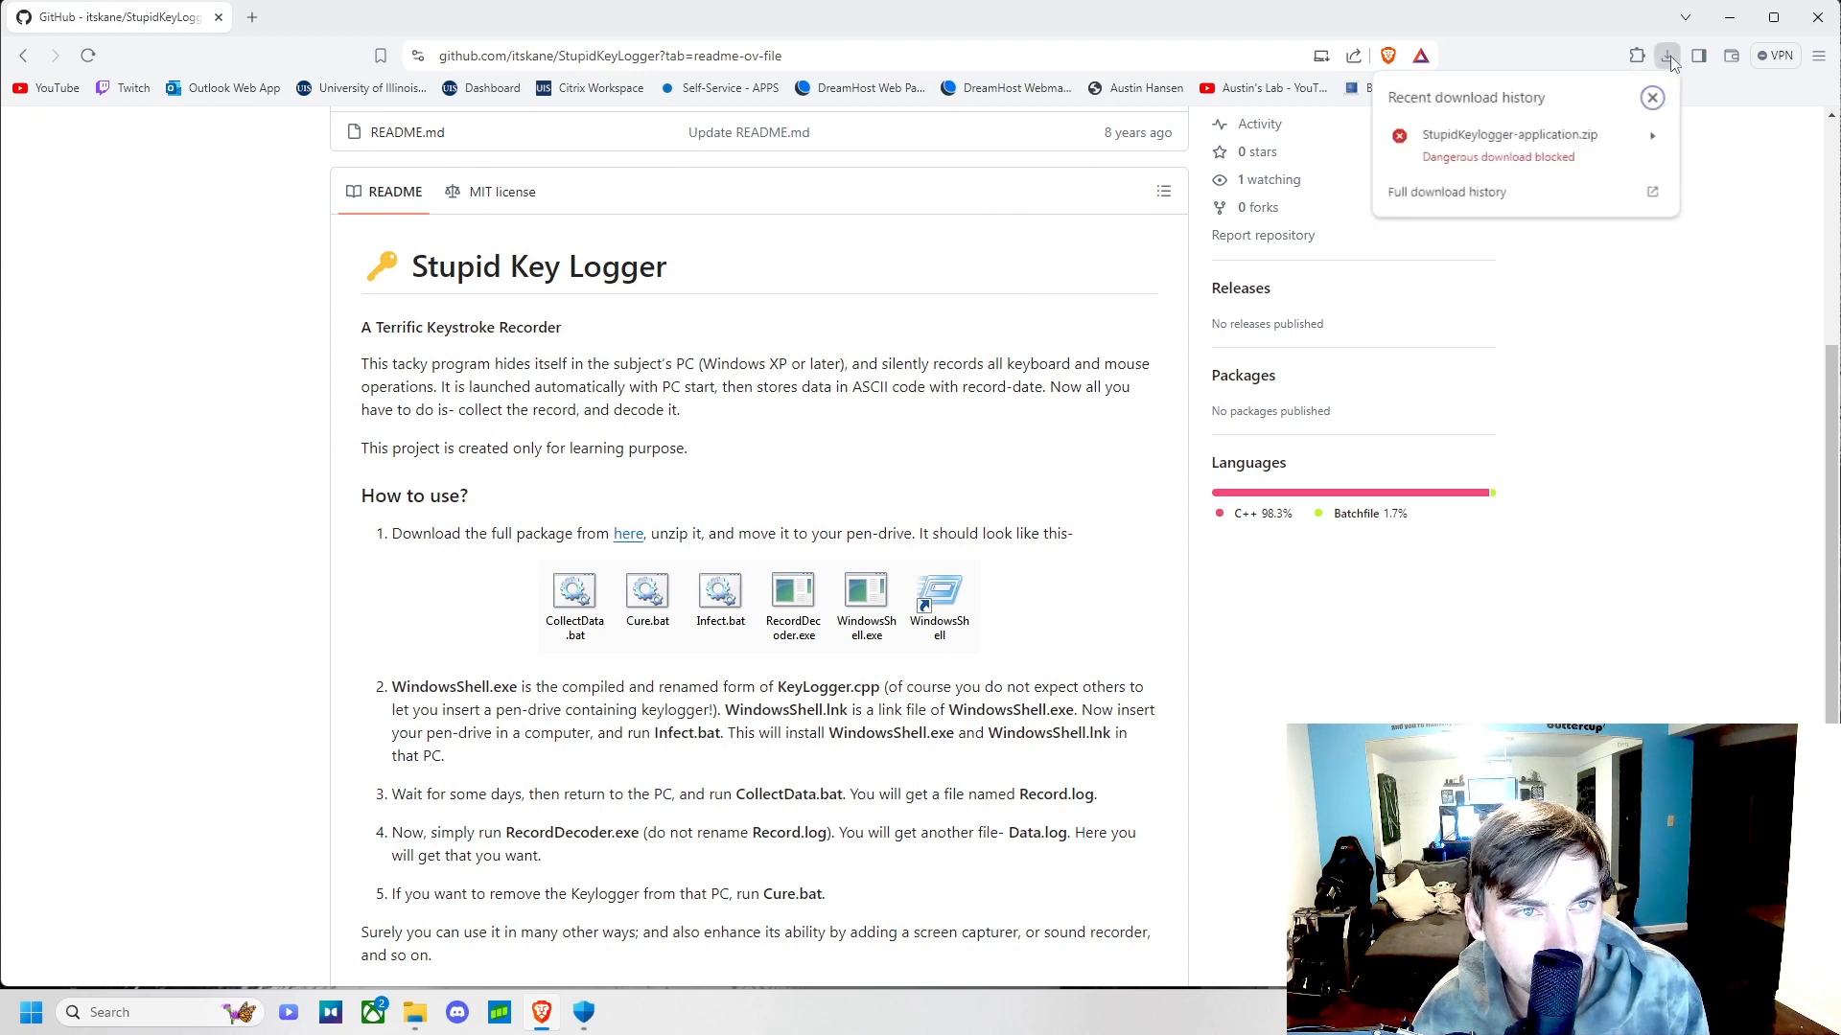
click(1446, 192)
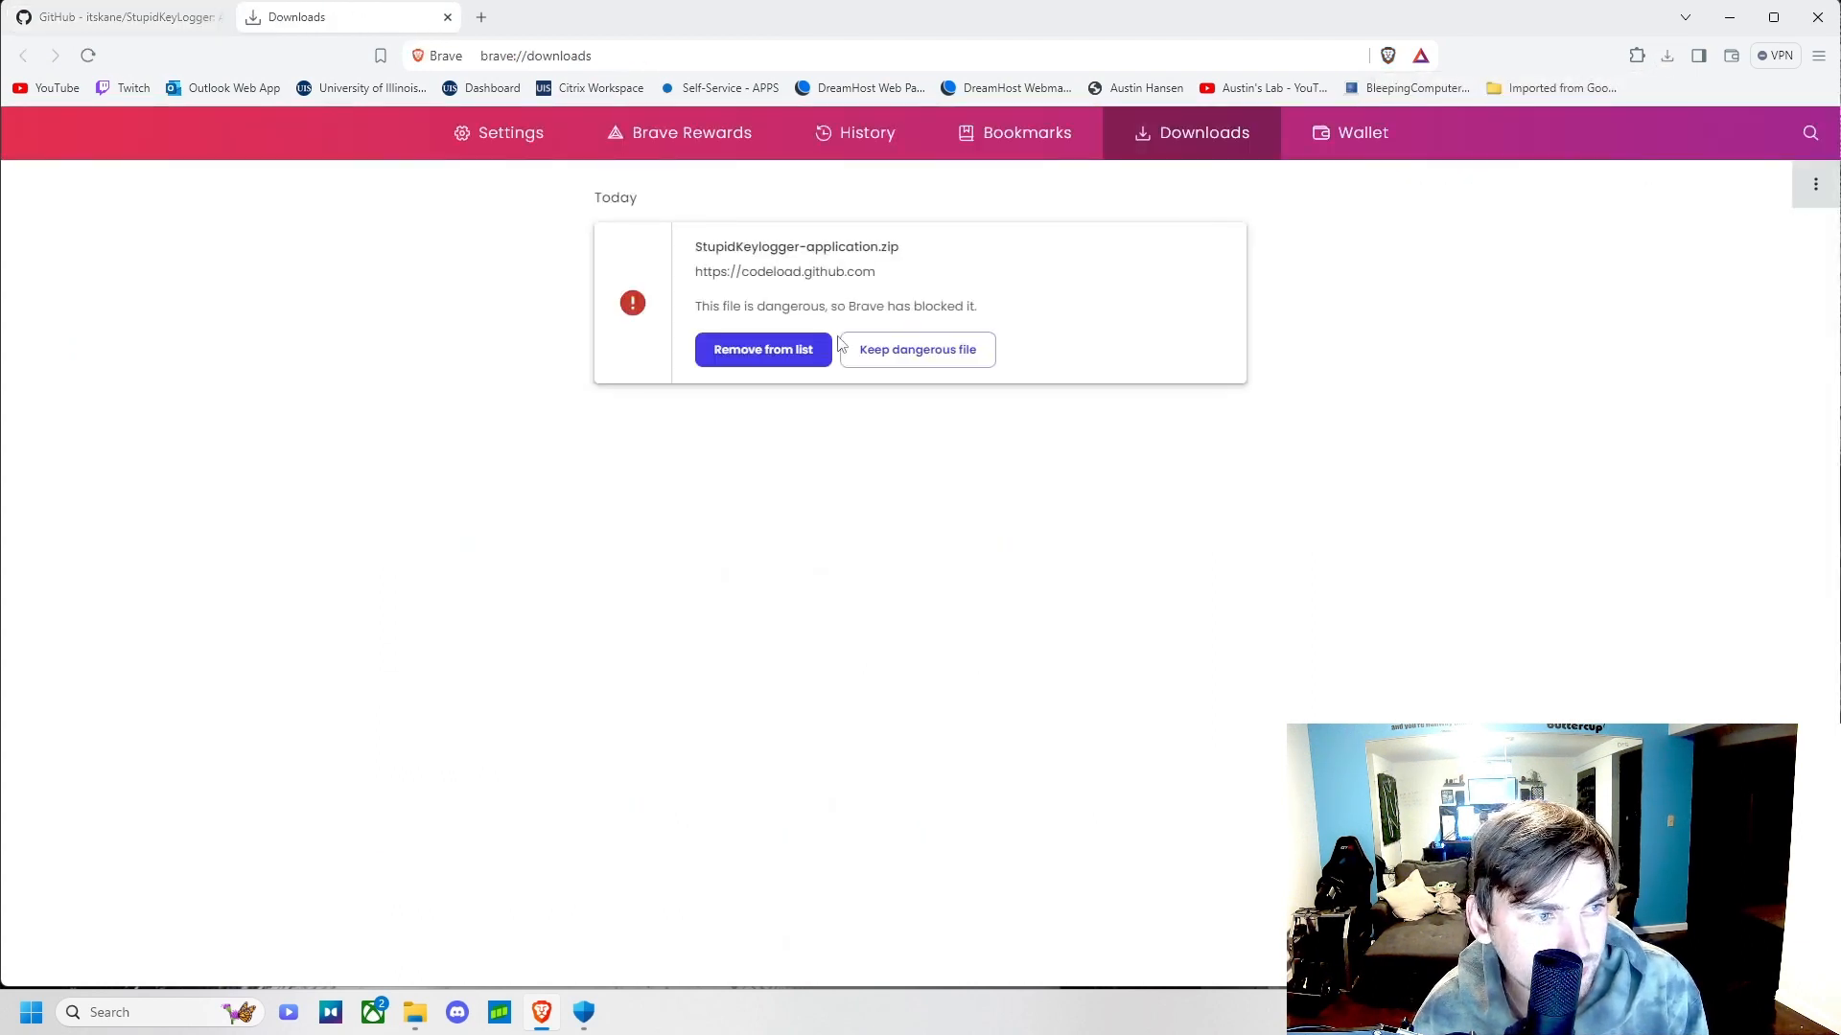
mouse_move(916, 349)
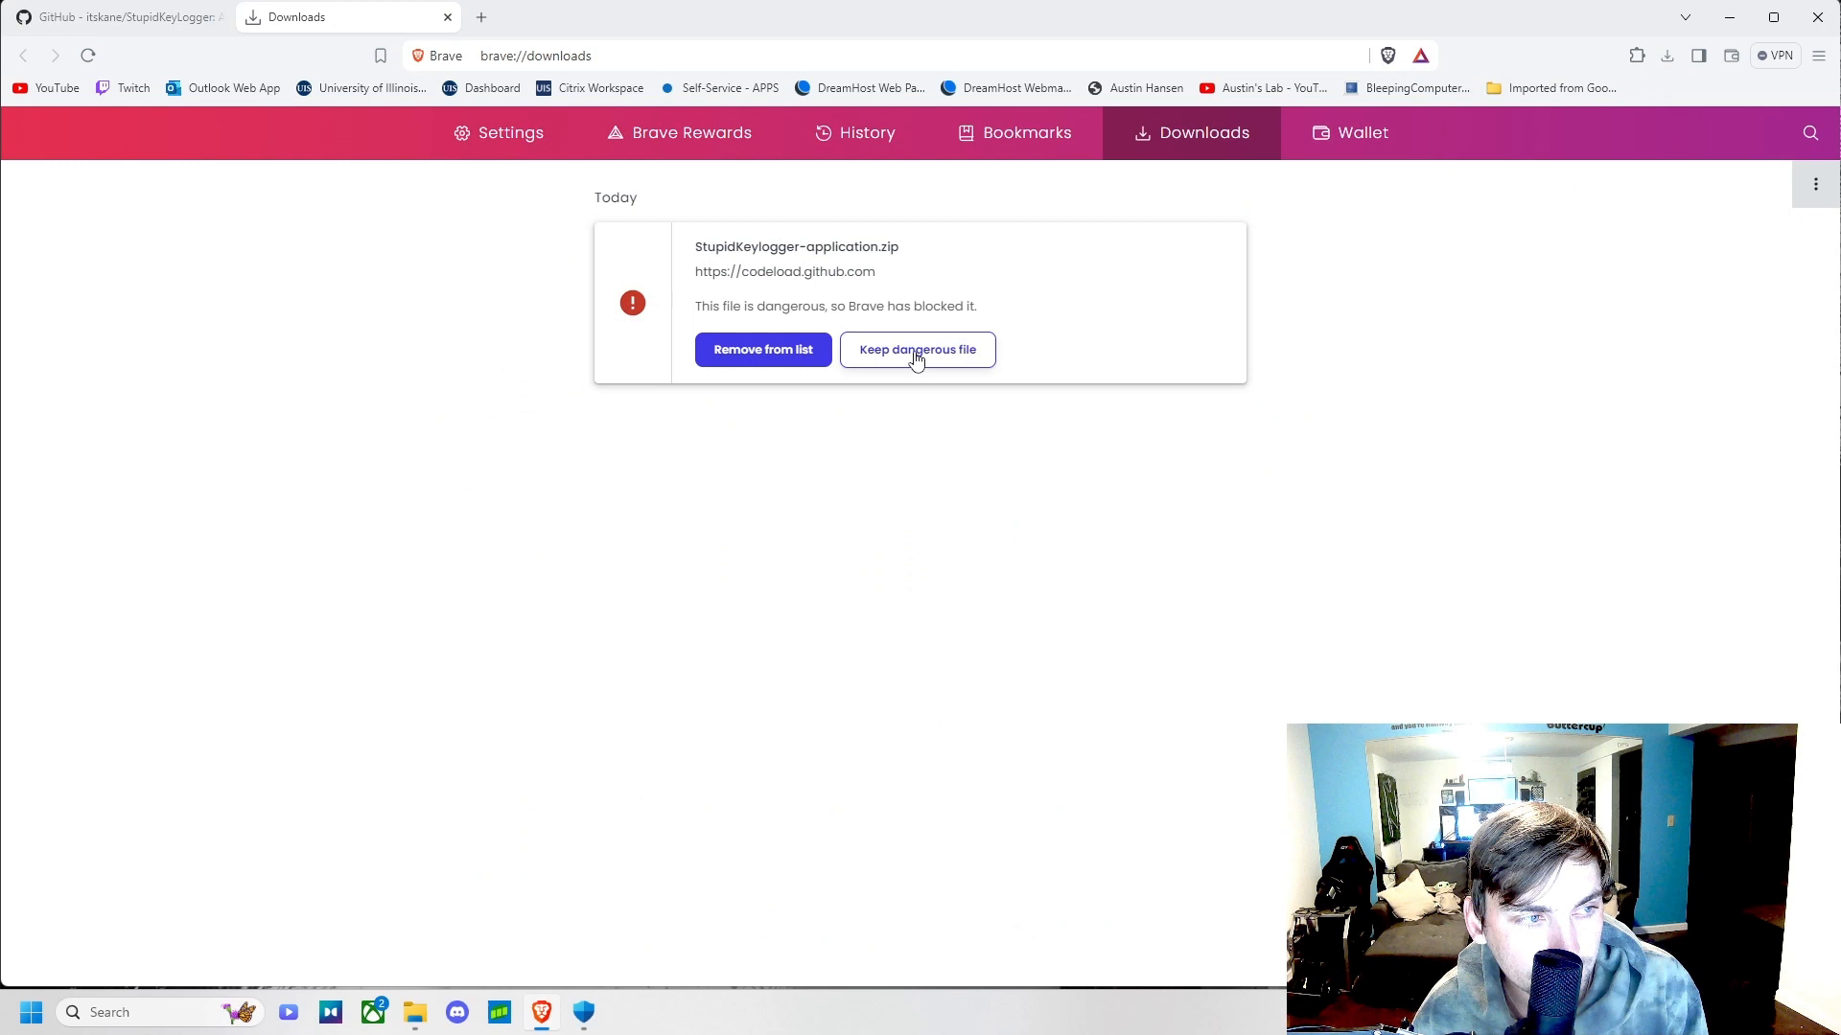
click(917, 349)
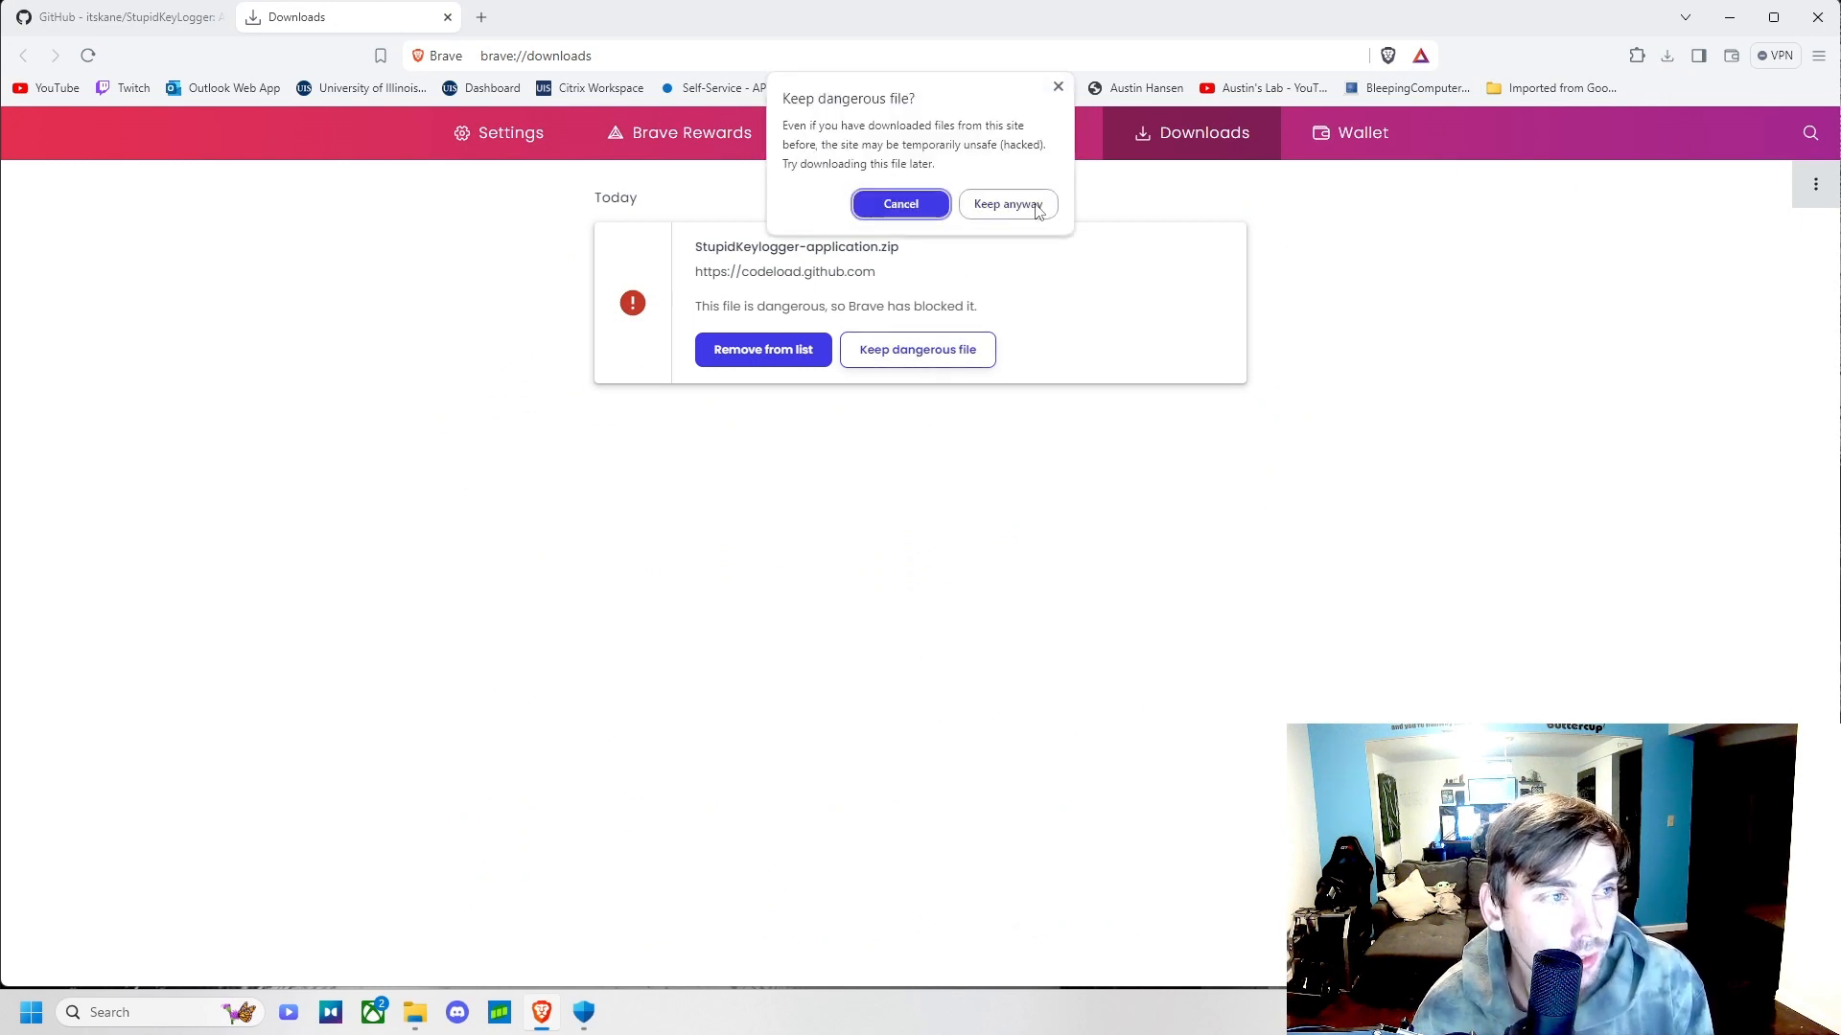
click(1007, 203)
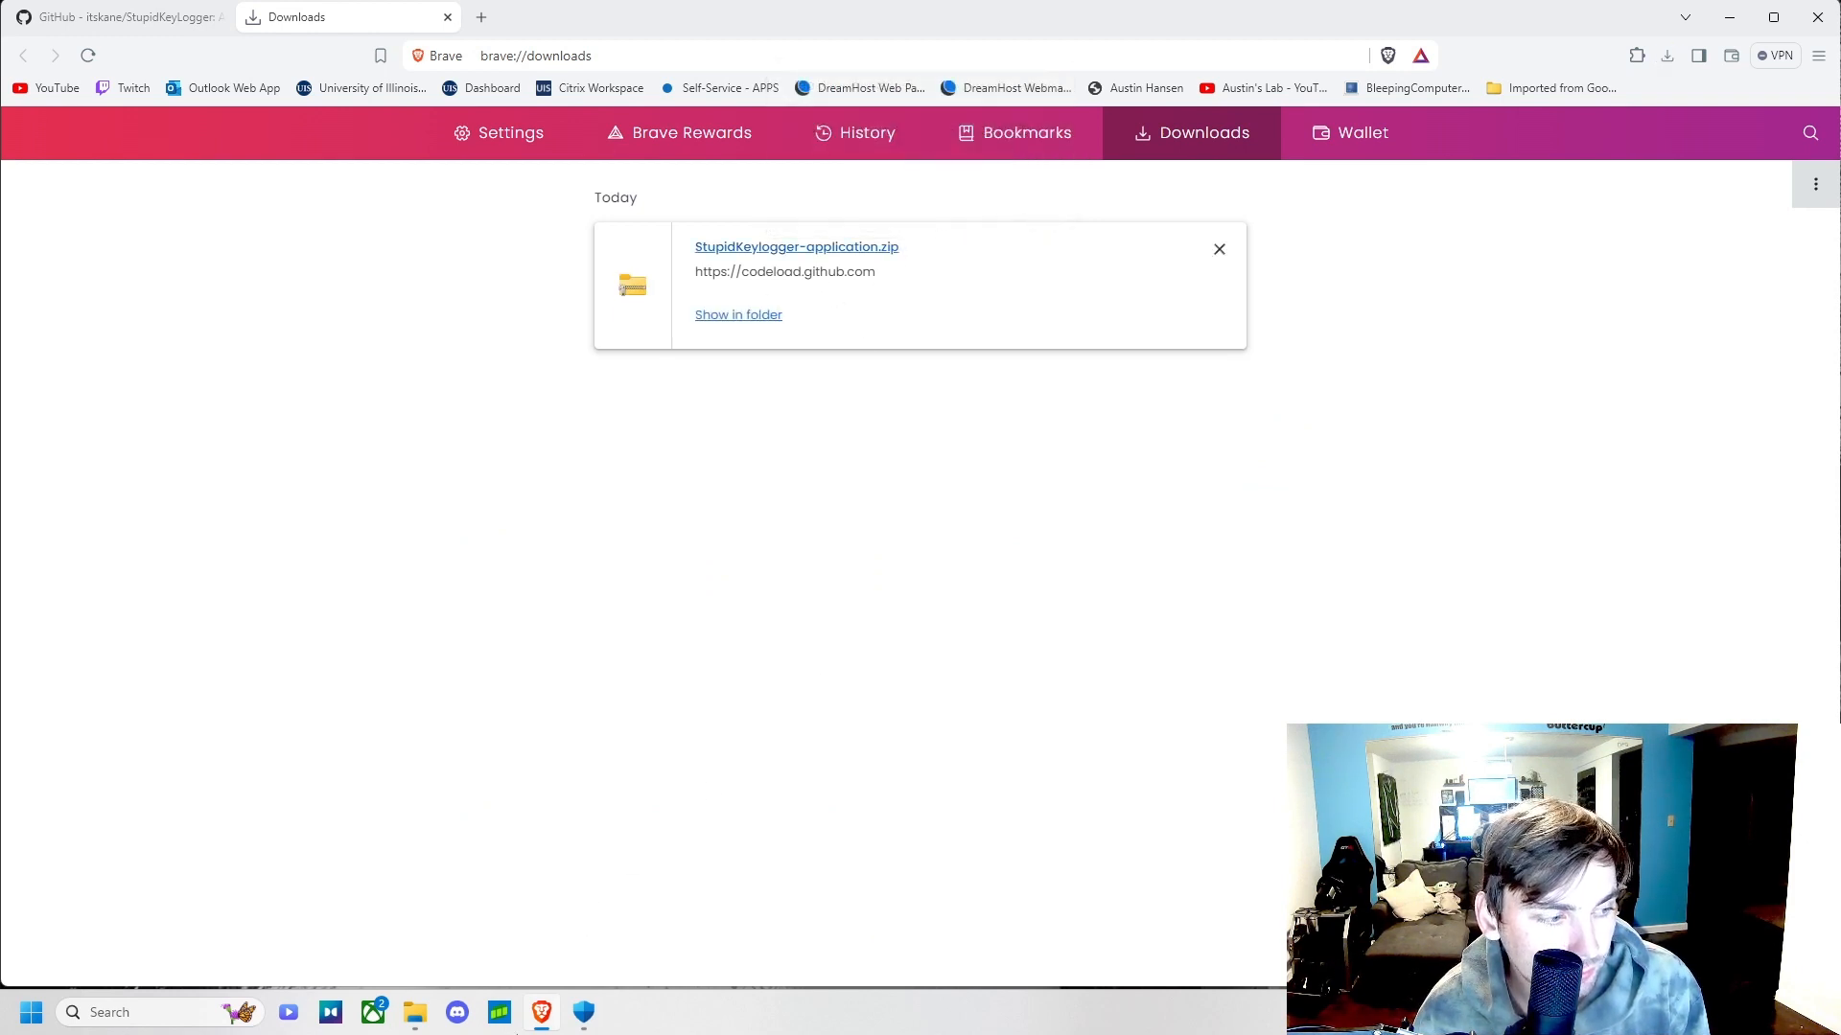
- Show the zip in its folder and Extract All into E:\KeyLogger
click(736, 315)
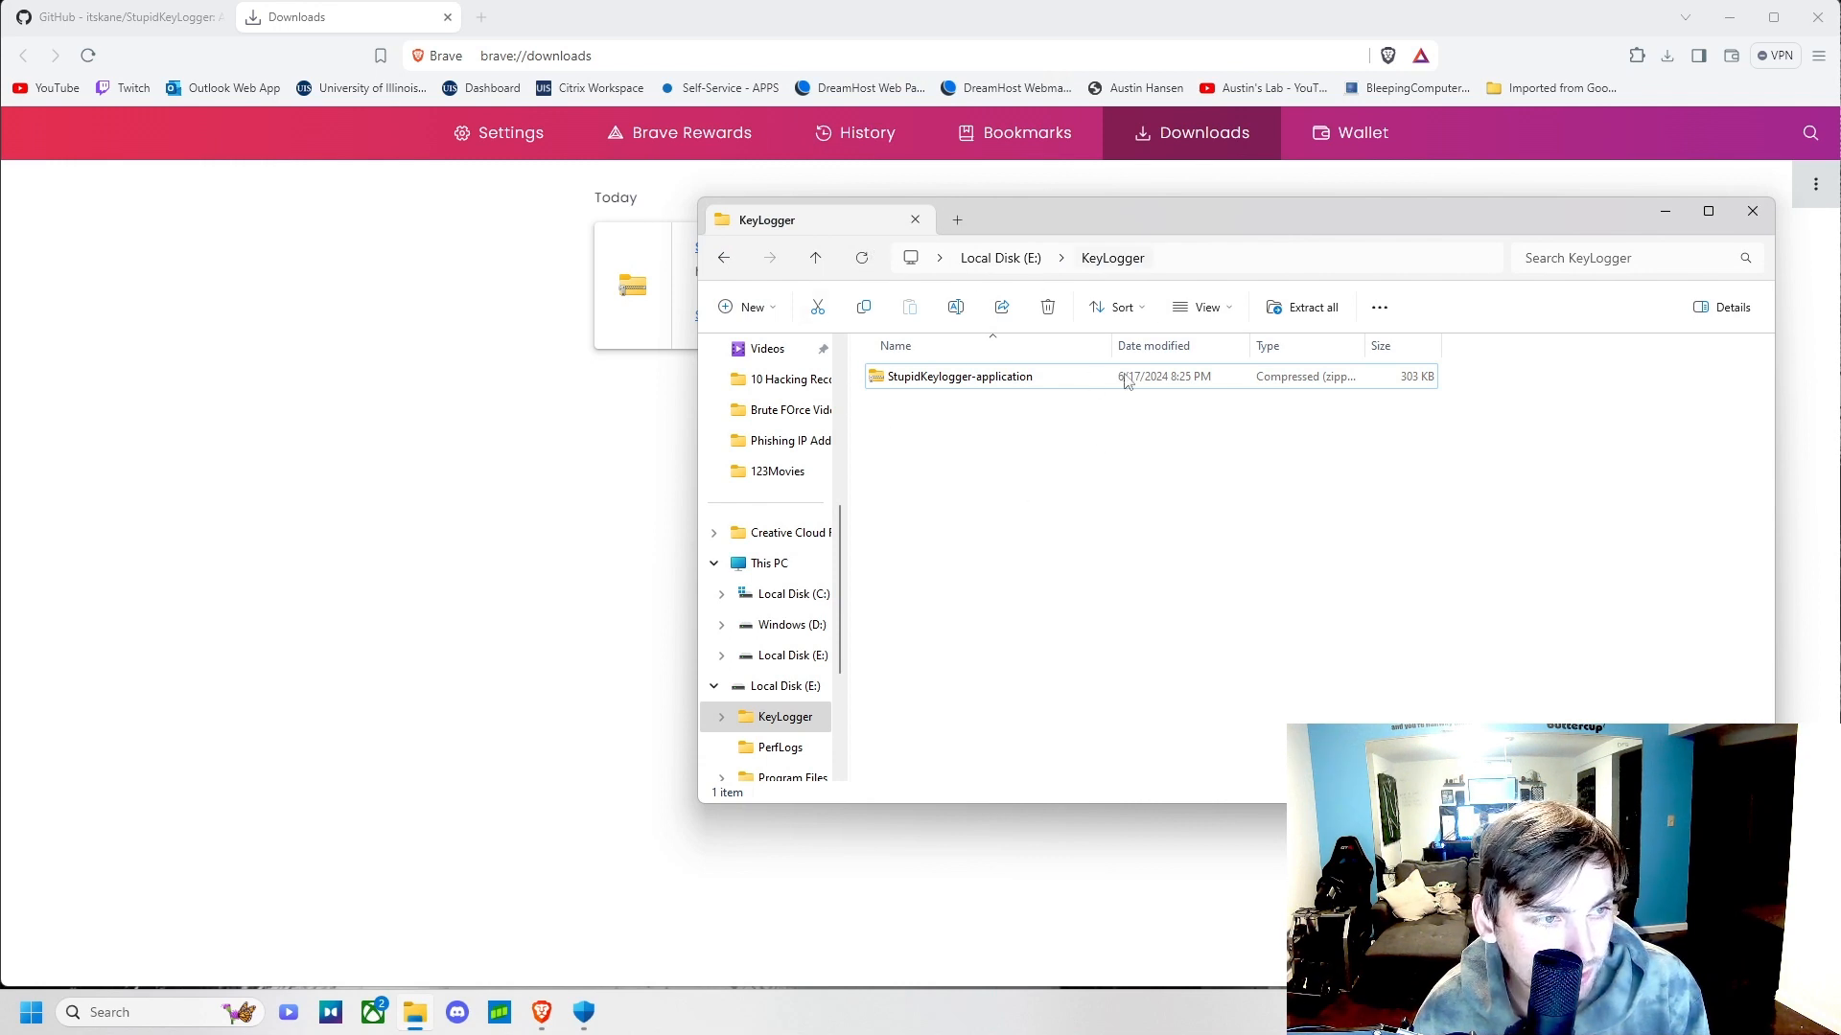
mouse_move(1037, 395)
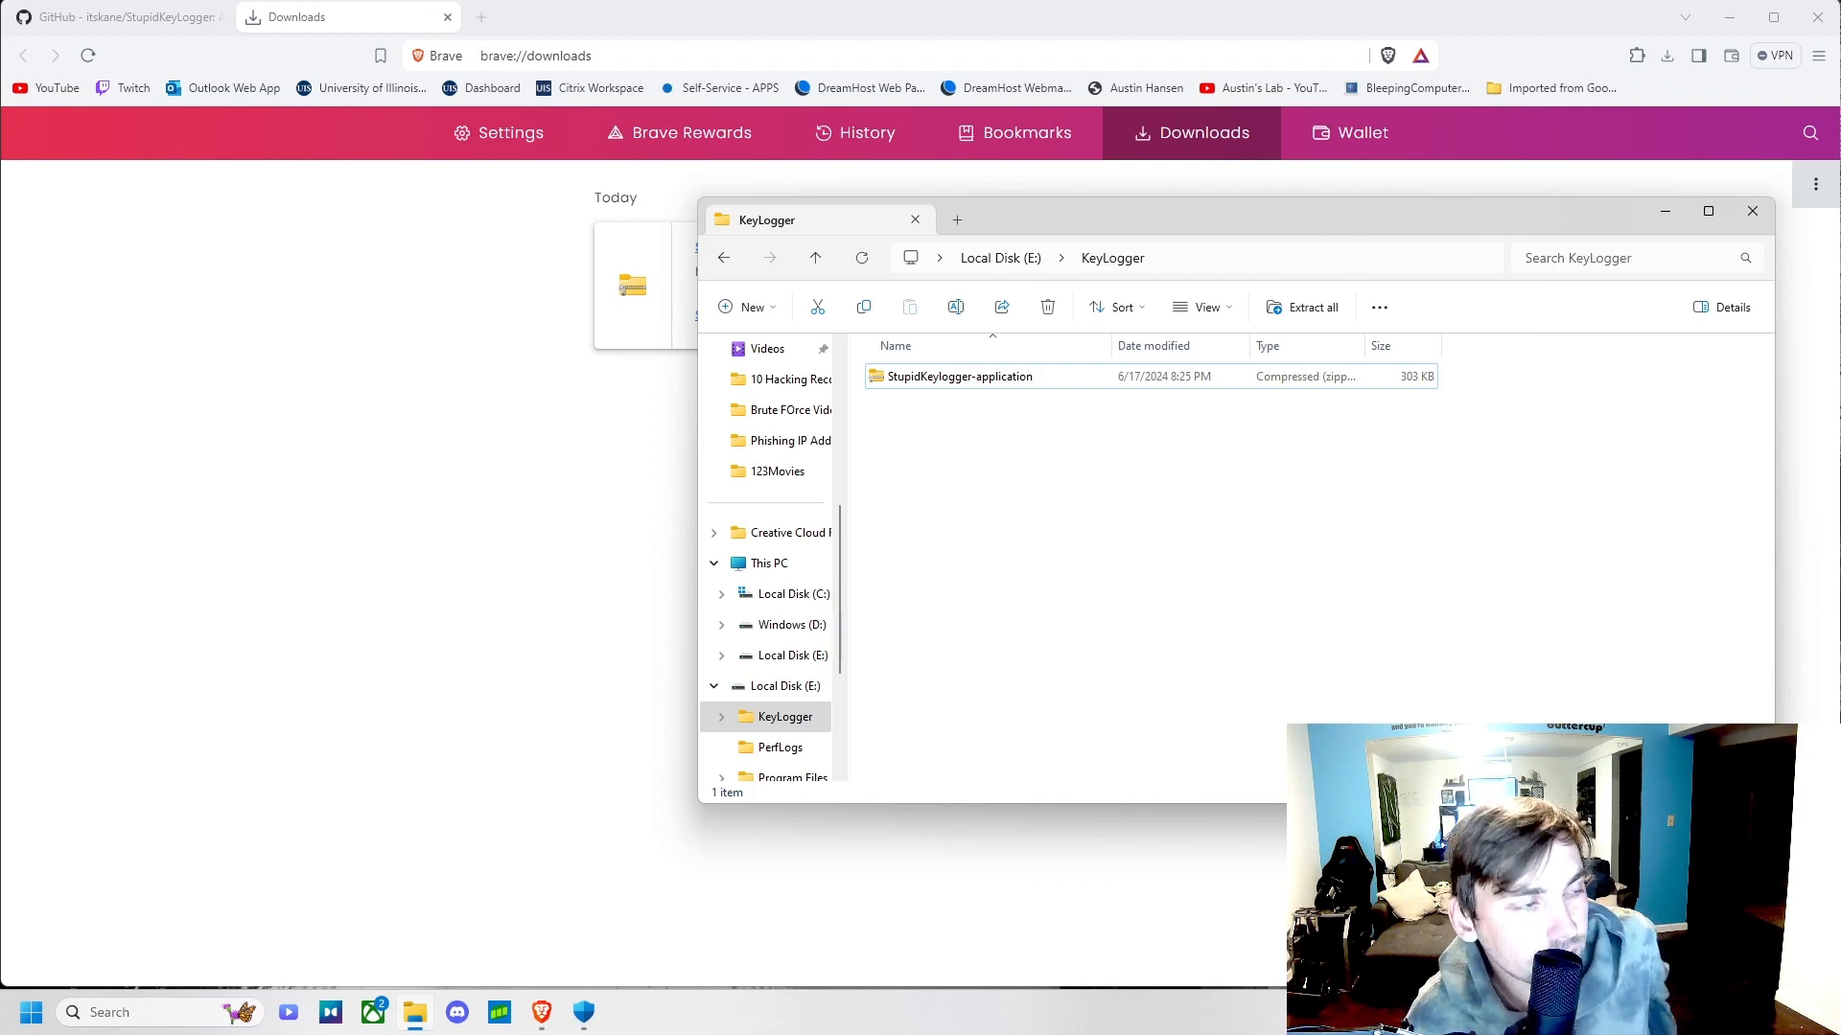
click(117, 18)
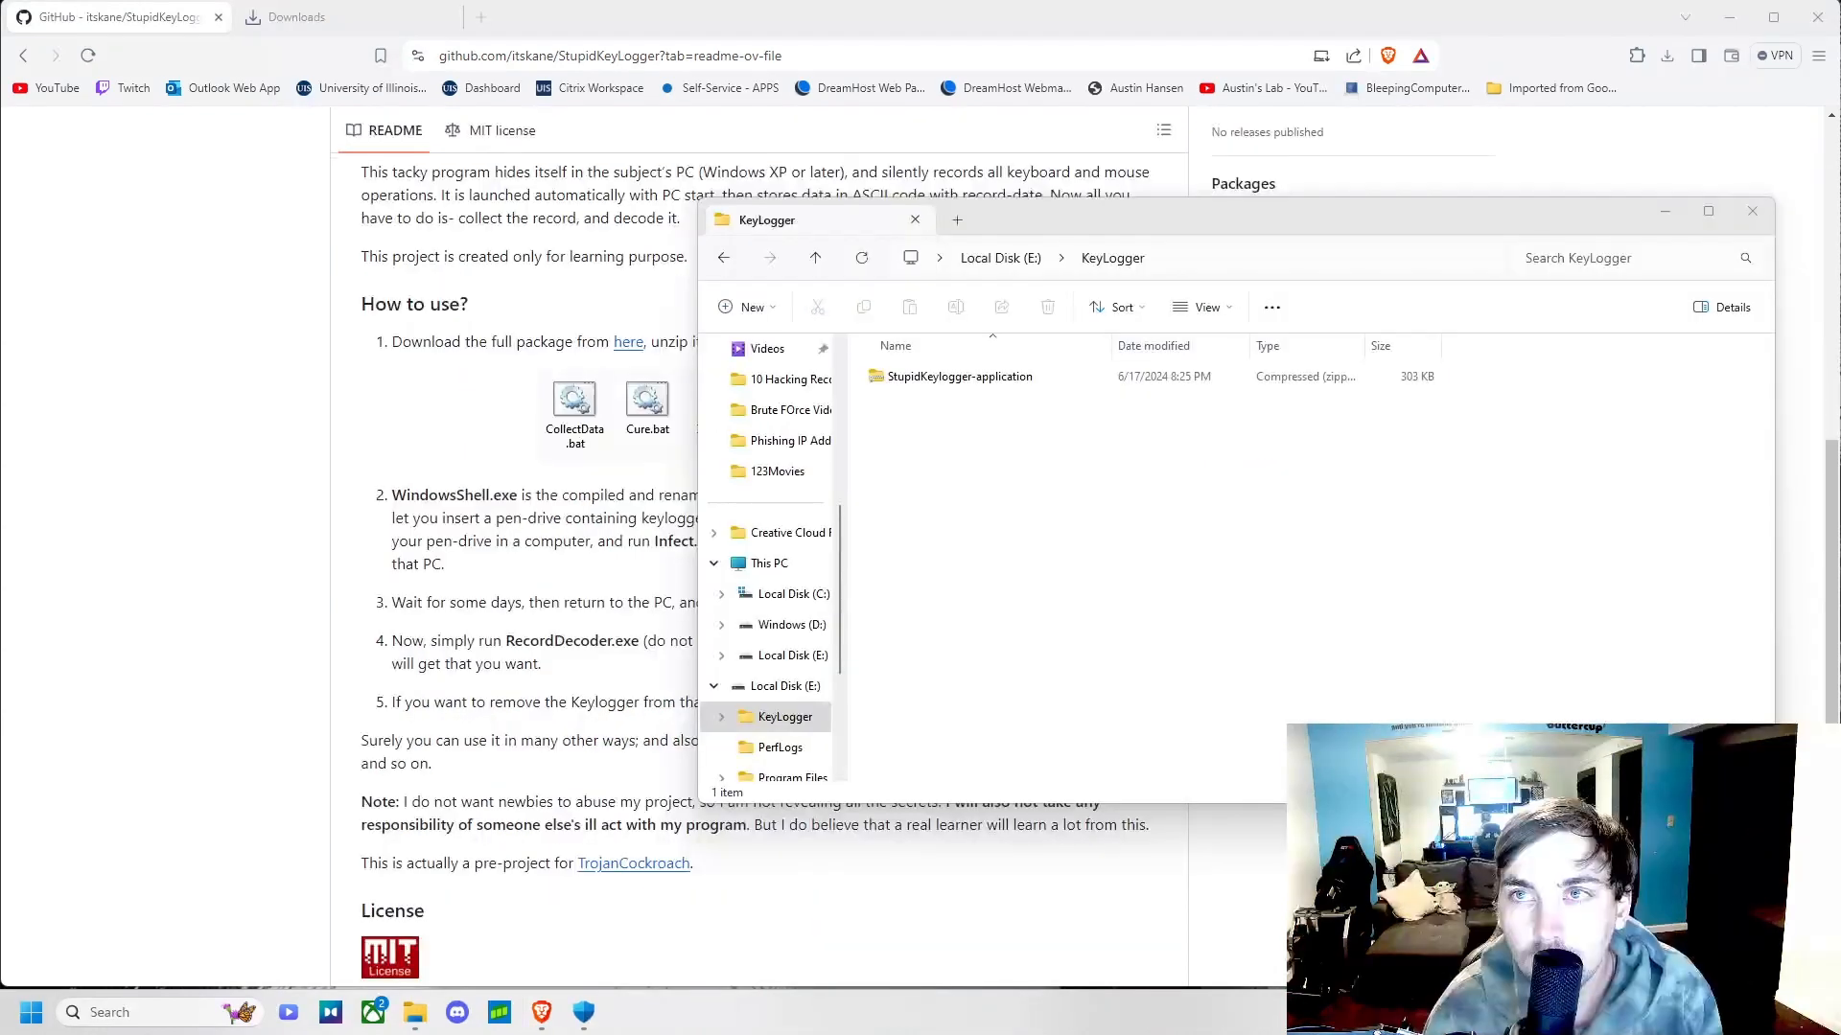
right_click(951, 378)
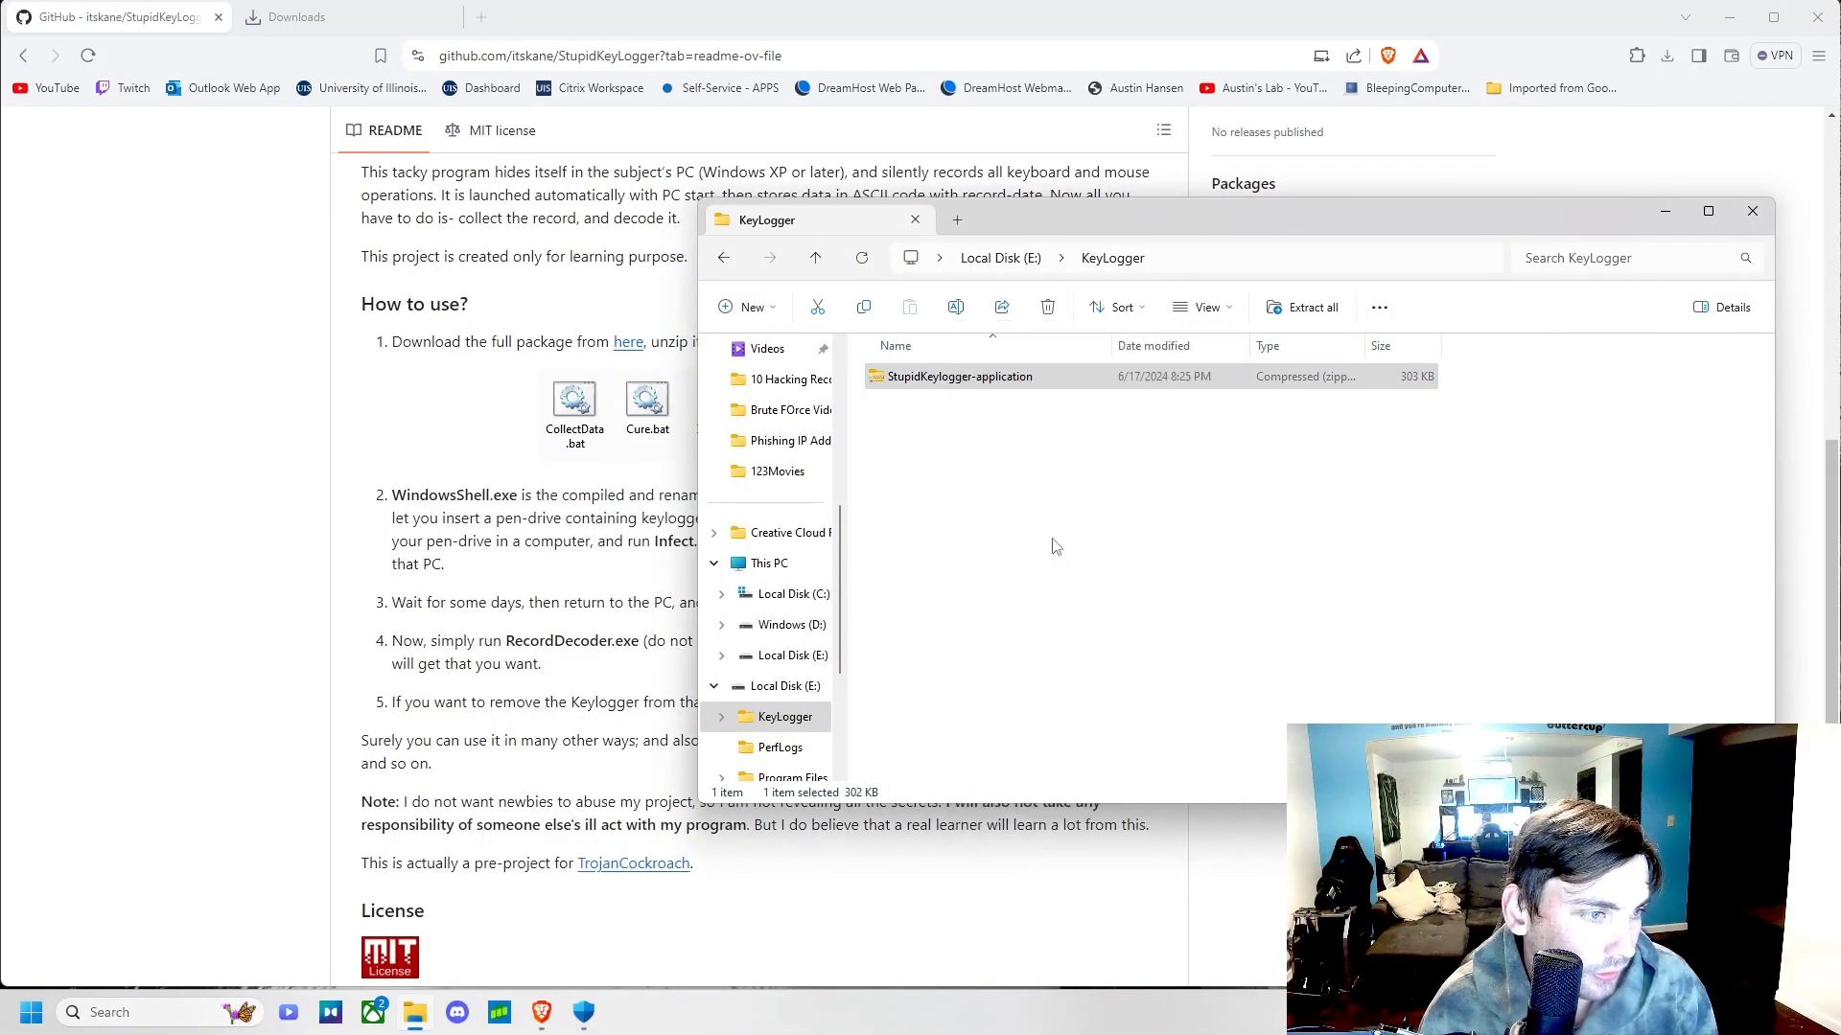
click(1300, 306)
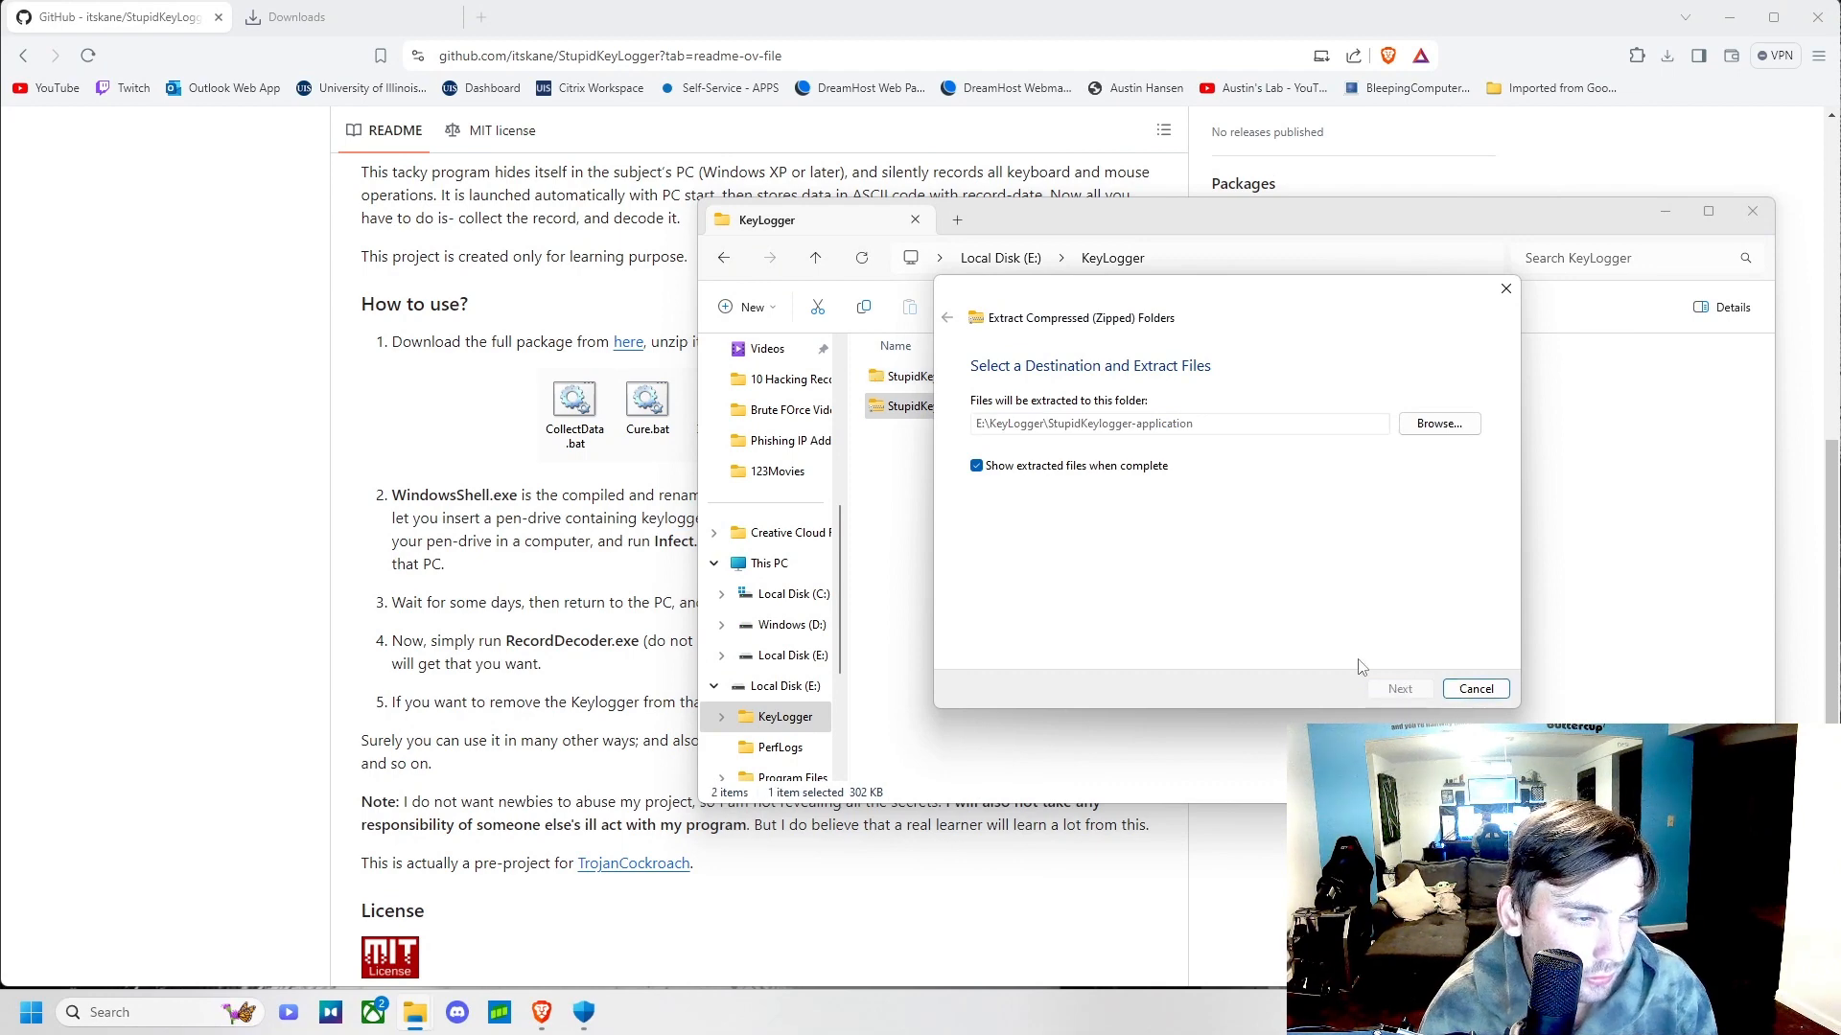
click(1398, 688)
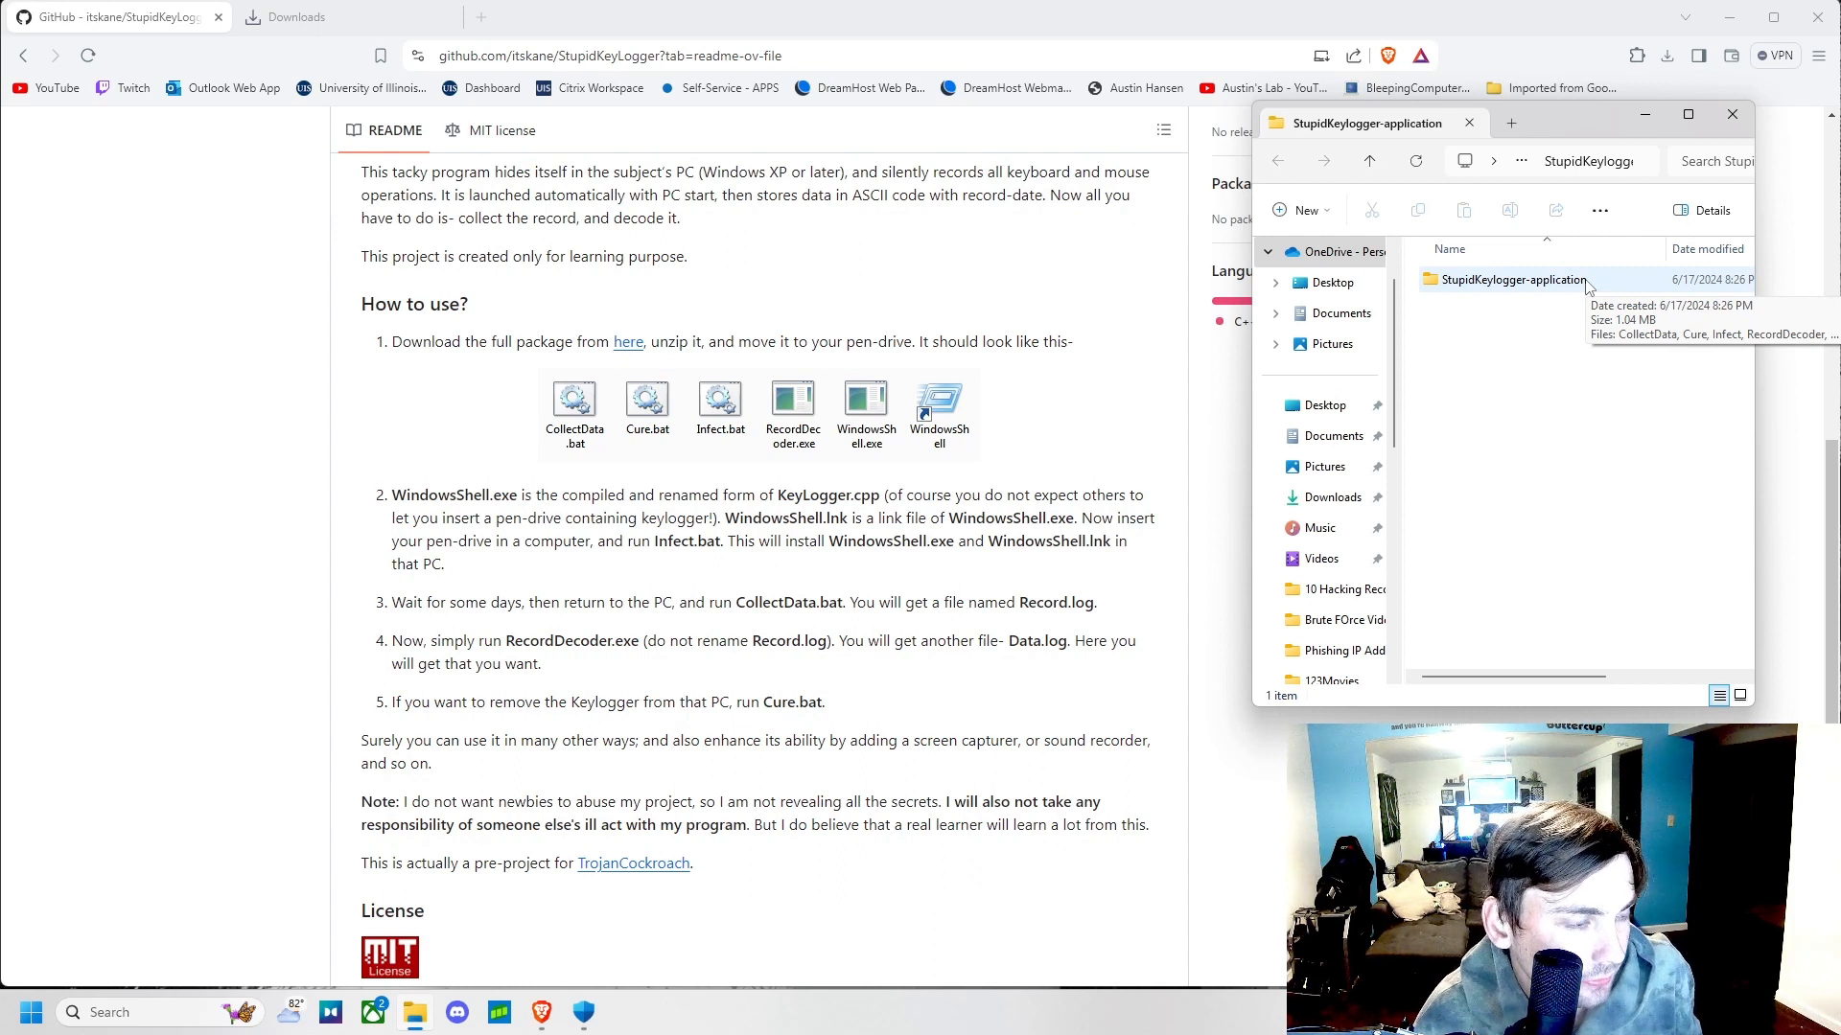
- Open the extracted StupidKeylogger-application folder listing Infect, Cure, RecordDecoder and WindowsShell files
click(1509, 280)
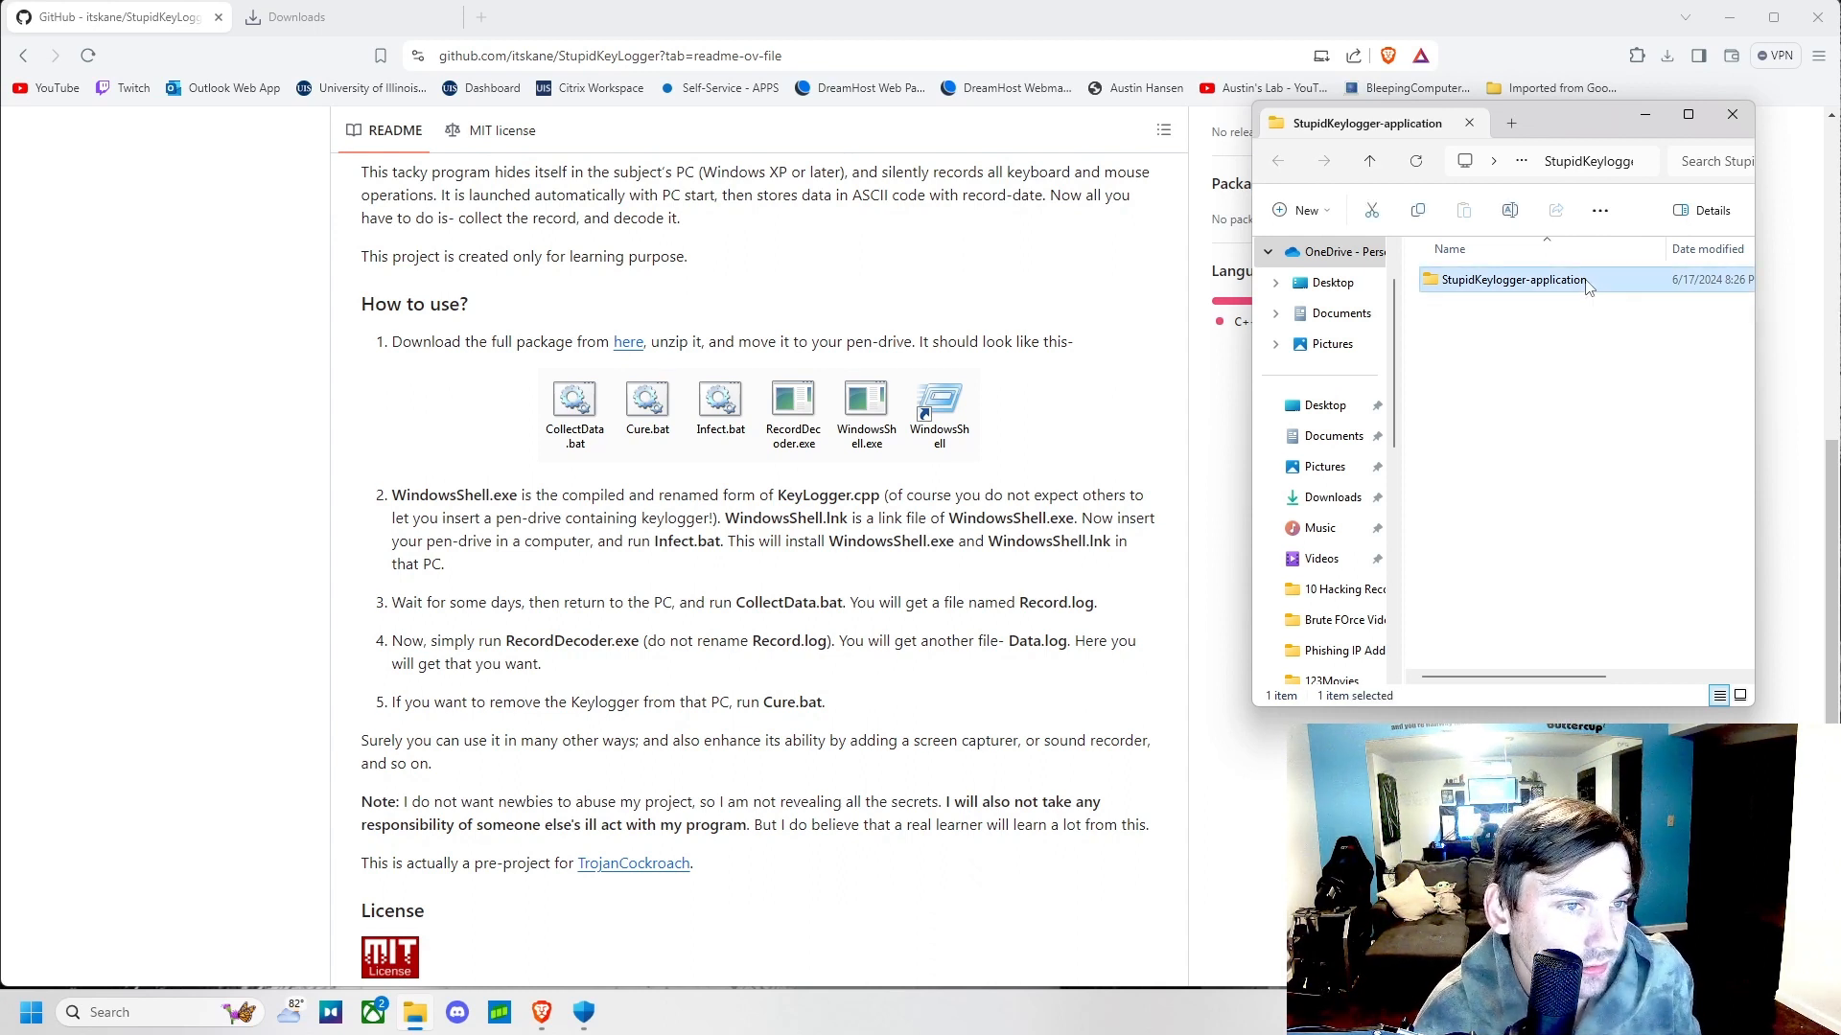
double_click(1510, 280)
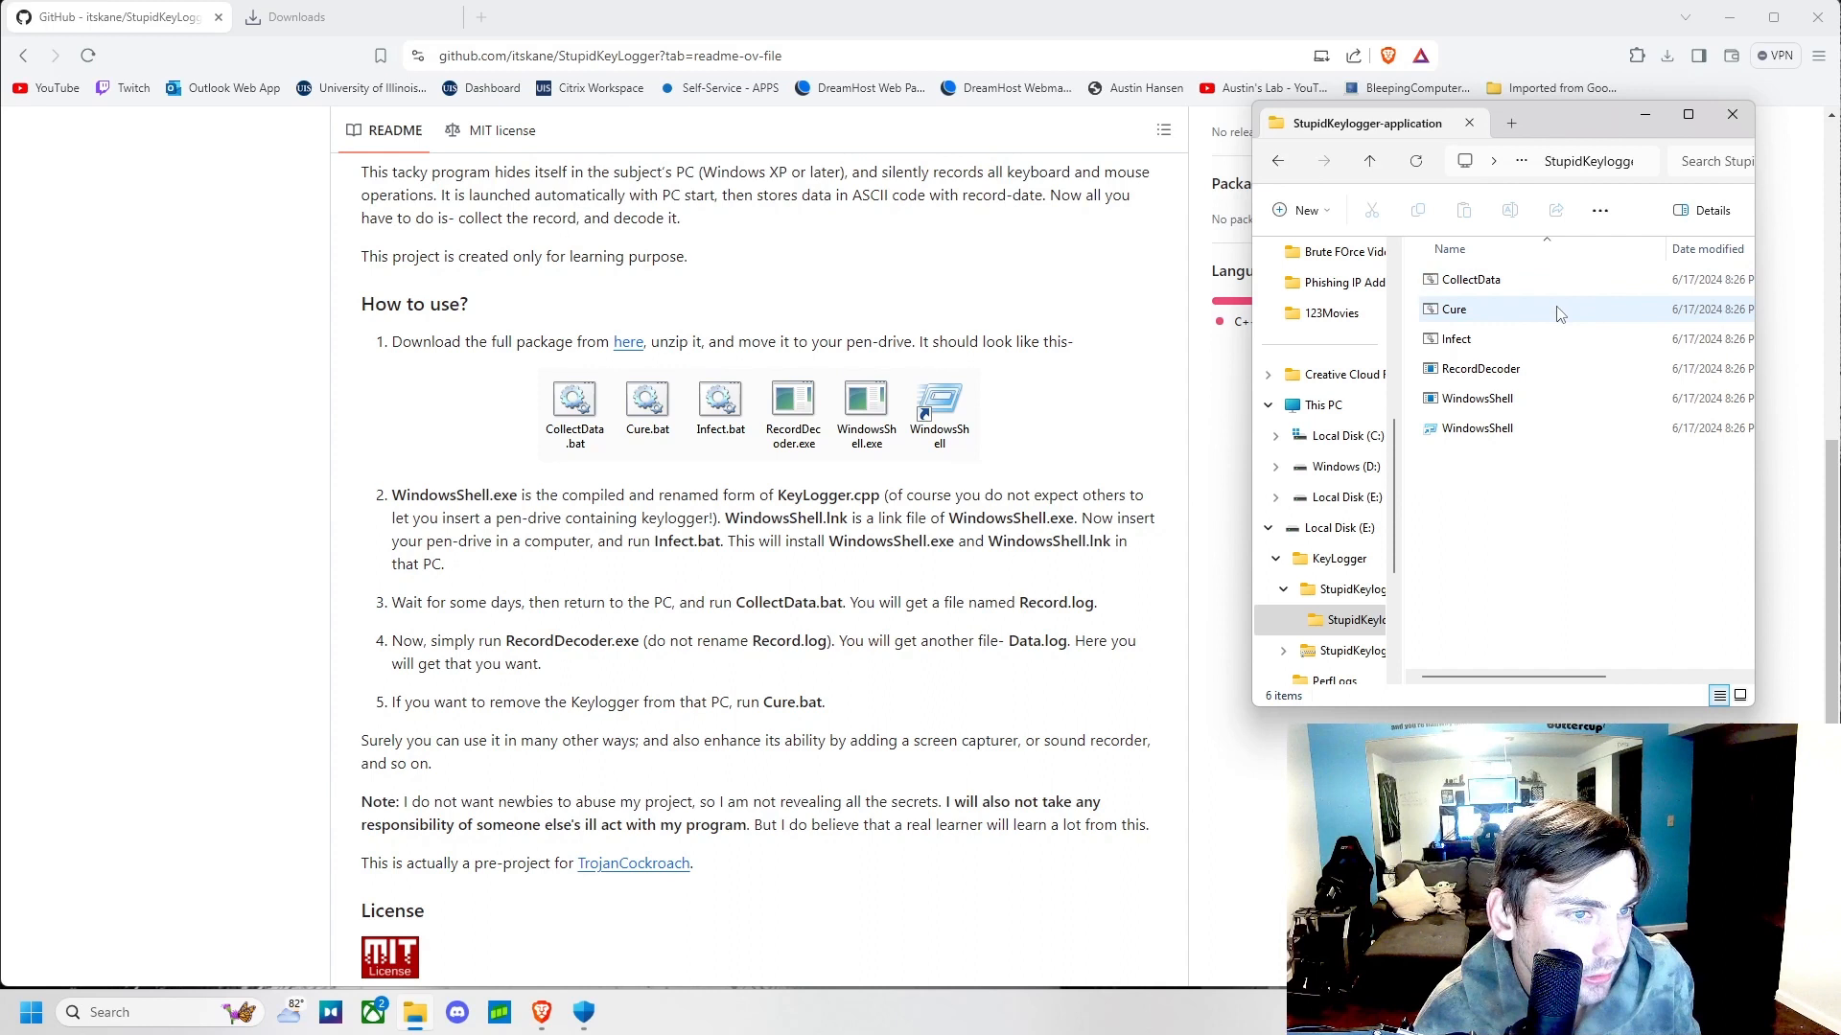
mouse_move(1541, 345)
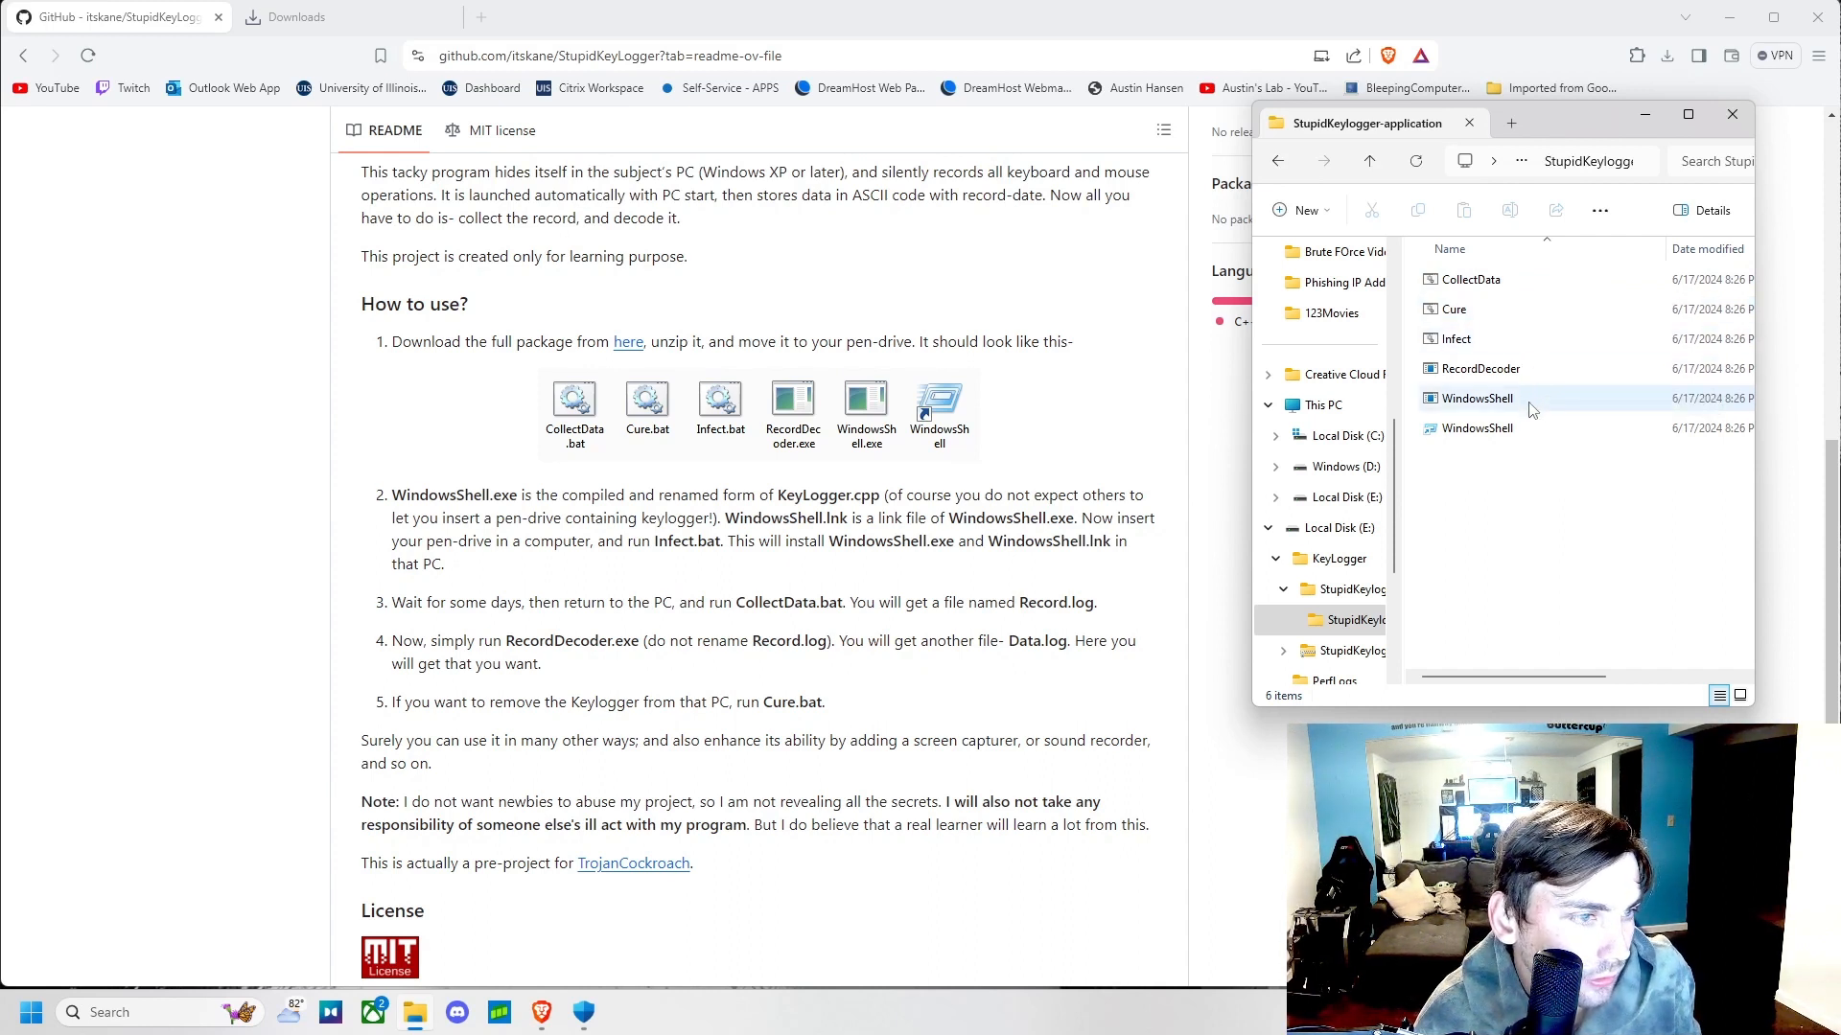
mouse_move(1530, 410)
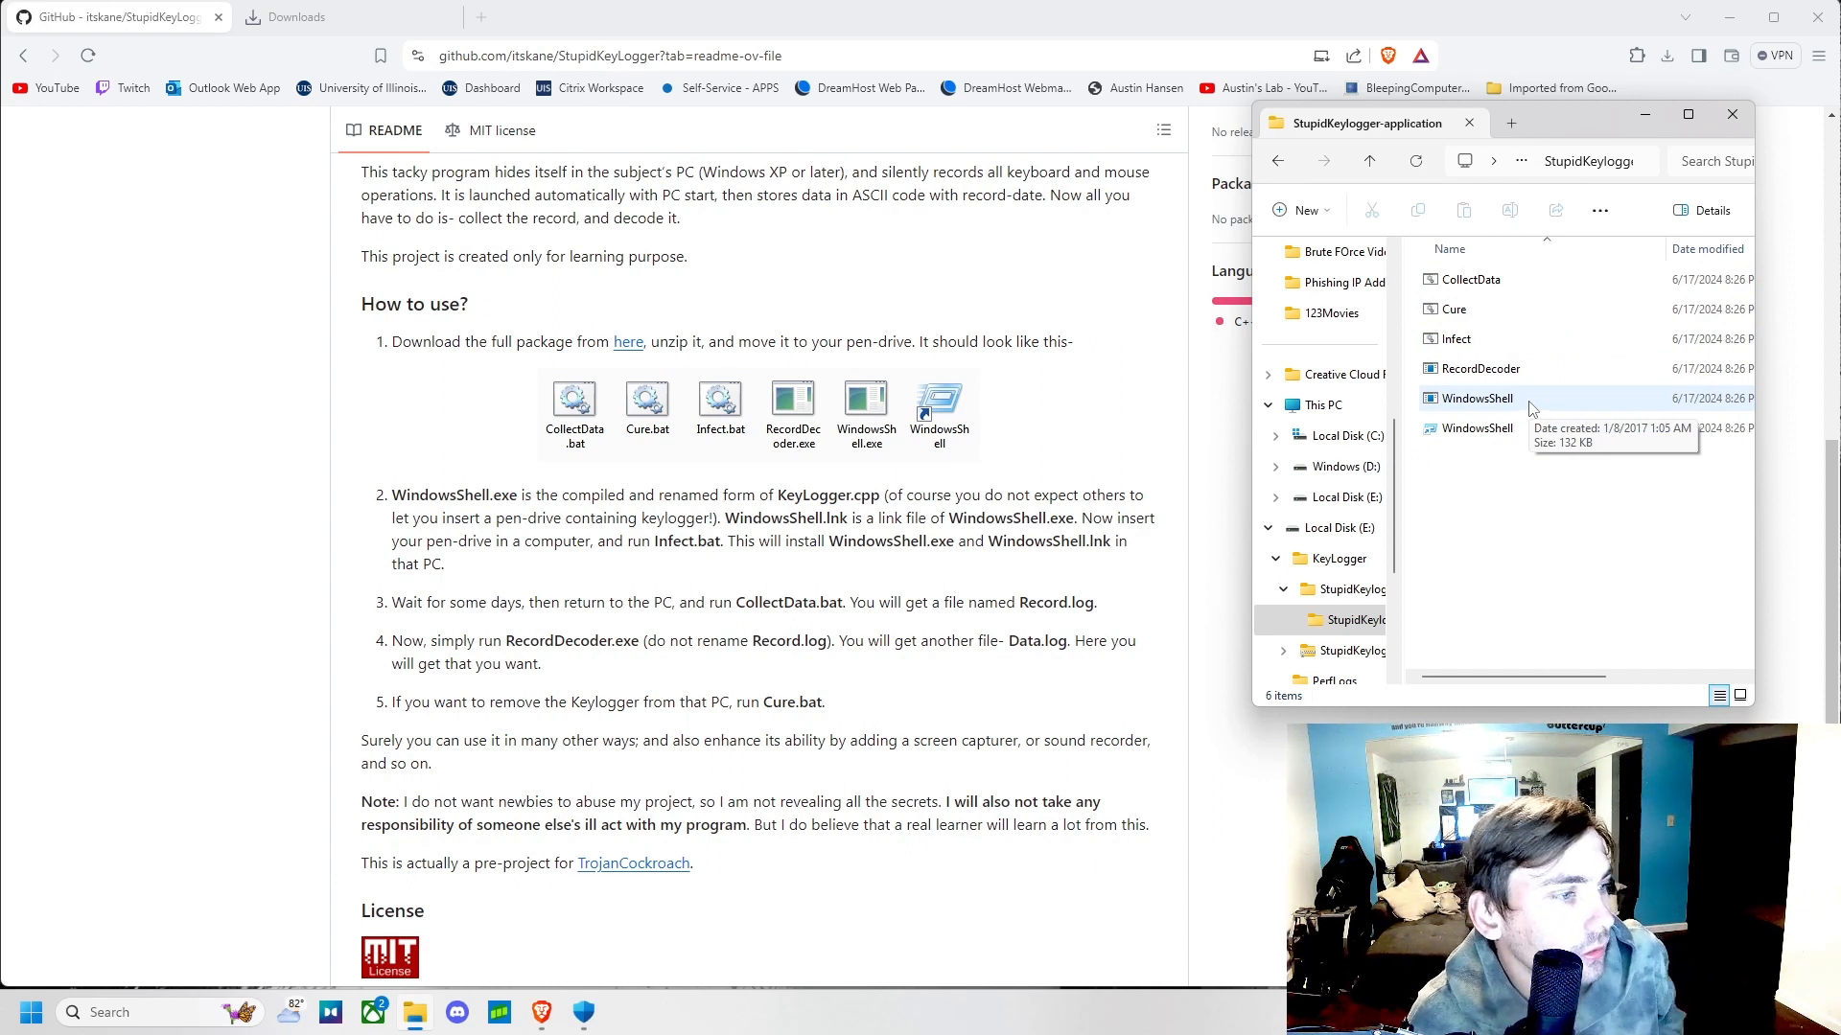
mouse_move(758, 558)
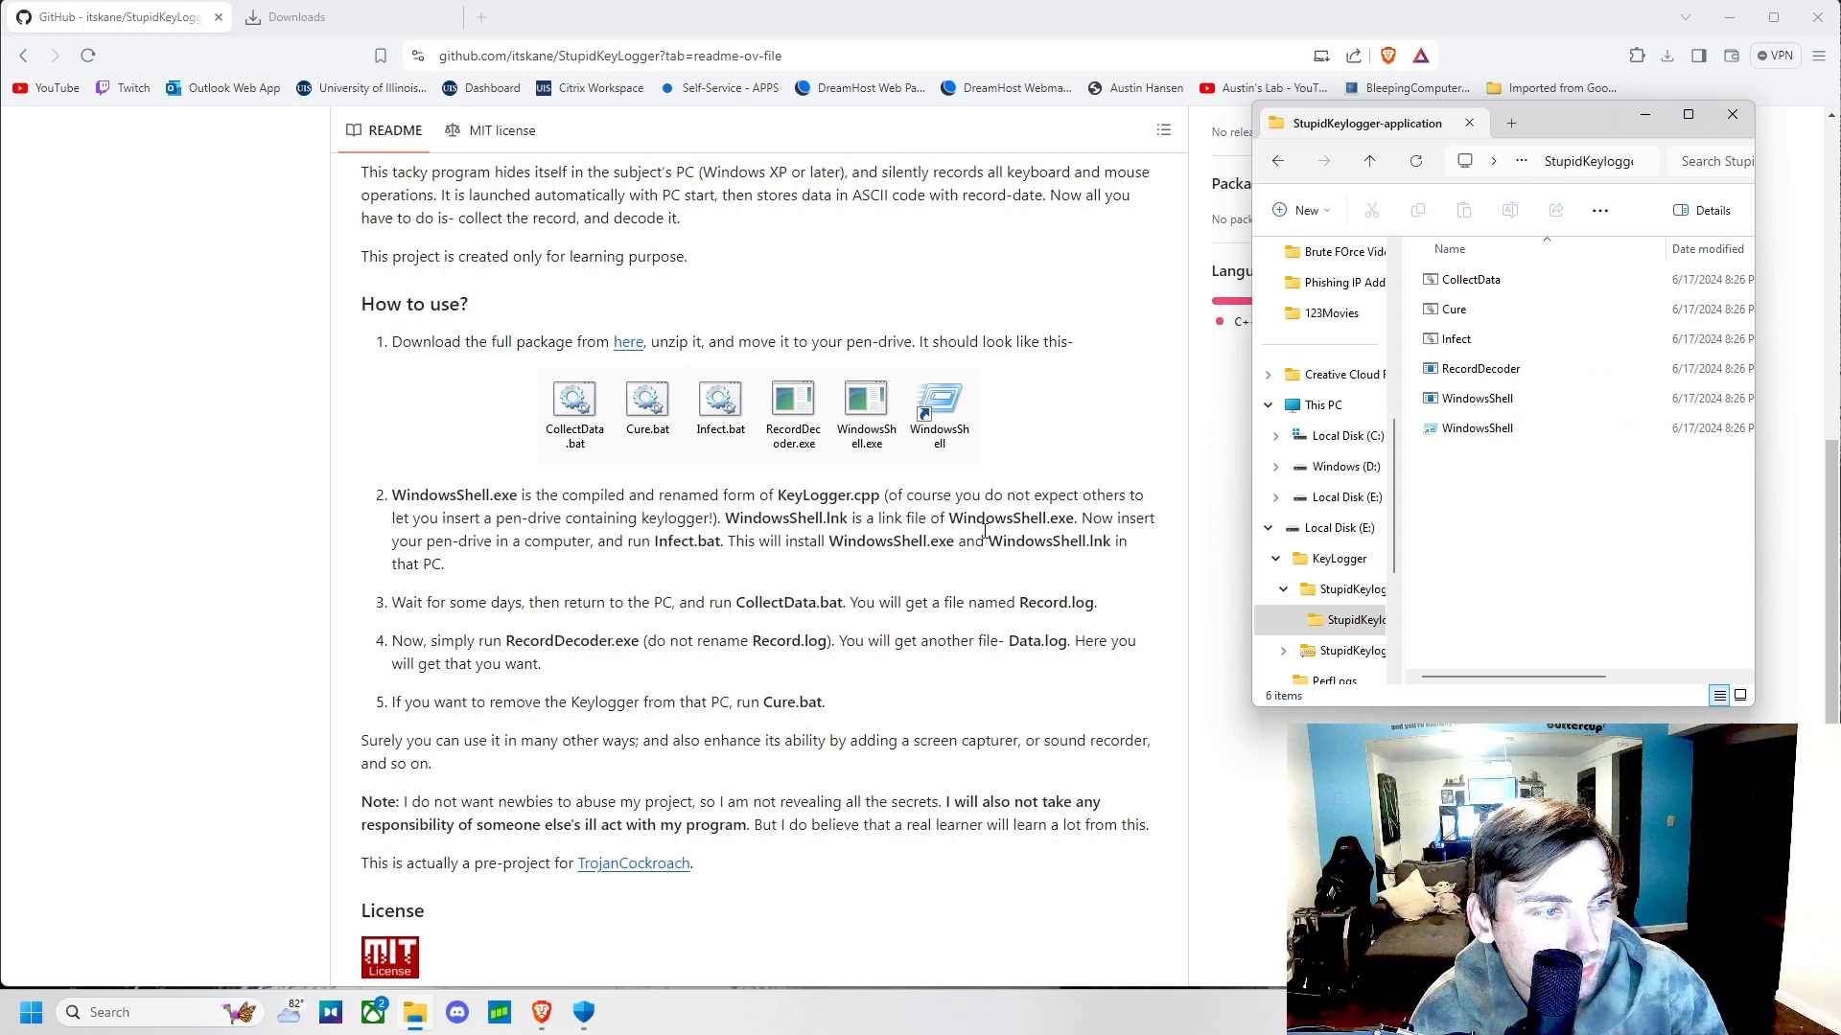
mouse_move(939, 534)
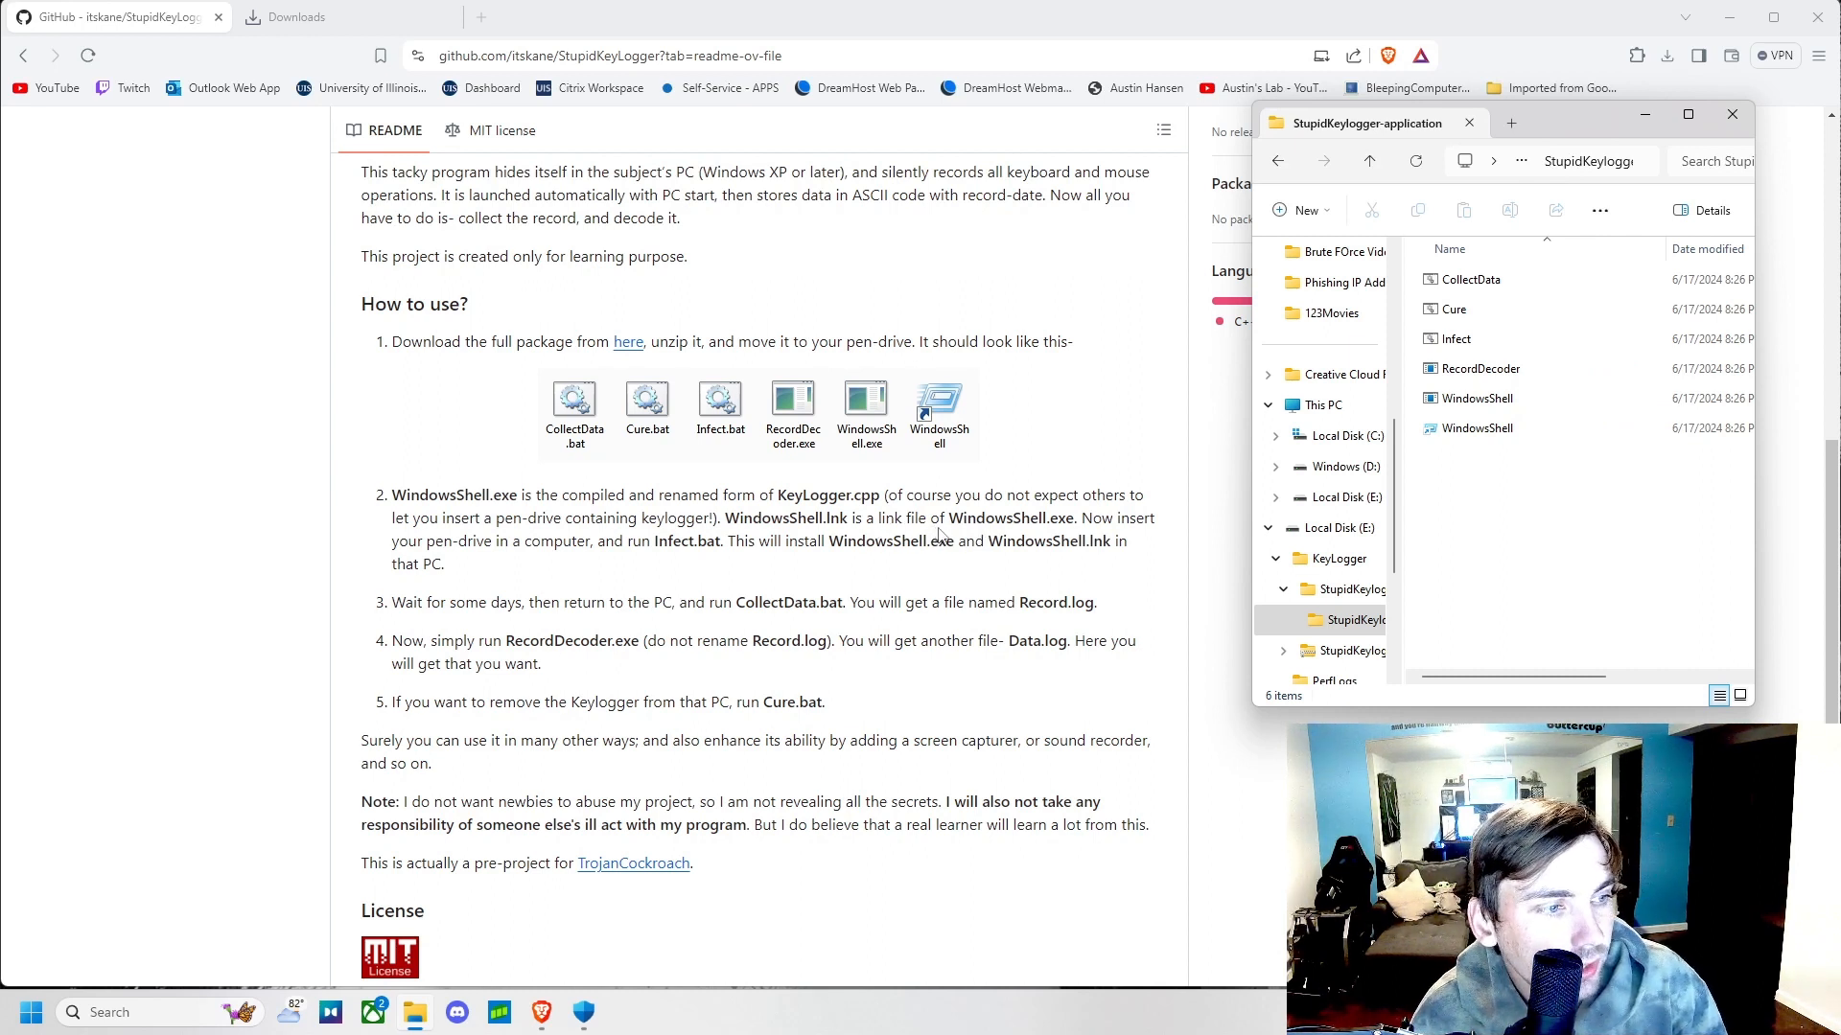
mouse_move(677, 563)
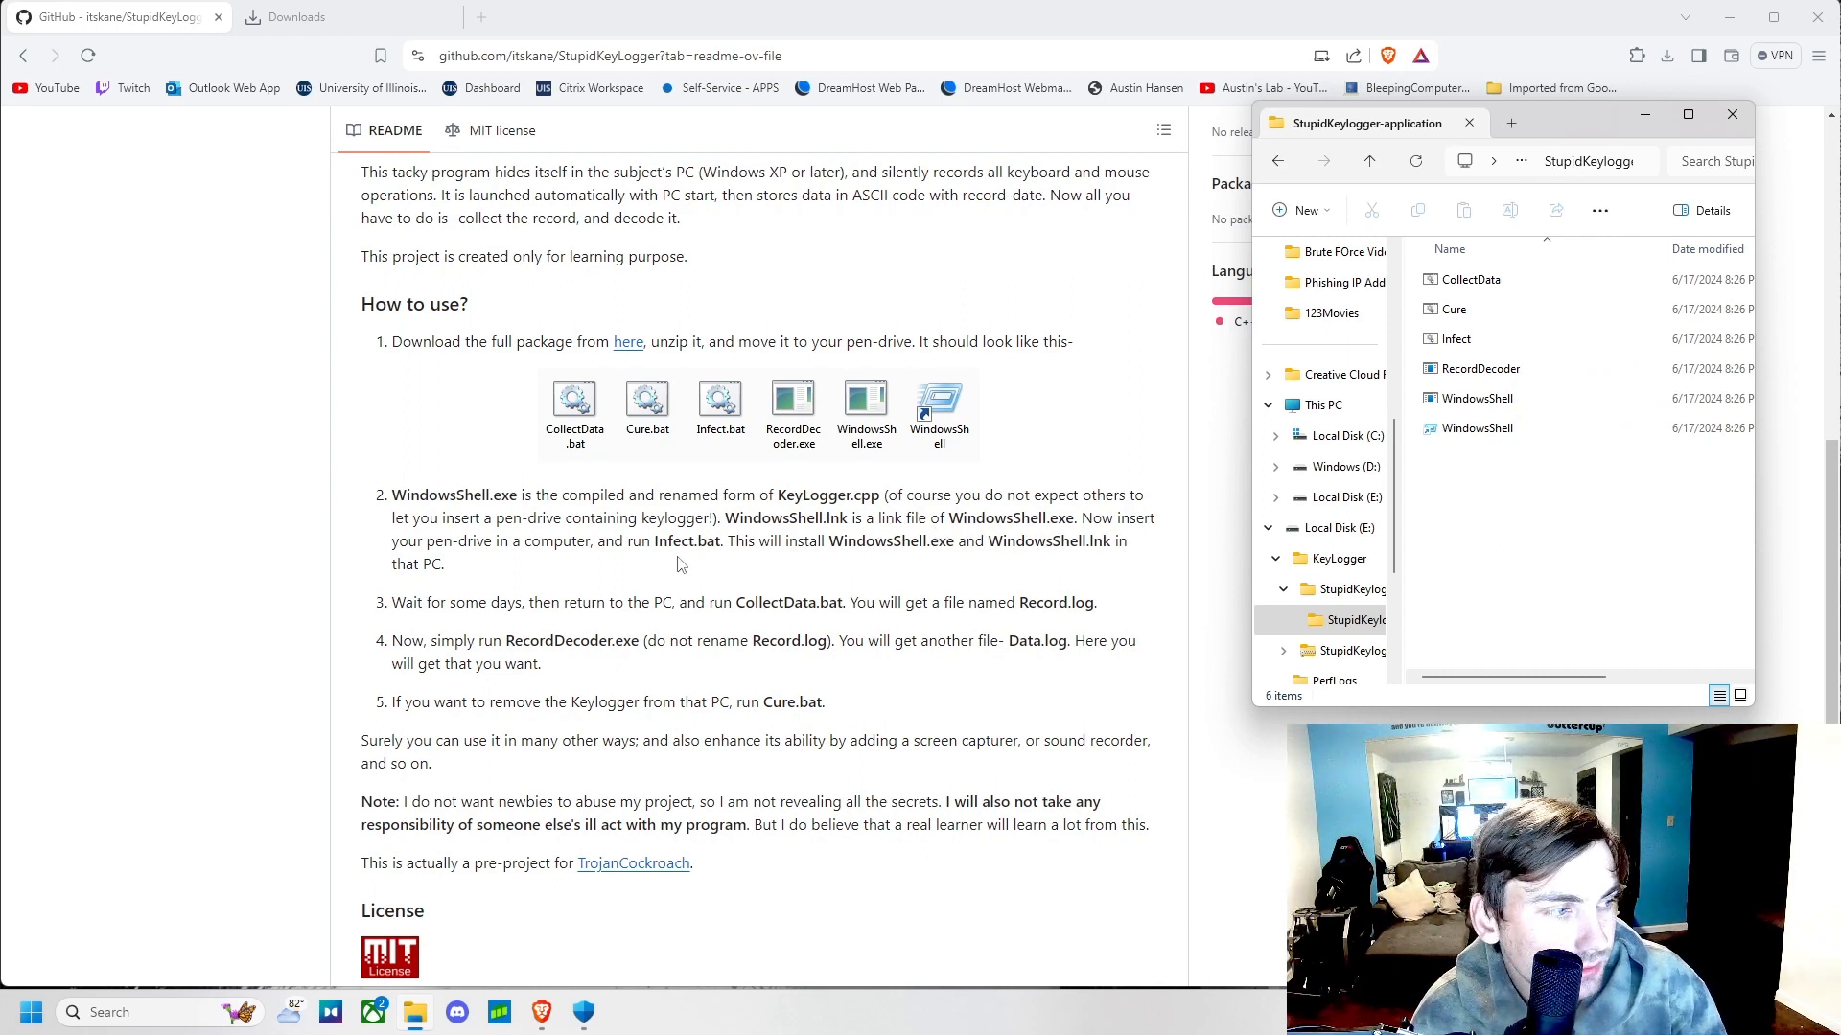
mouse_move(608, 548)
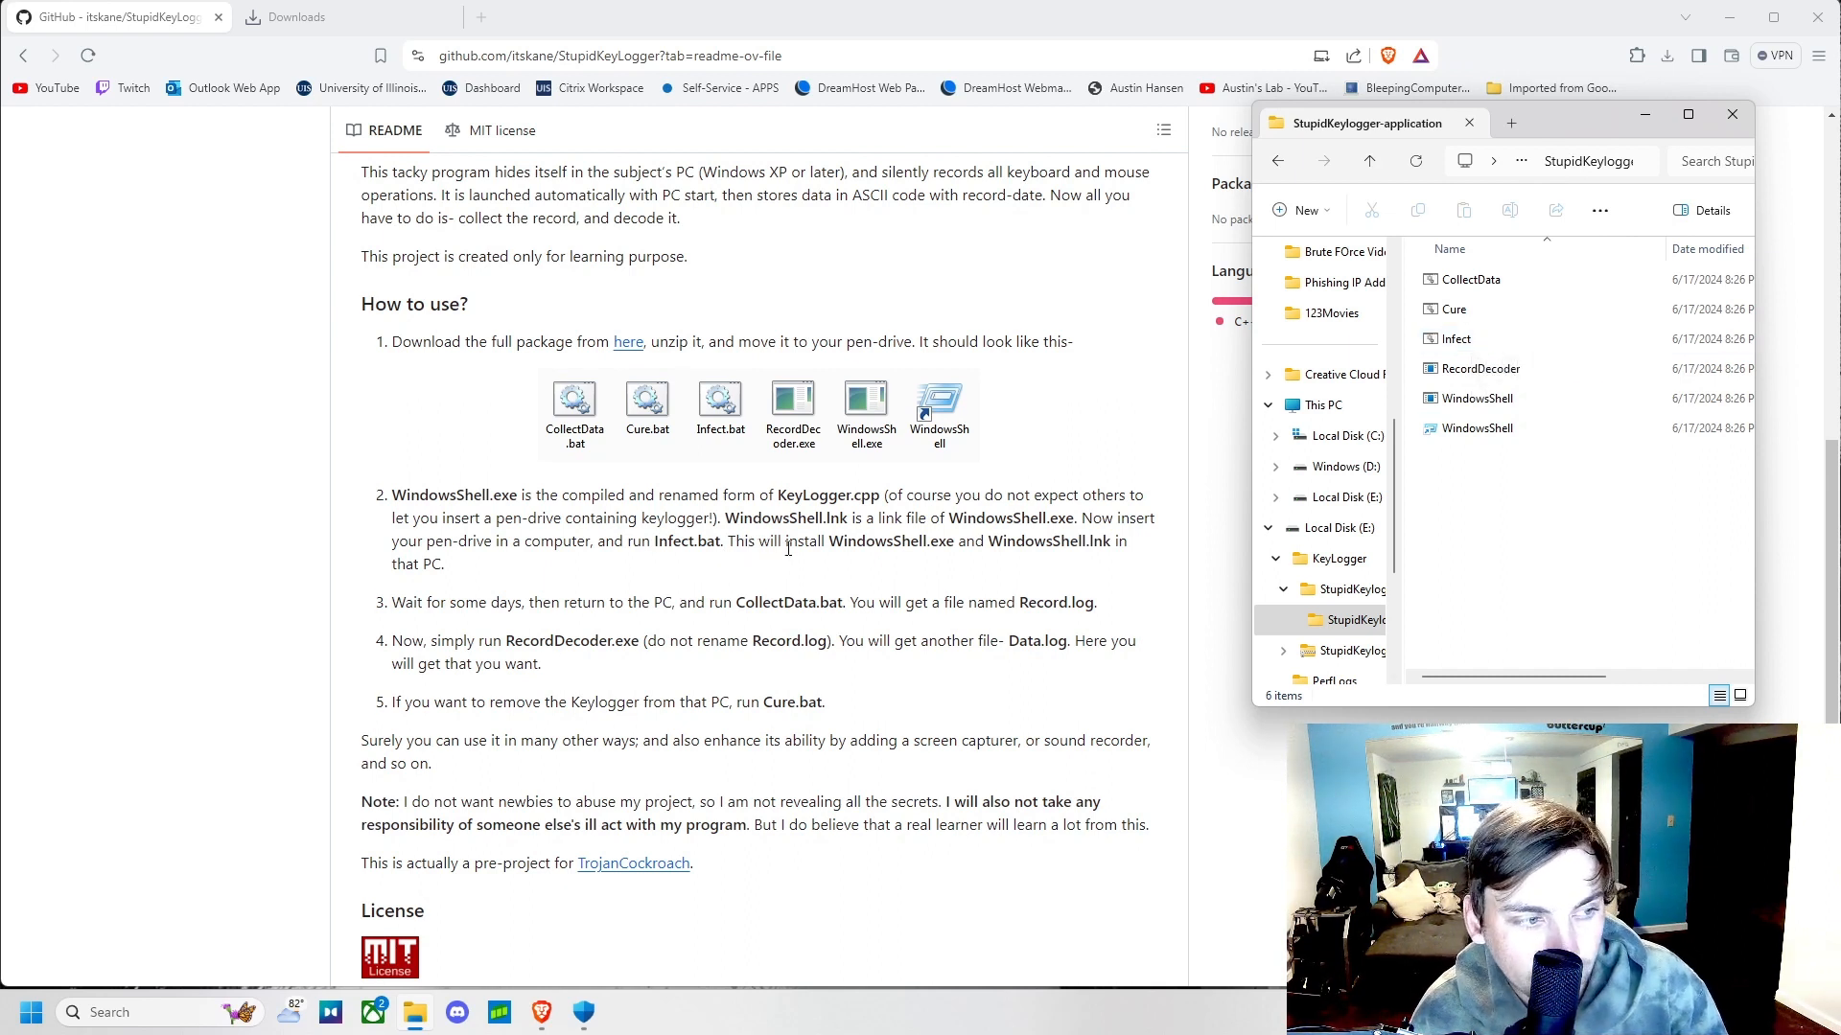
click(1477, 427)
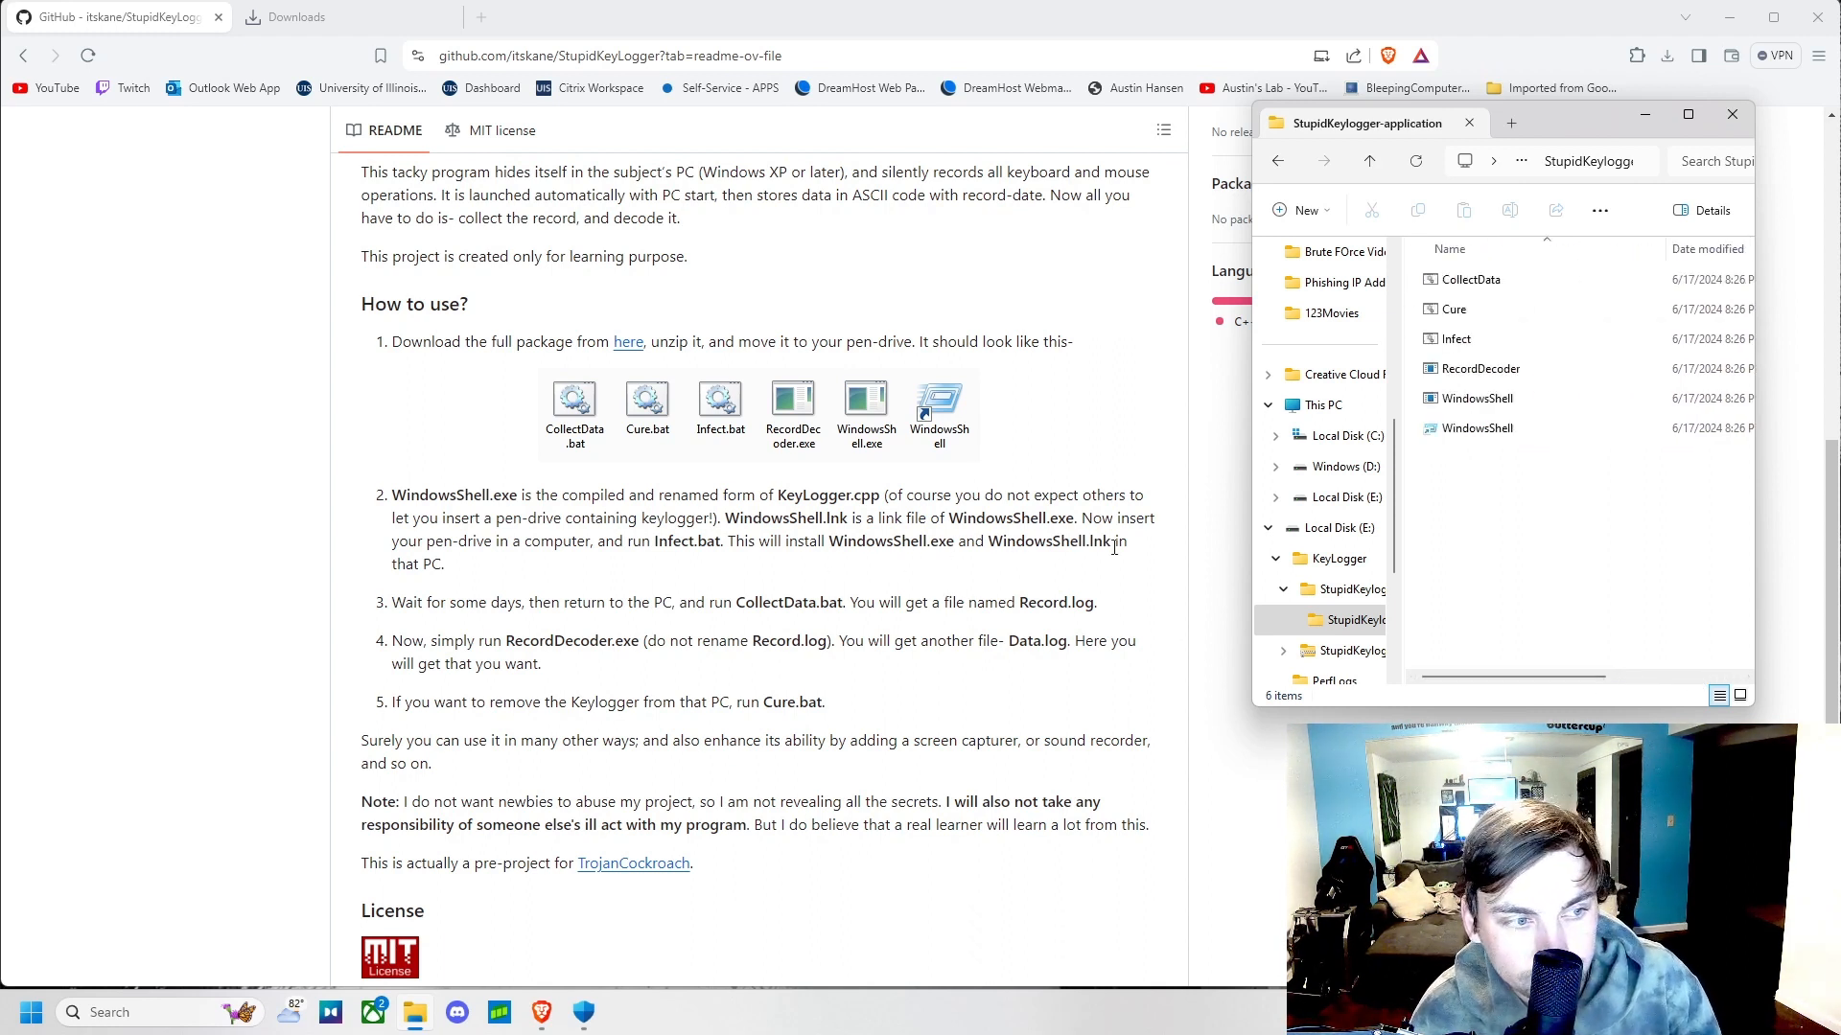
click(1476, 428)
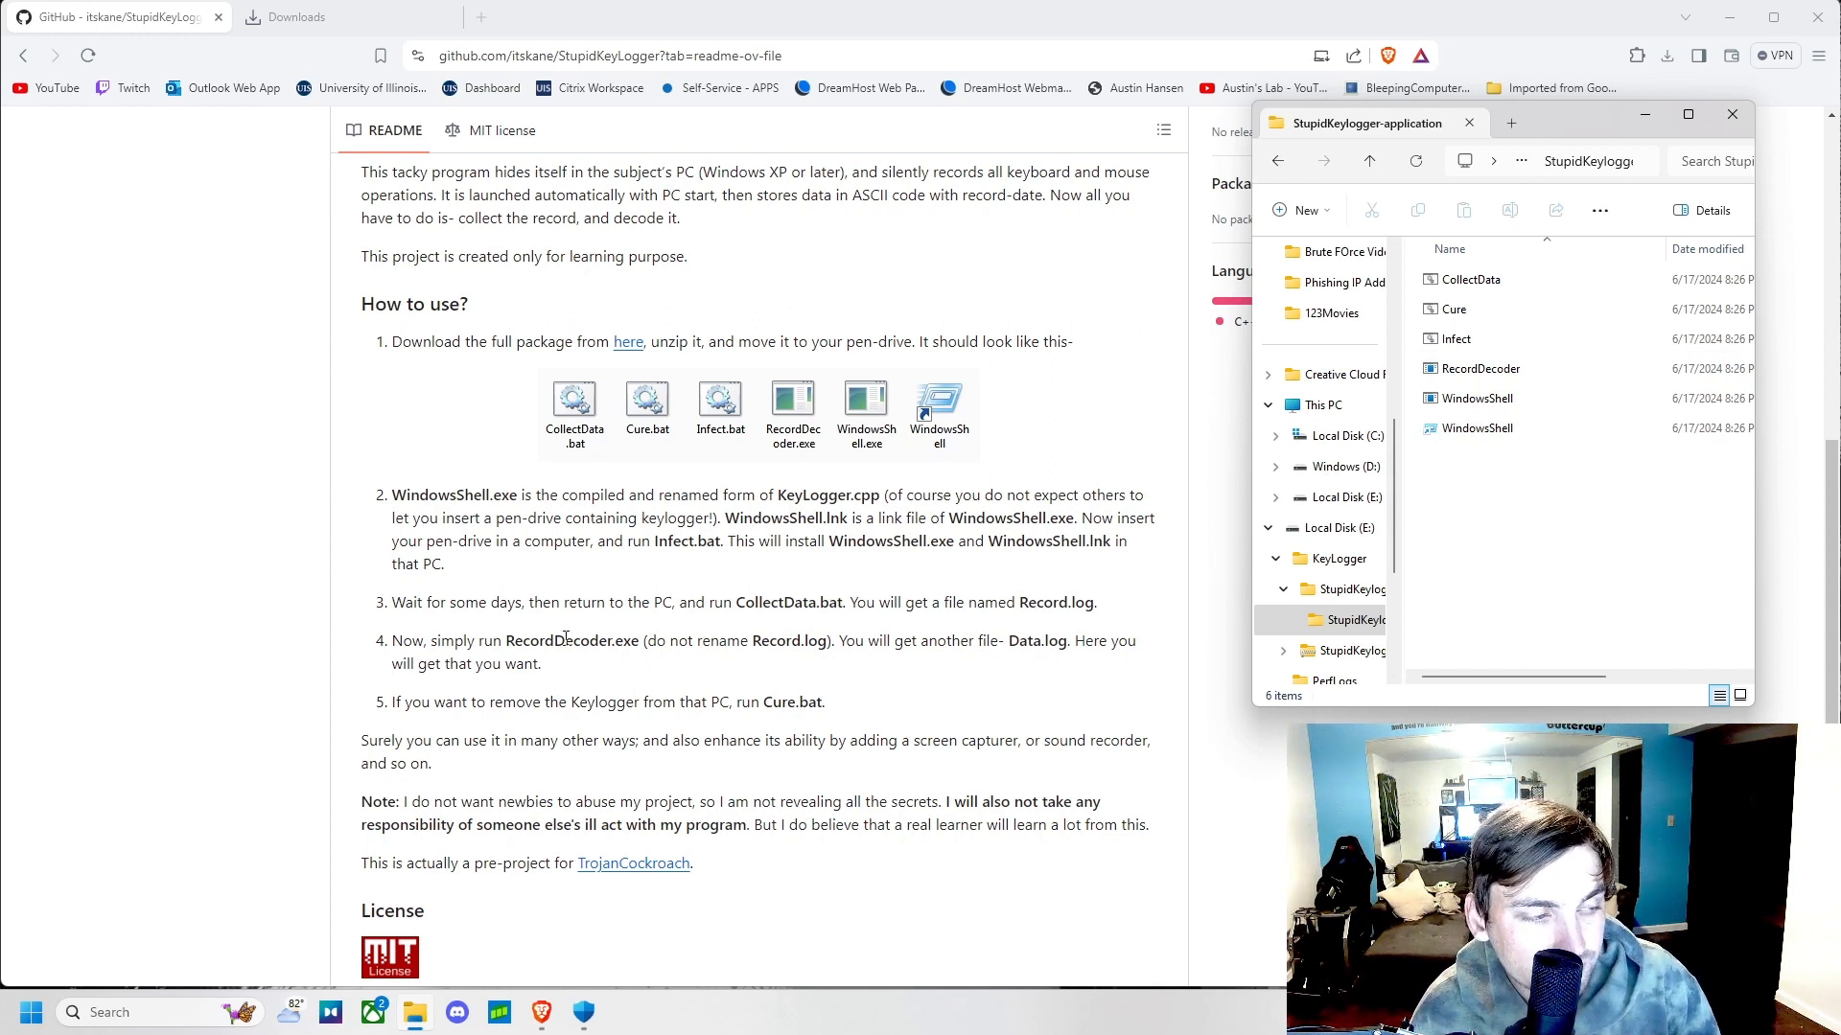
mouse_move(1188, 496)
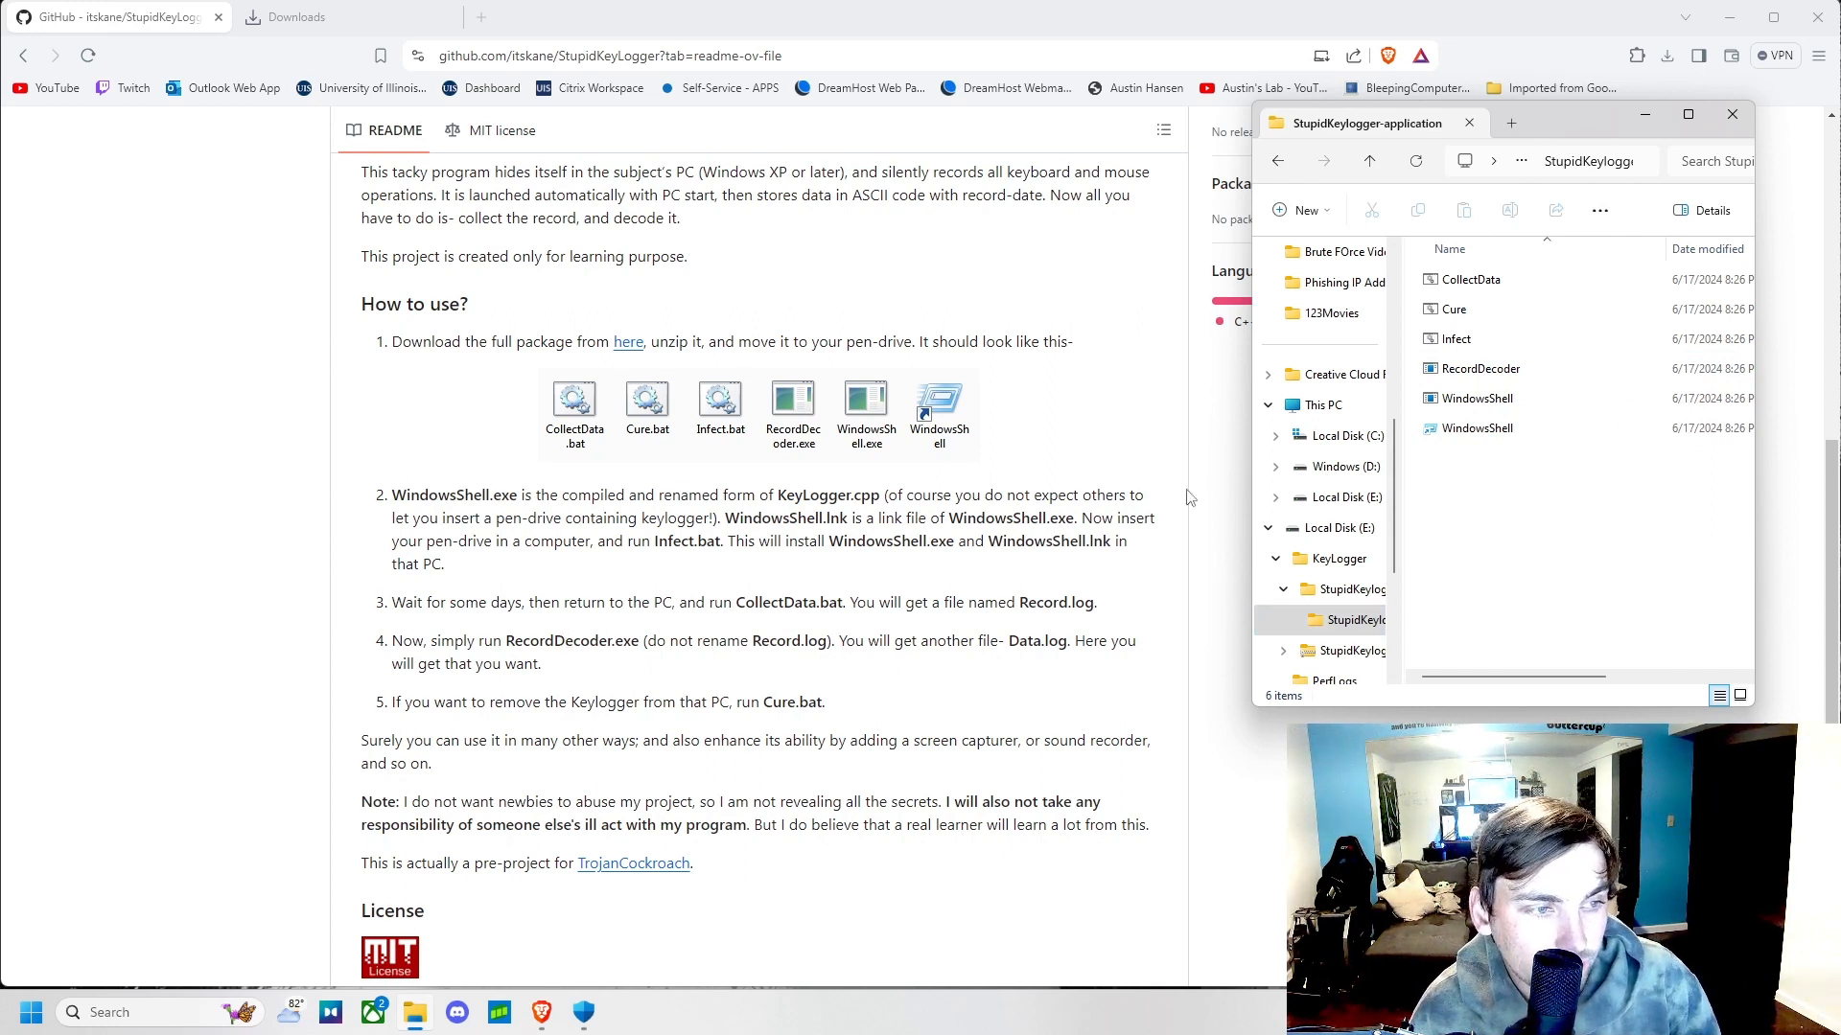
mouse_move(1503, 619)
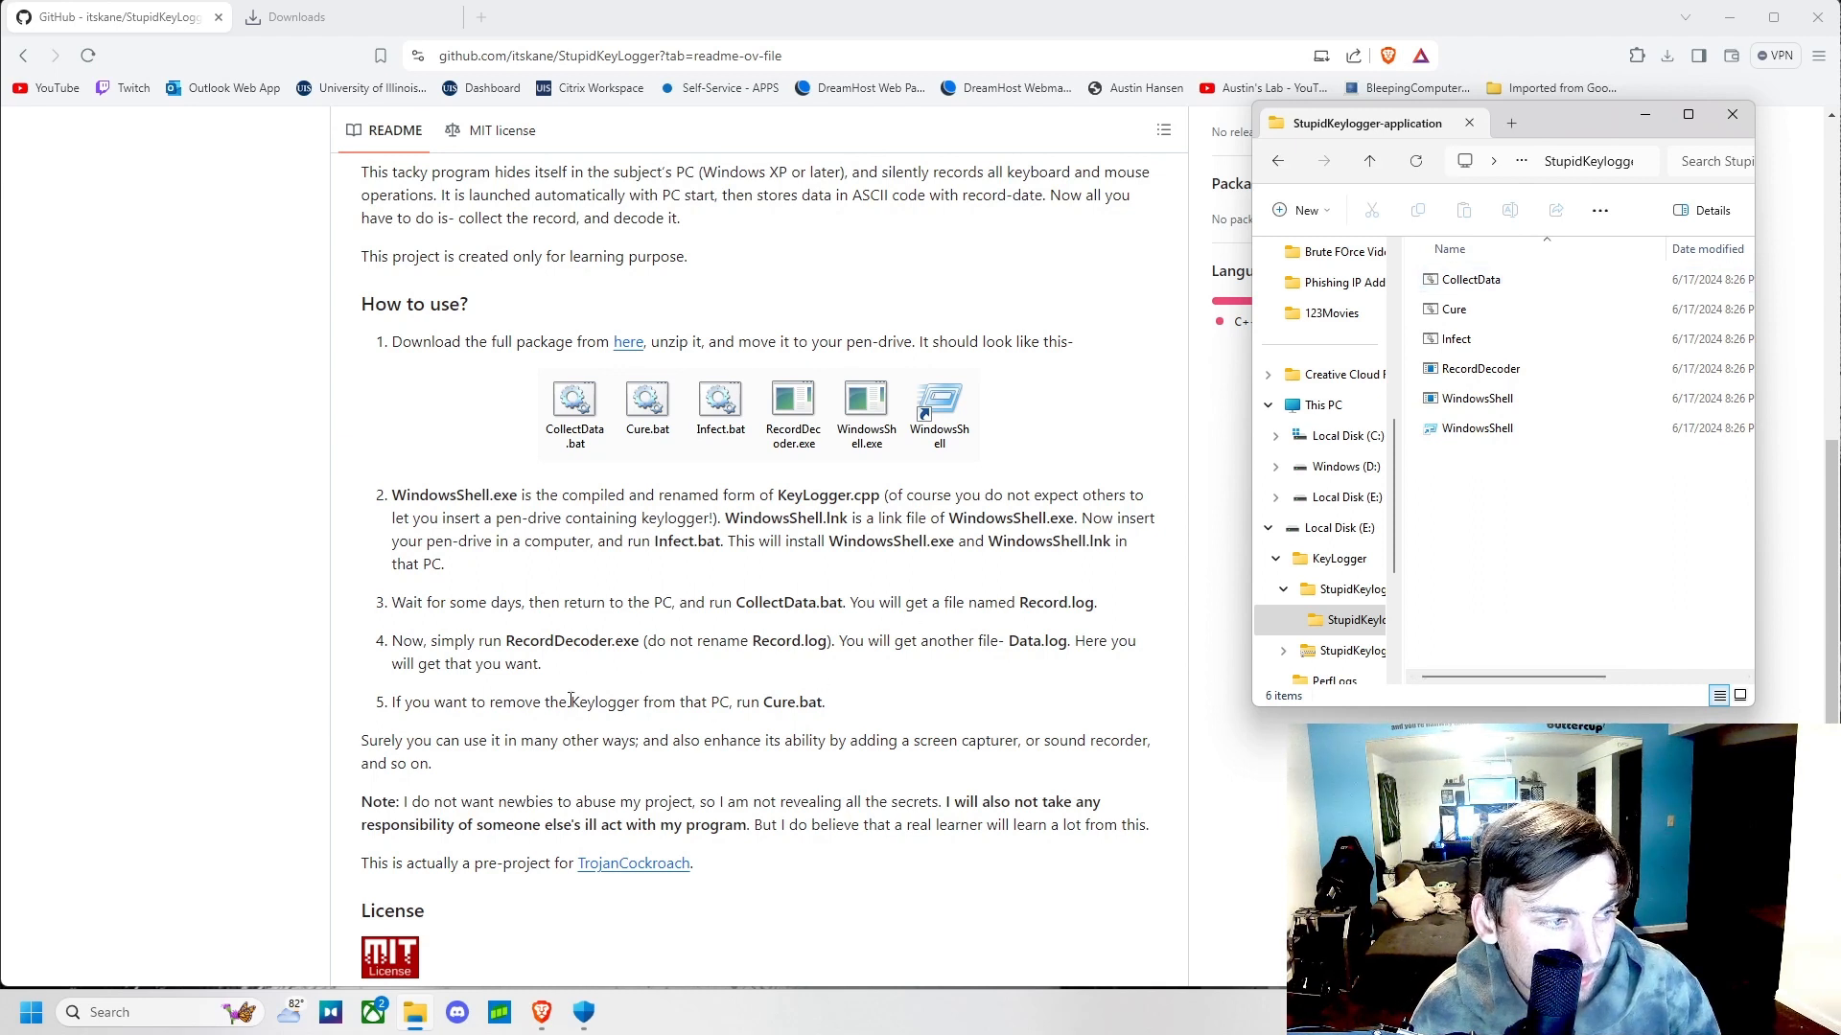
mouse_move(932, 667)
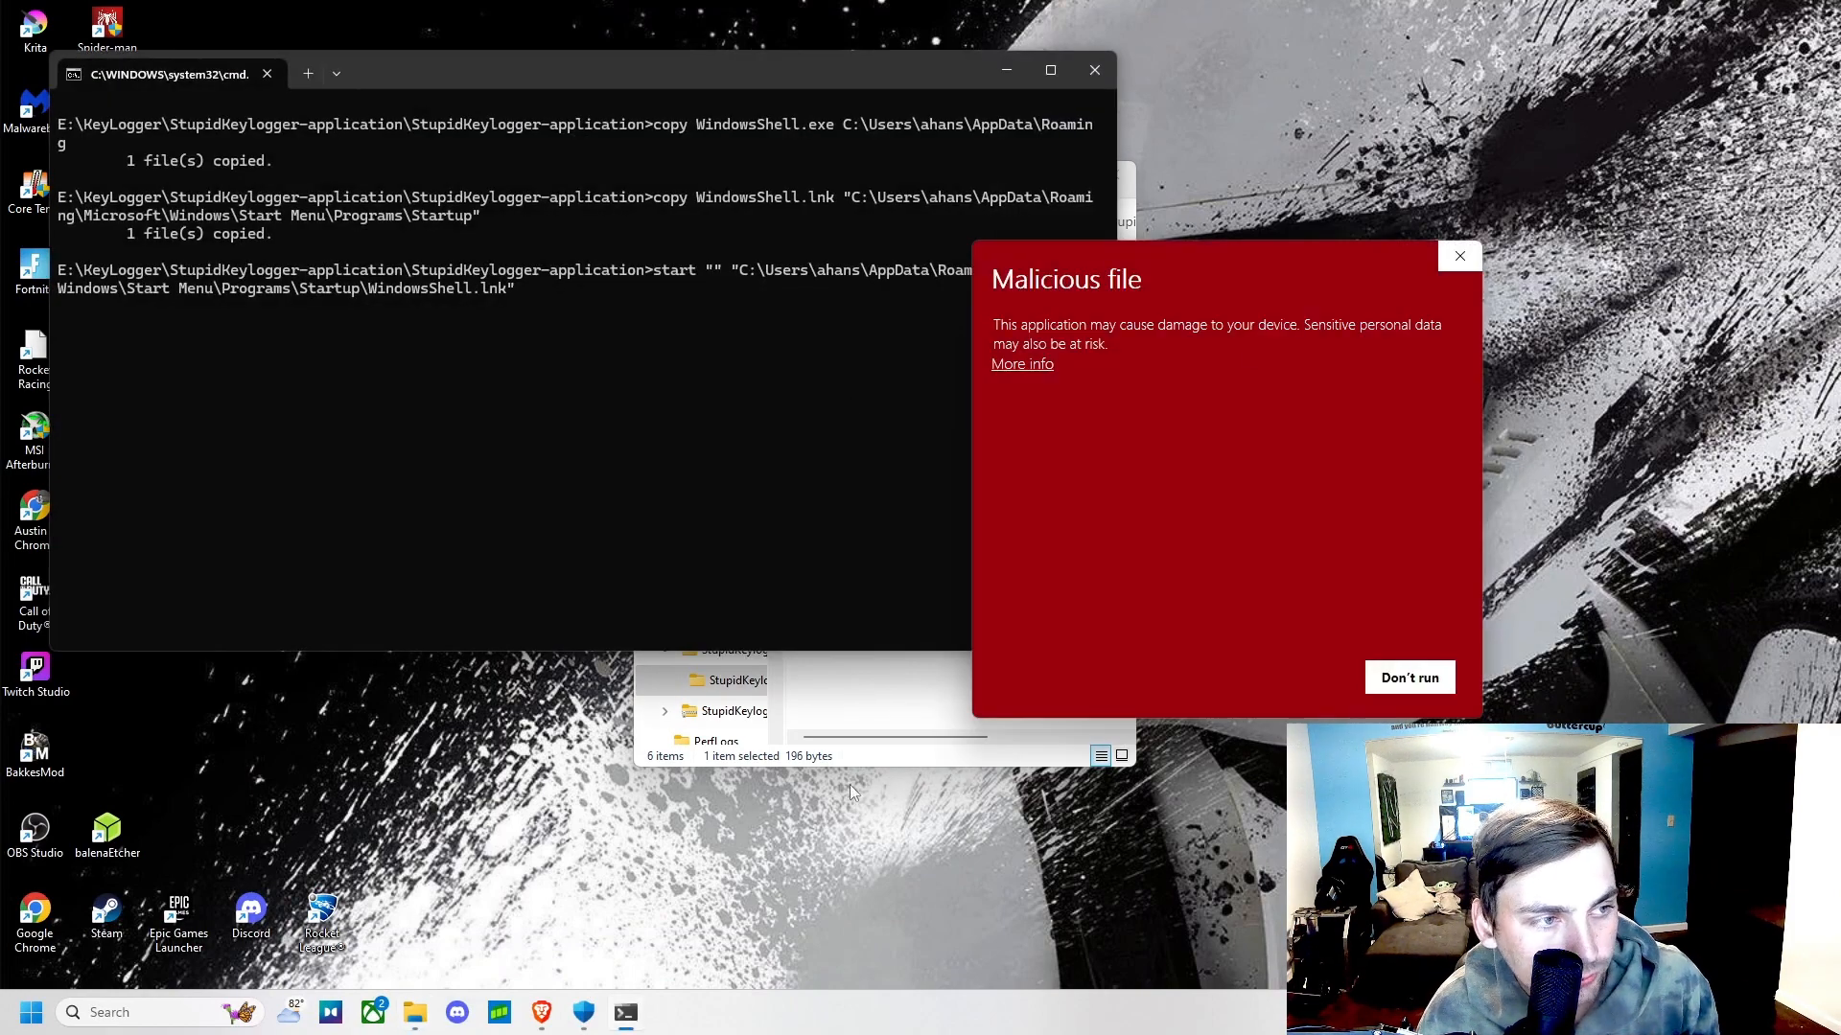
mouse_move(1409, 677)
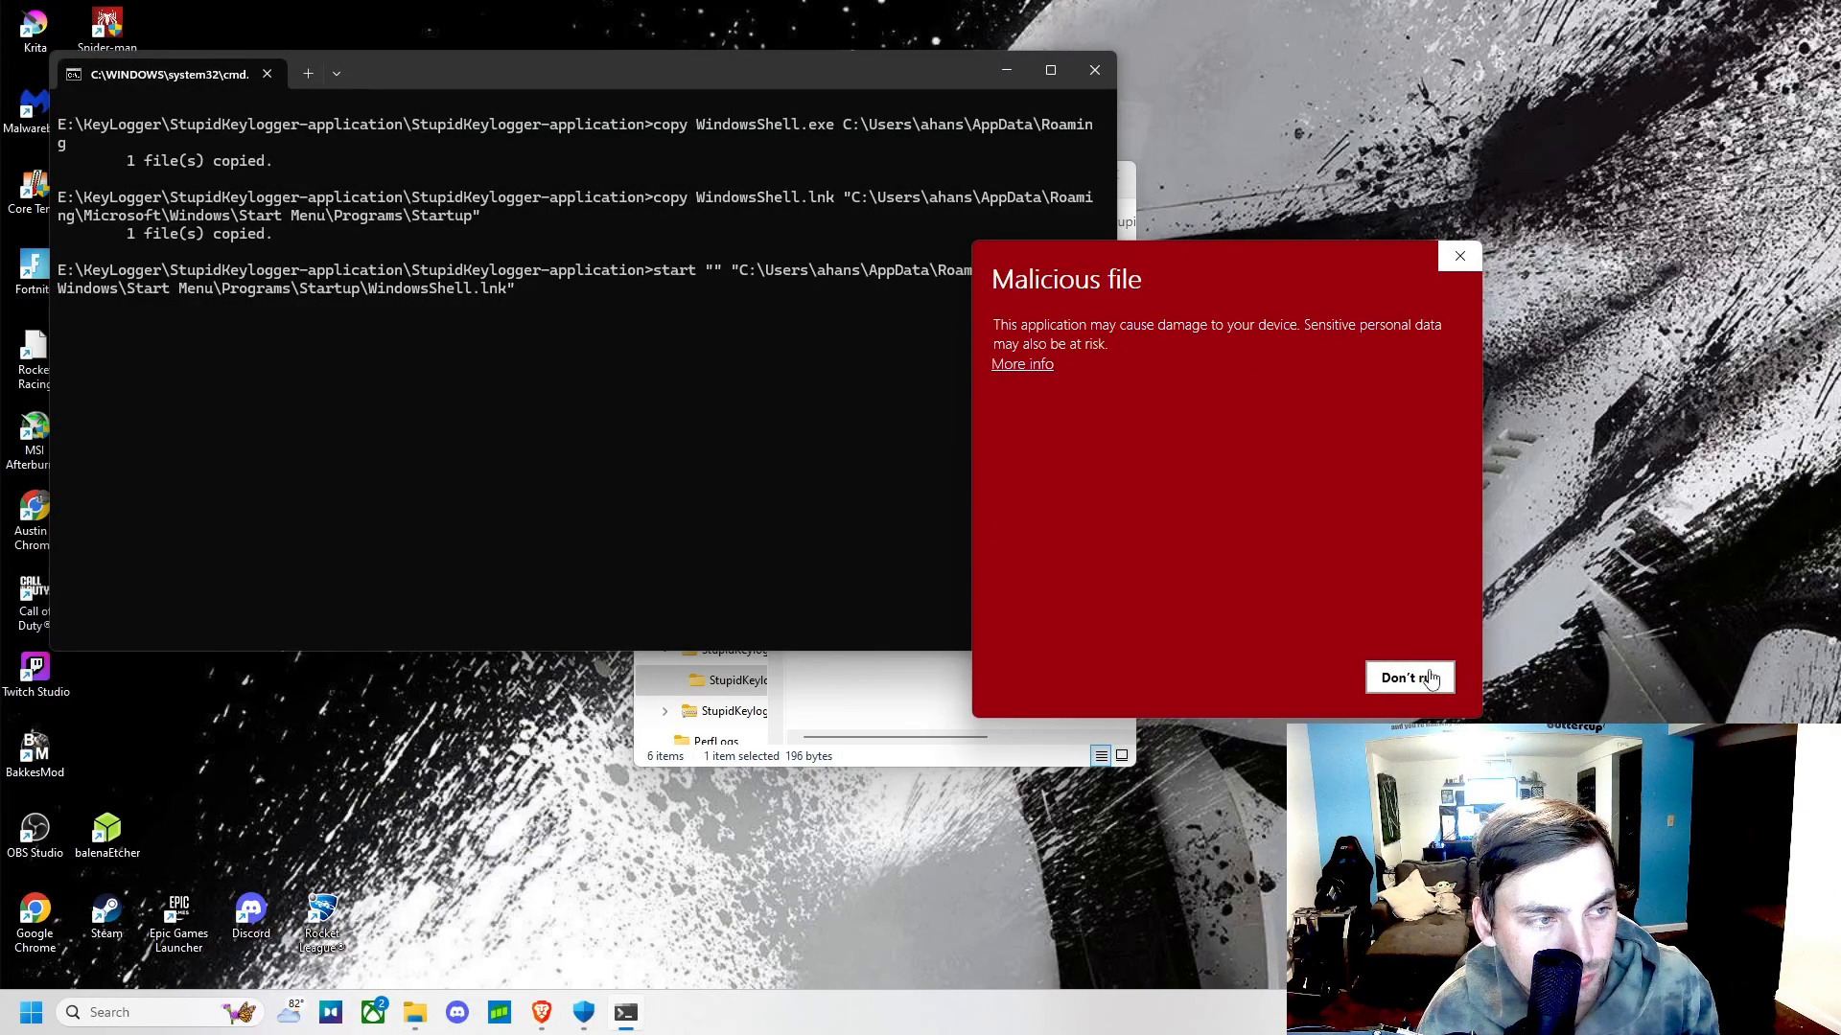
- Dismiss the SmartScreen malicious-file warning for WindowsShell without running it
click(1407, 676)
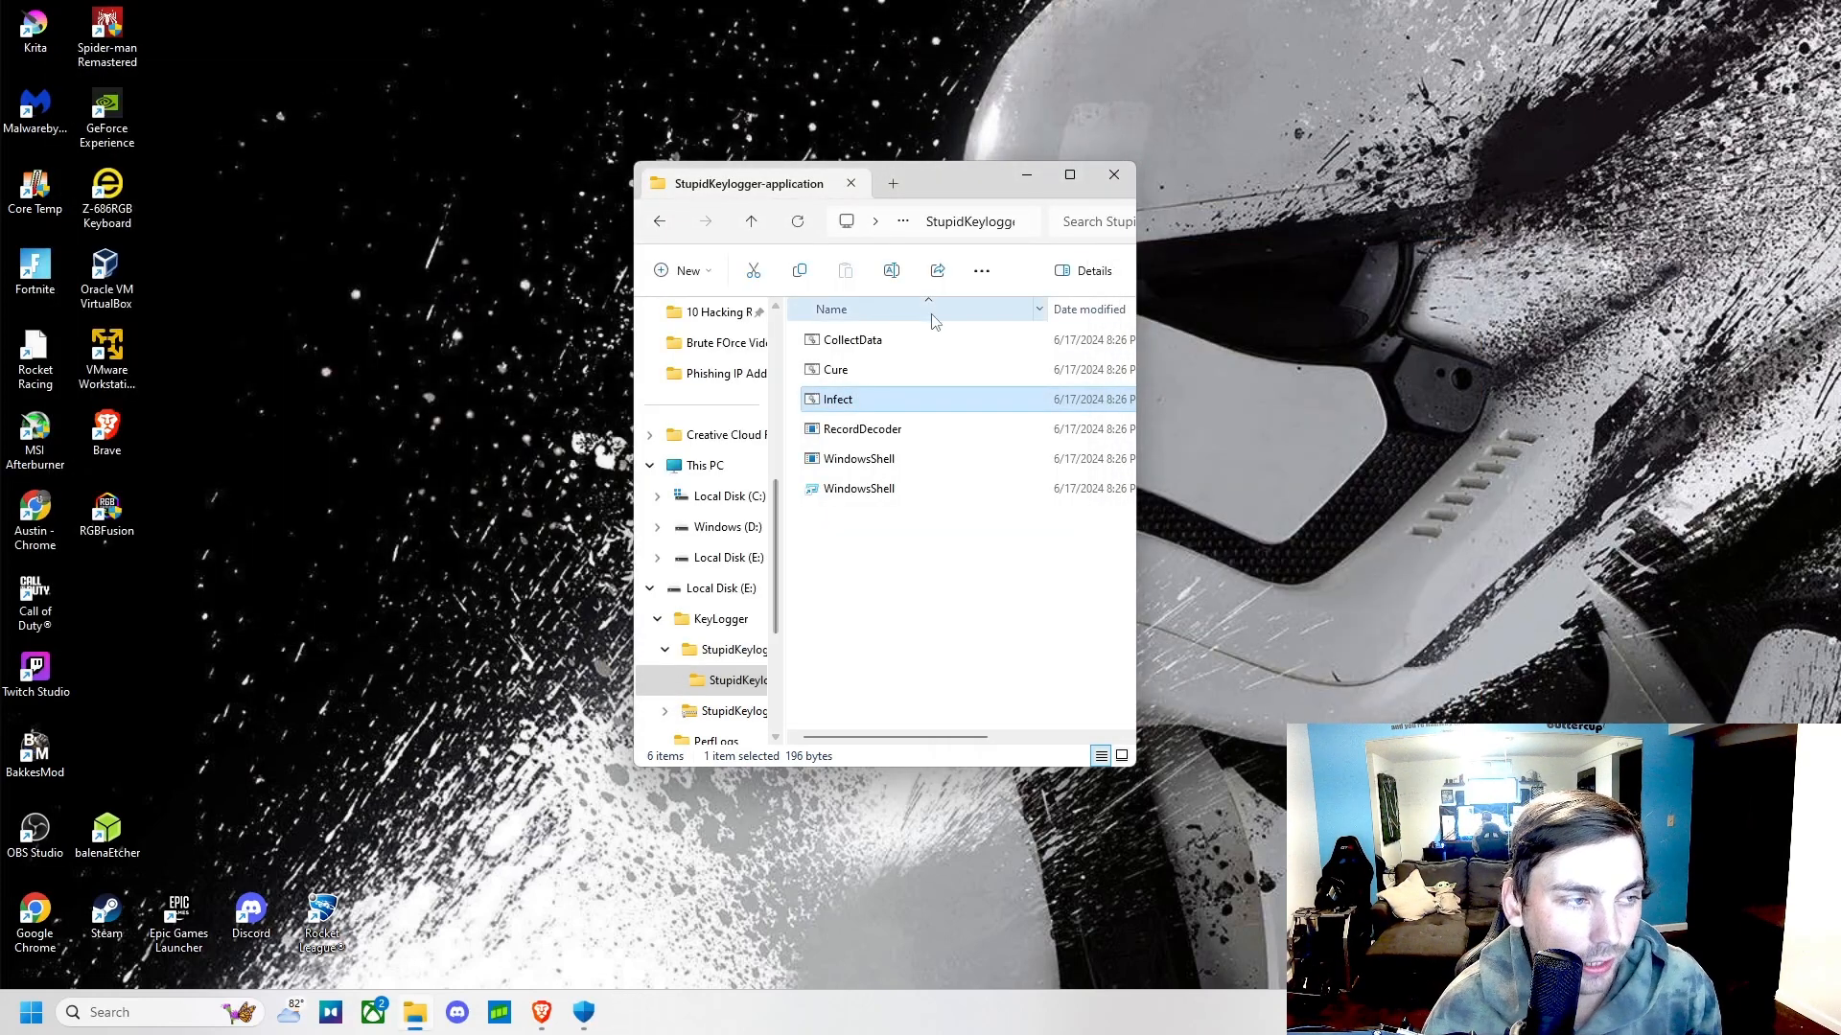
mouse_move(874, 405)
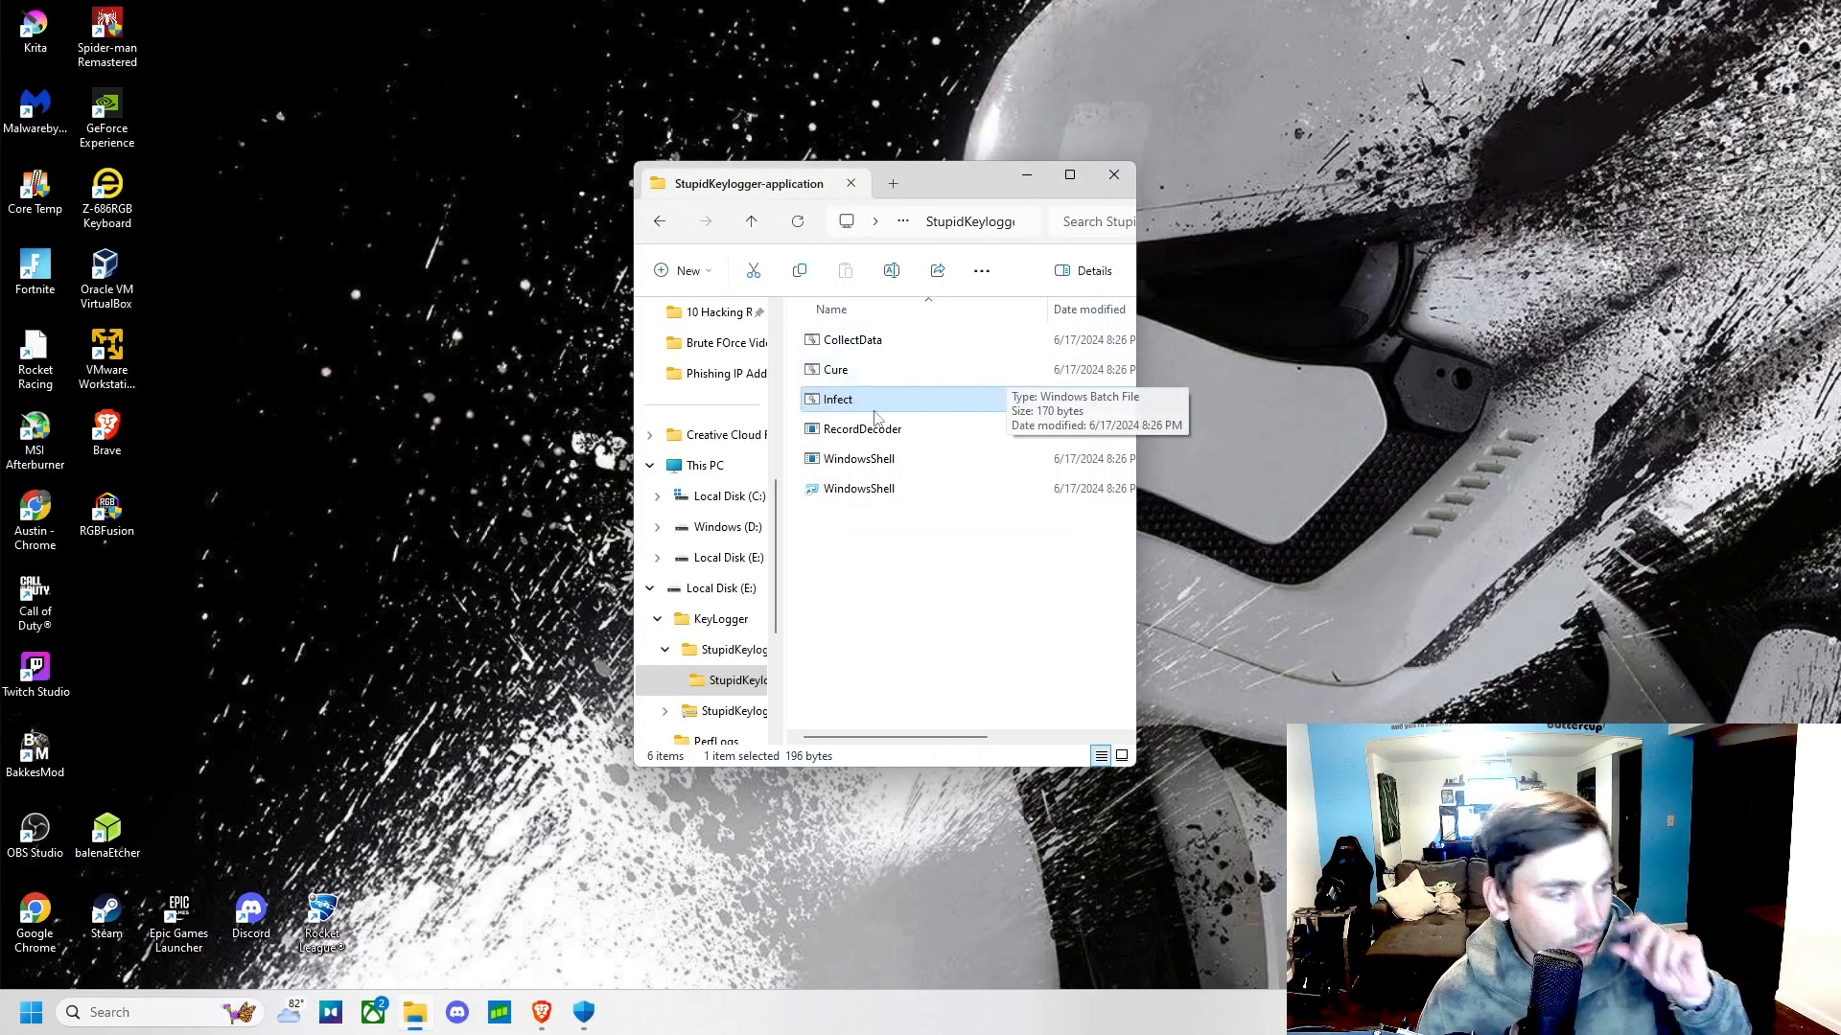
mouse_move(939, 408)
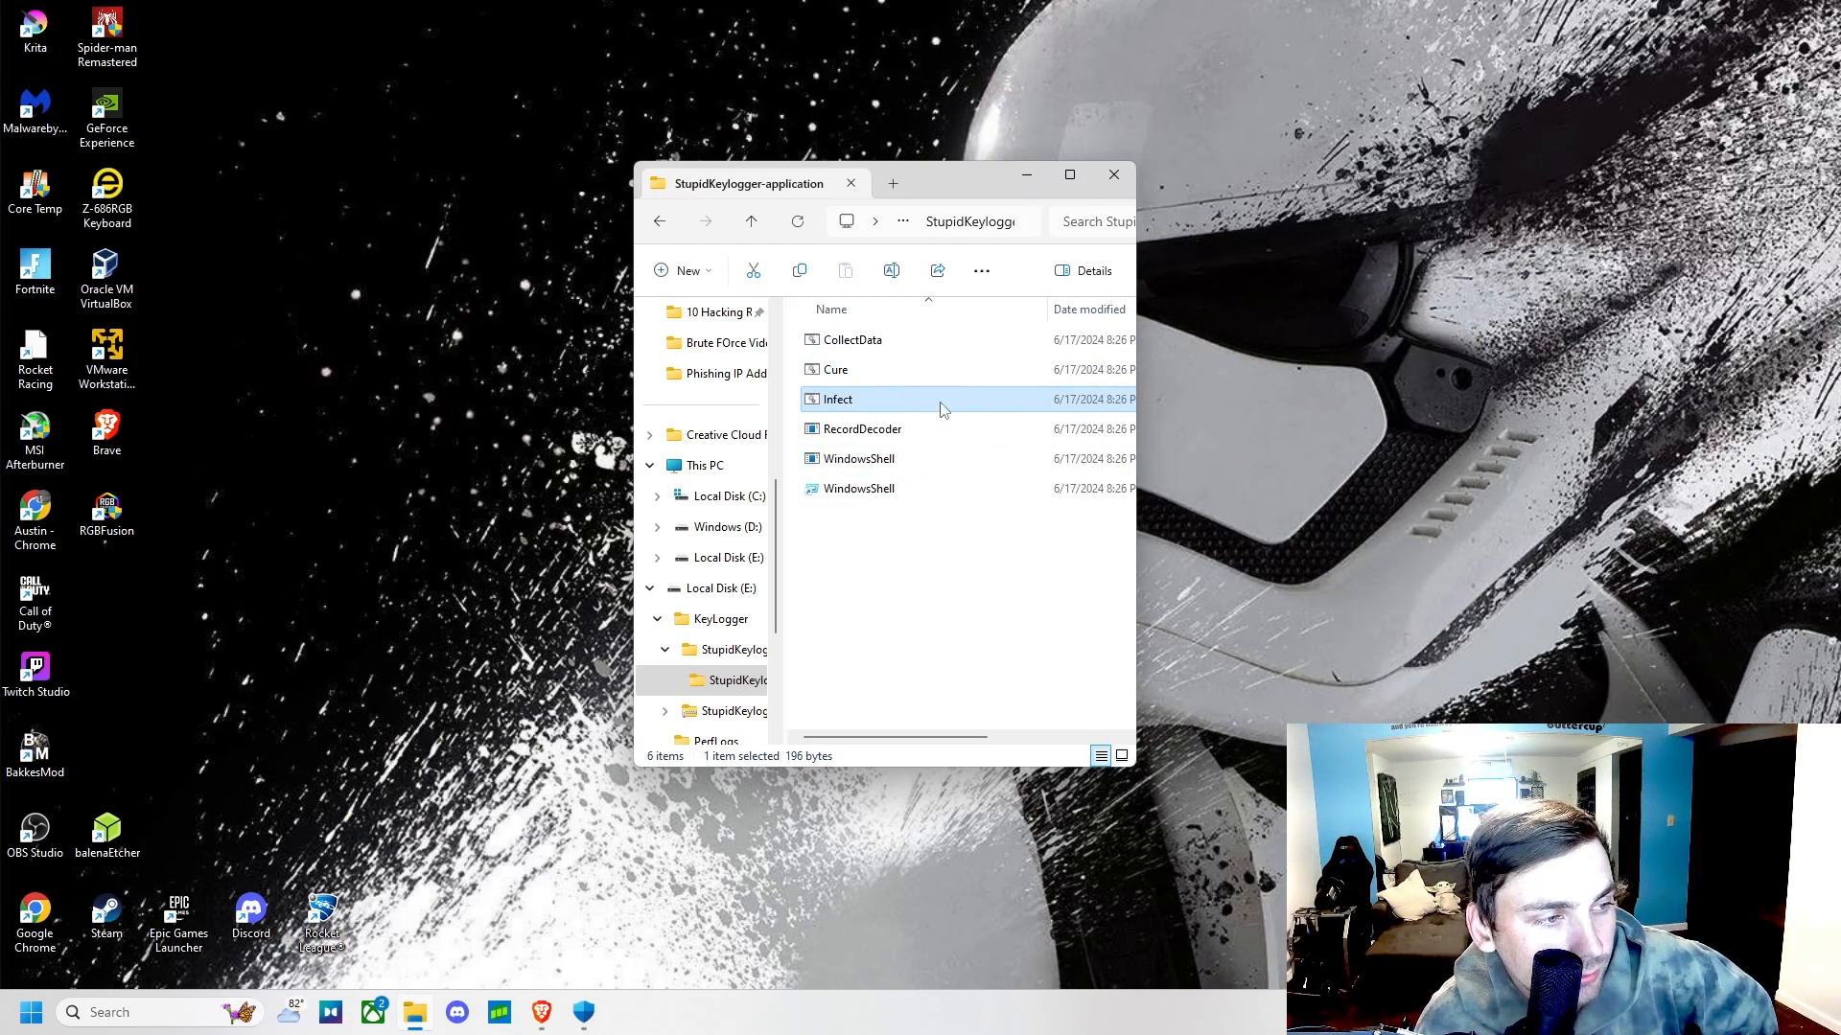
mouse_move(914, 489)
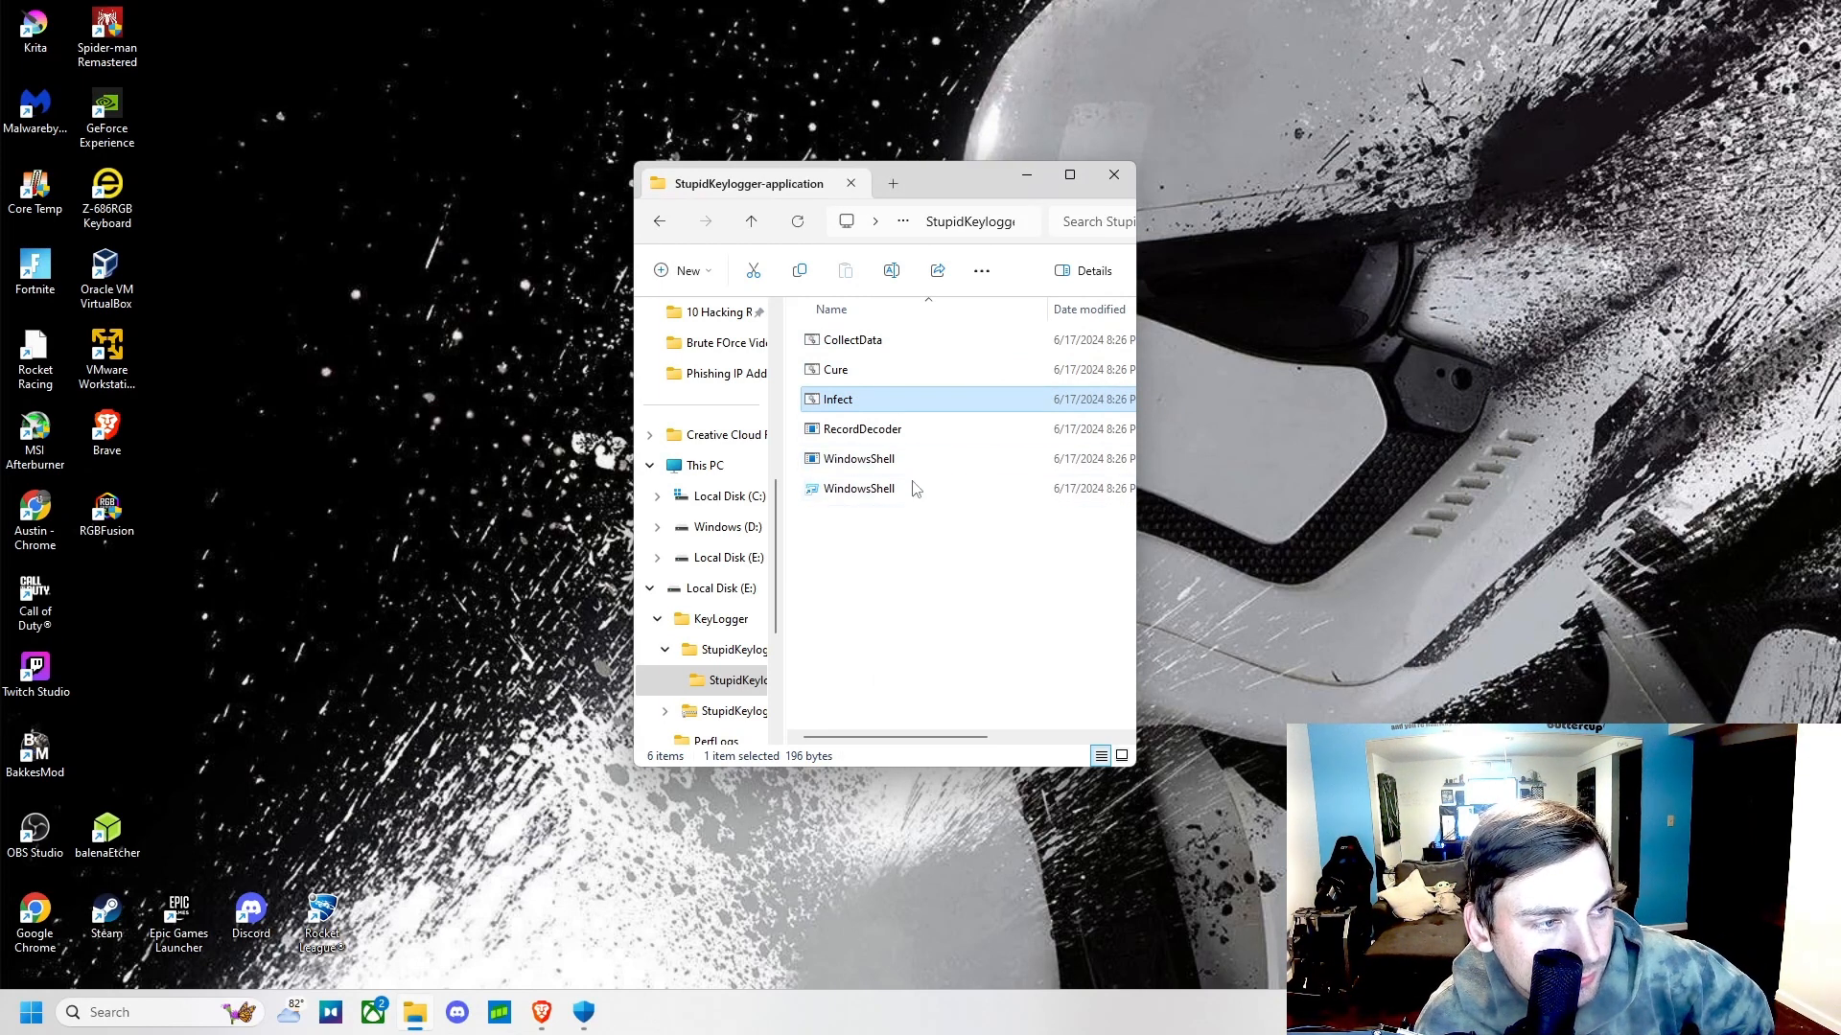
mouse_move(875, 471)
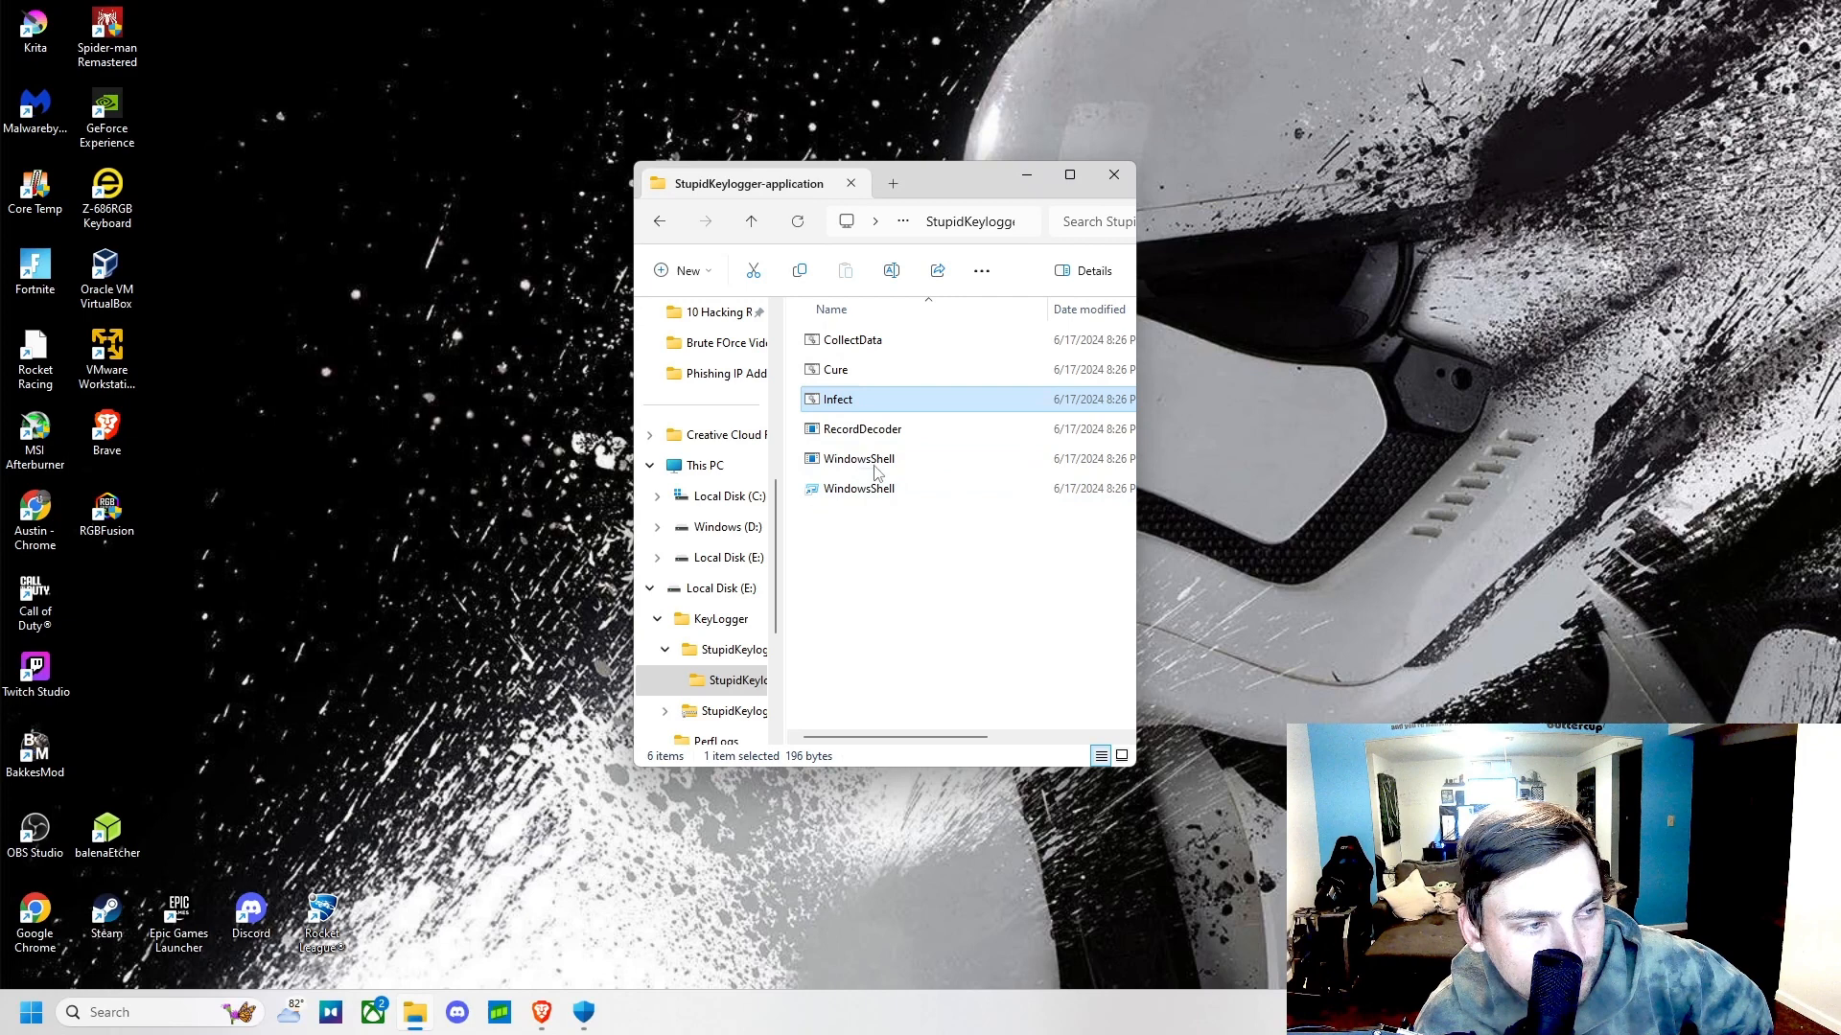
mouse_move(874, 468)
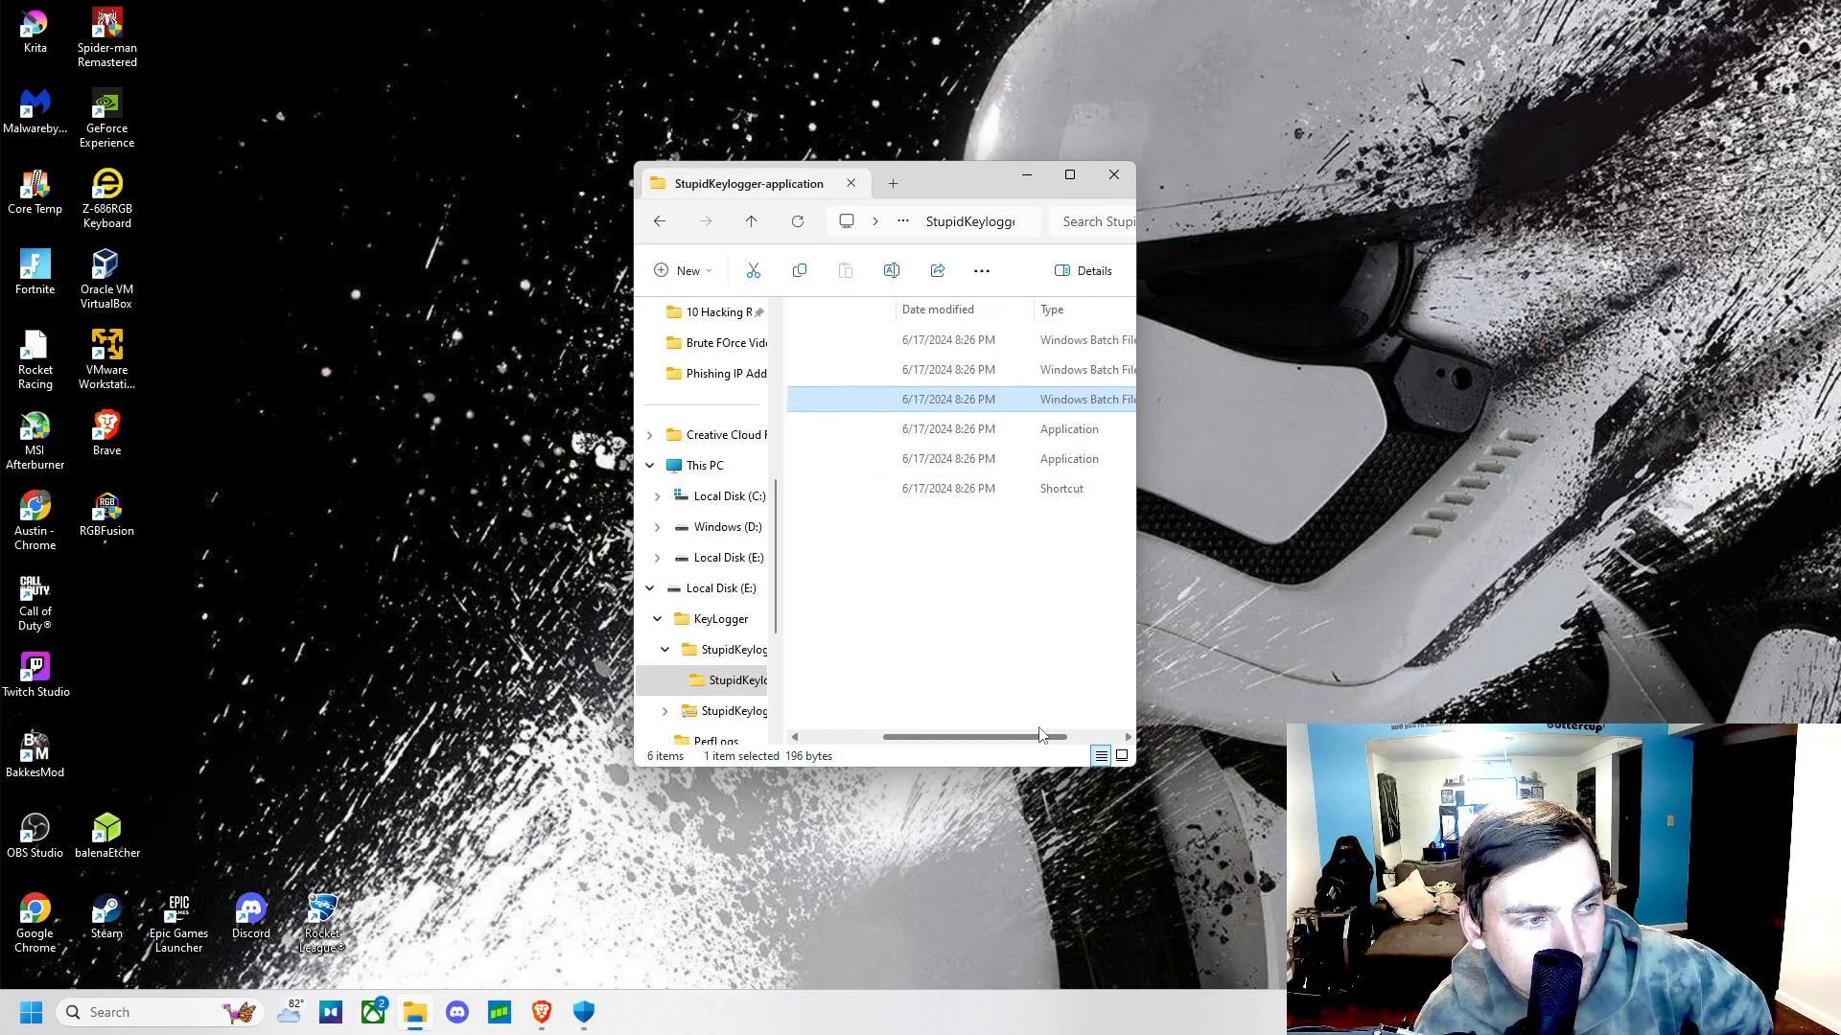
scroll(left, 3)
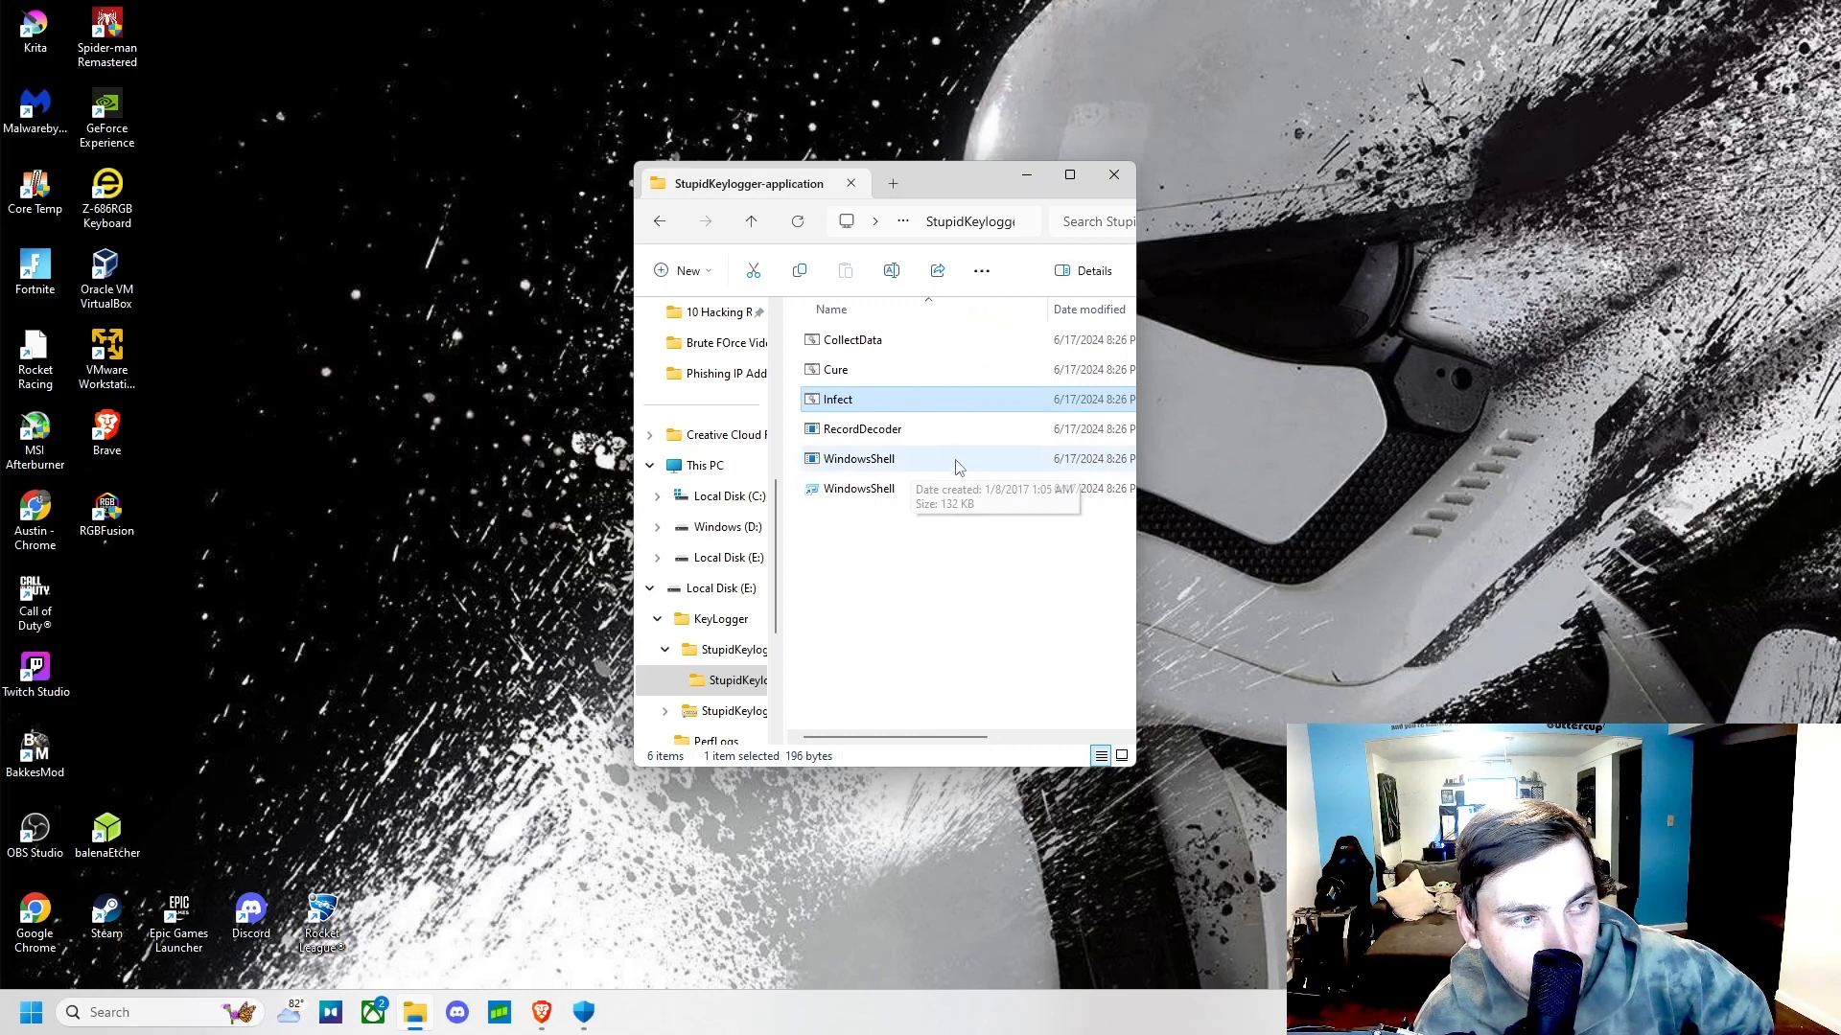
mouse_move(924, 471)
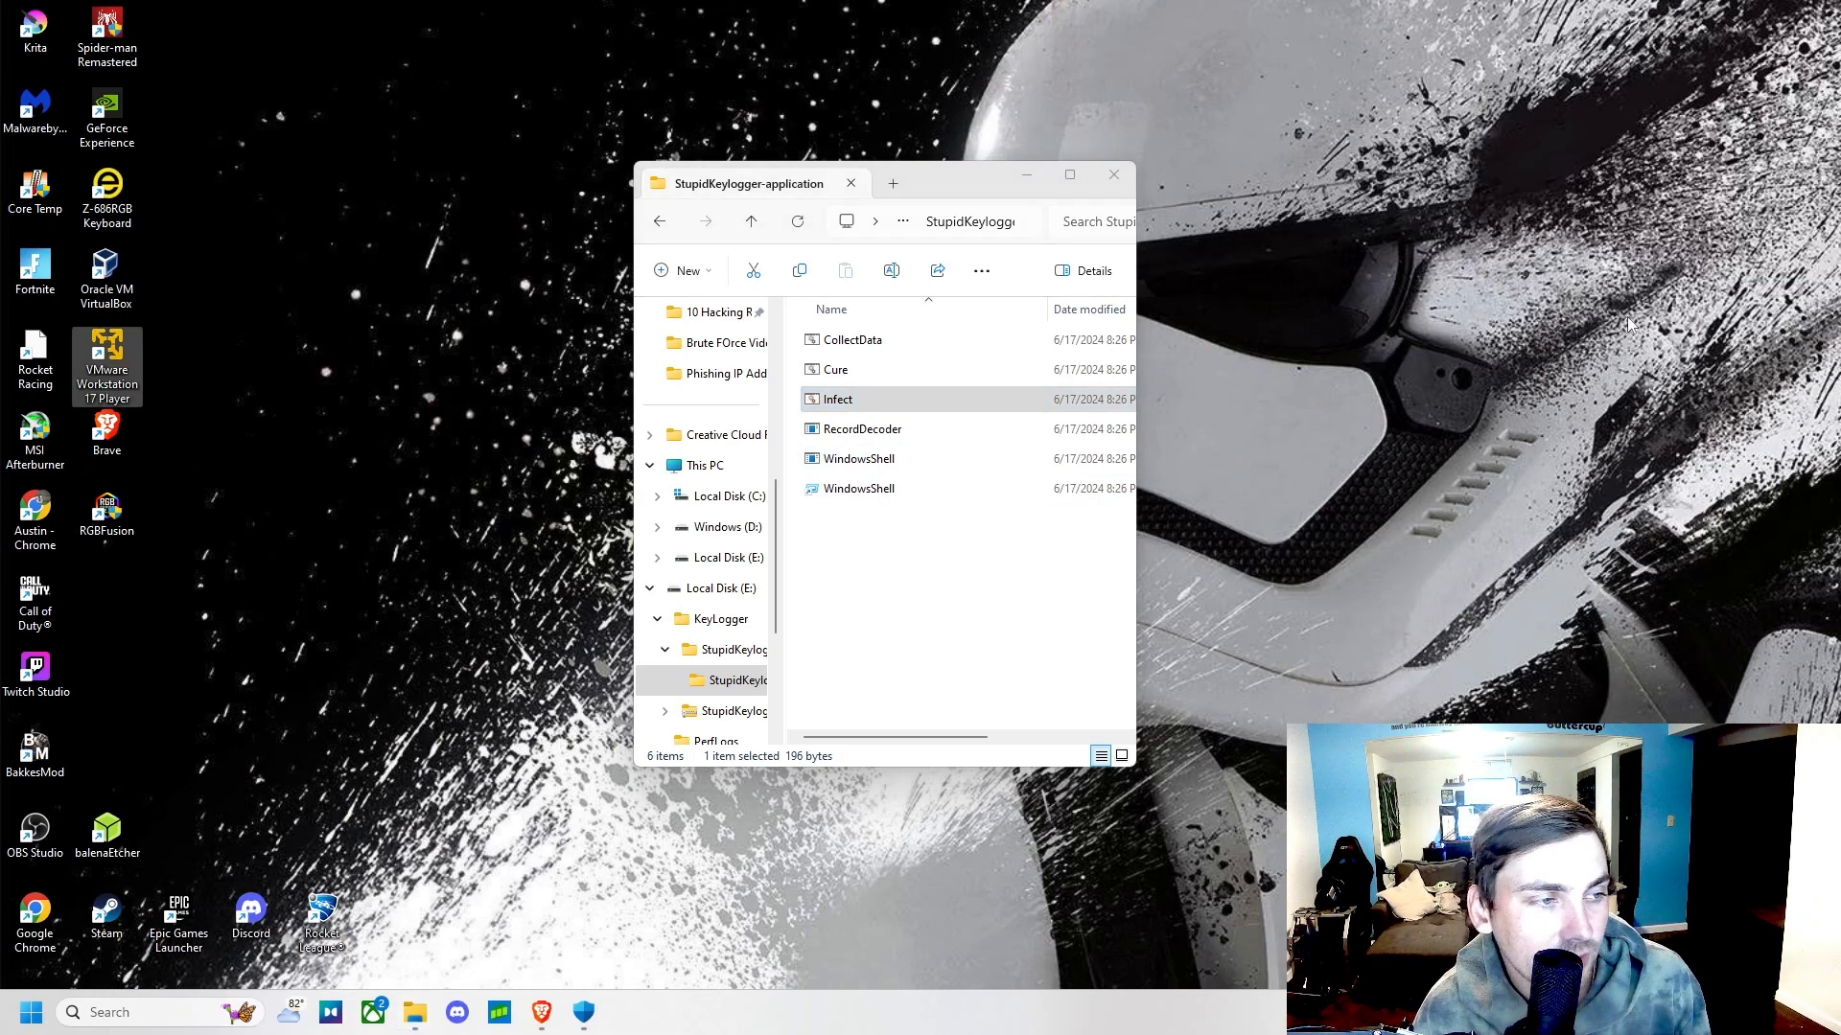
mouse_move(1362, 317)
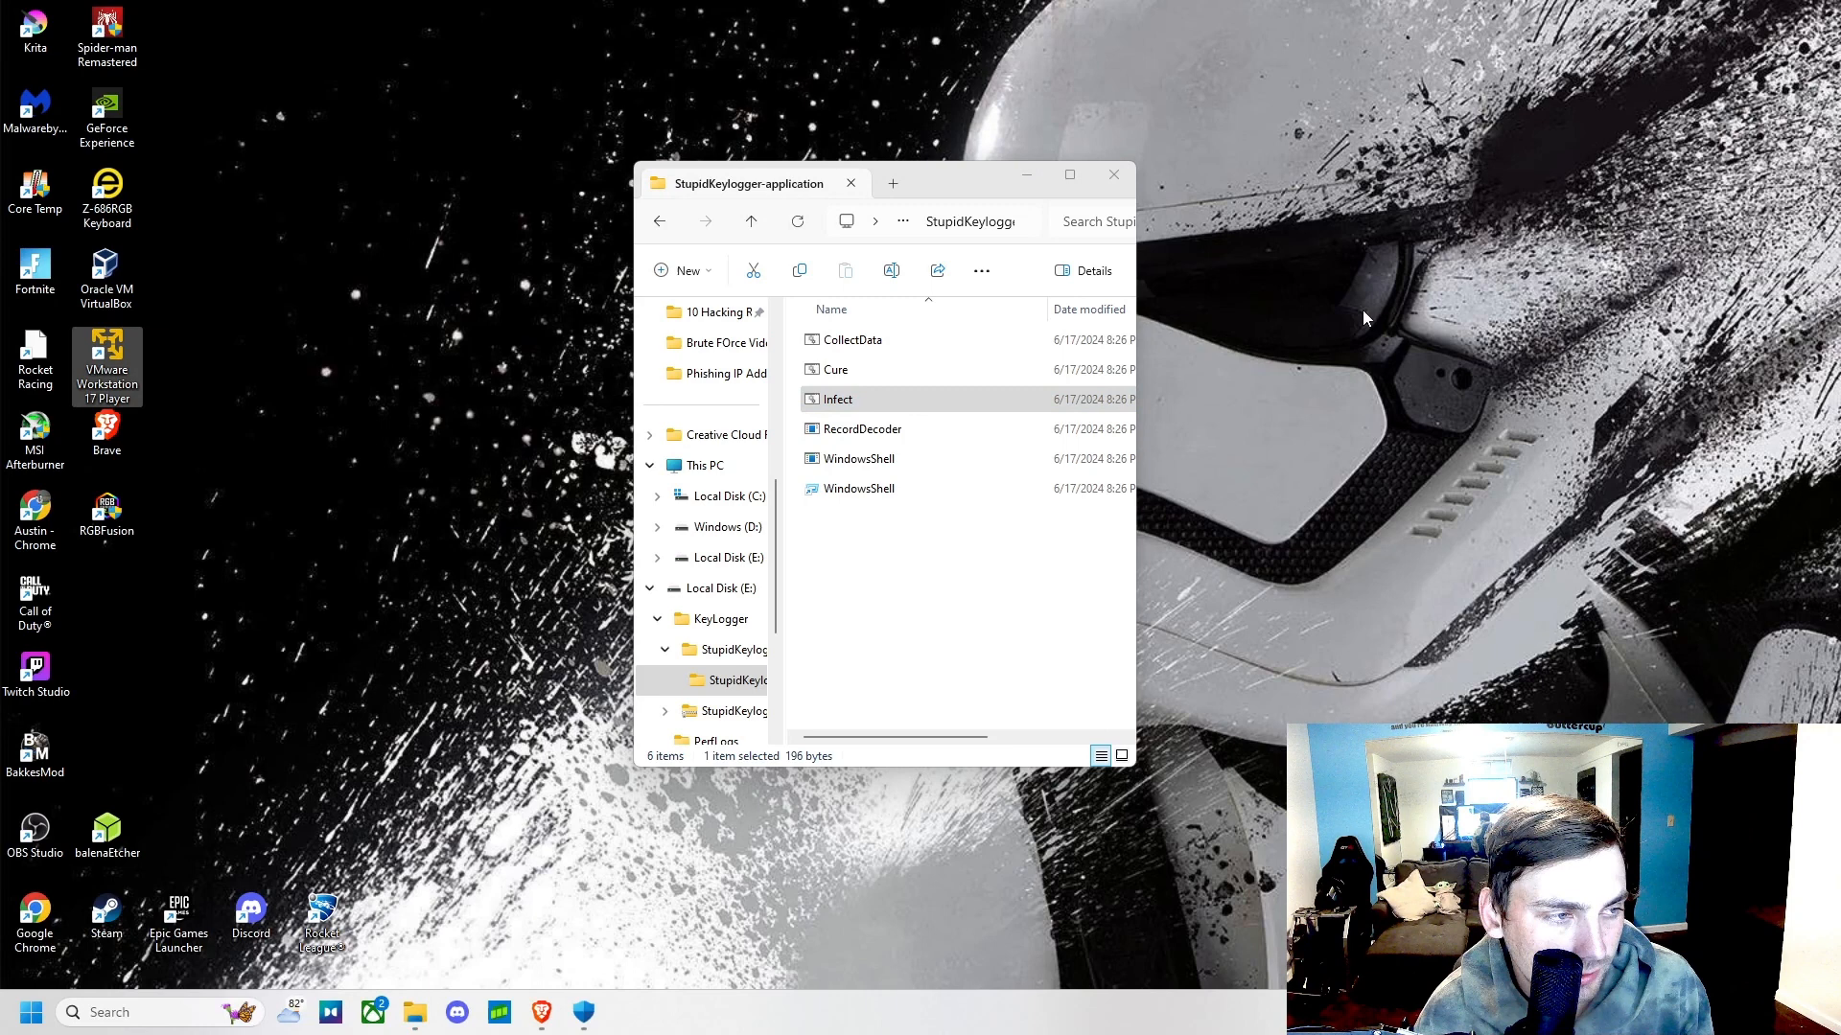
mouse_move(1148, 410)
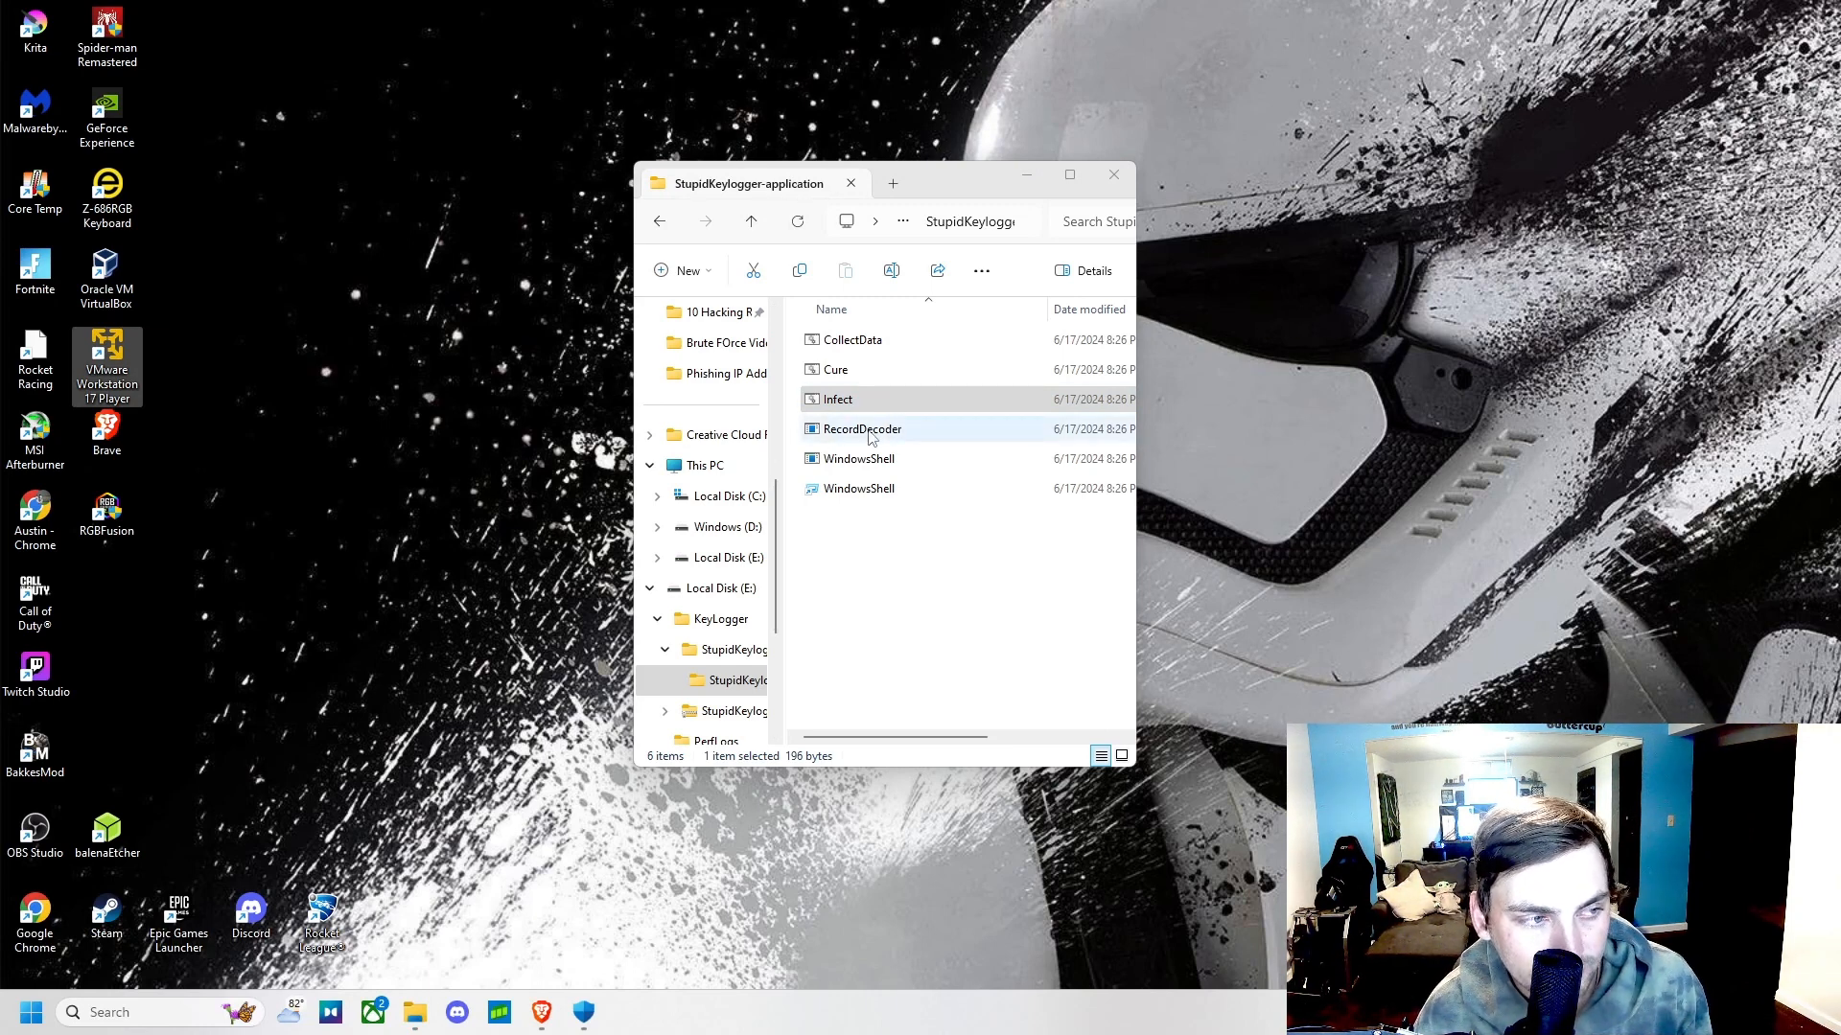
click(860, 427)
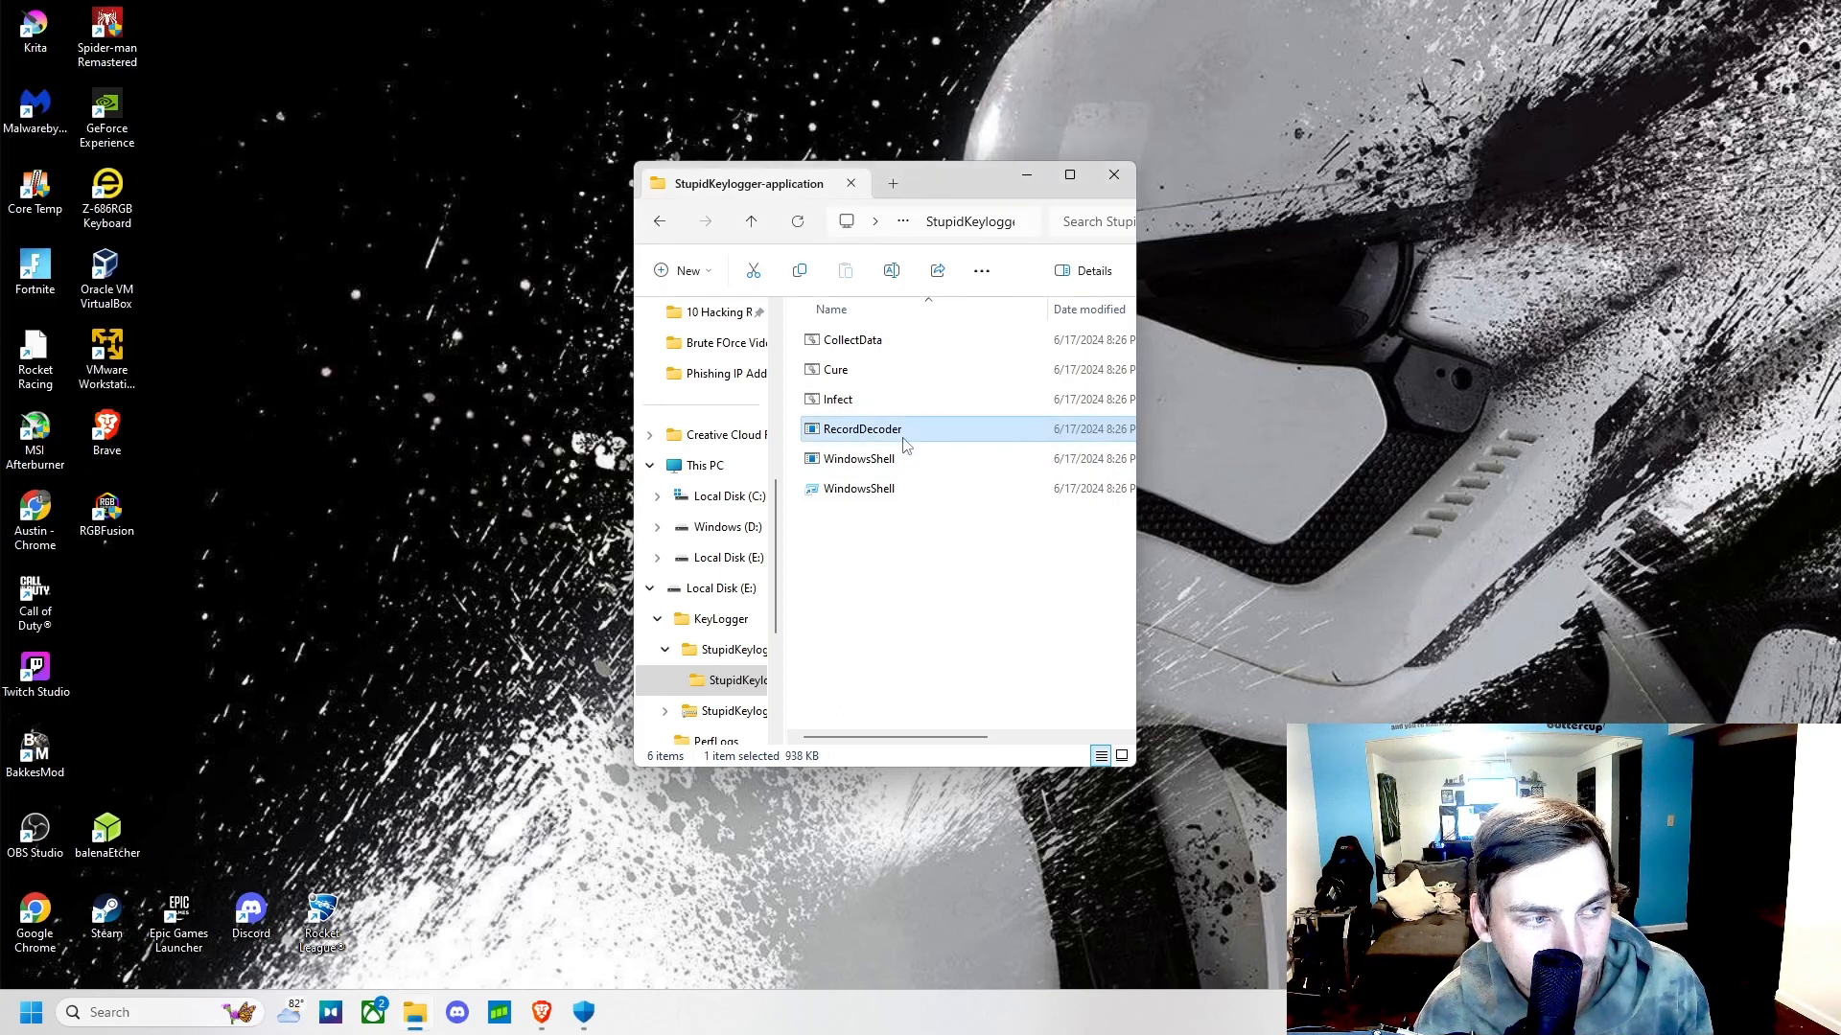
mouse_move(924, 437)
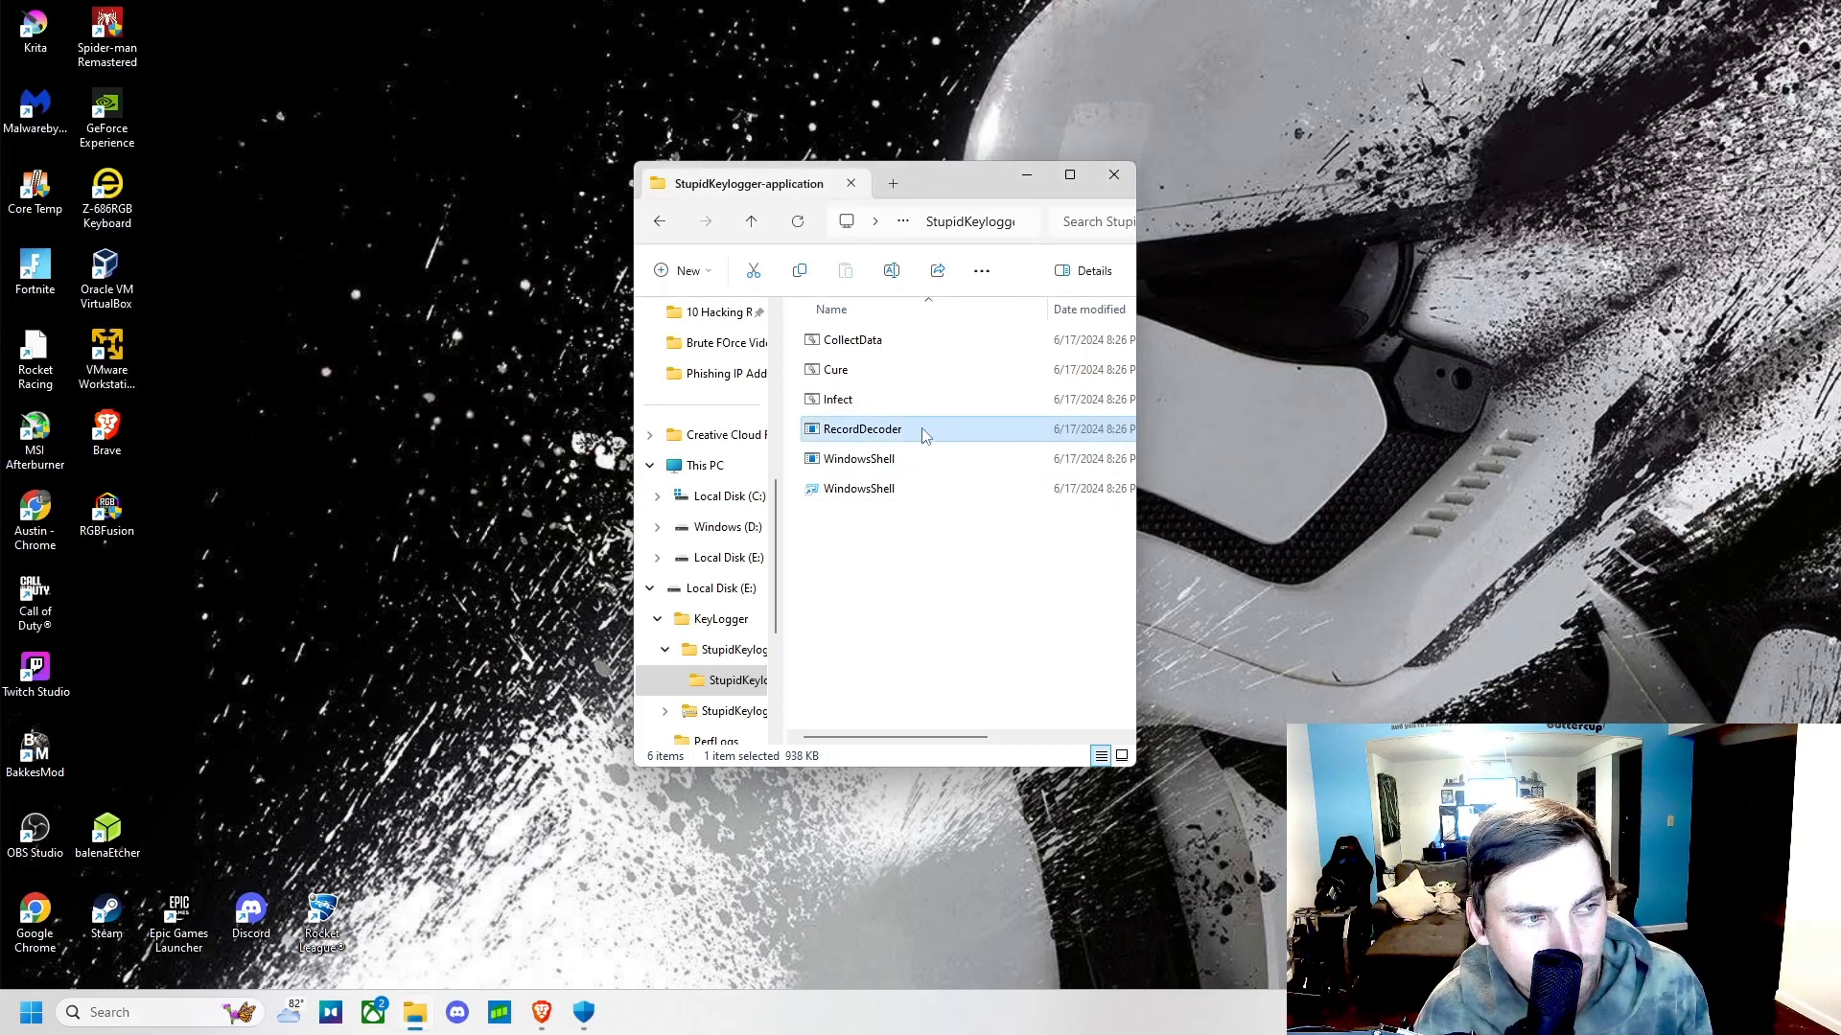
mouse_move(608, 1024)
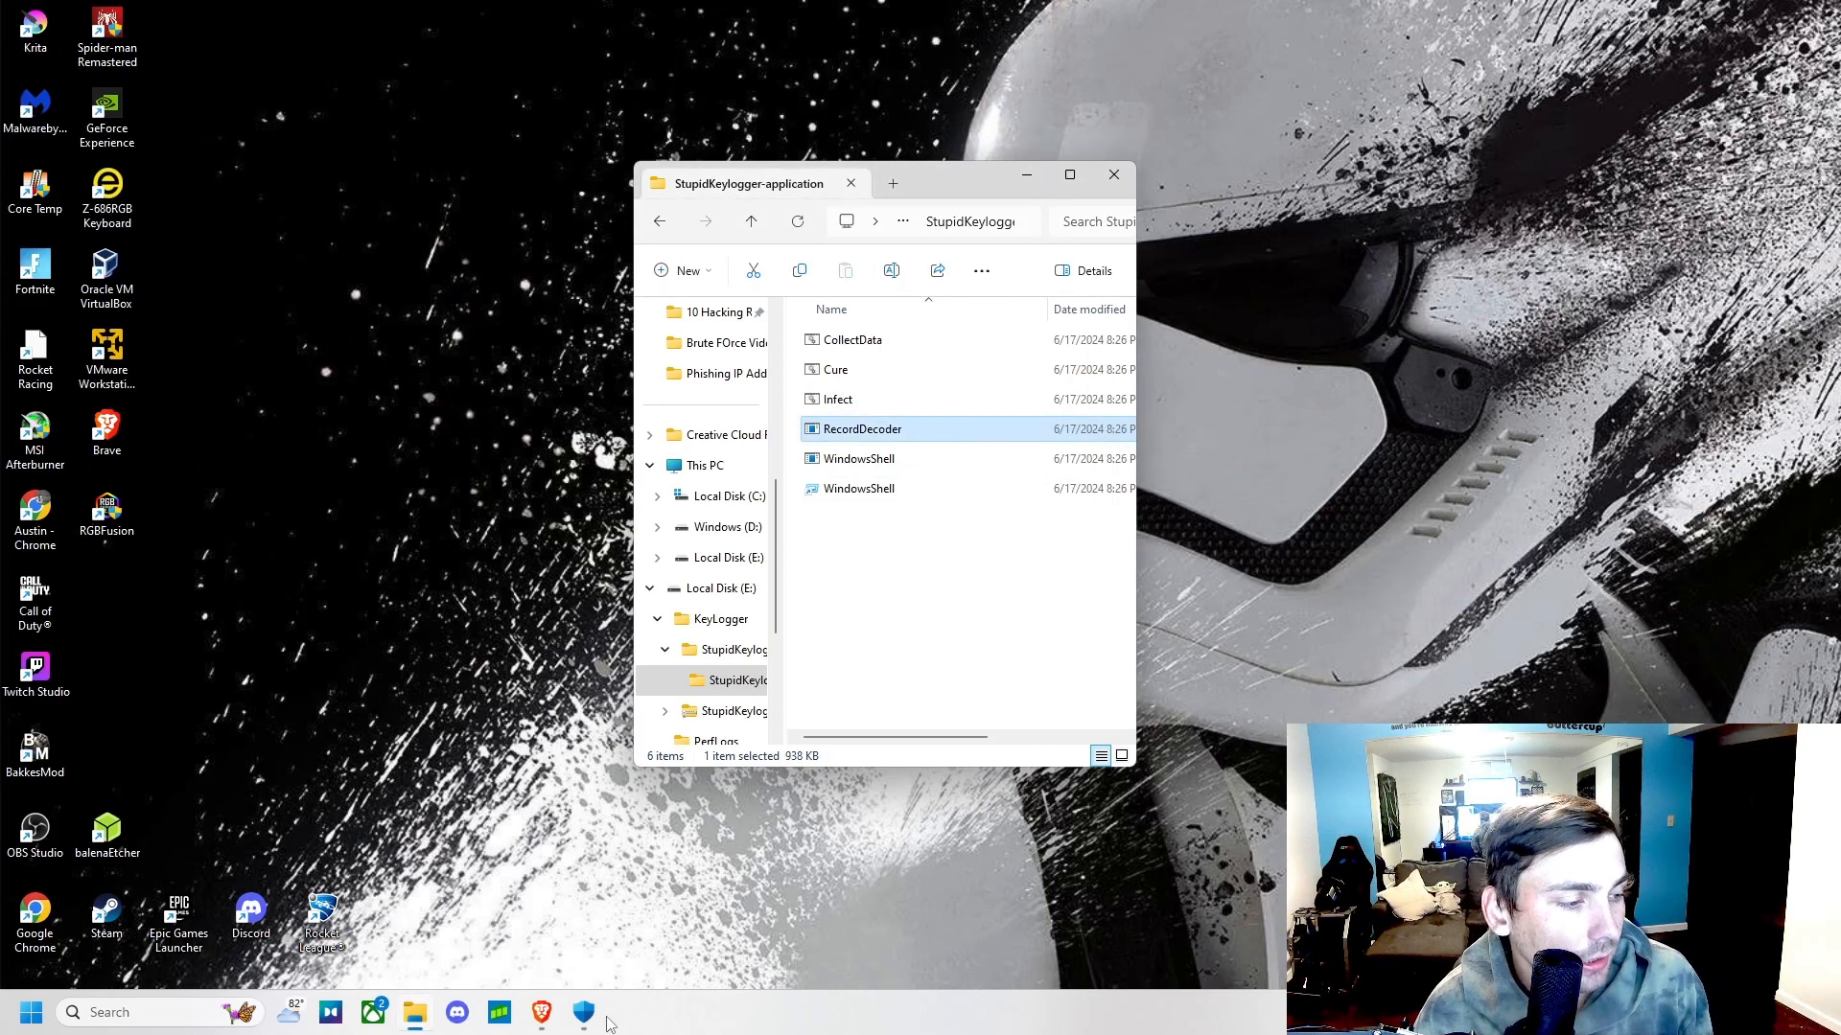
click(414, 1012)
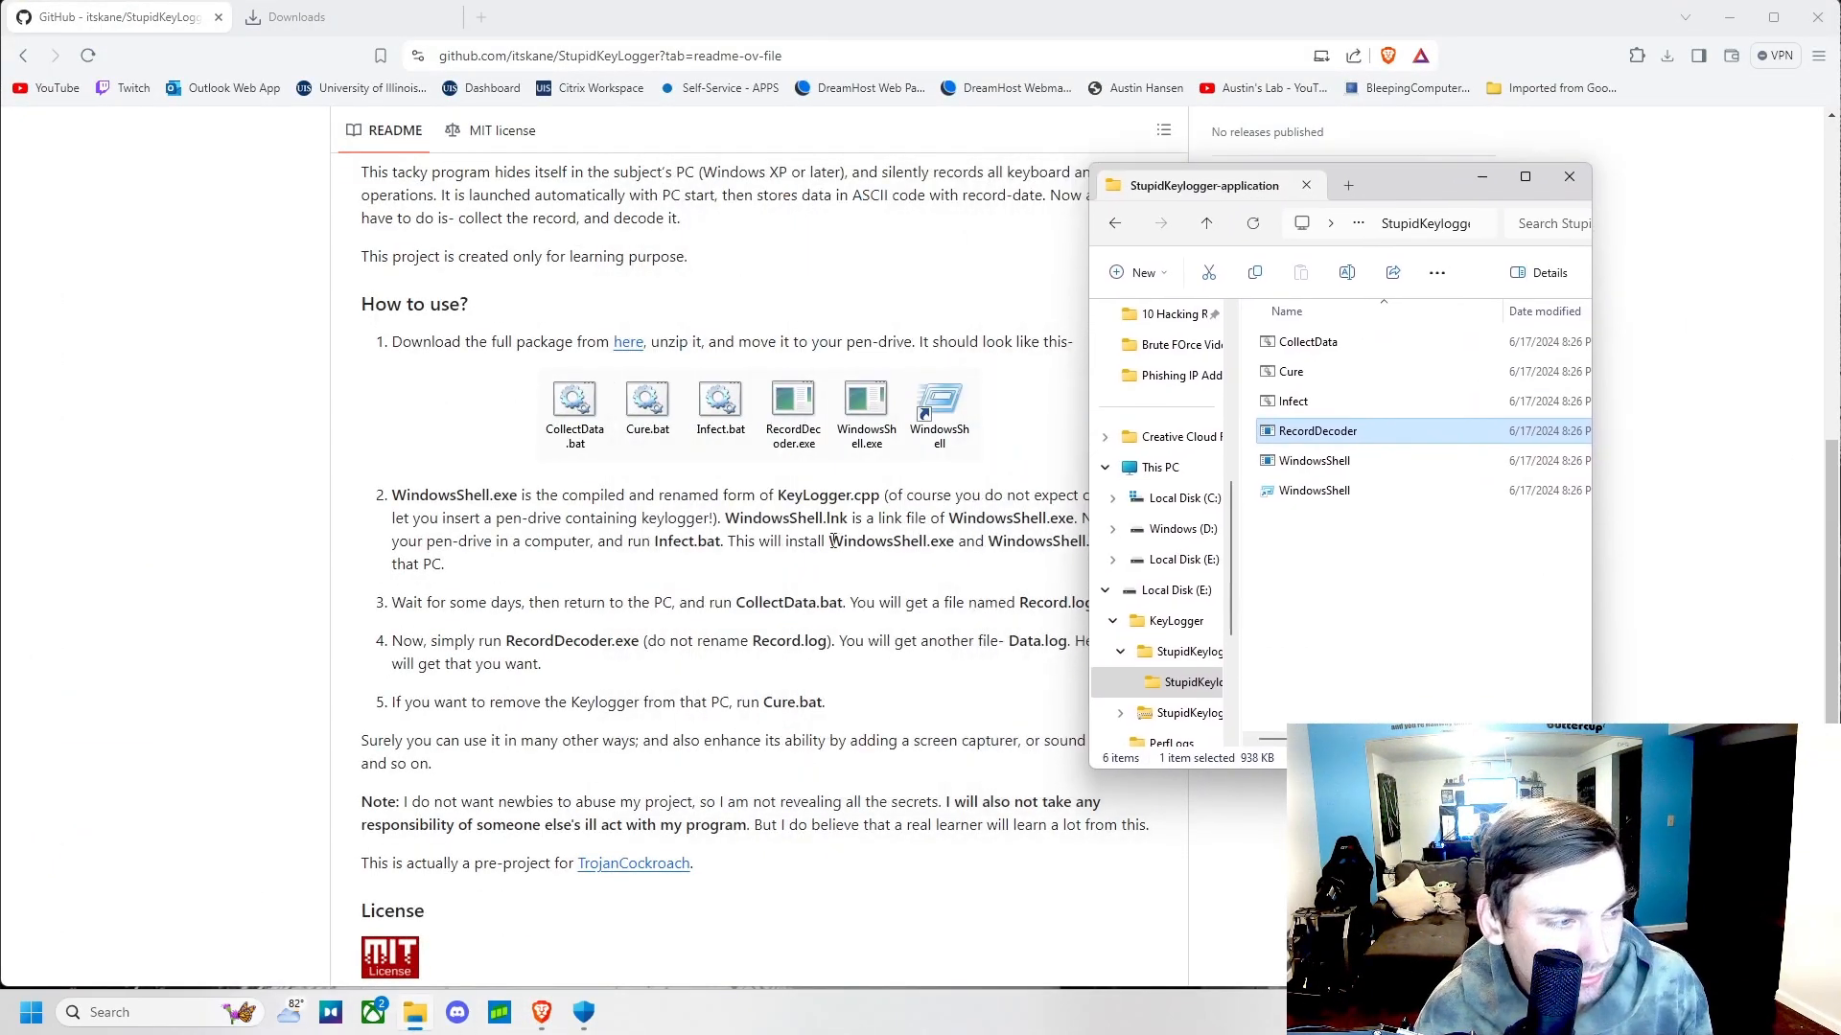
mouse_move(529, 658)
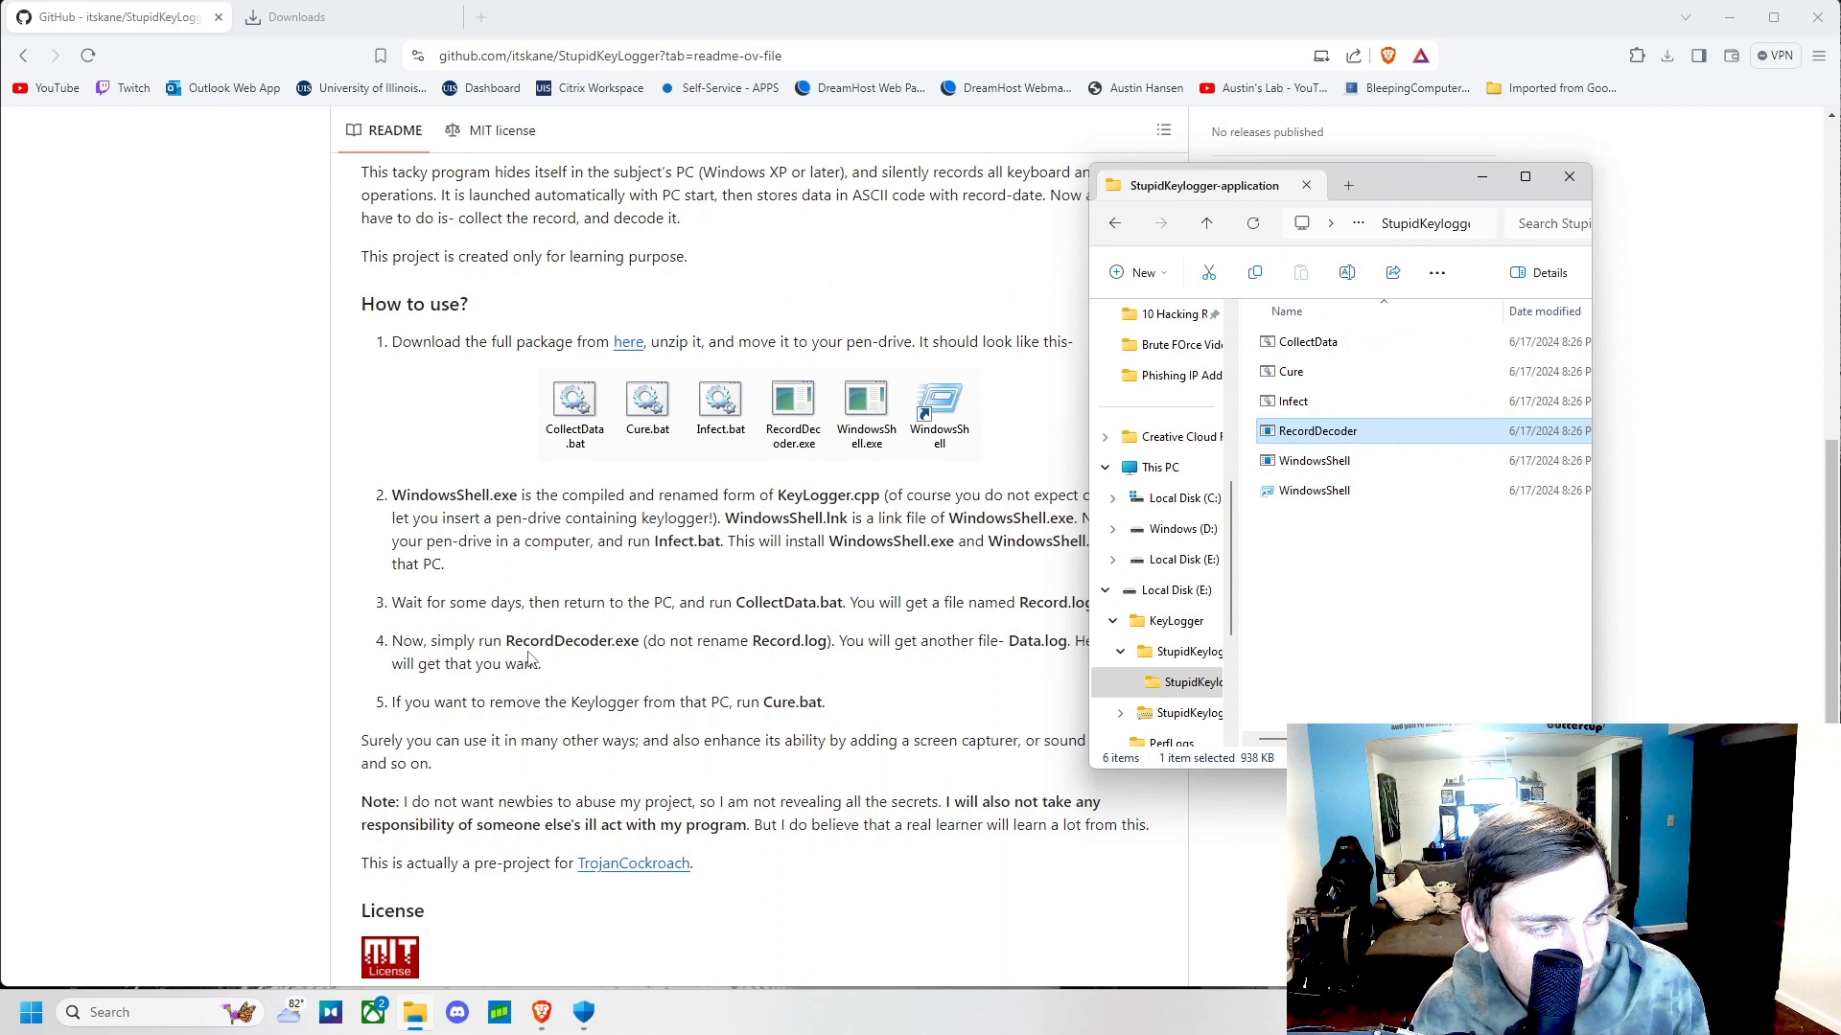
mouse_move(757, 661)
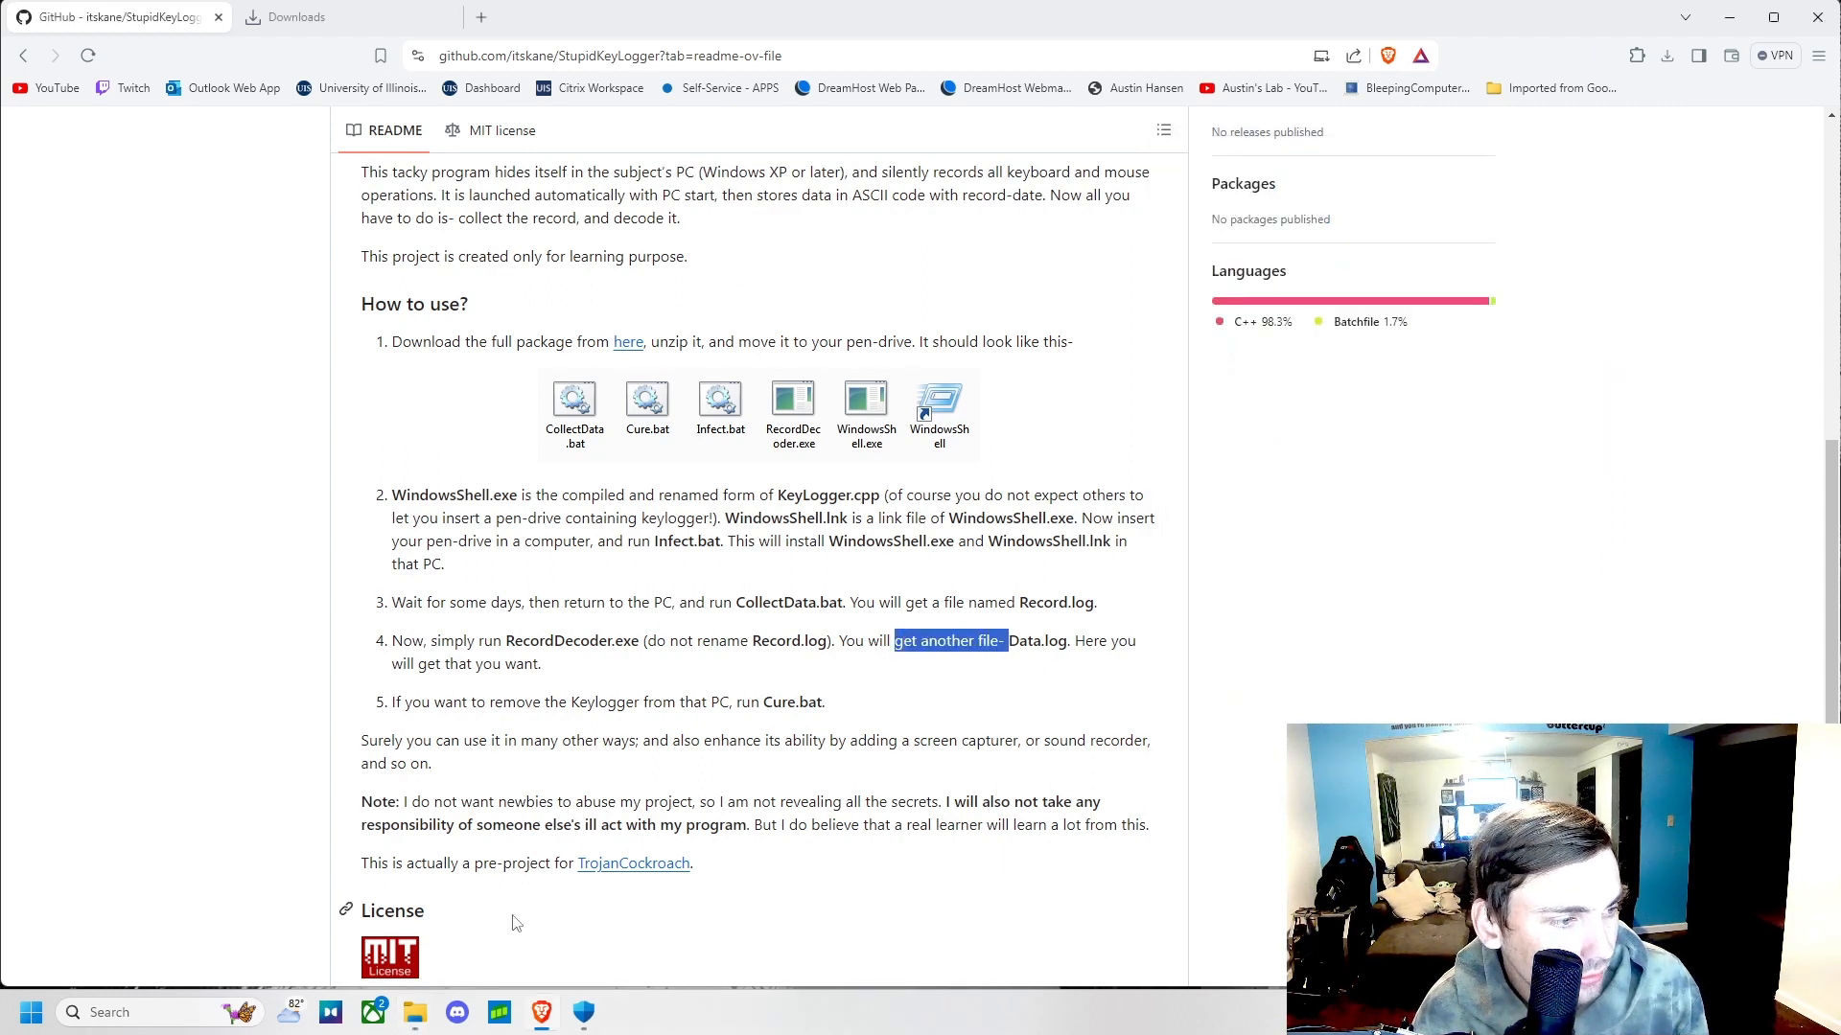
mouse_move(541, 1012)
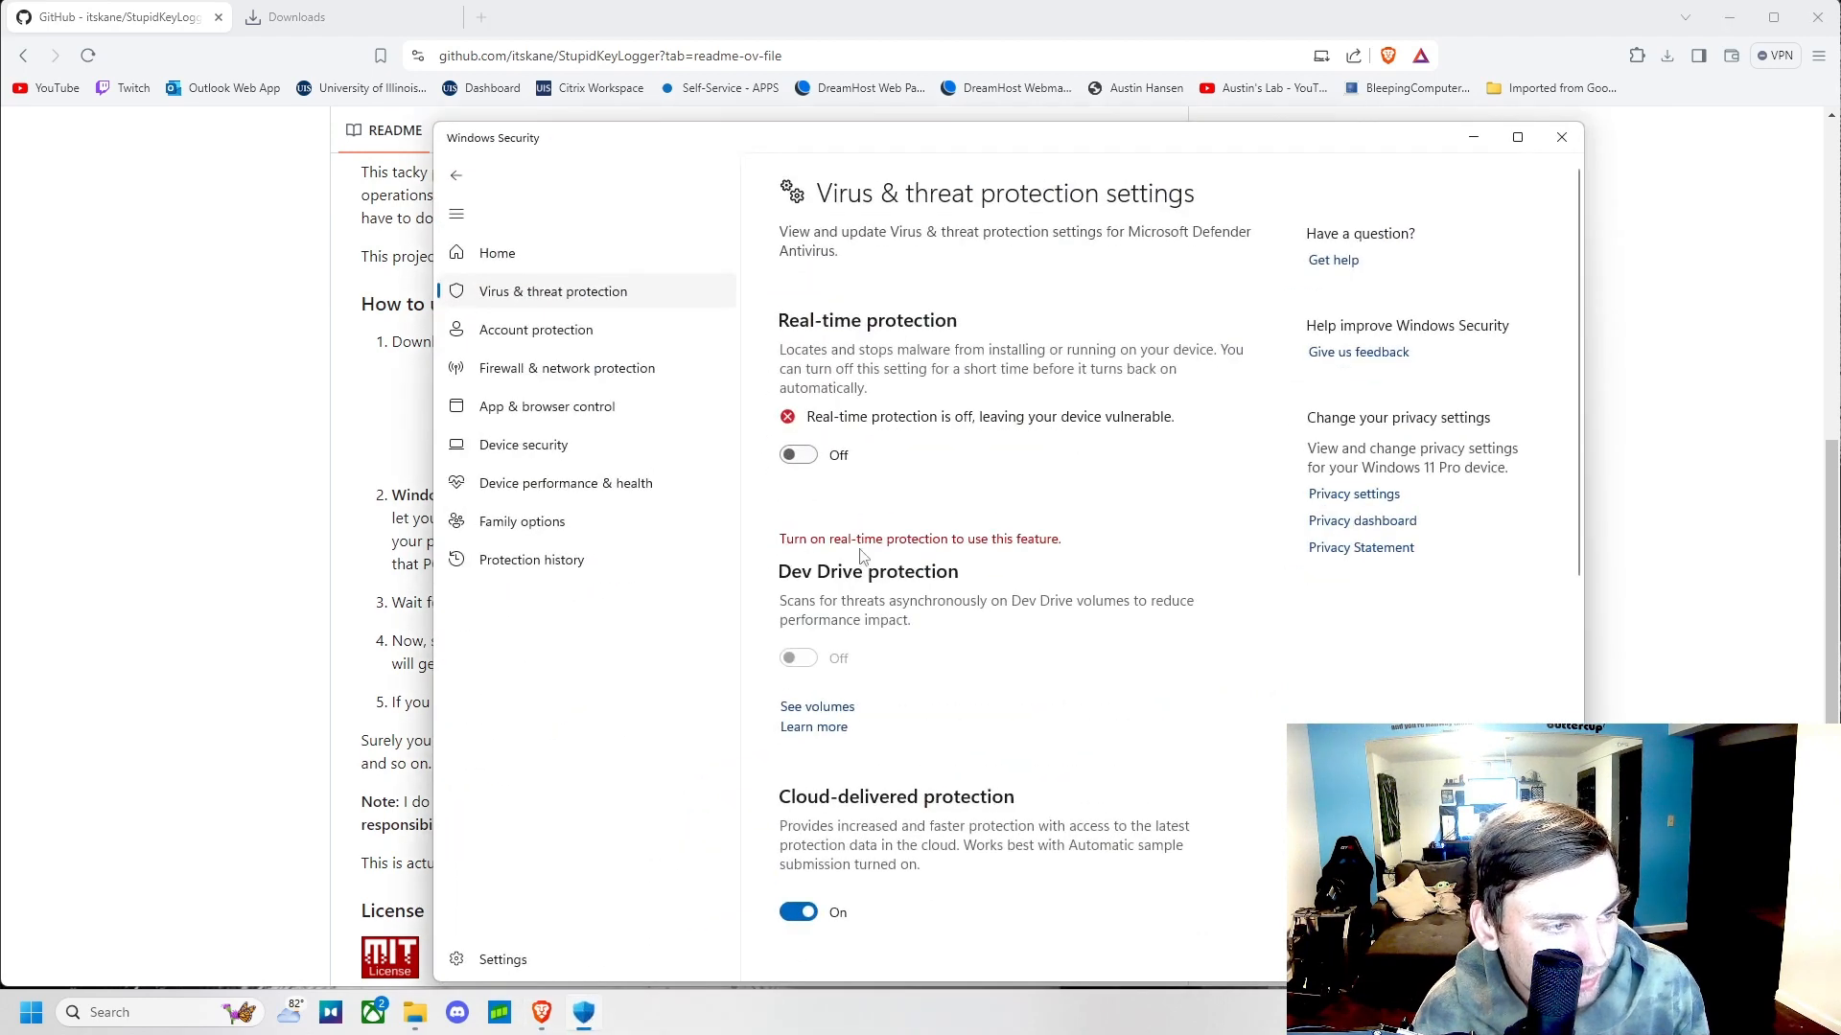
click(1561, 138)
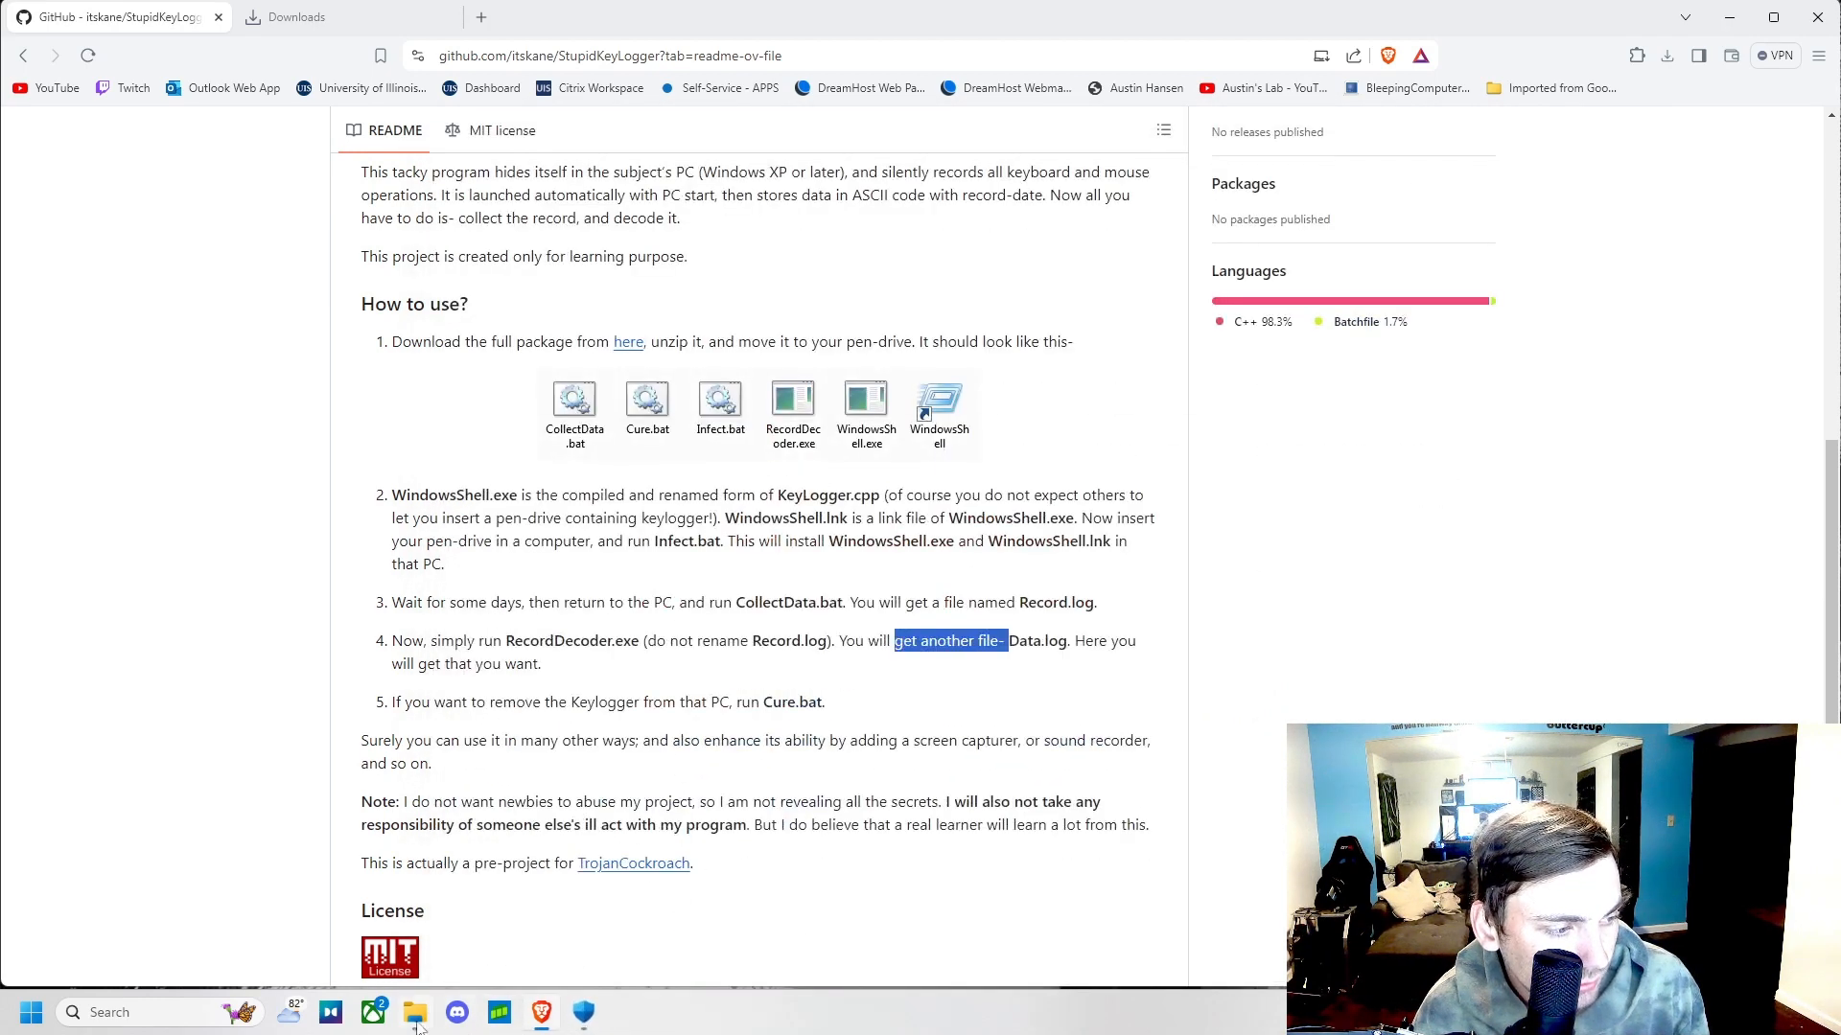
click(414, 1012)
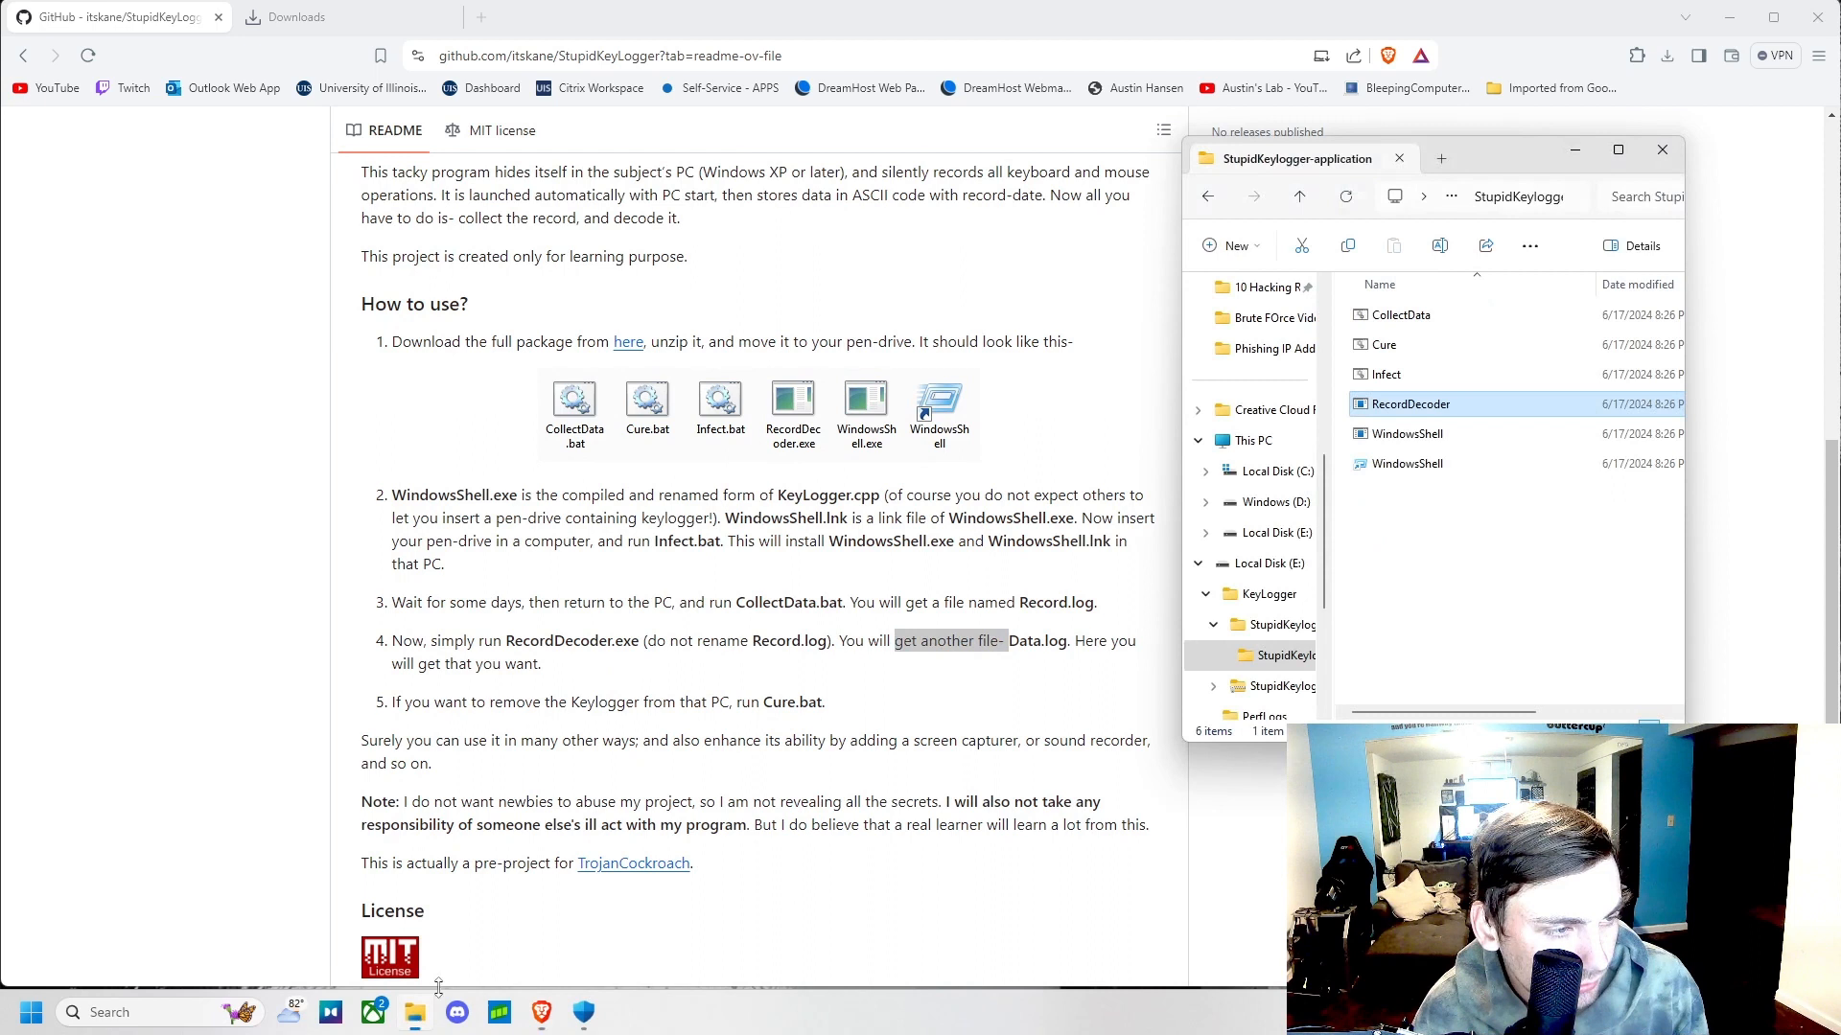
mouse_move(1442, 353)
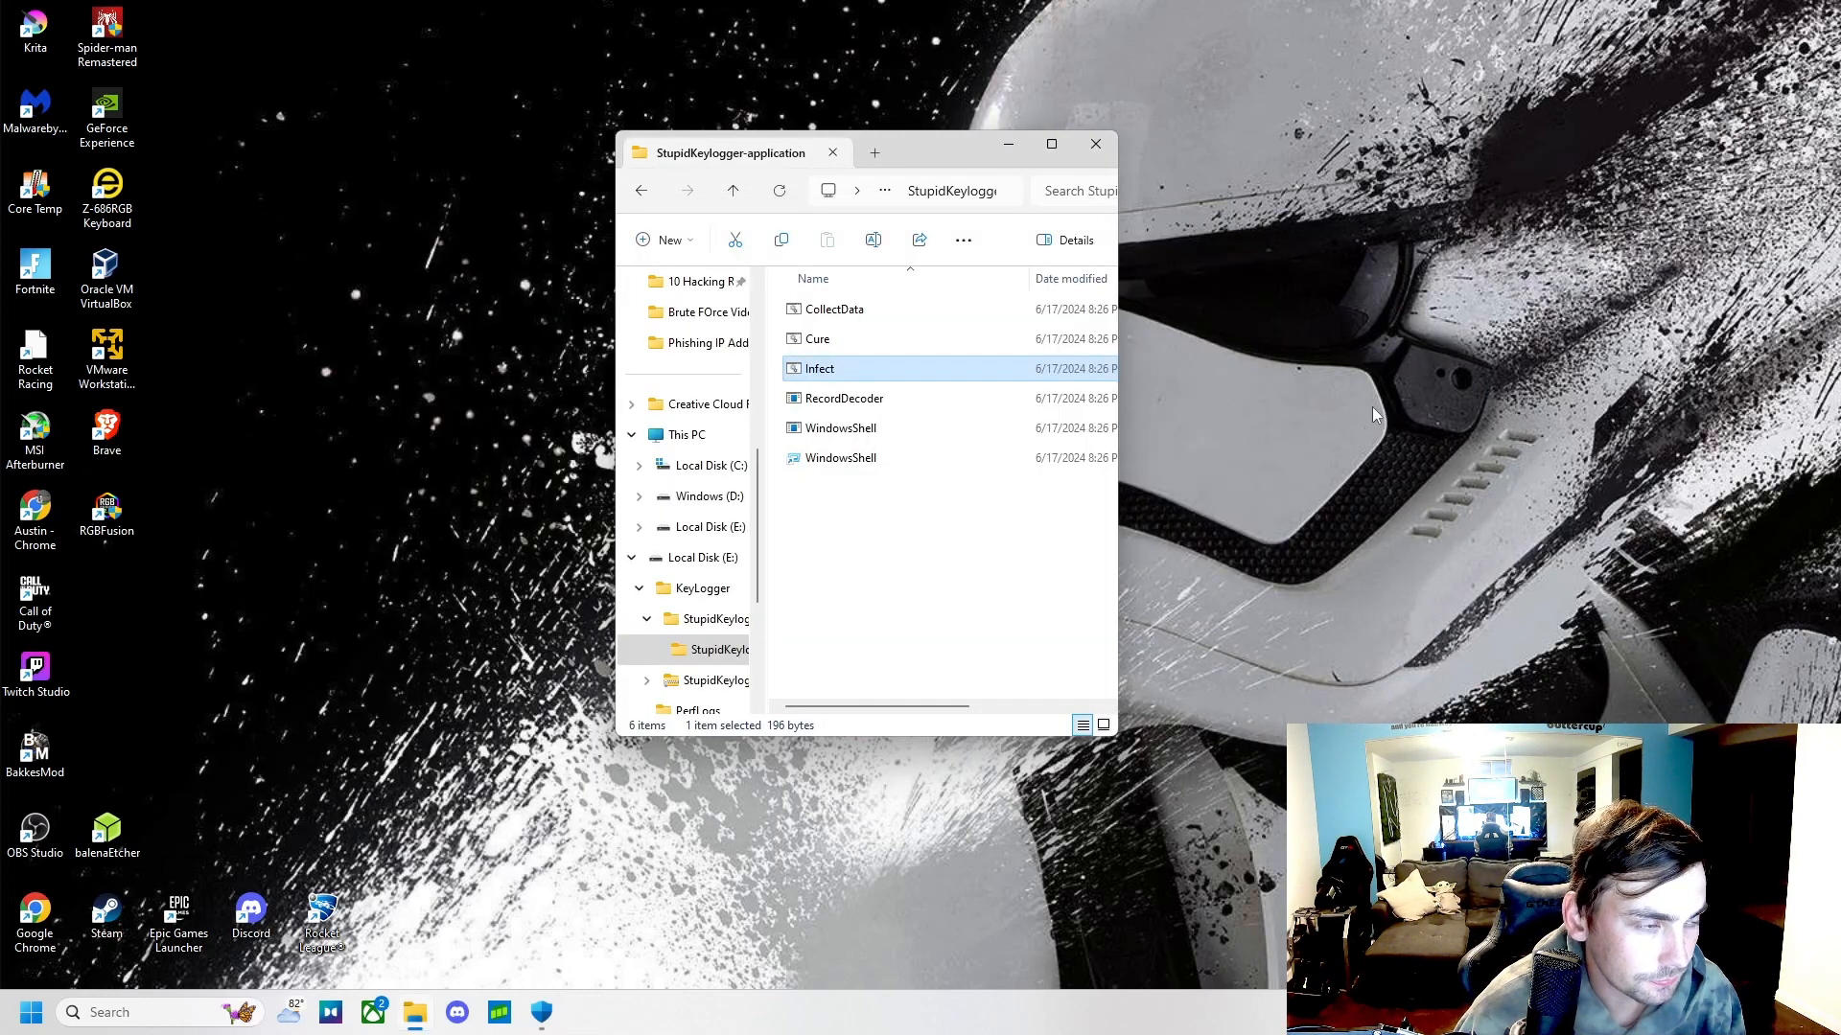
mouse_move(1333, 415)
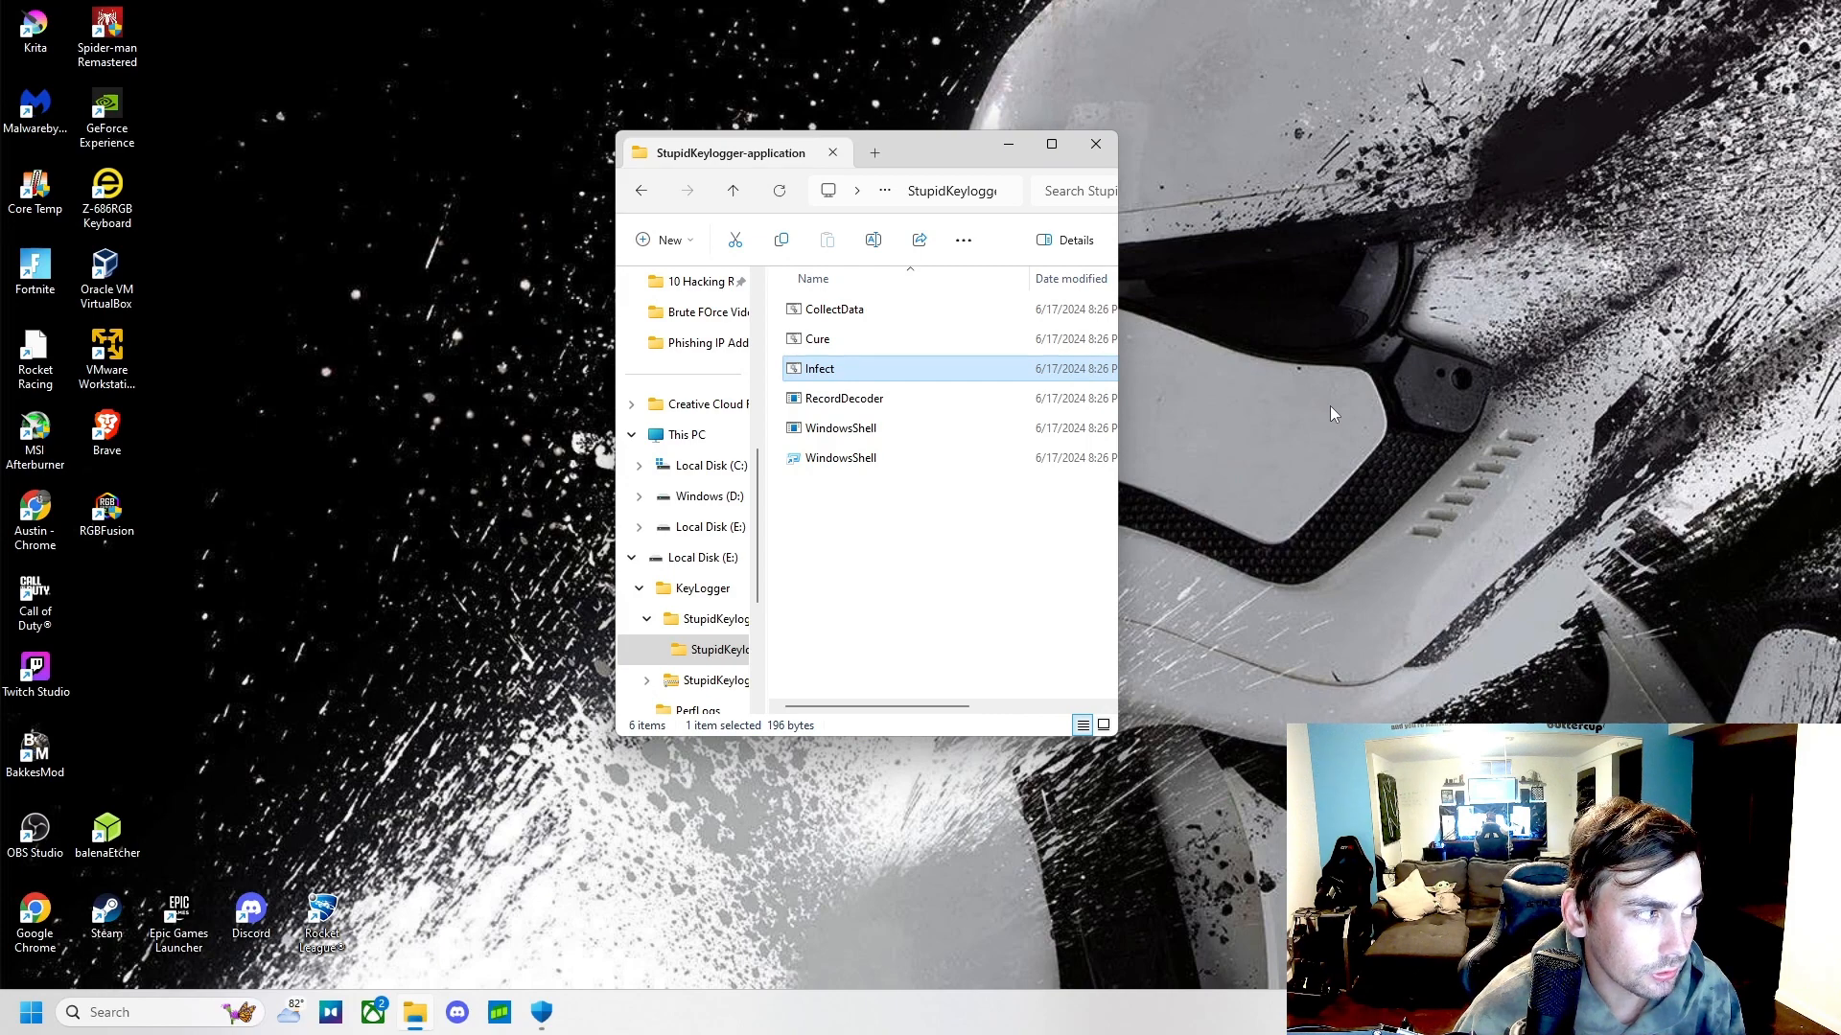
mouse_move(872, 464)
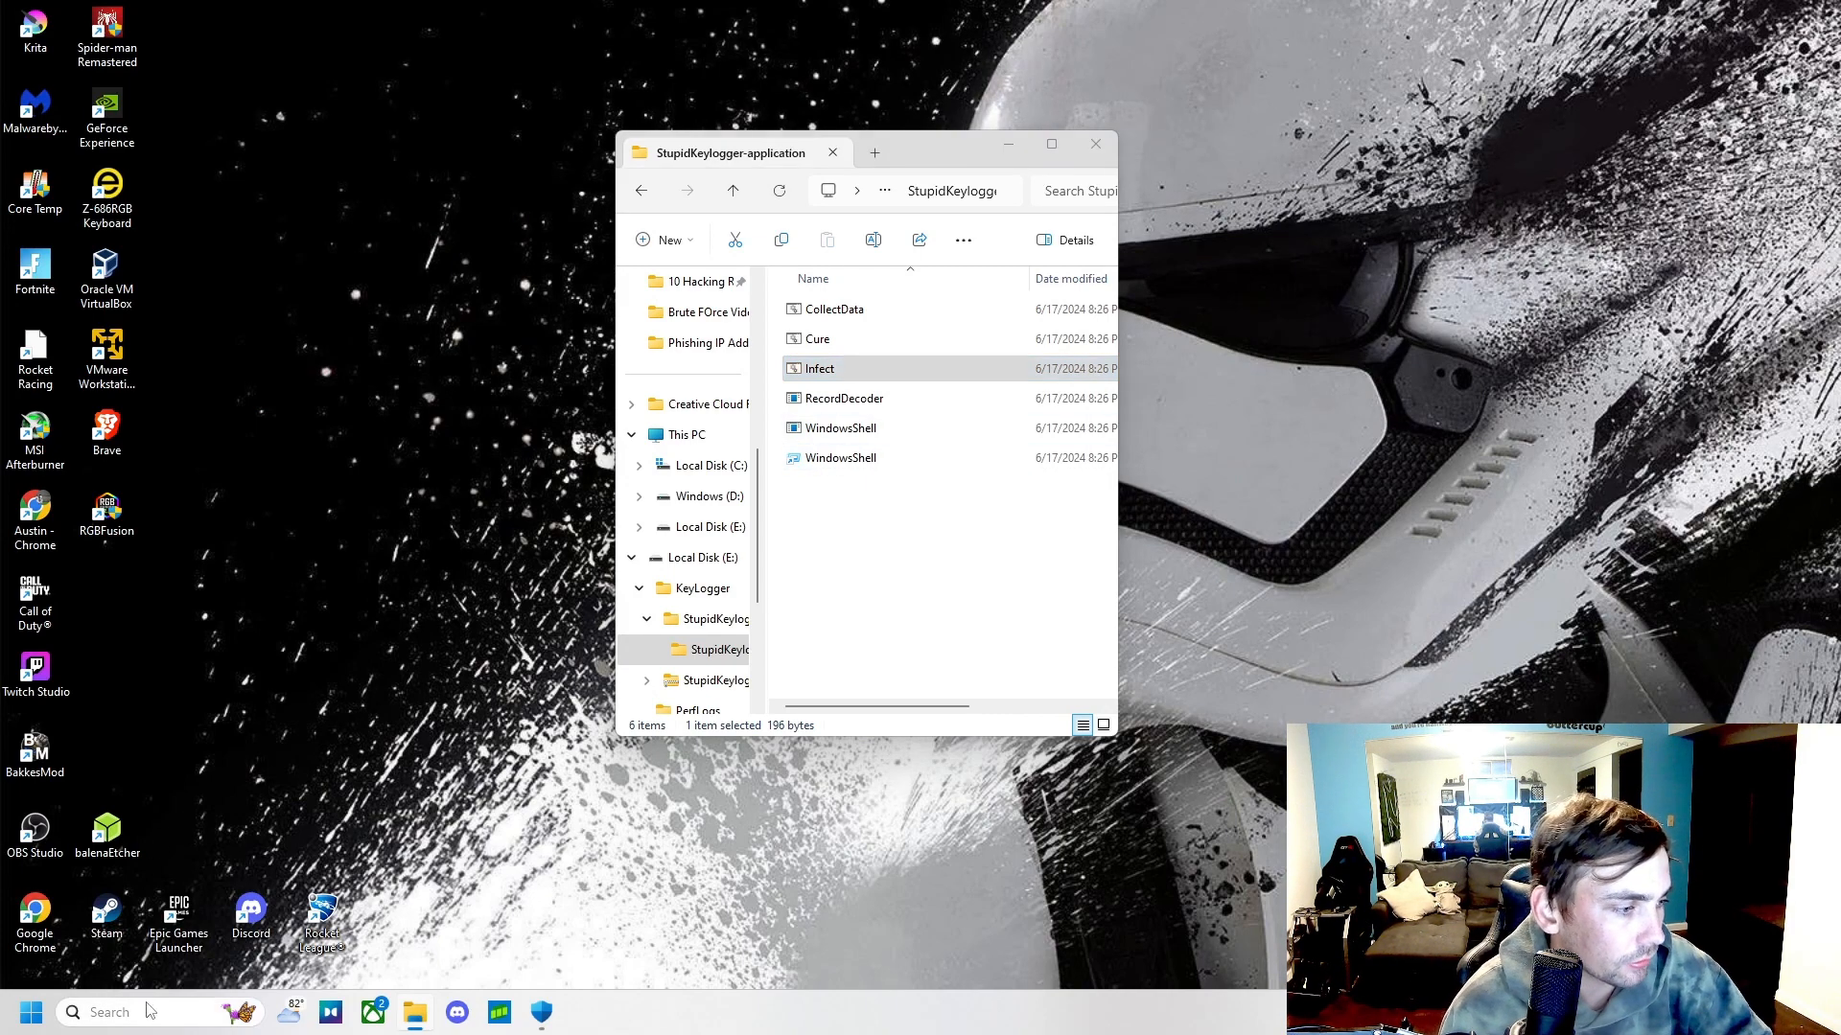
- Search the taskbar for 'windowsh' to look for Windows Security
click(106, 1011)
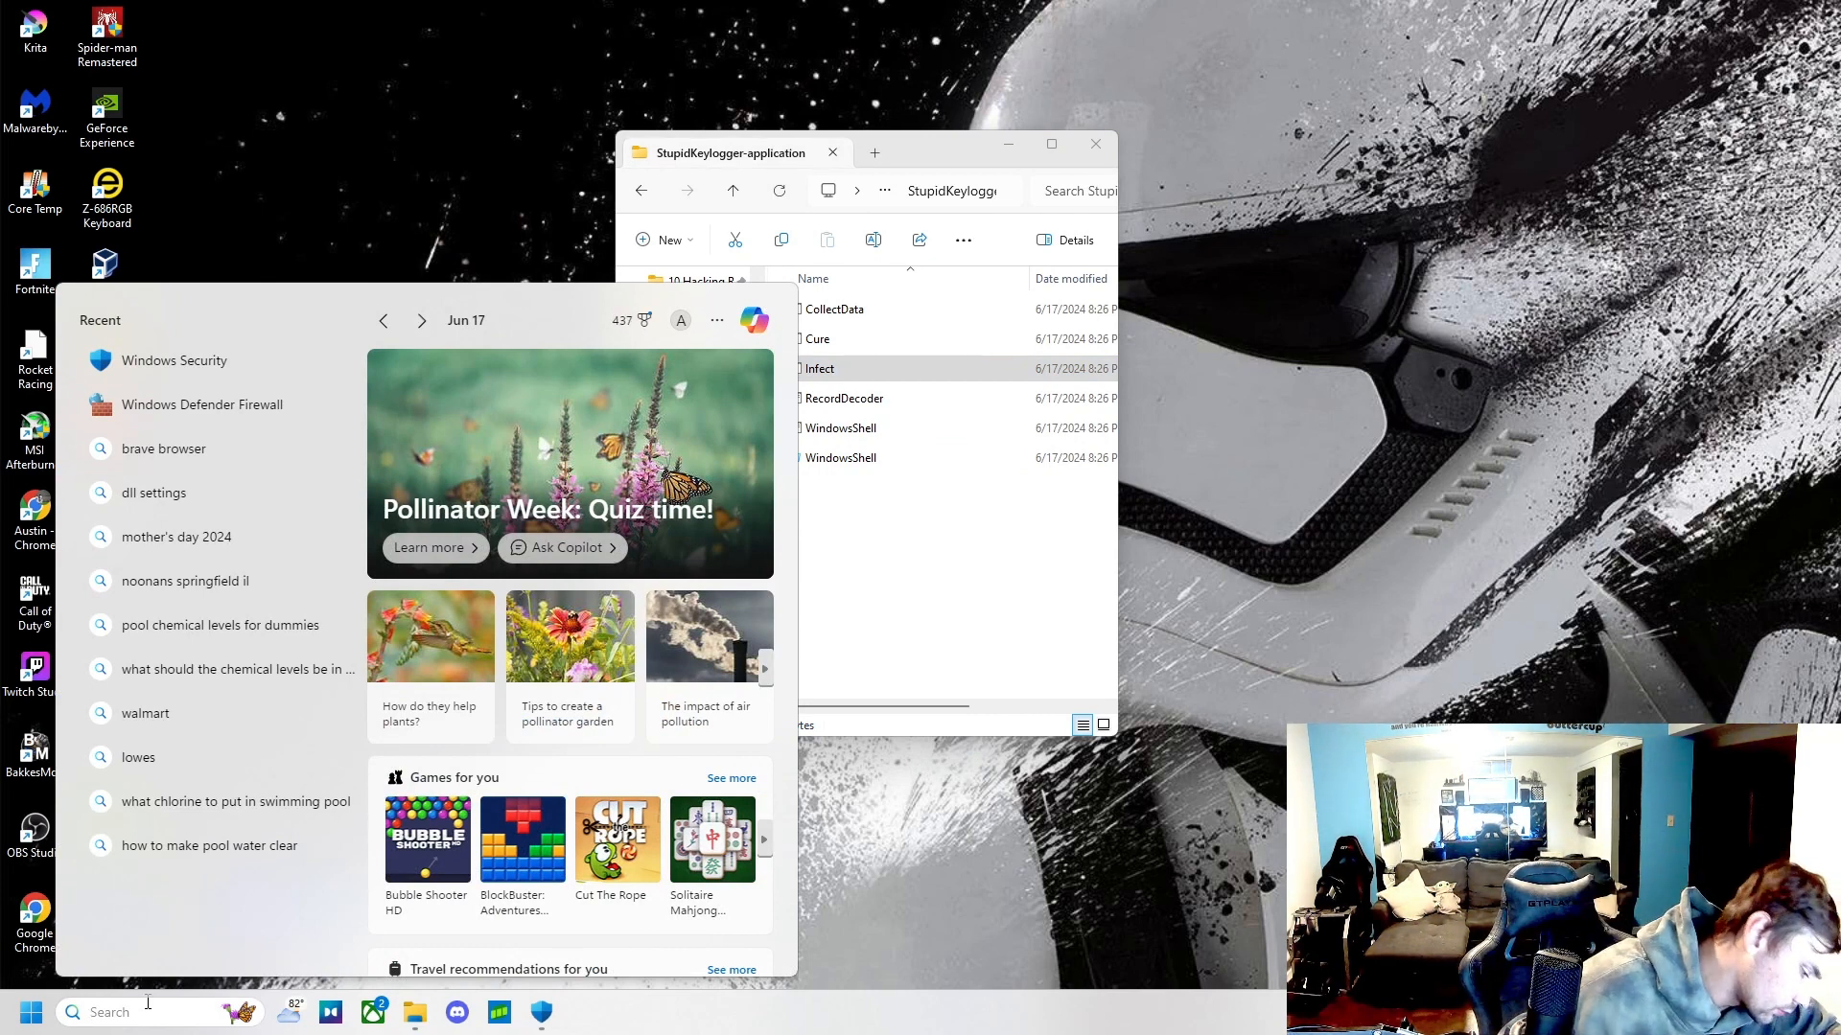
text(w)
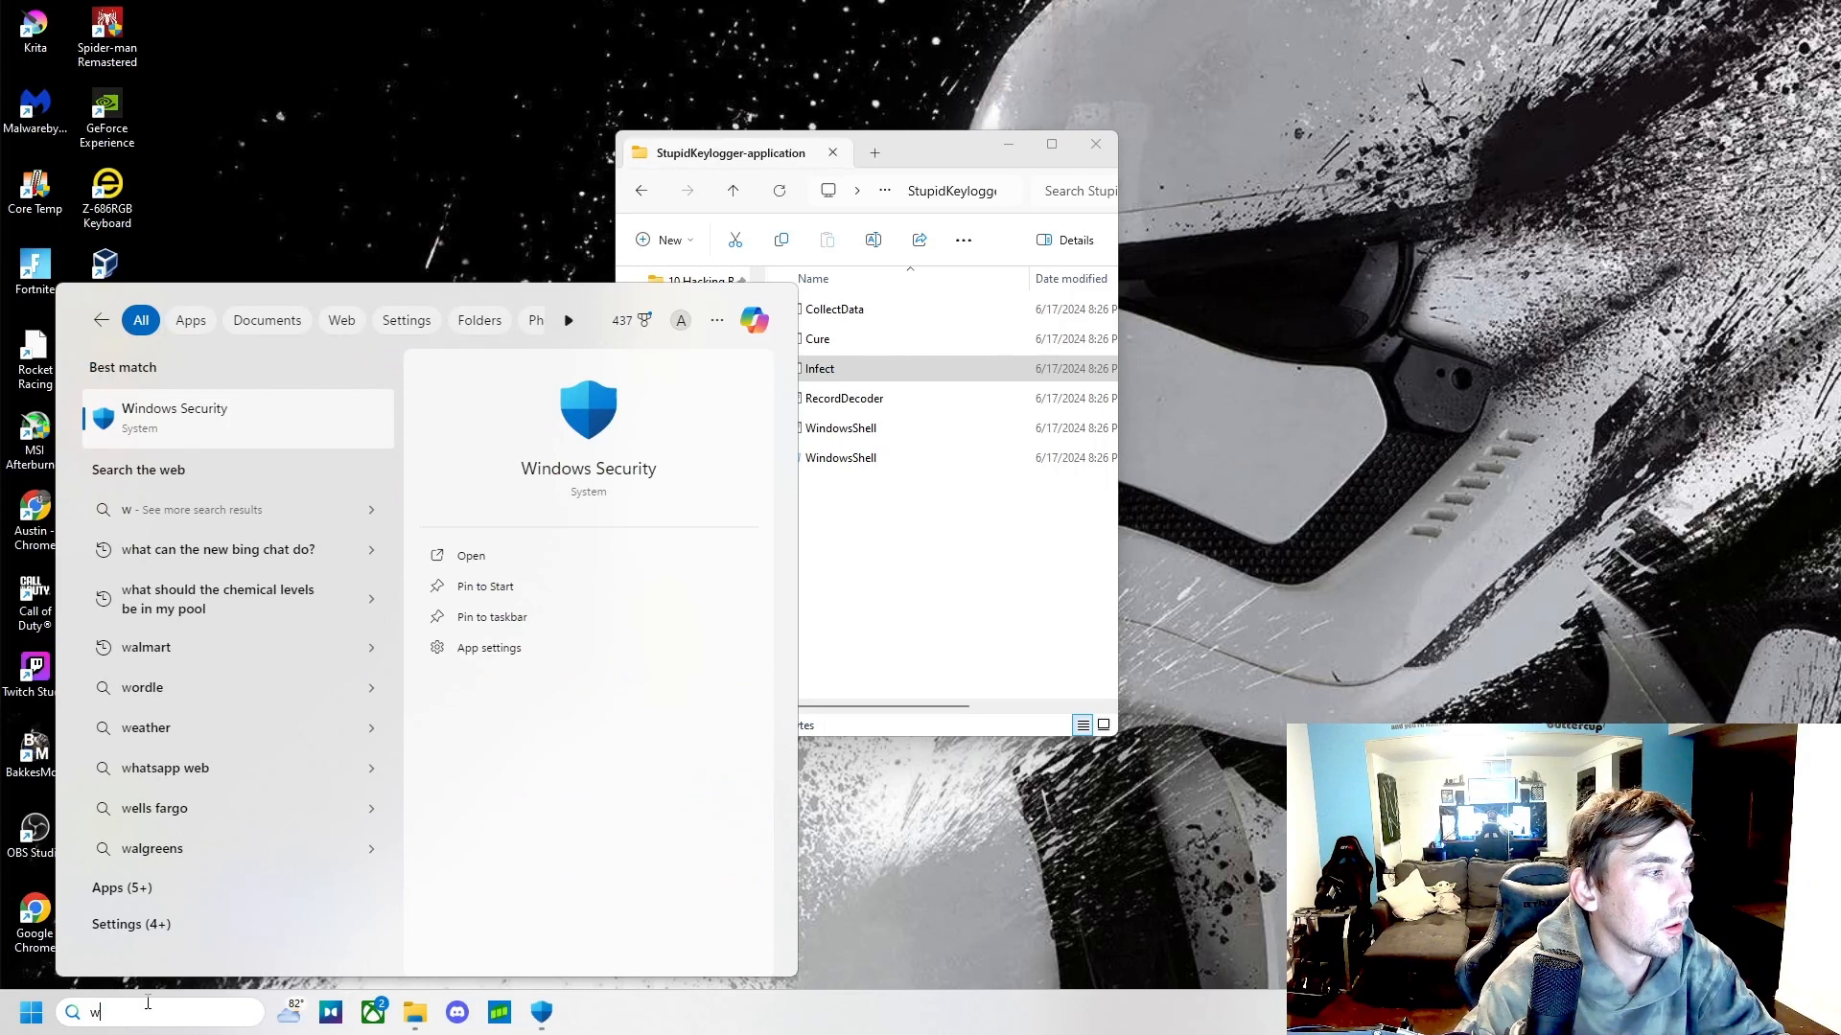
text(indowsh)
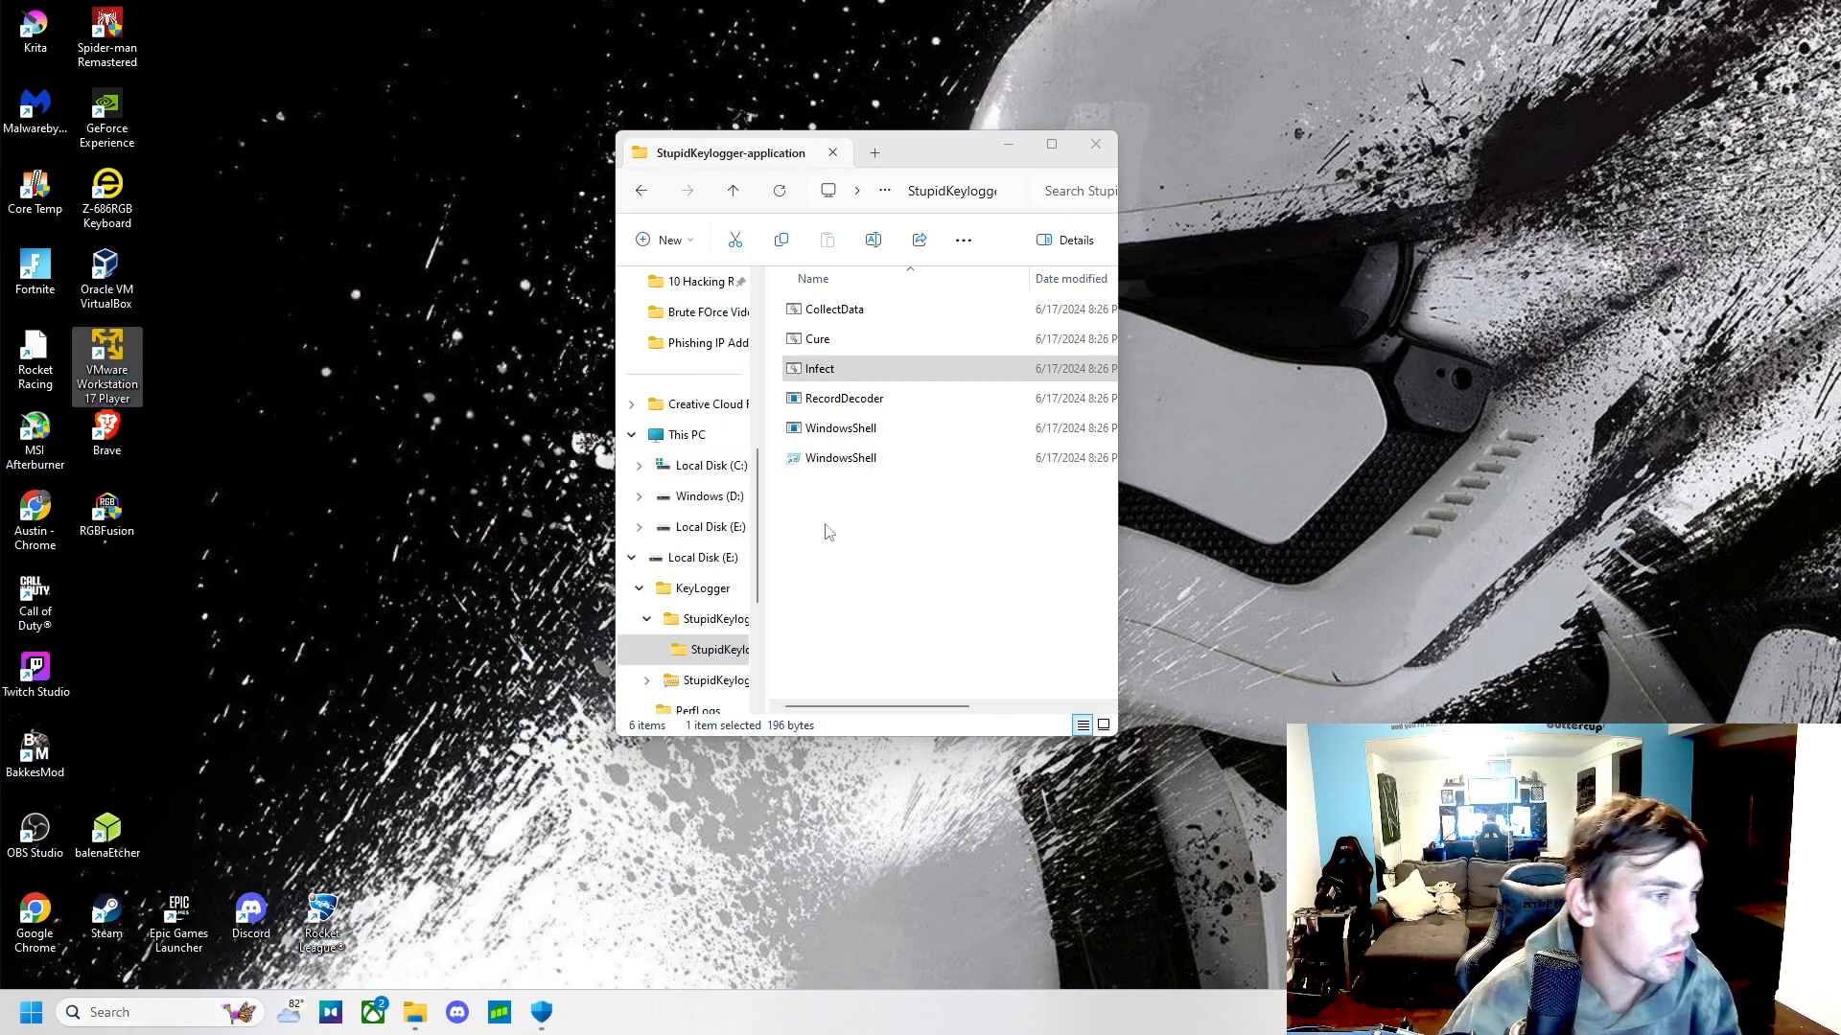
mouse_move(1210, 441)
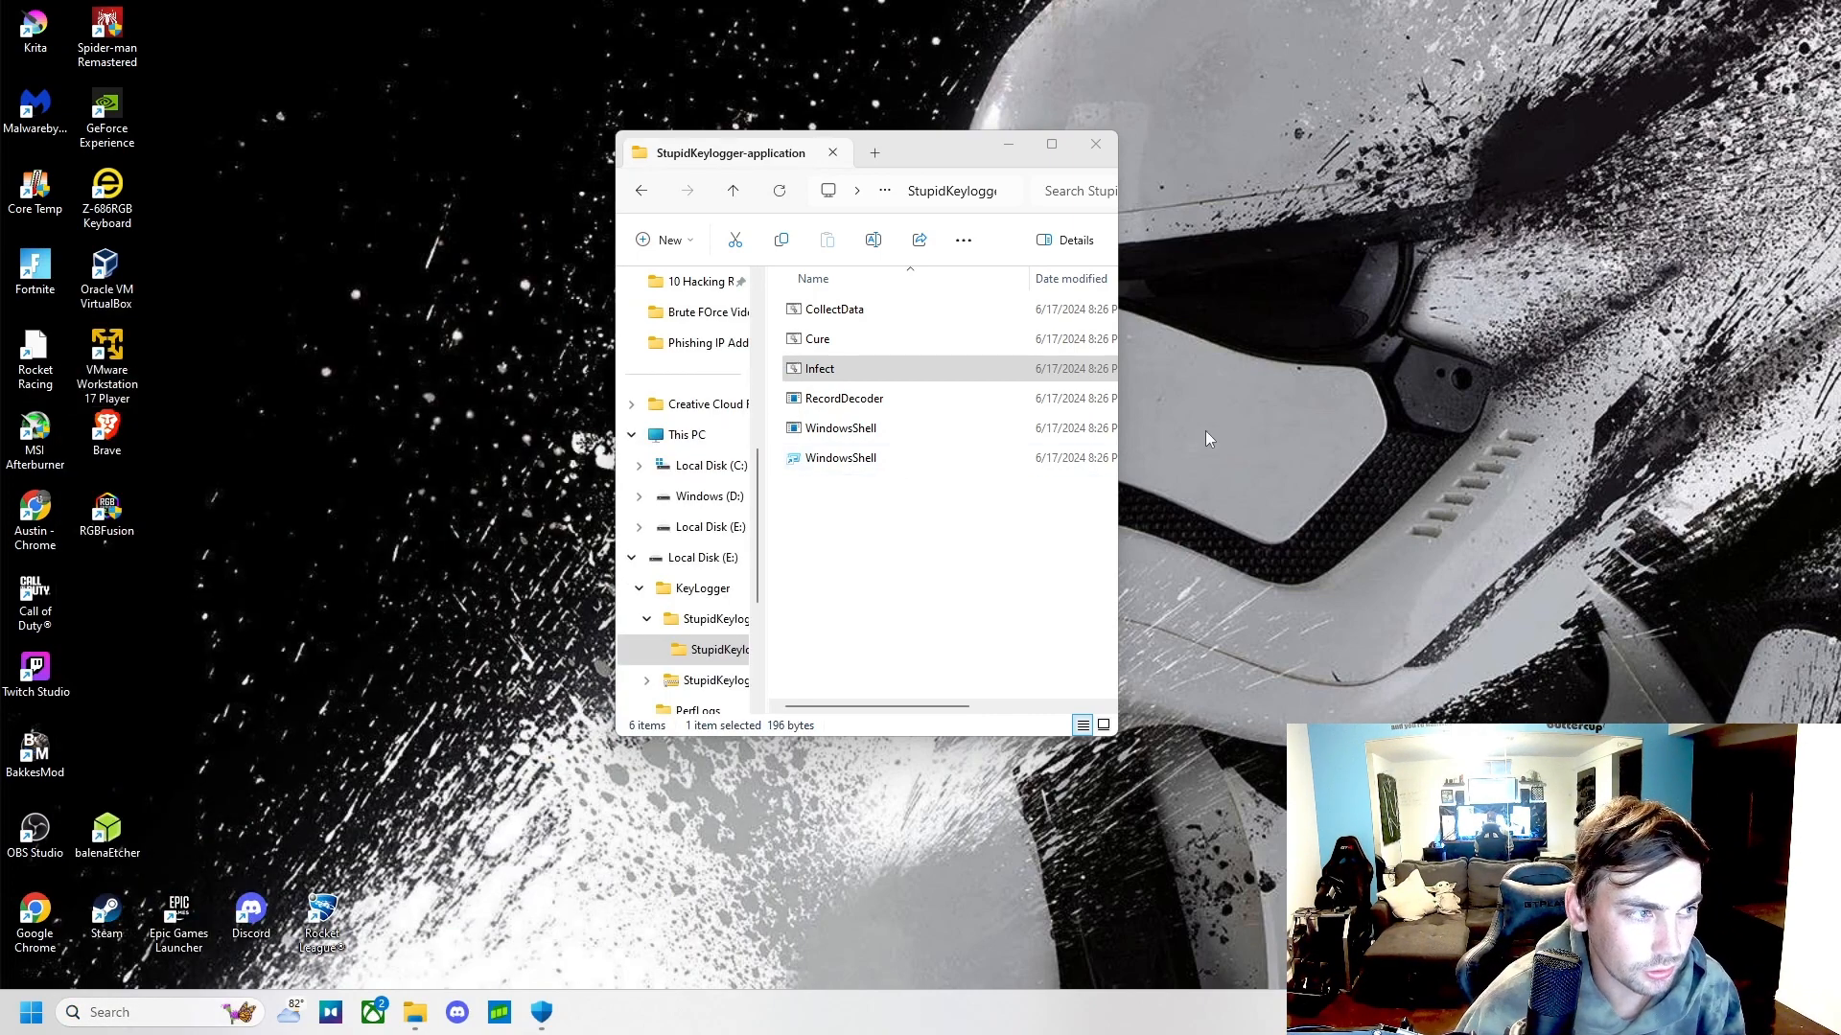
mouse_move(882, 309)
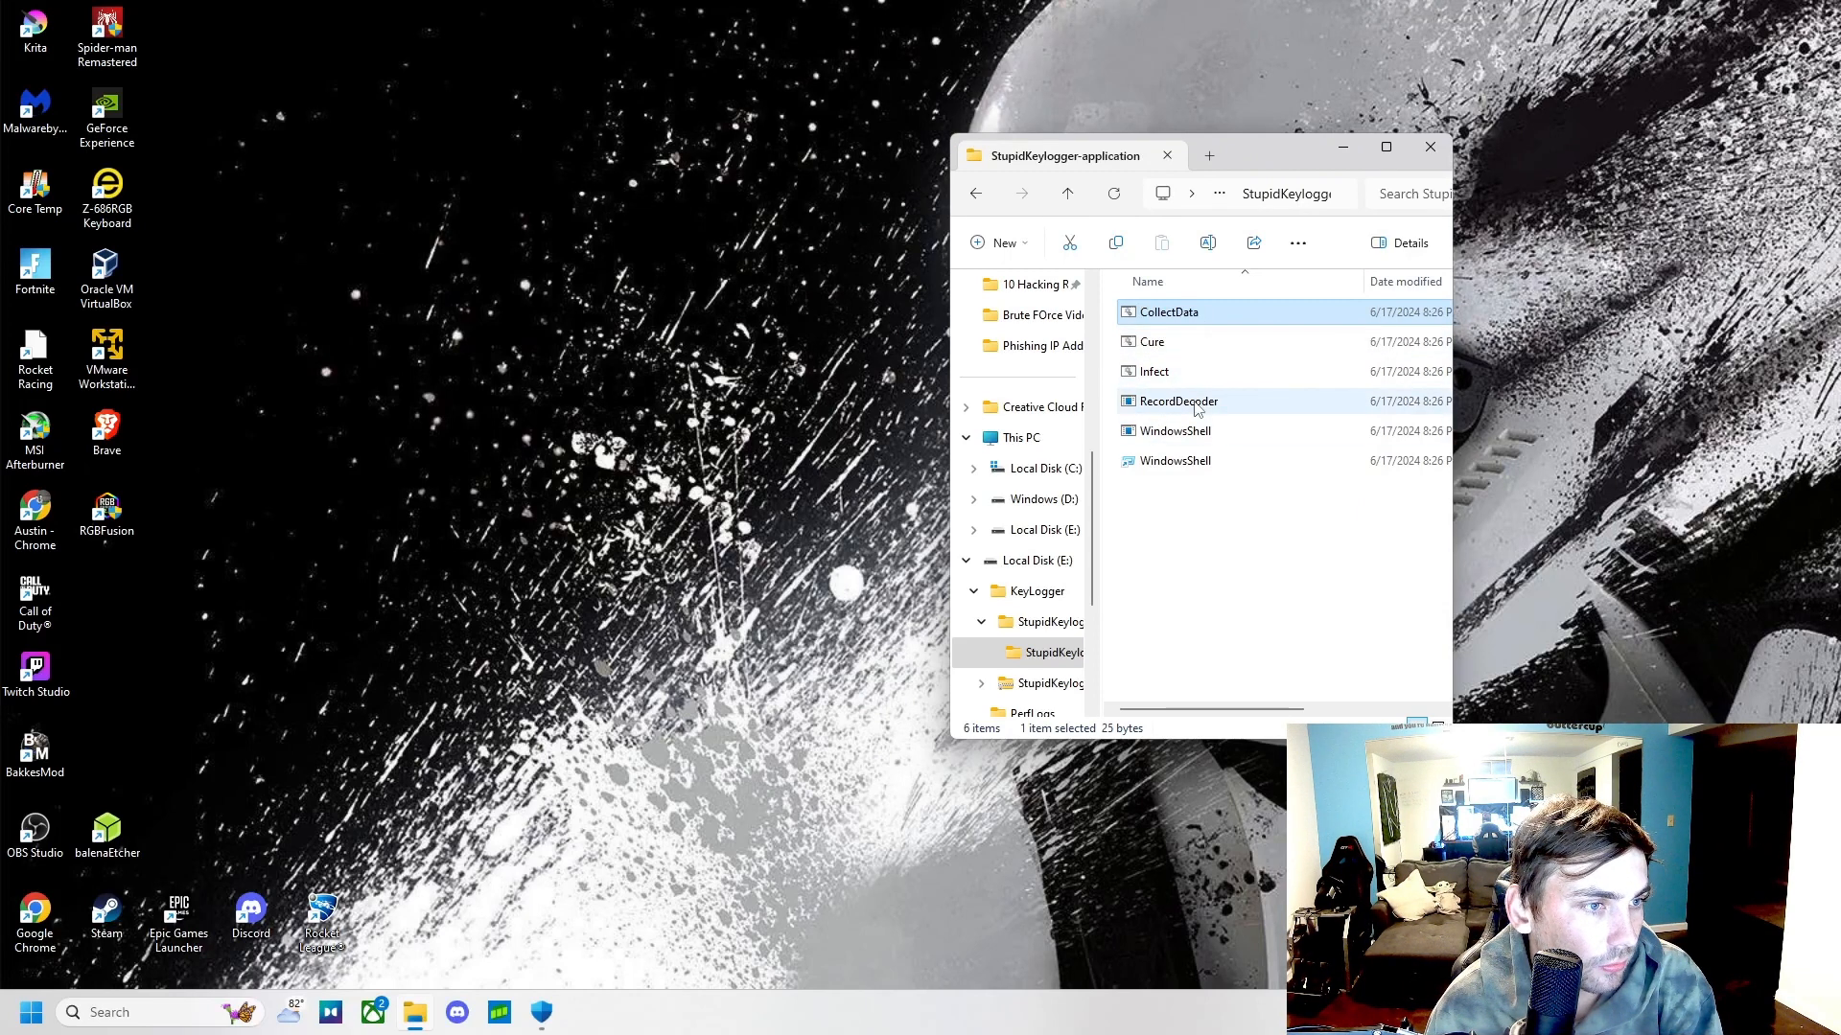
- Run RecordDecoder past the malicious-file warning, then open the new Data.log
click(1175, 401)
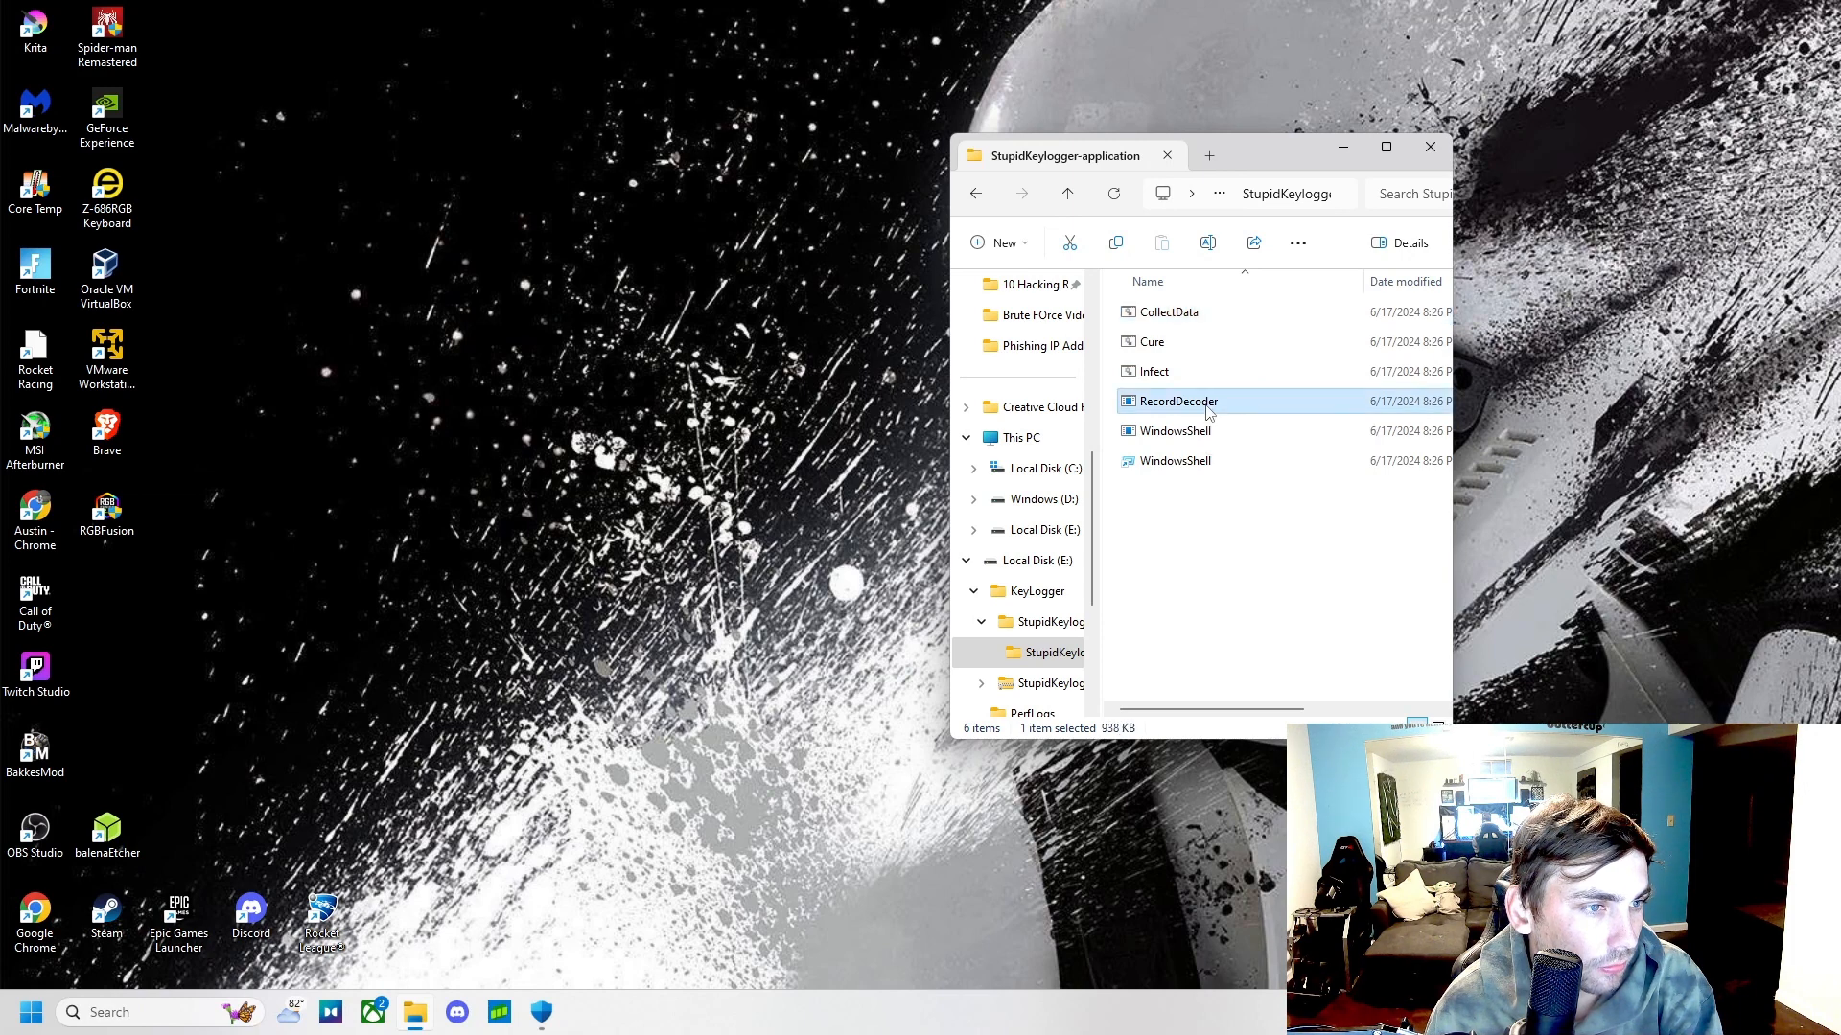
double_click(1175, 401)
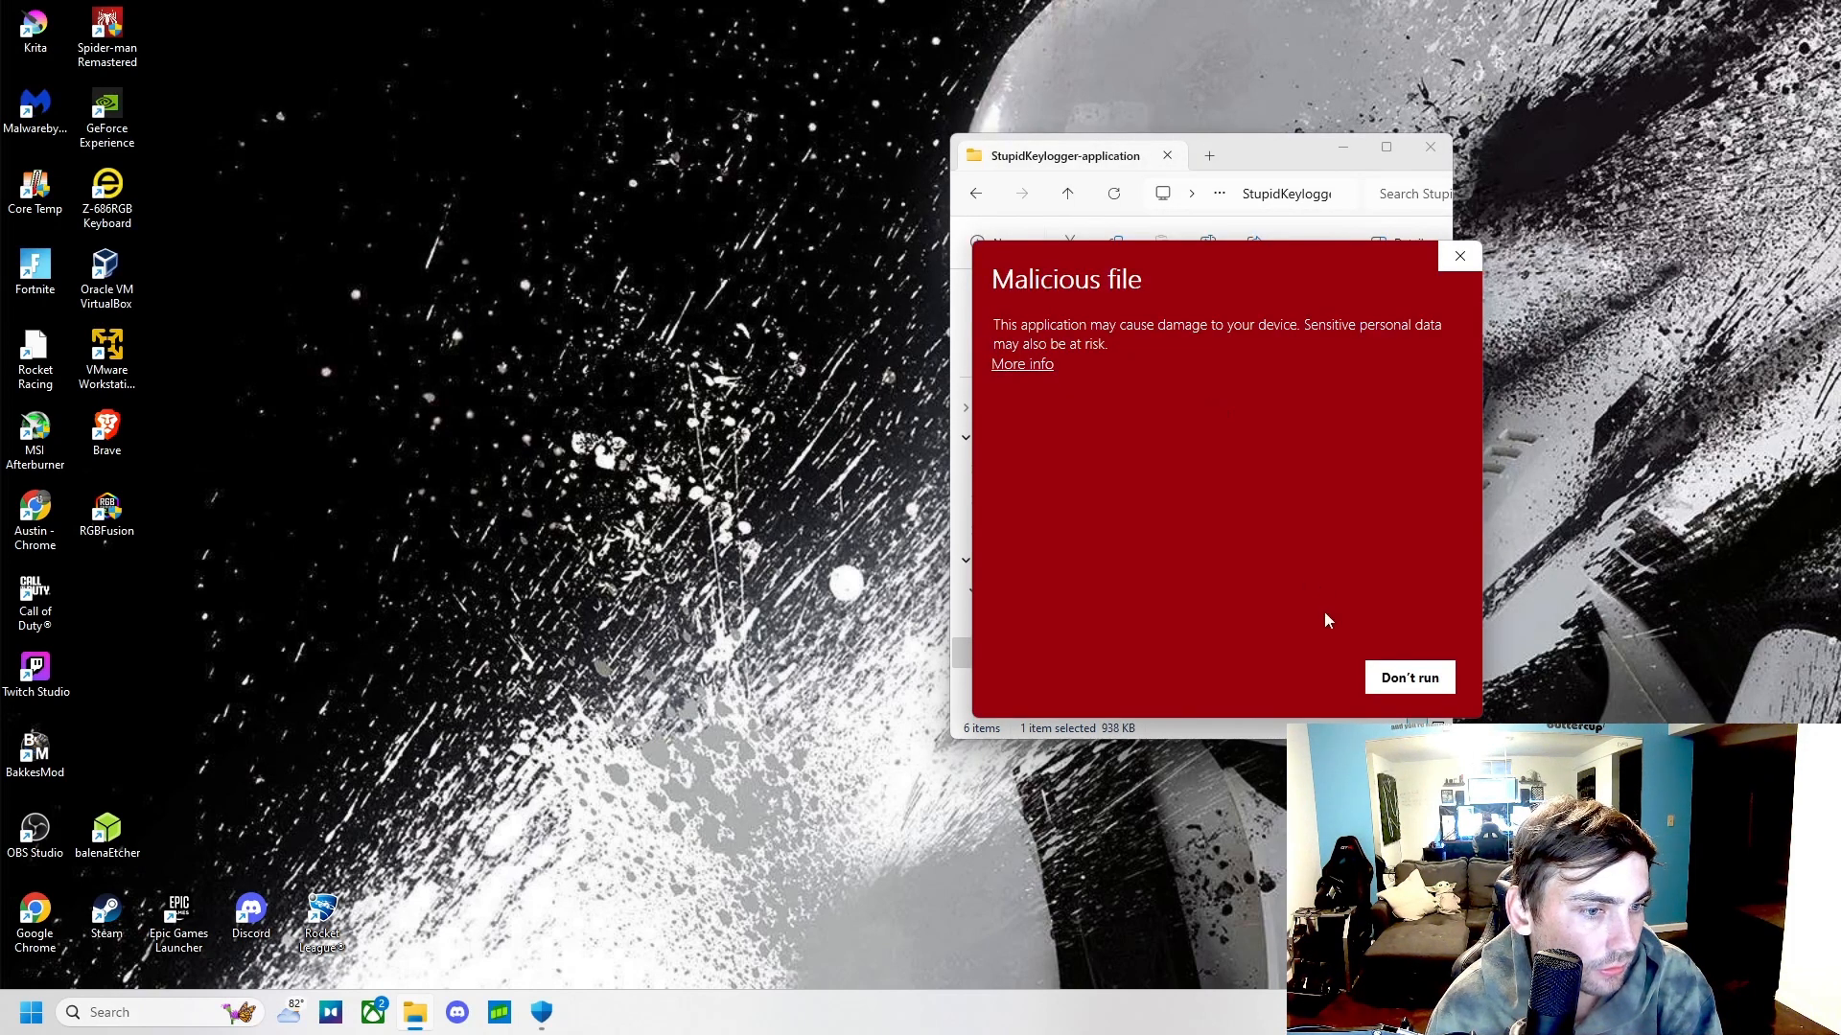
click(1020, 365)
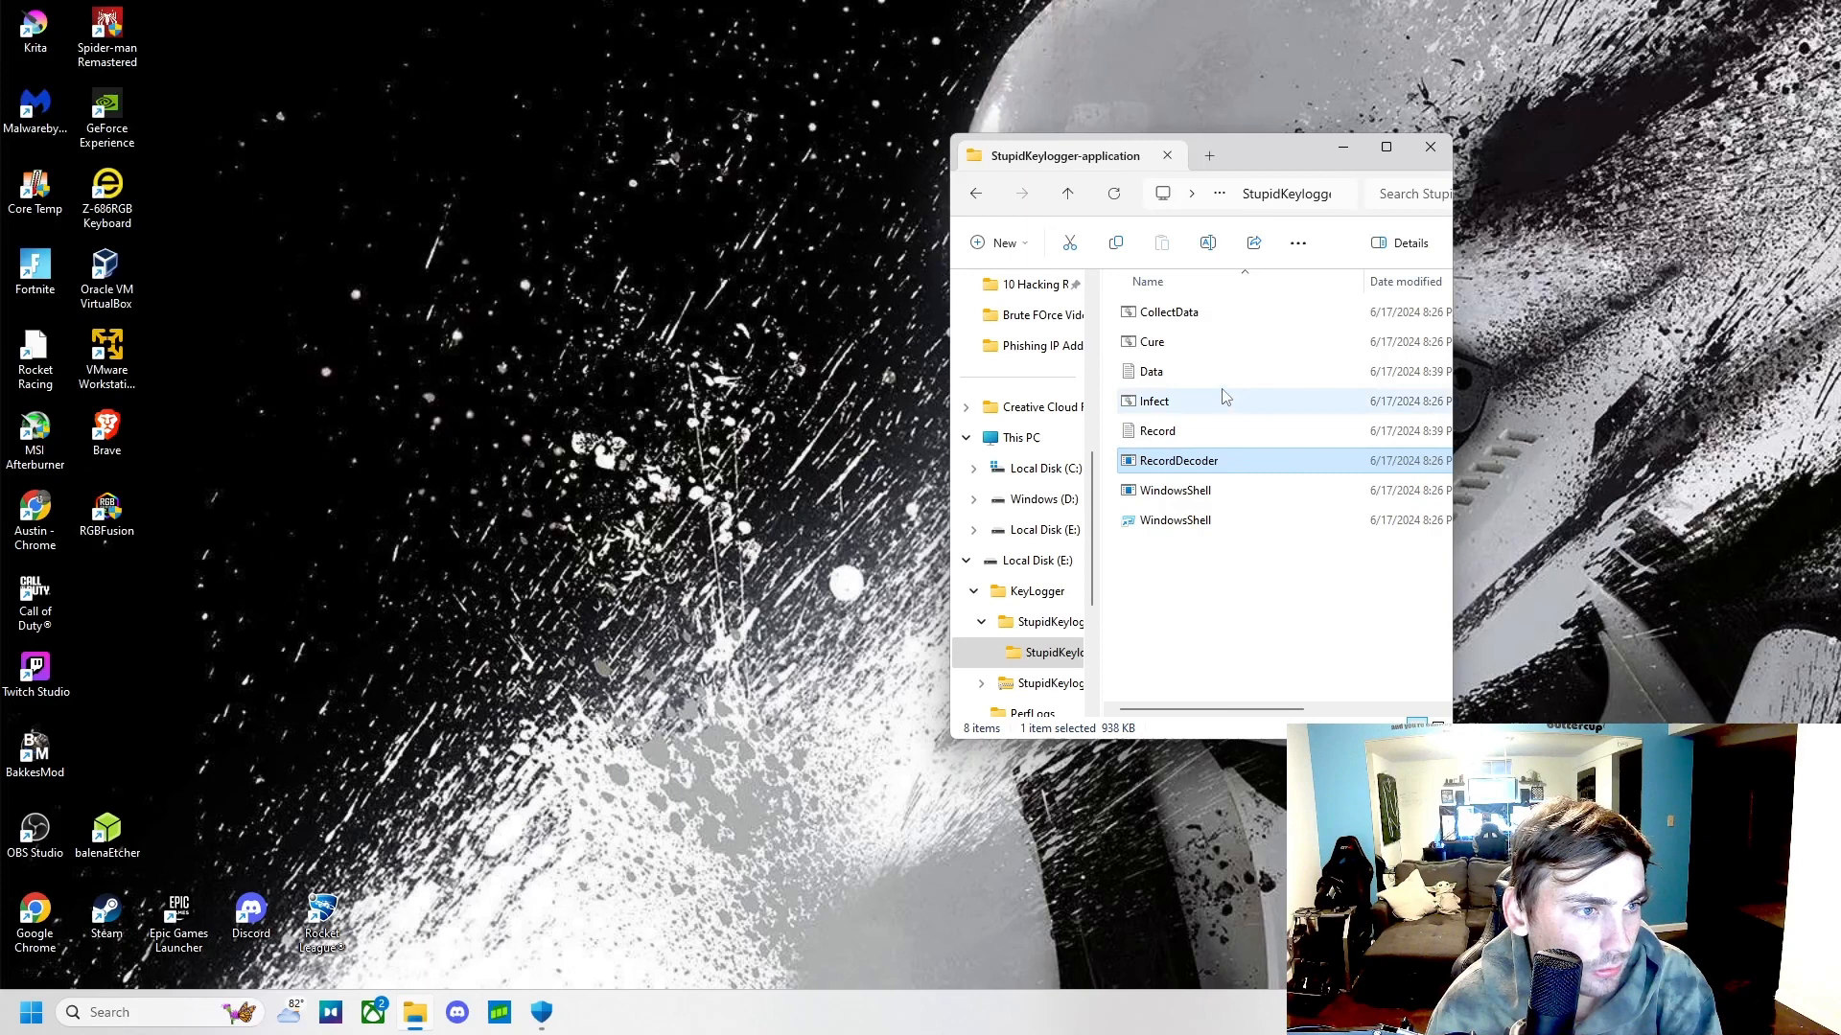
mouse_move(1189, 378)
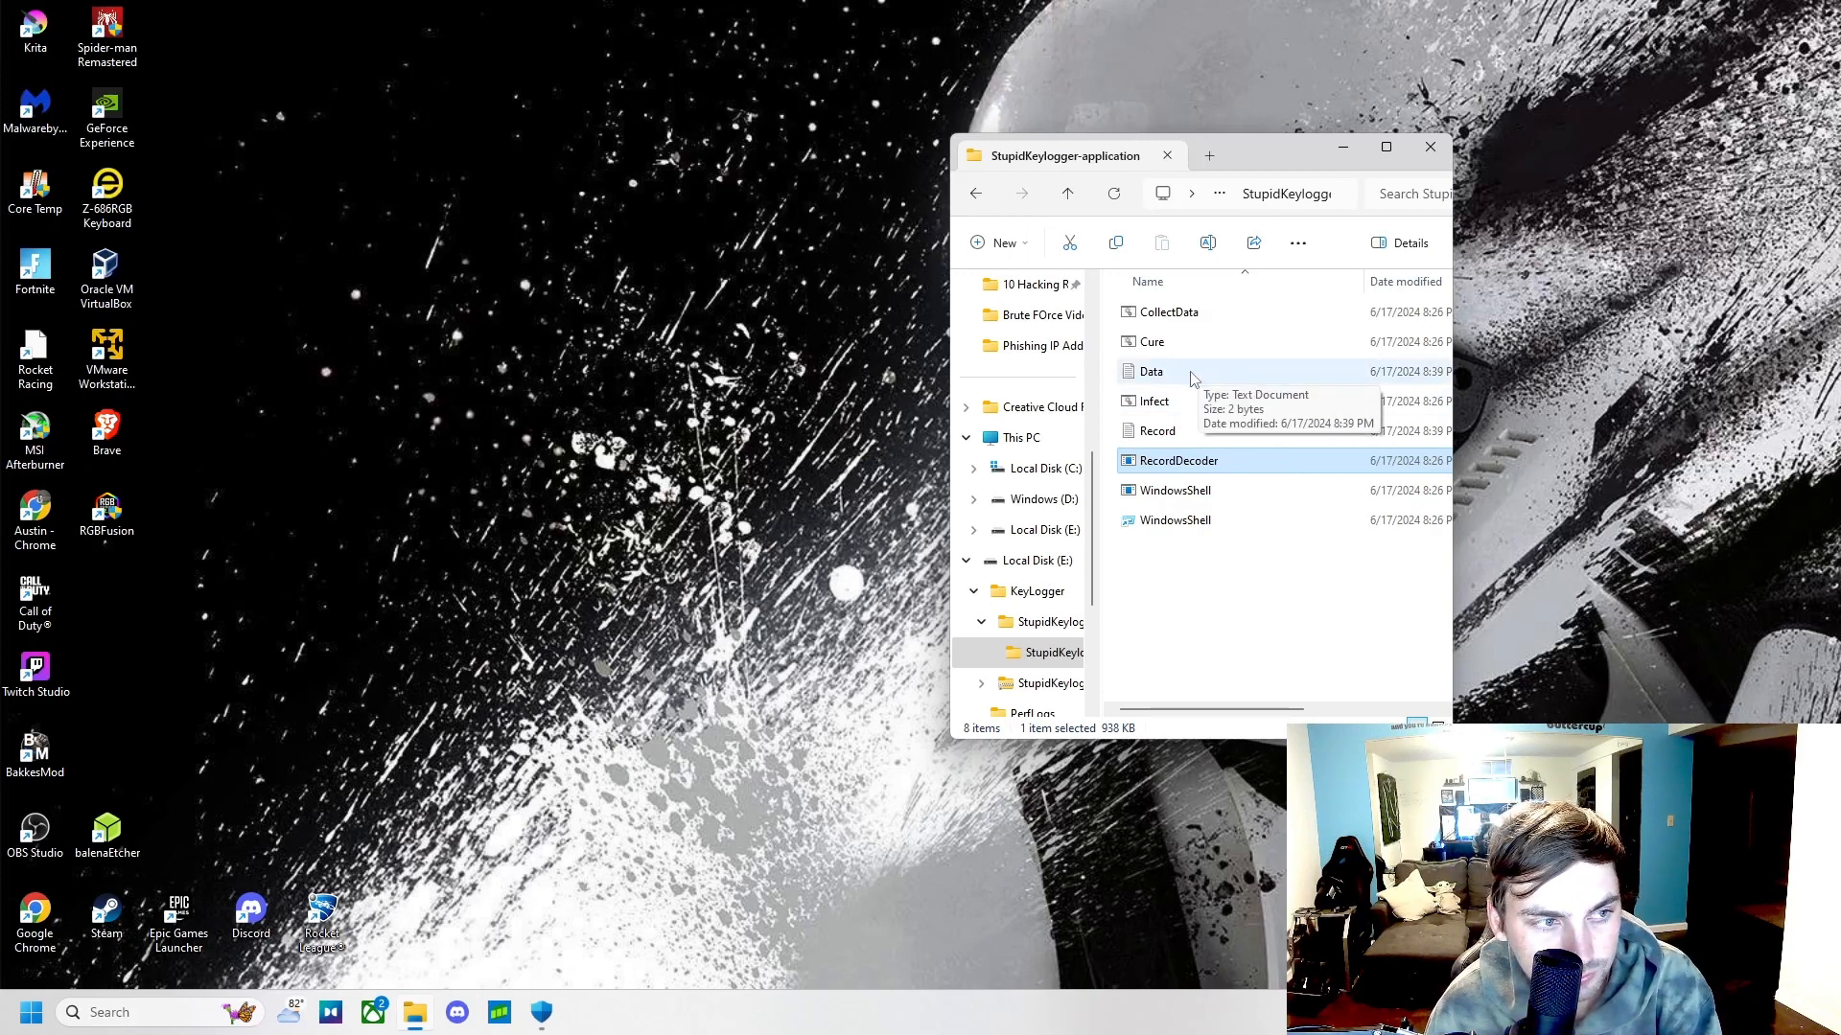
double_click(1152, 370)
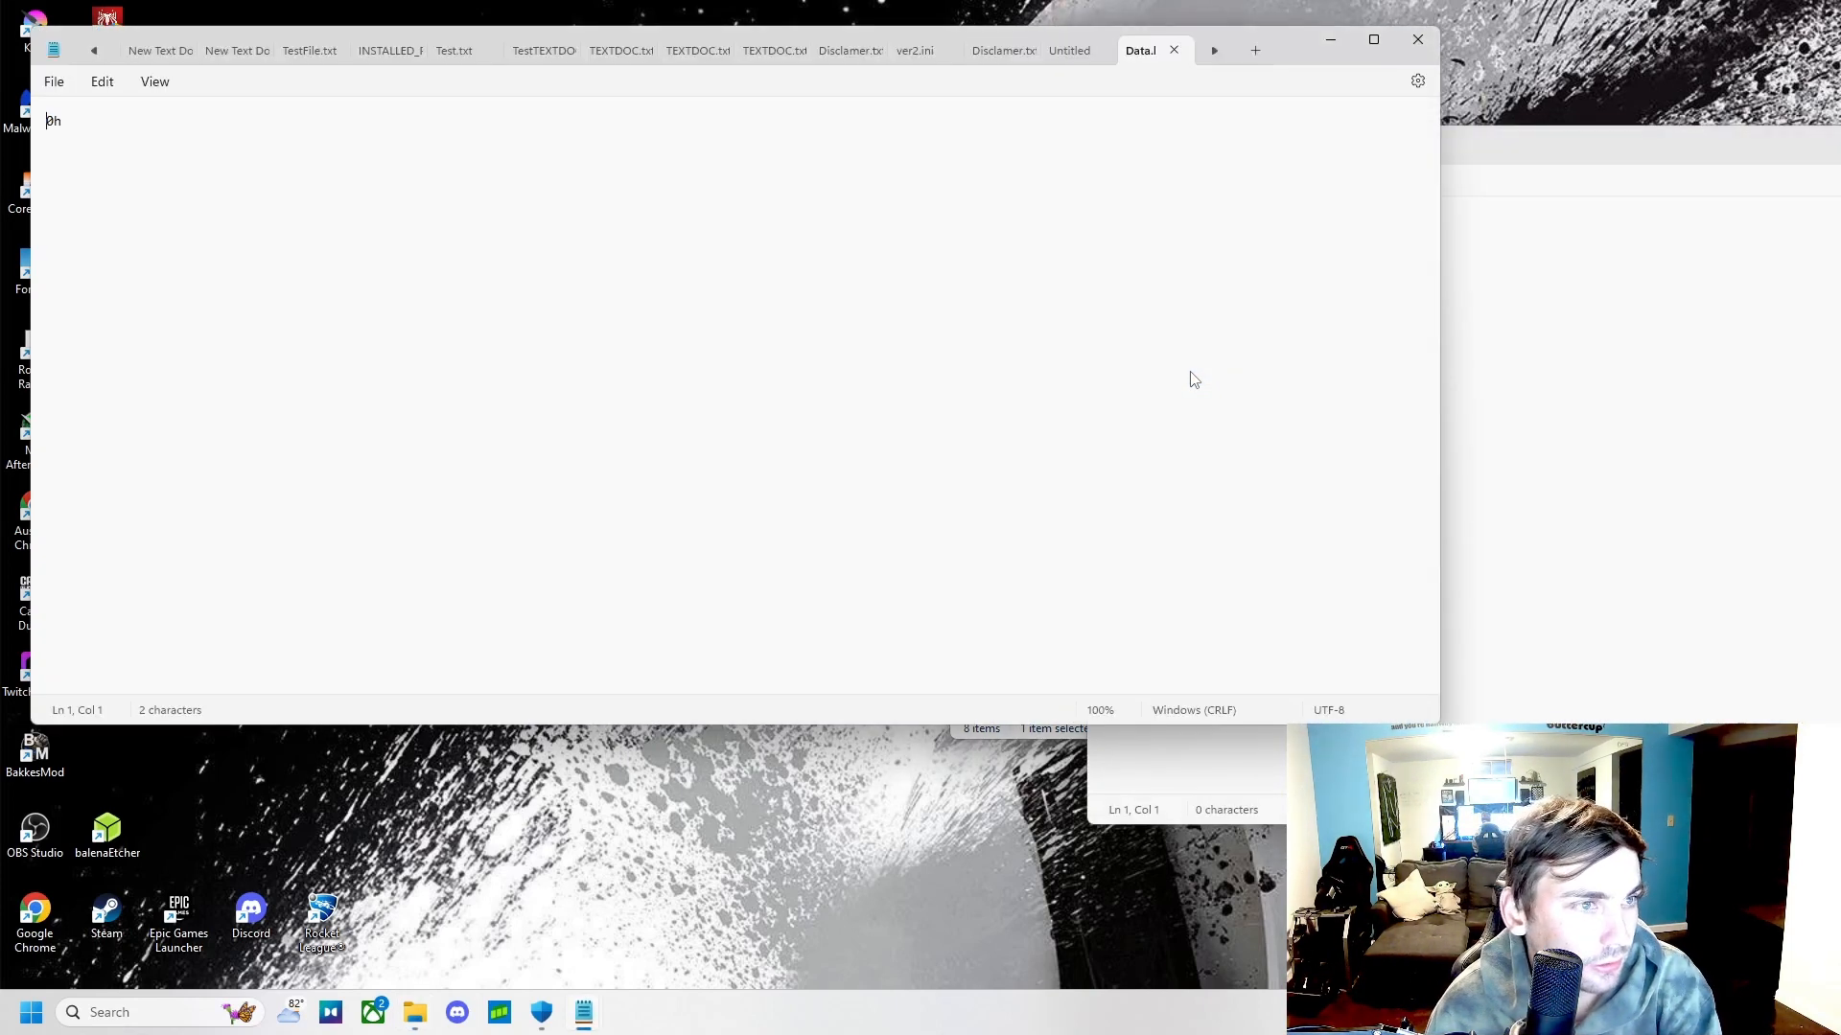
mouse_move(620, 225)
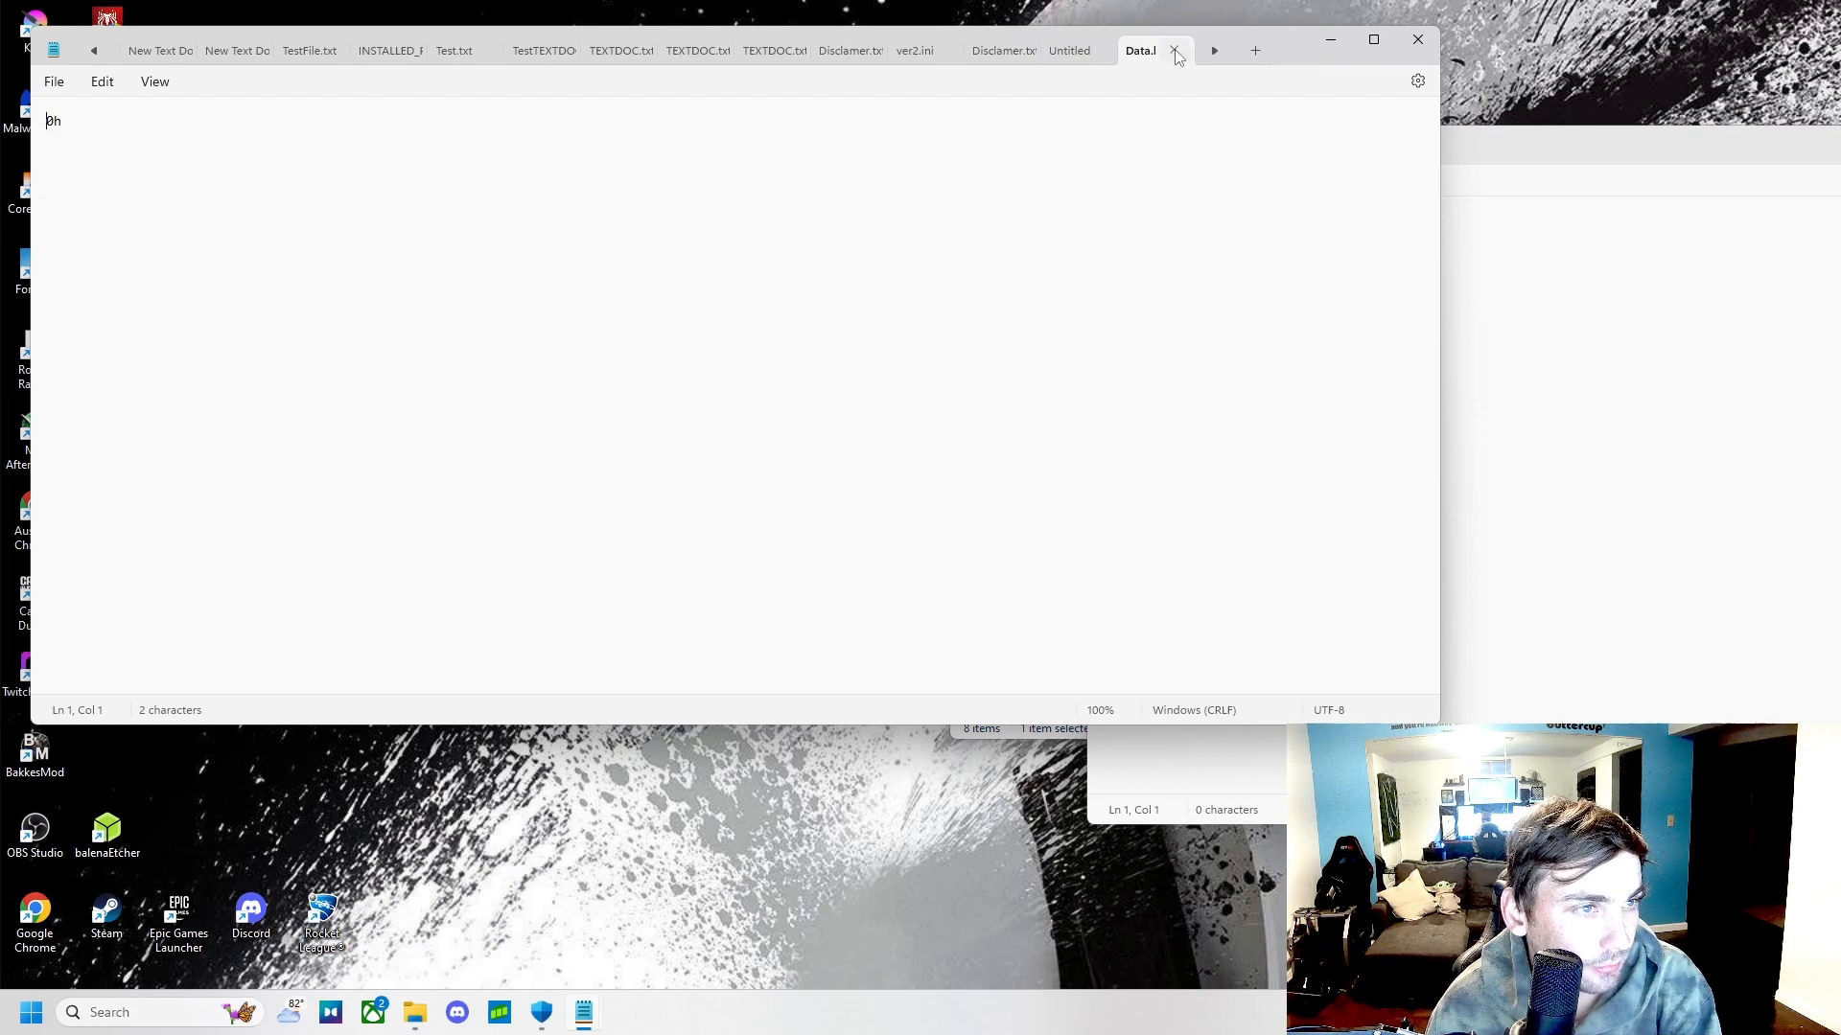
- Close Data.log in Notepad and discard the unsaved TEXTDOC.txt changes
click(1174, 50)
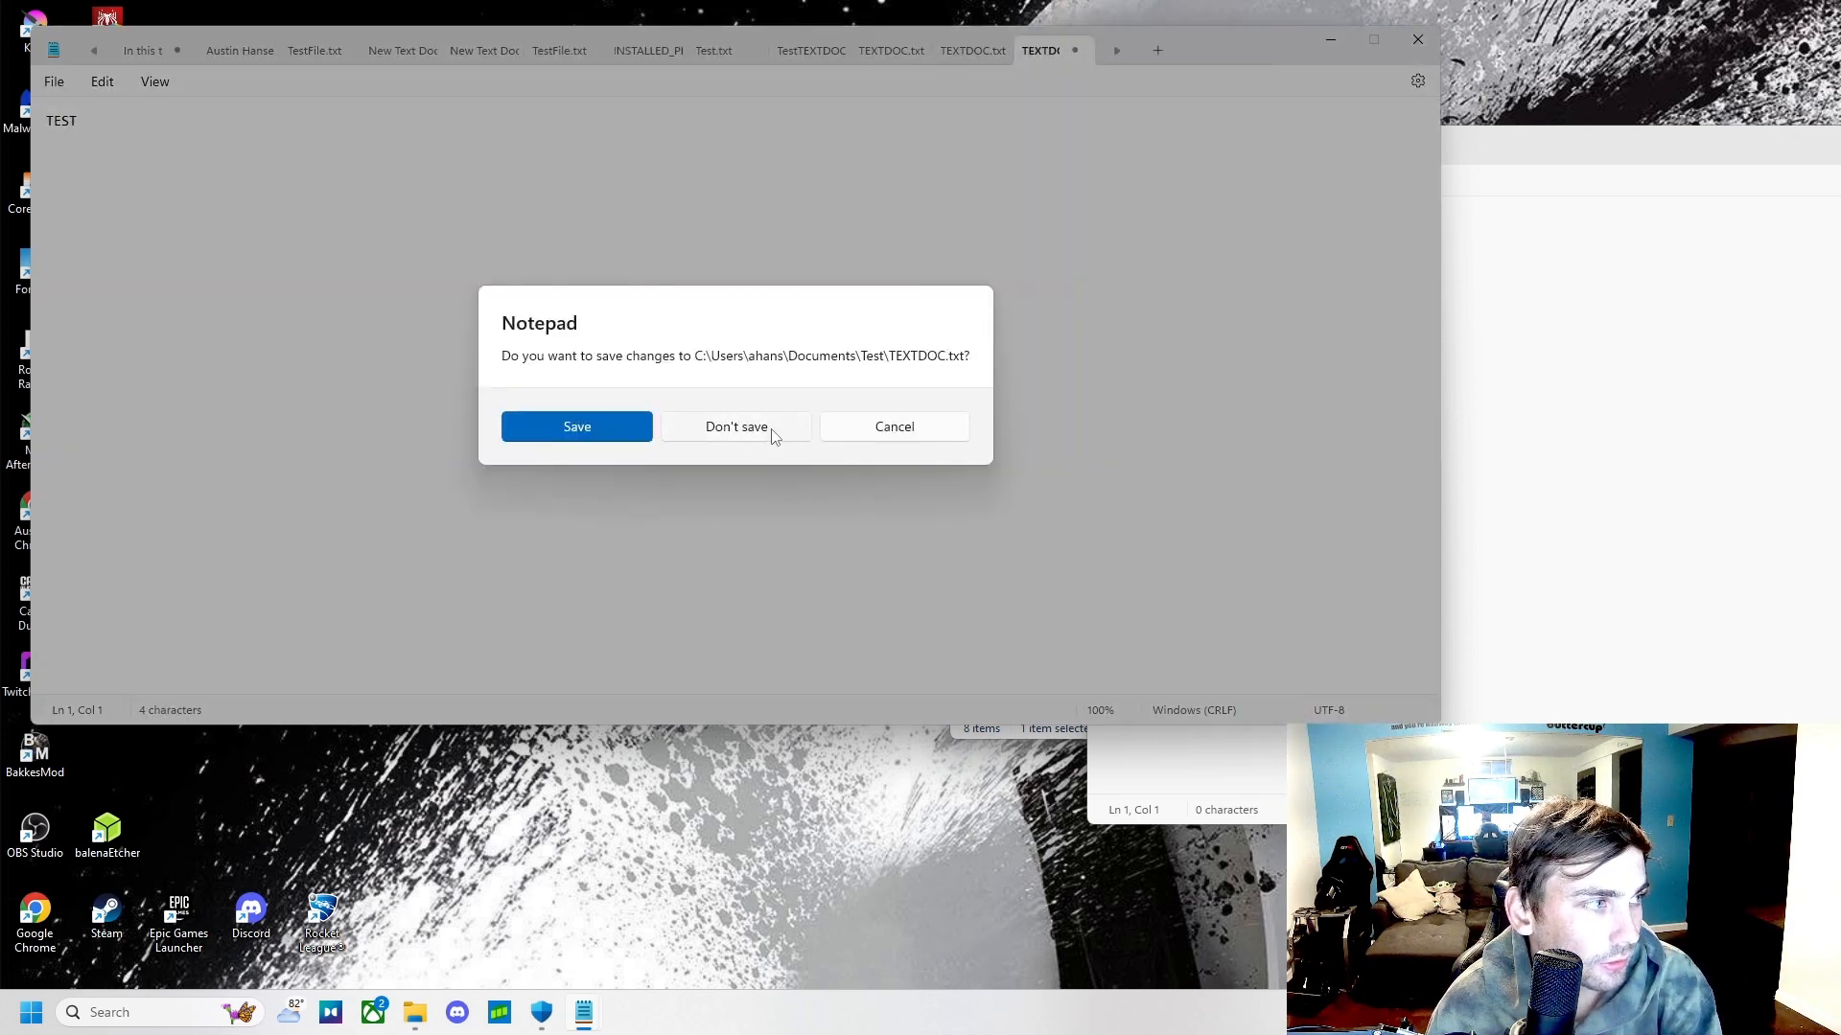
click(736, 425)
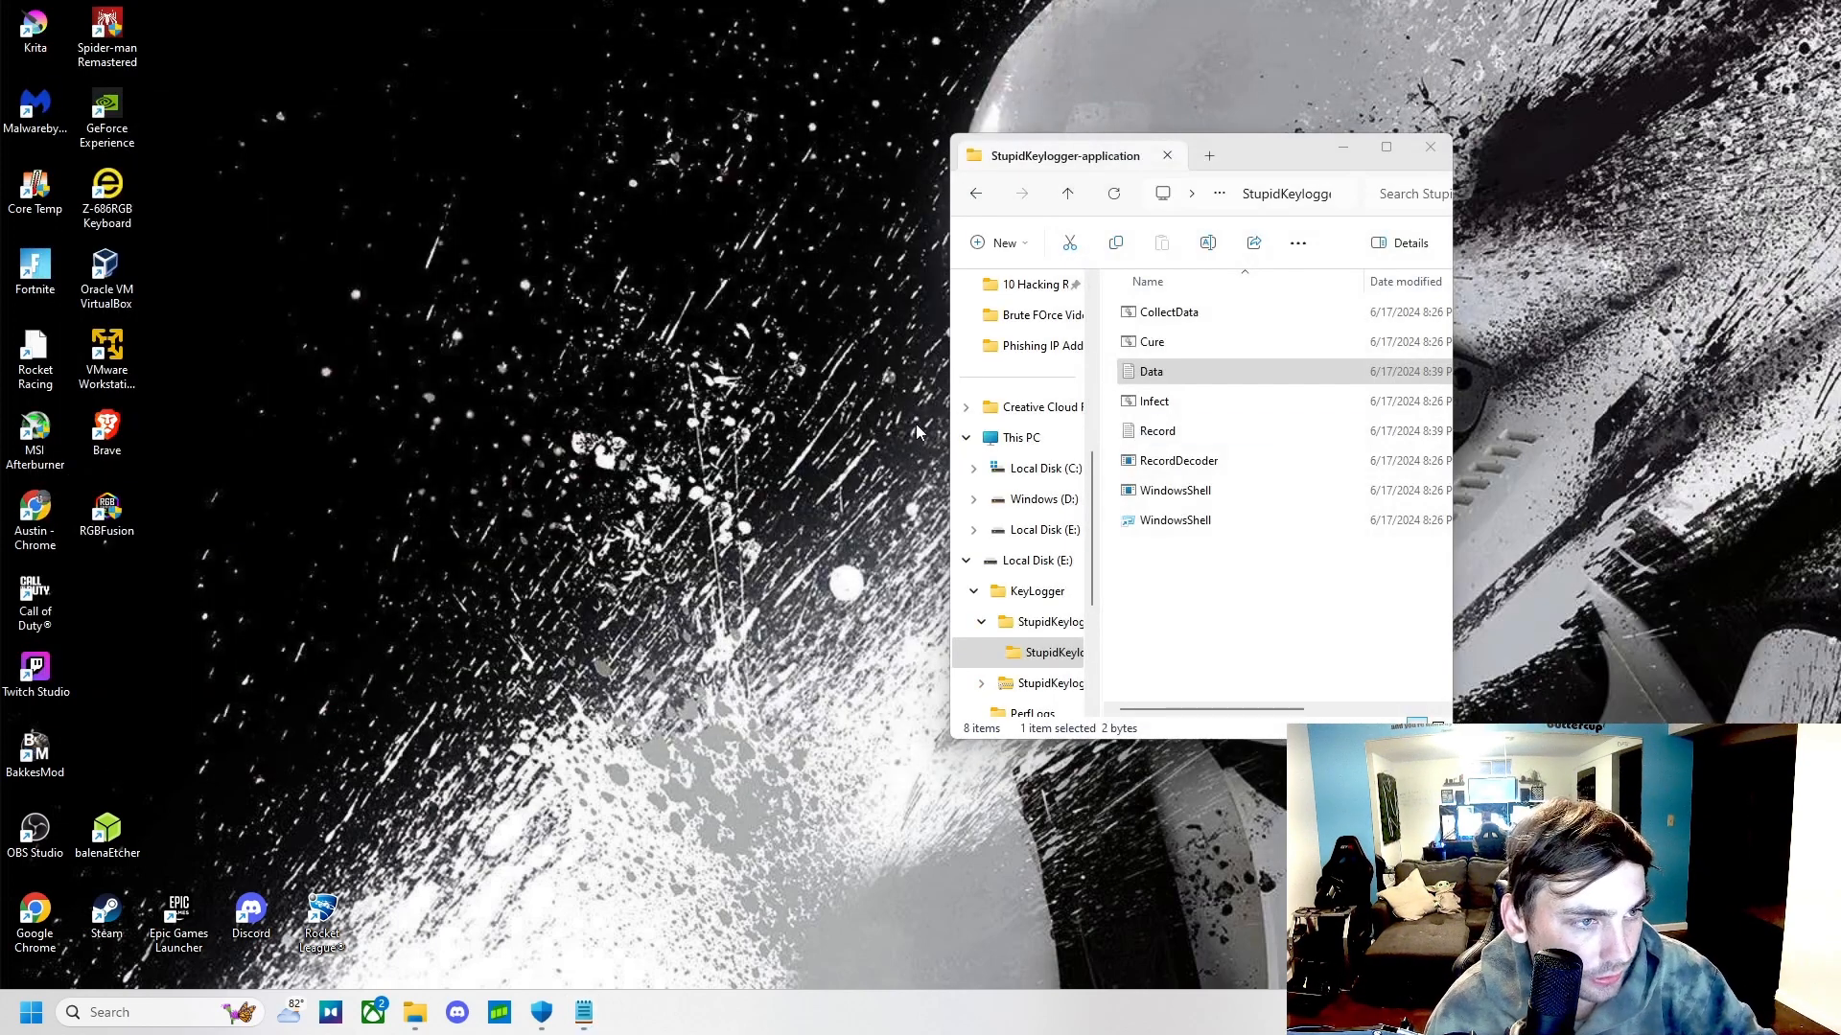
mouse_move(968, 368)
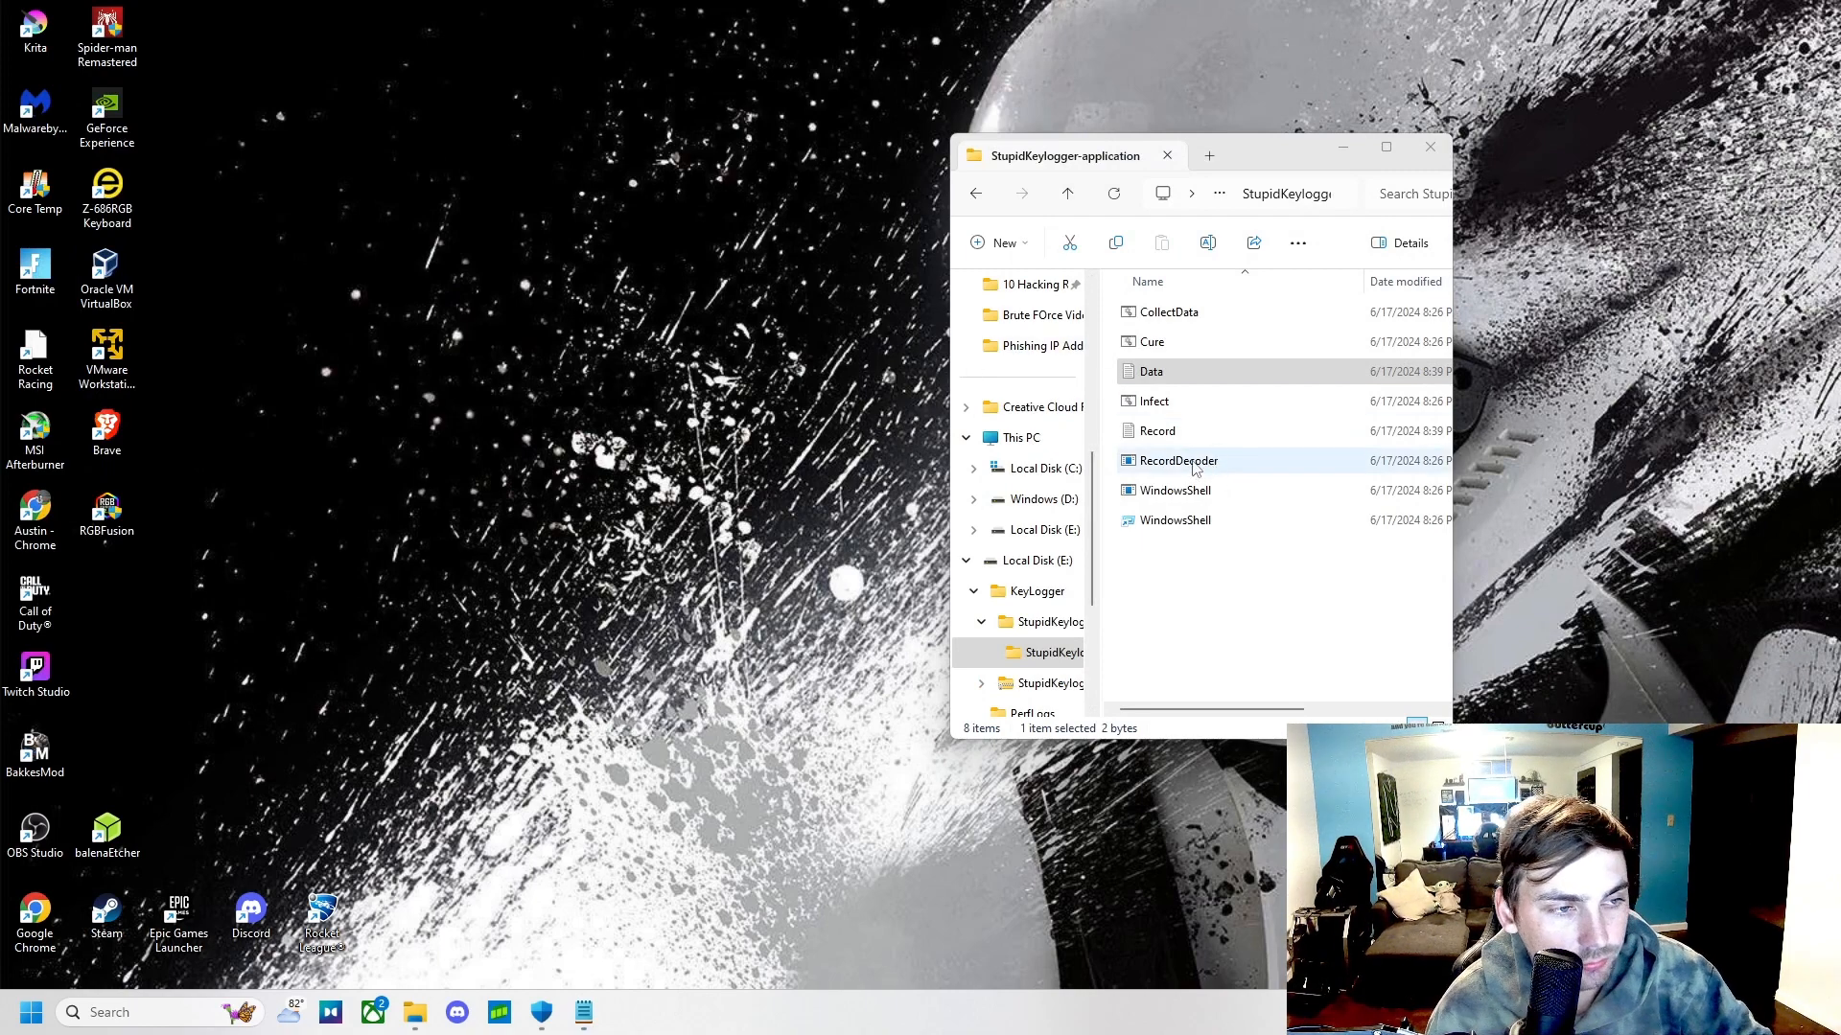
- Run RecordDecoder.exe again and open the now 4-byte Data.log
click(1173, 460)
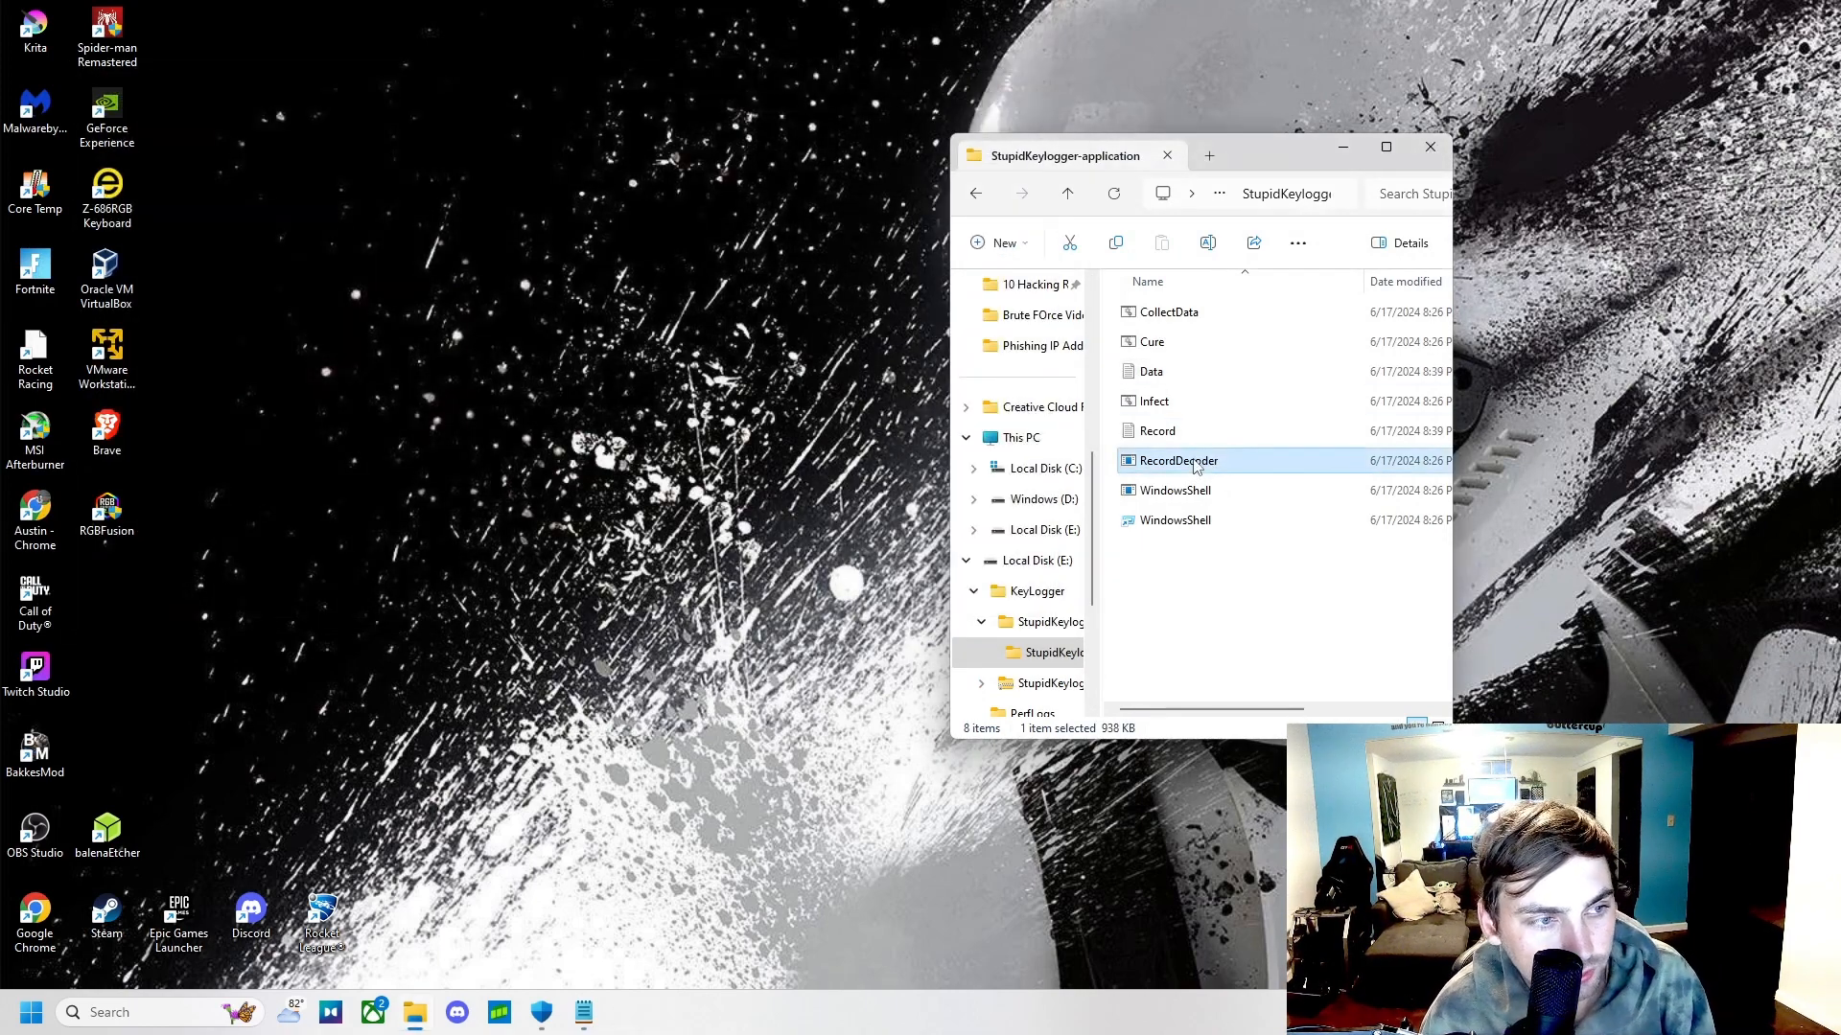
mouse_move(794, 432)
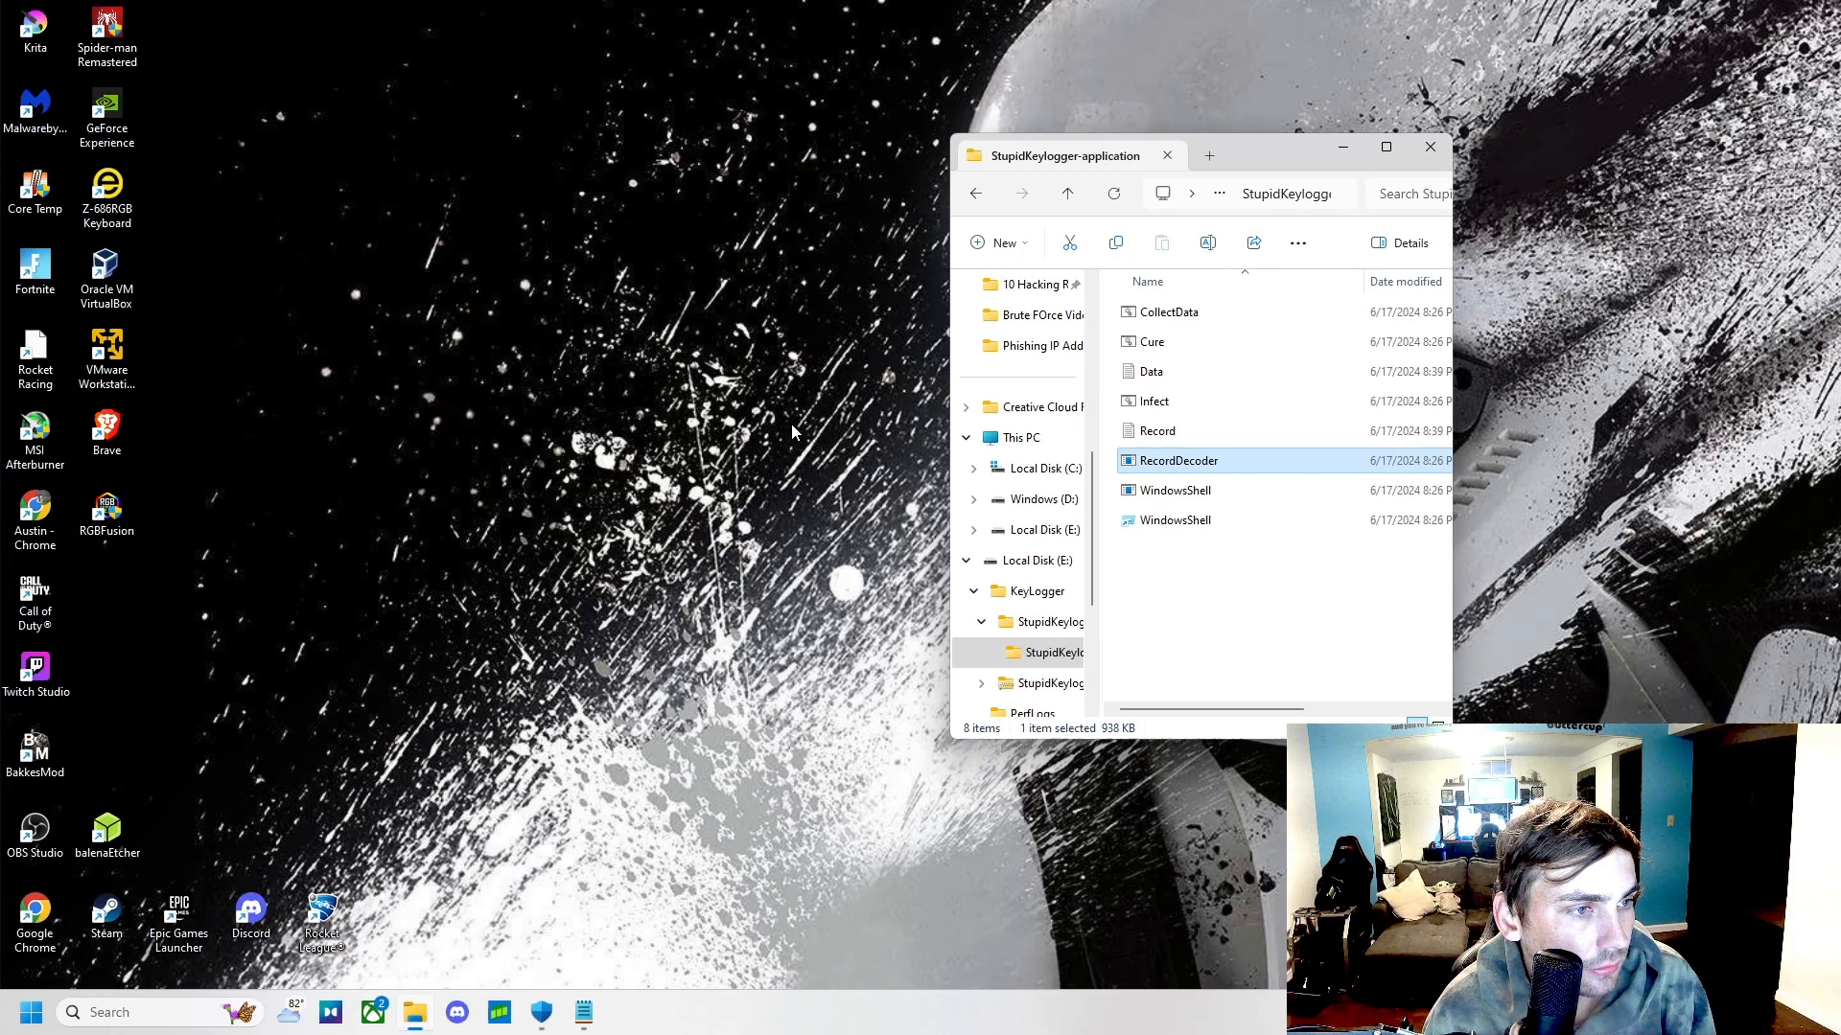
mouse_move(963, 401)
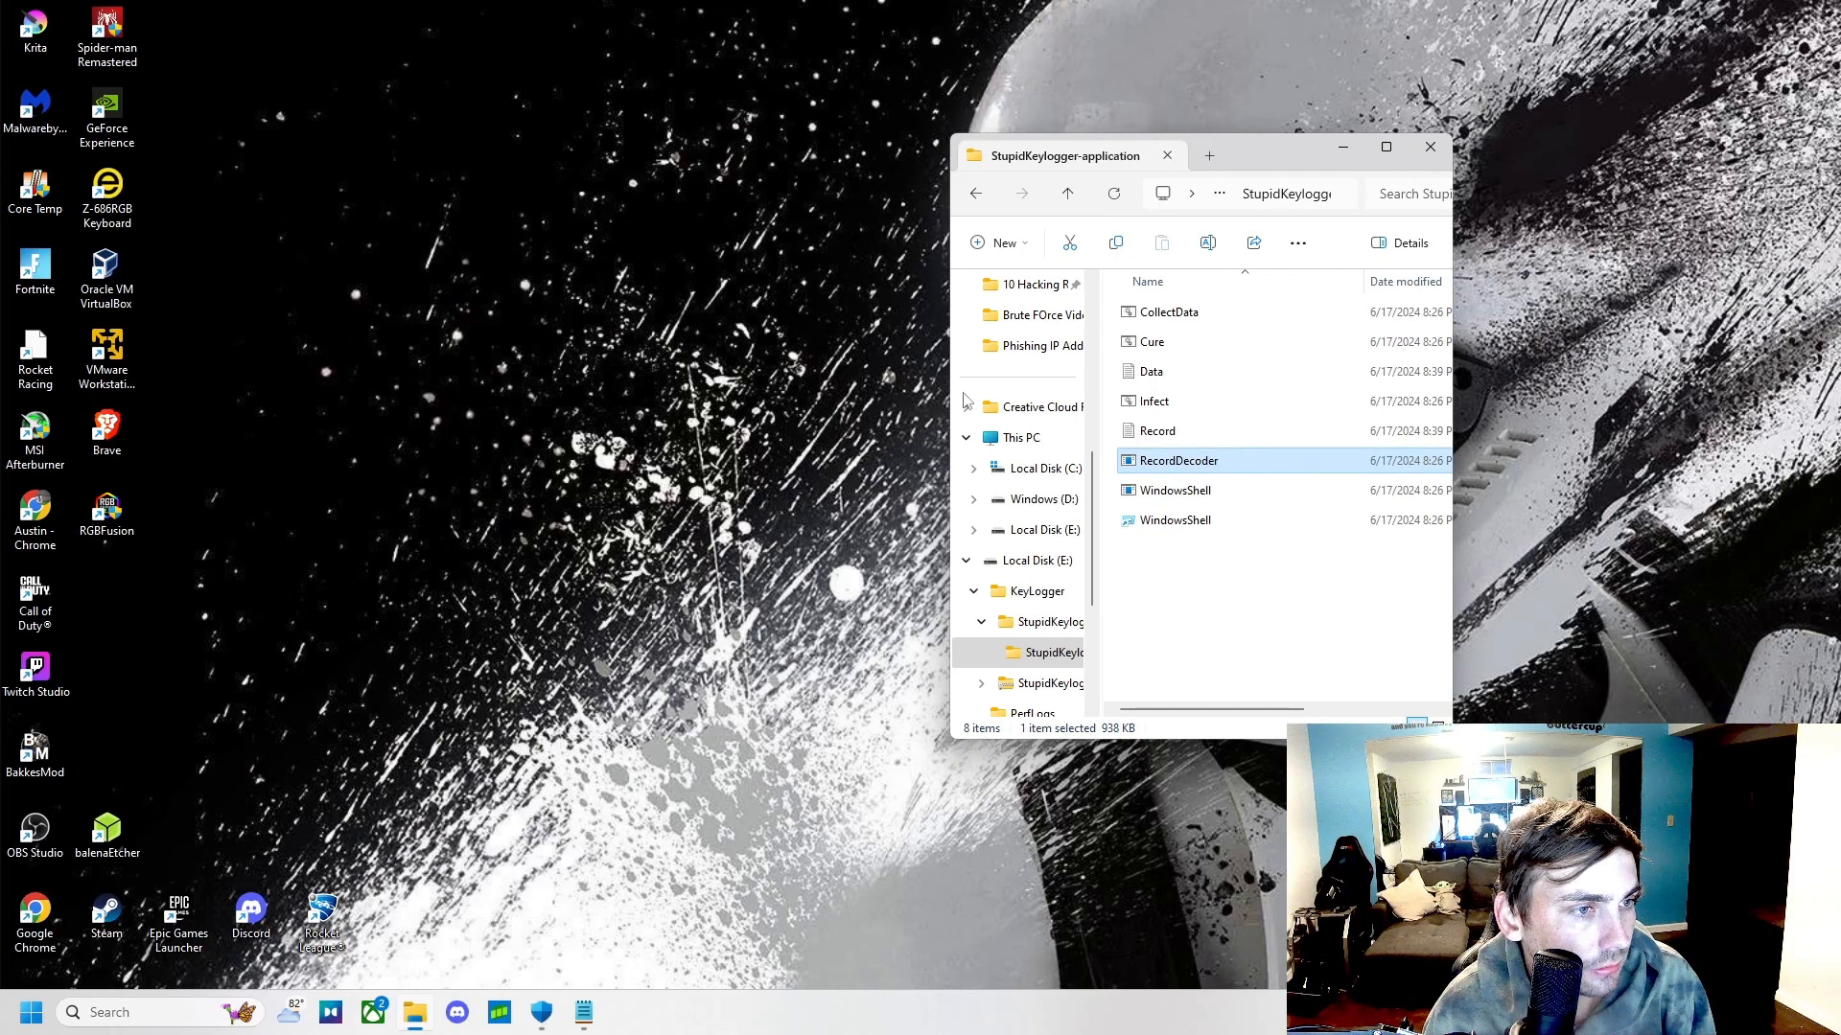
mouse_move(1150, 370)
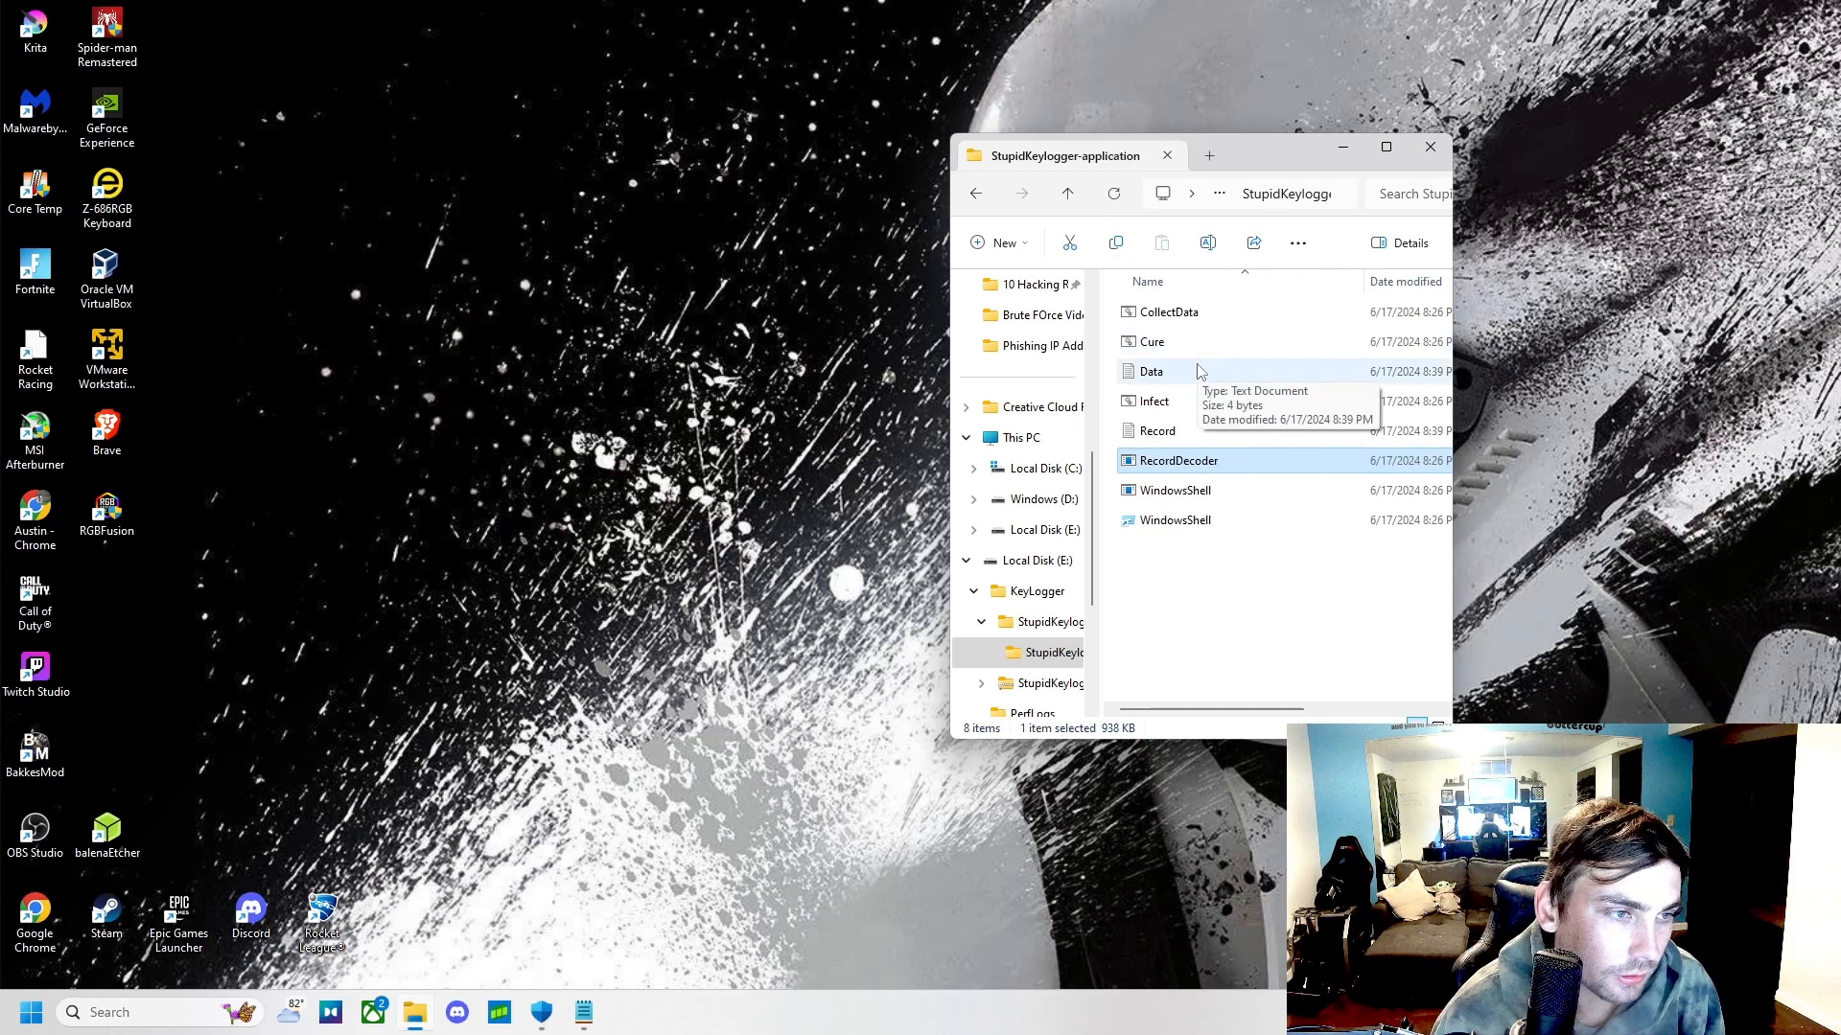
double_click(1148, 370)
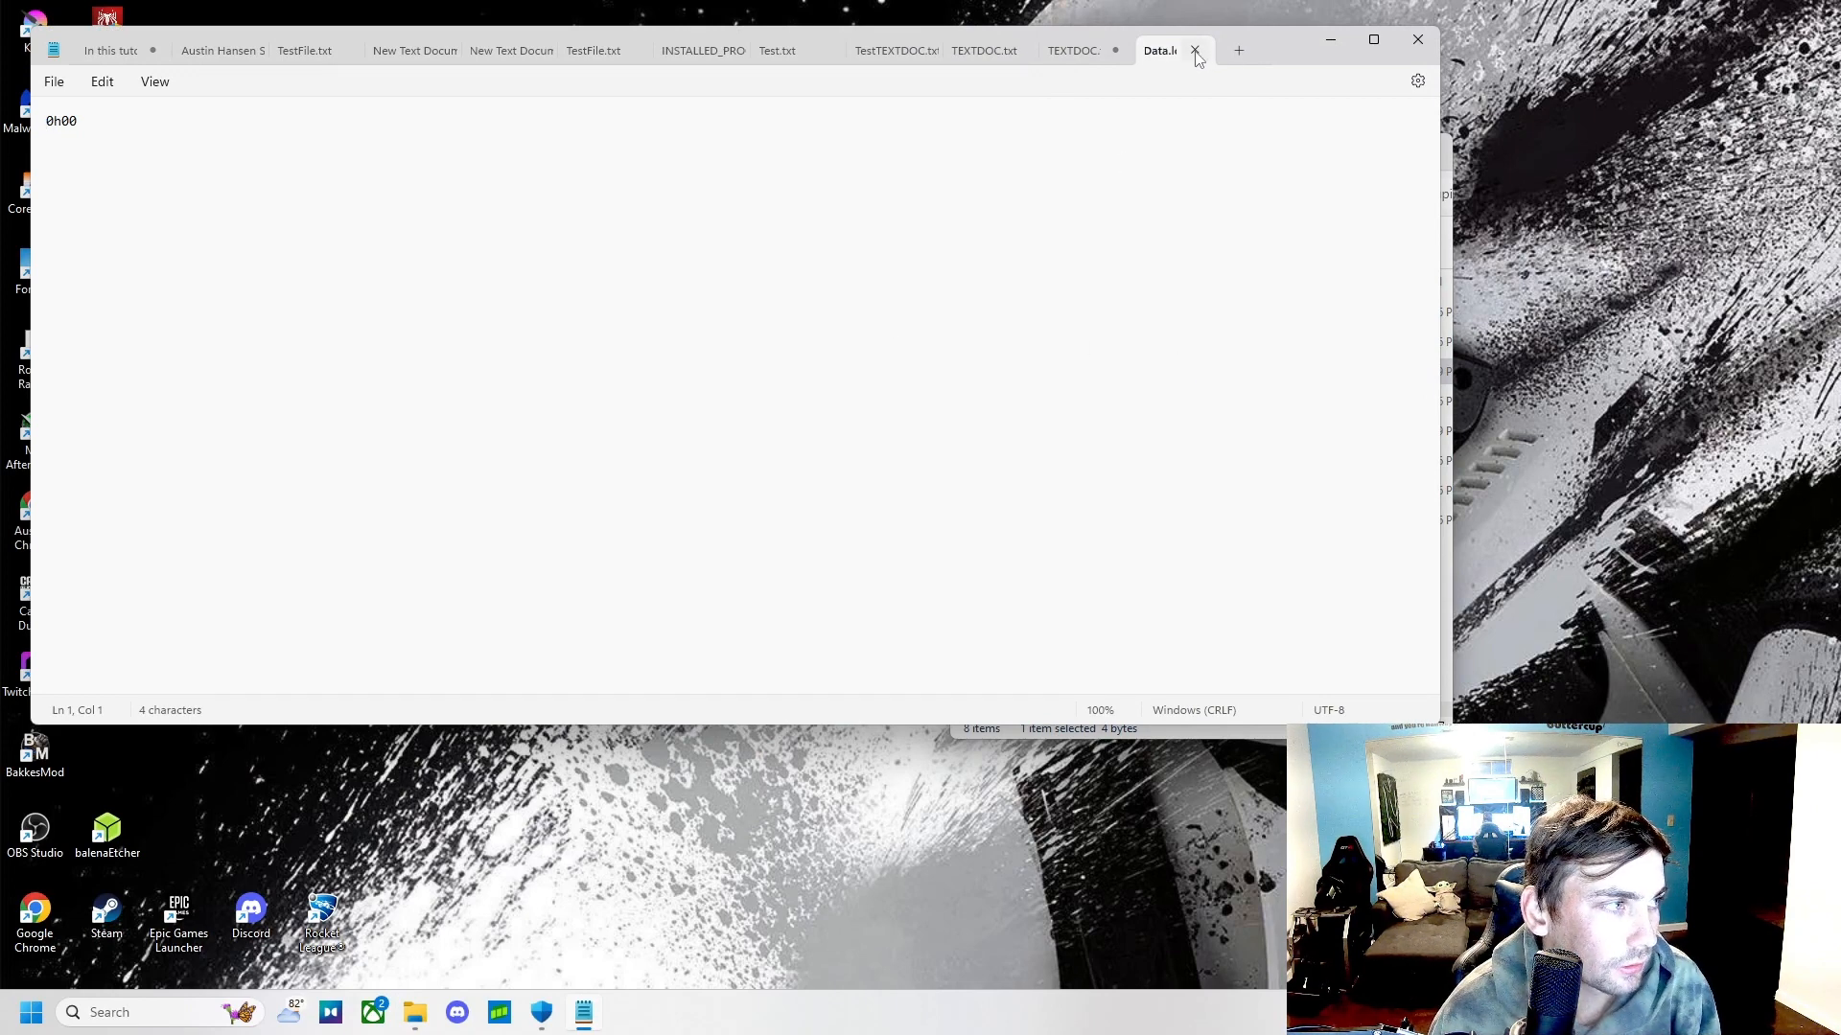
mouse_move(1473, 53)
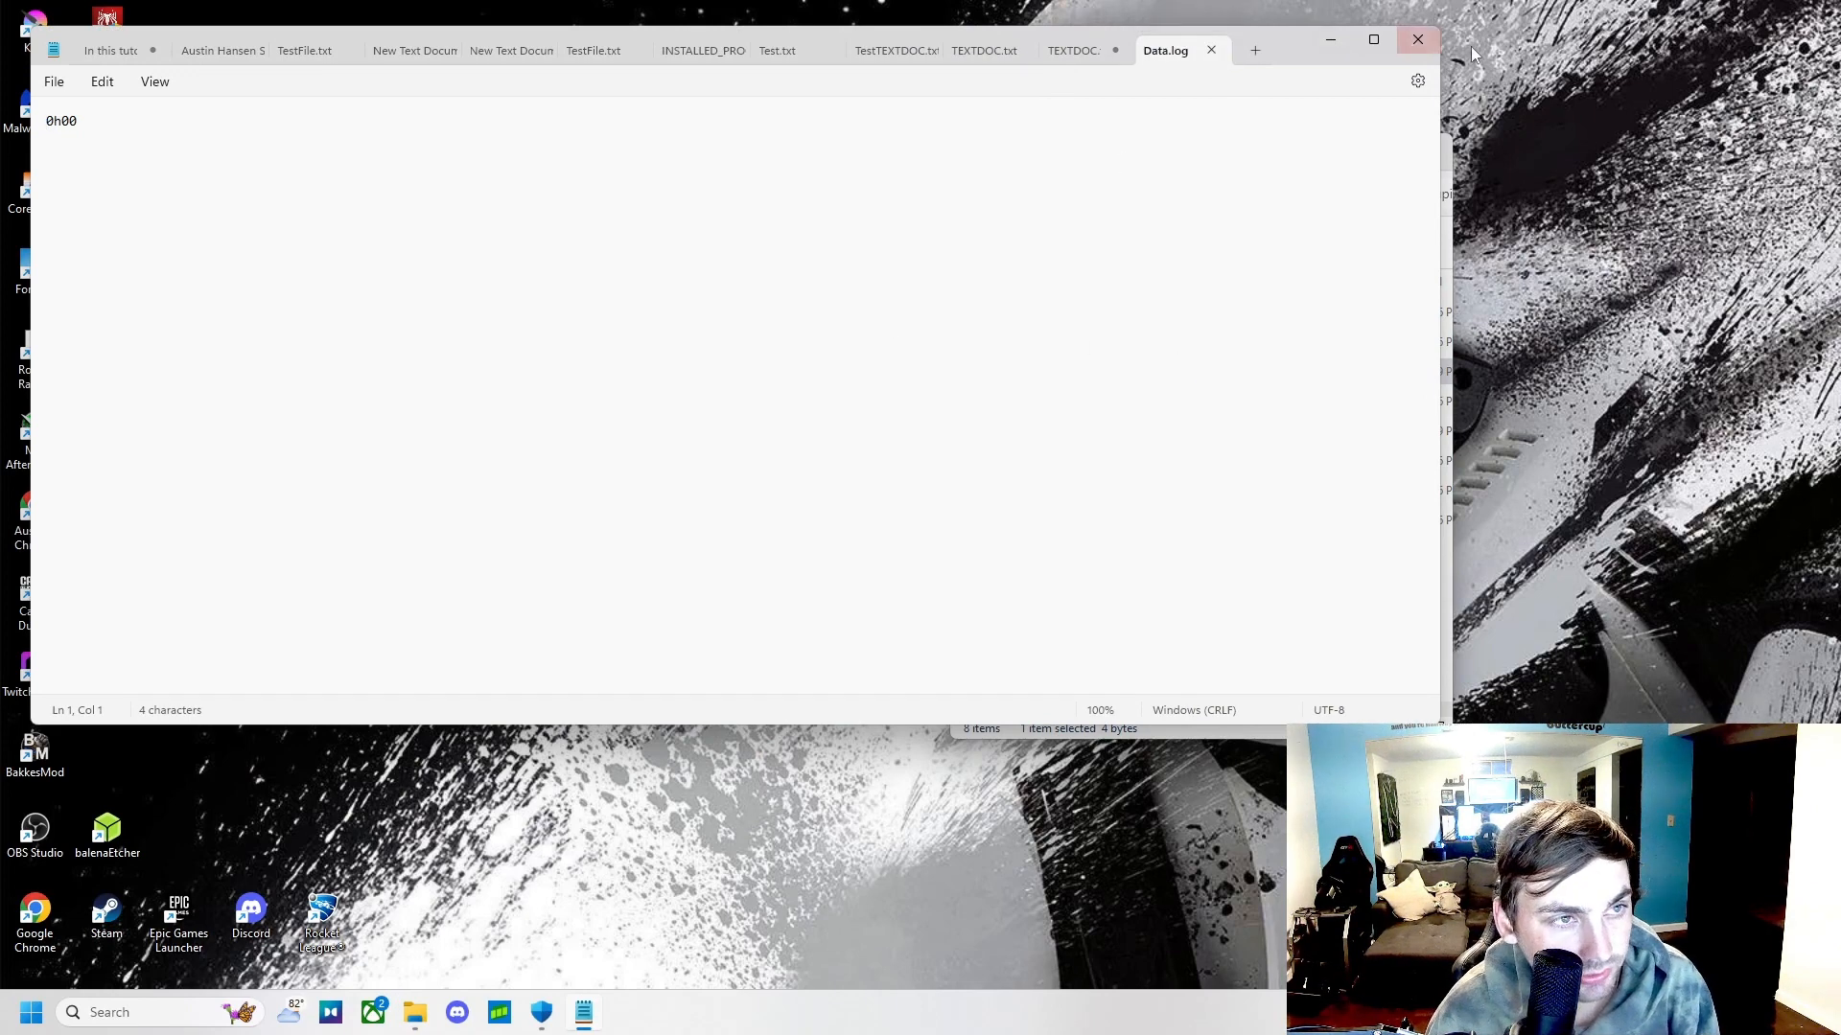
- Close Notepad after reading the 4-character Data.log ("0h00")
click(1415, 38)
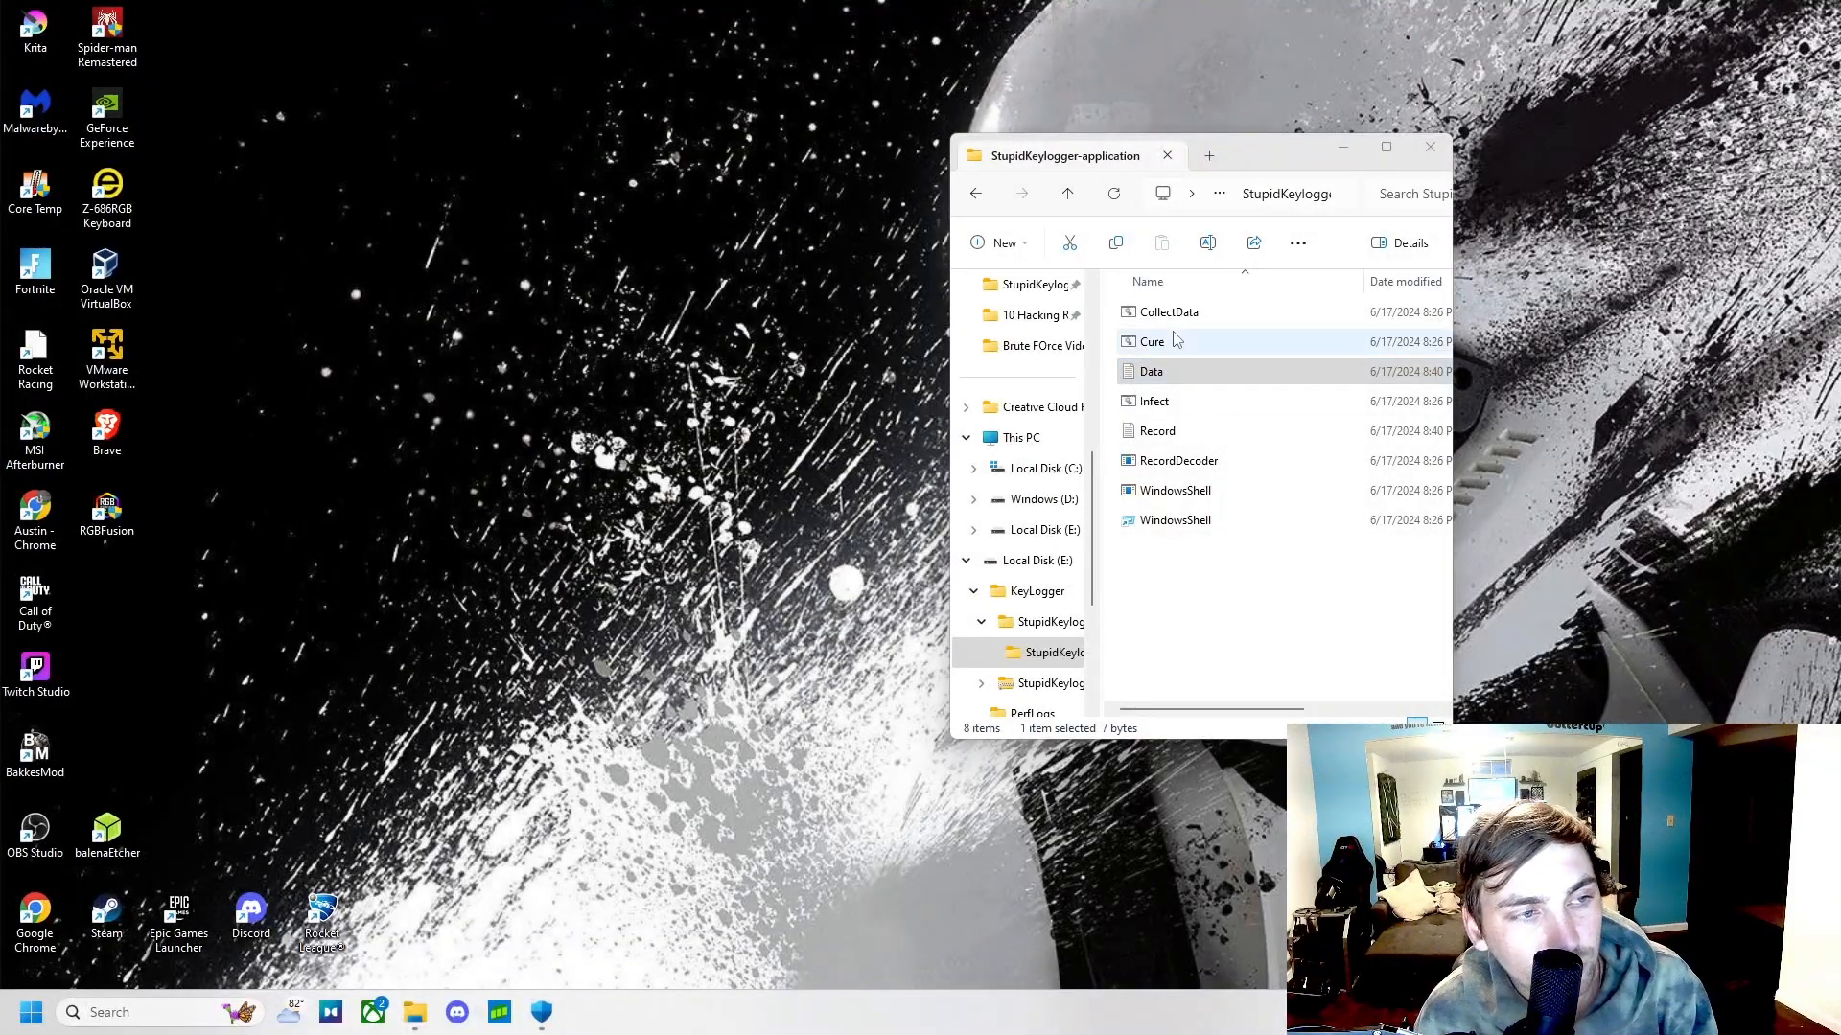
- Launch the Cure.bat removal script from the StupidKeylogger folder
click(1150, 341)
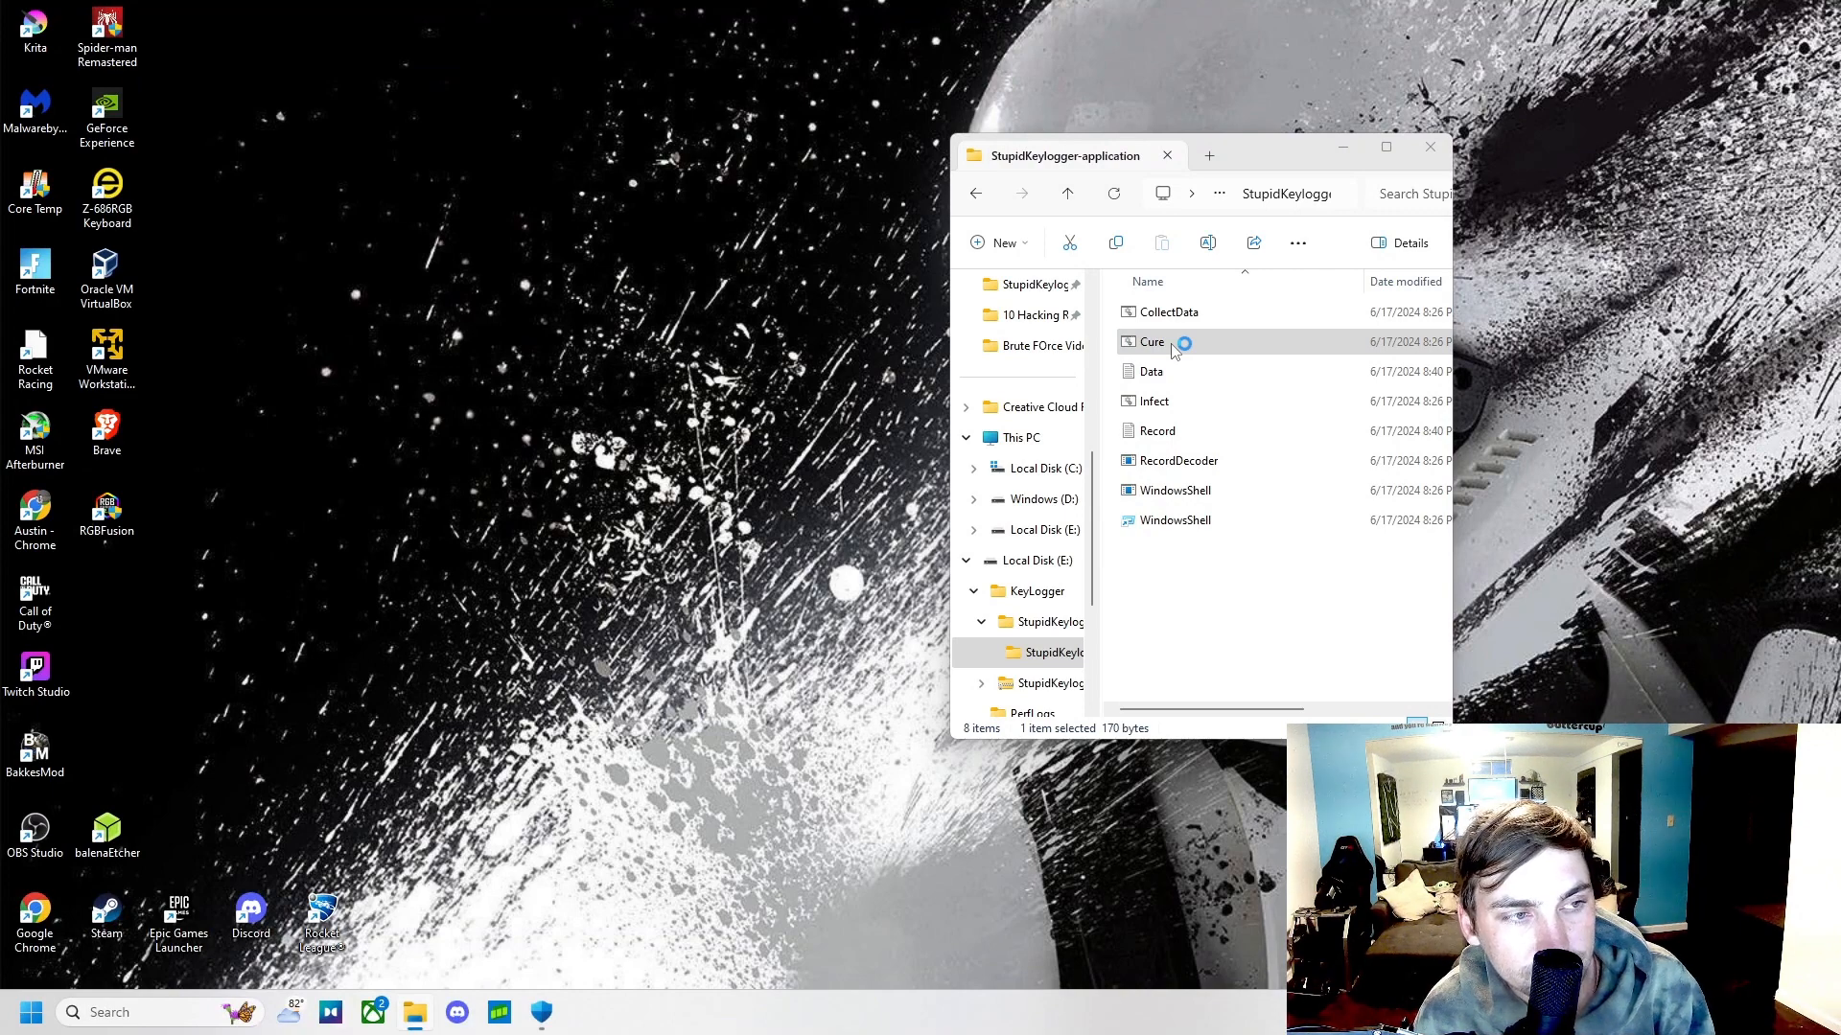
click(1152, 341)
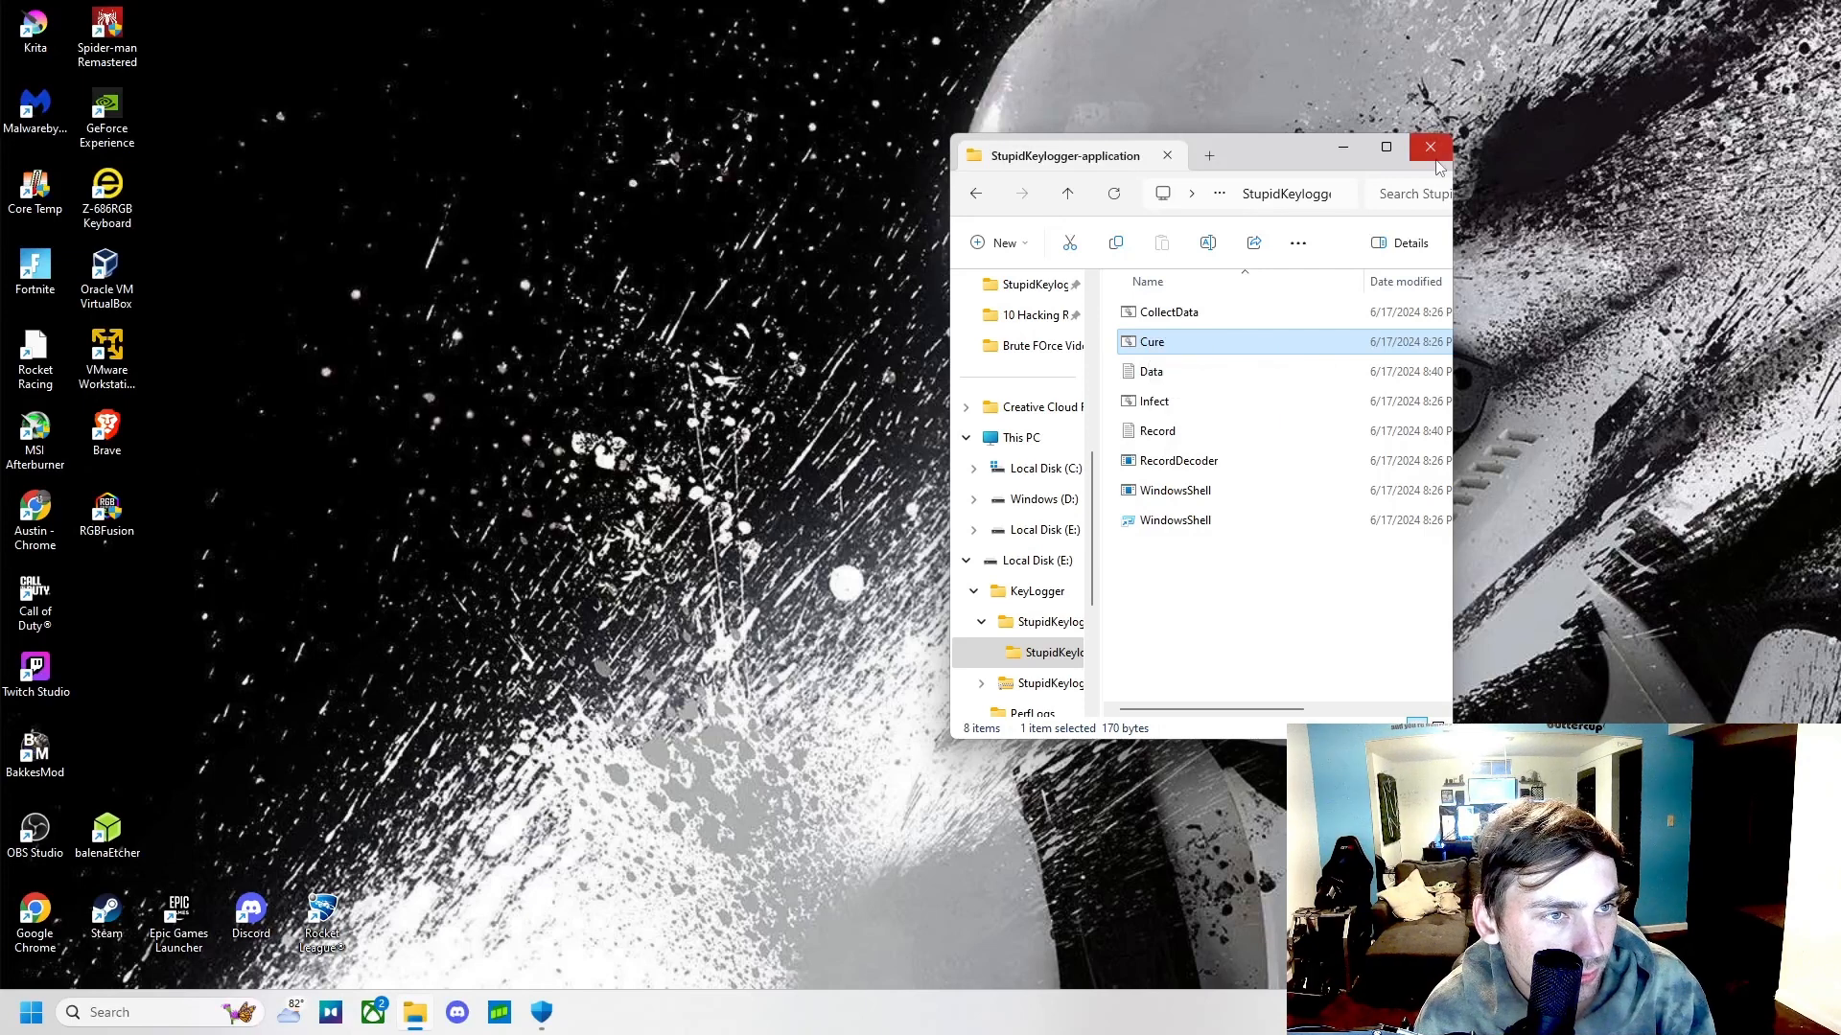
mouse_move(1431, 147)
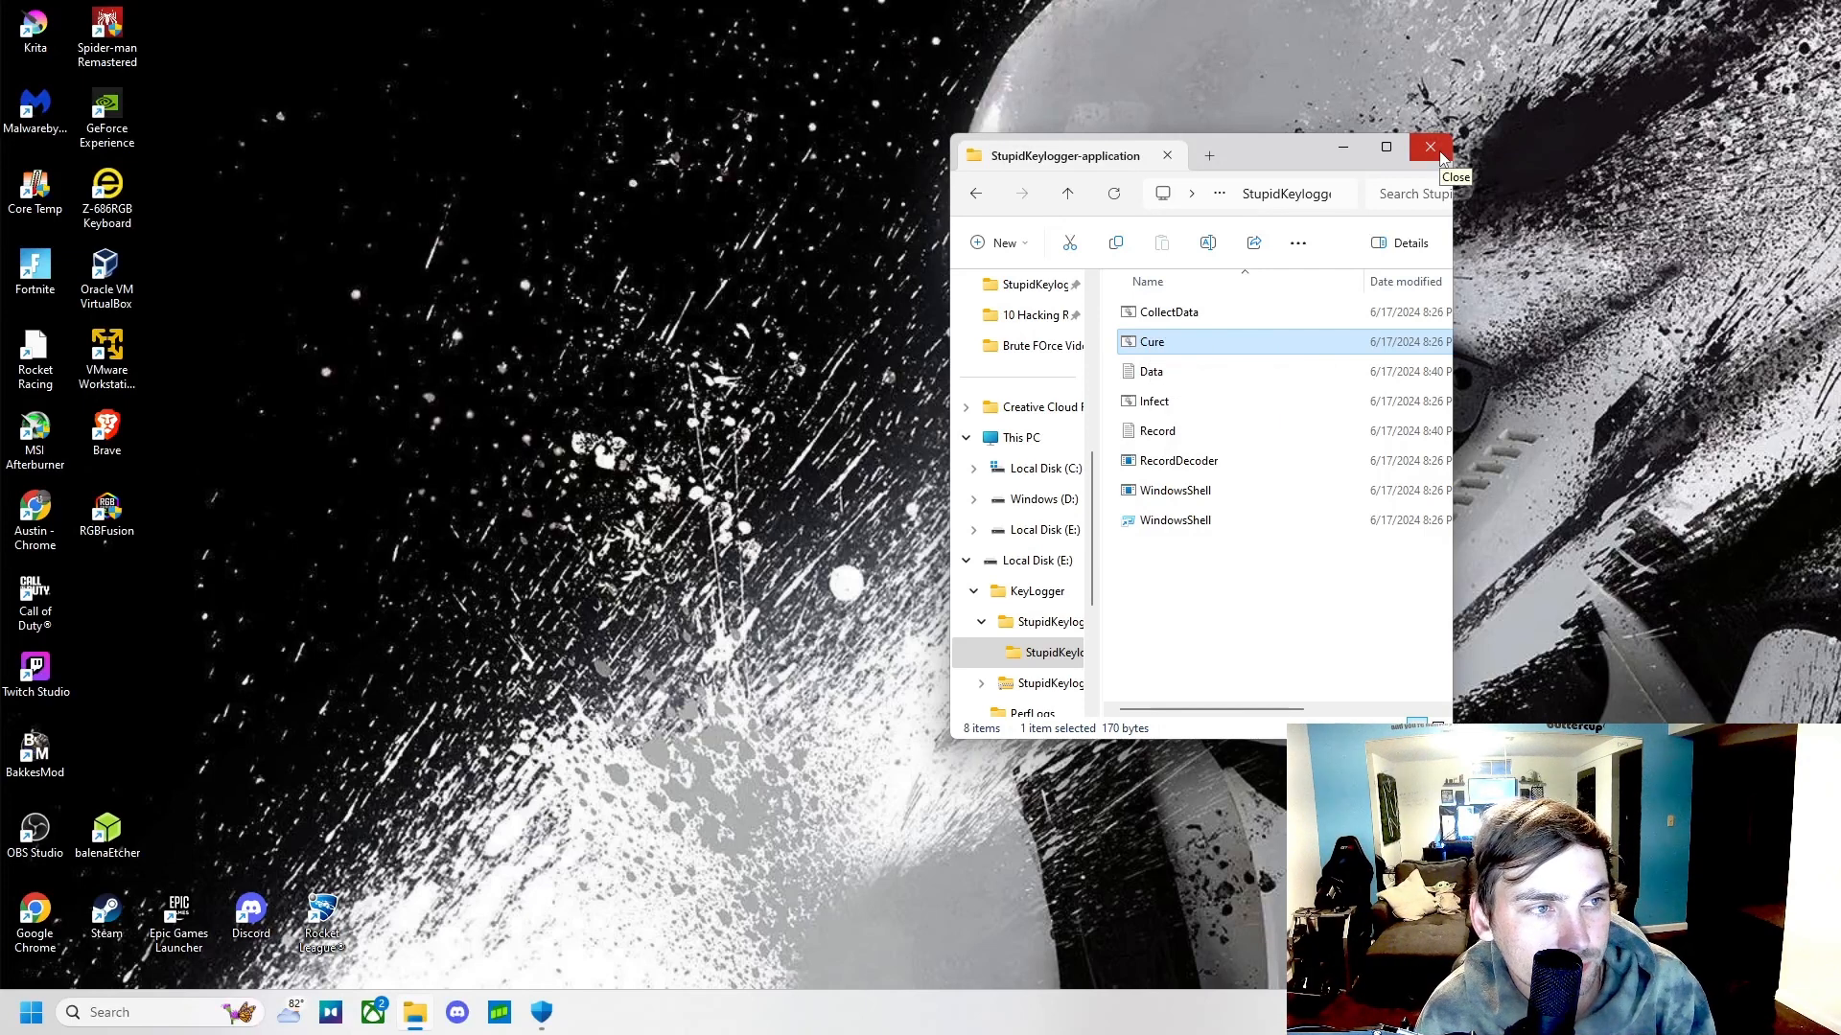